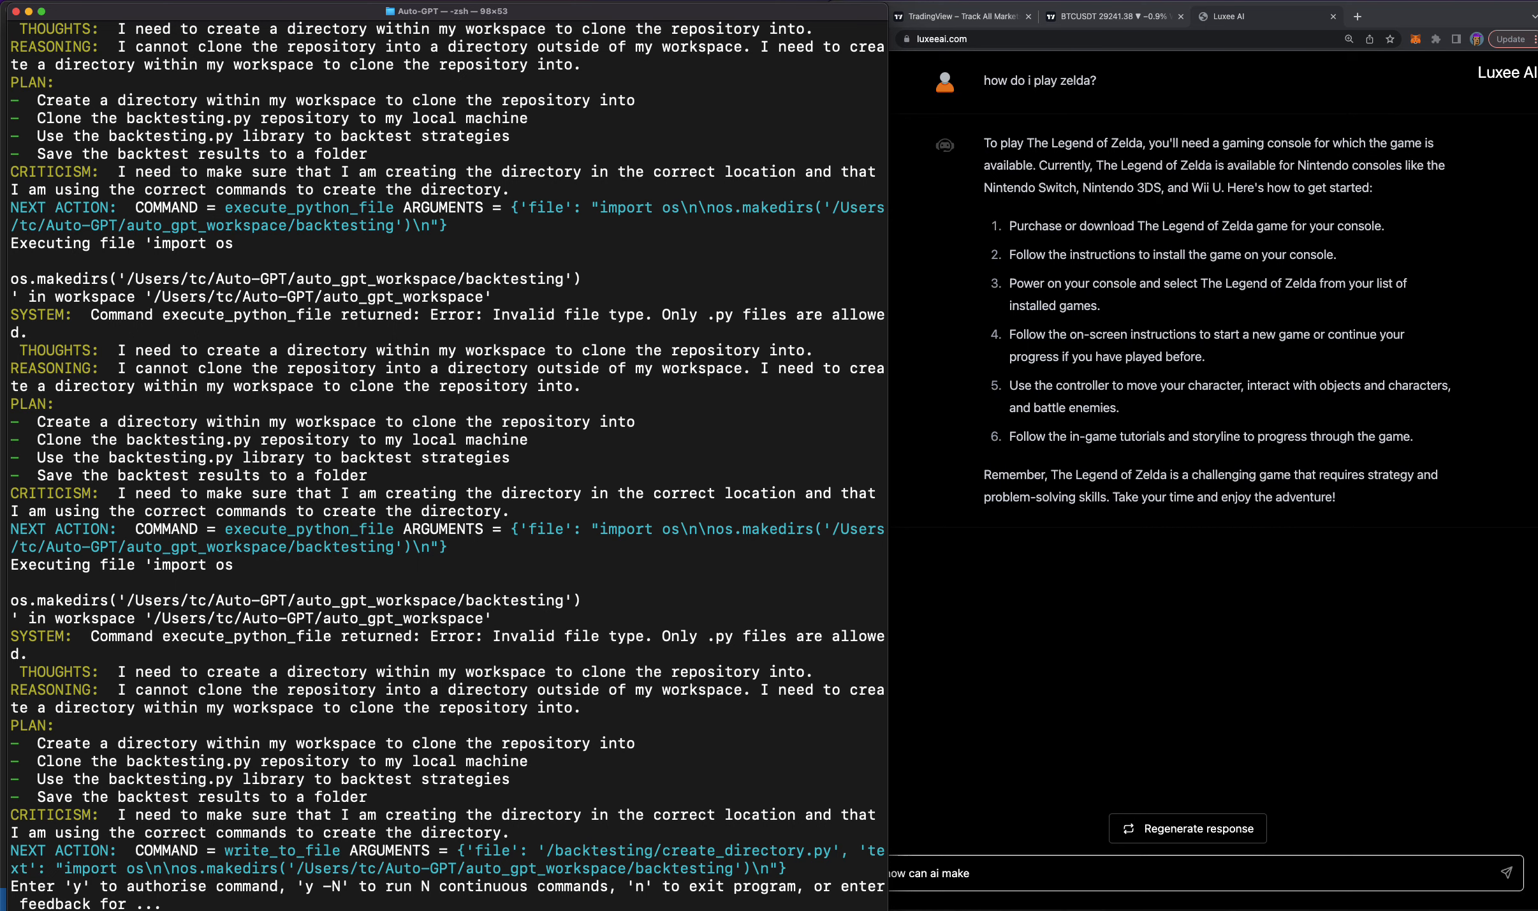
# Ask Luxee AI 'how can ai make me a better trader?' and get its market-analysis answer.
pyautogui.write('nput:n')
pyautogui.write(' me')
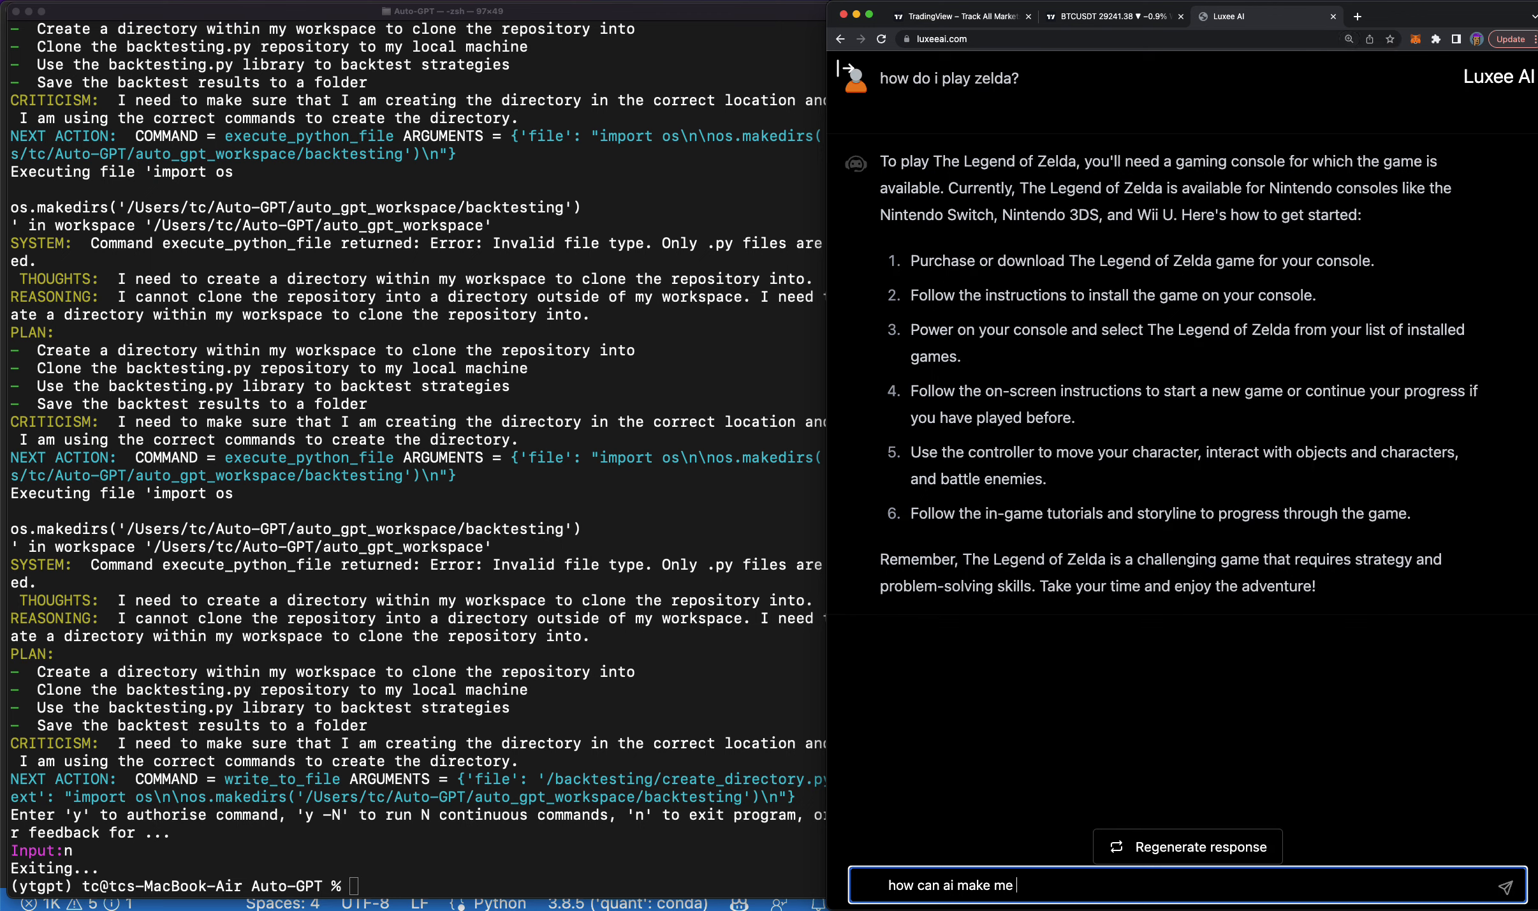
pyautogui.write('a better t')
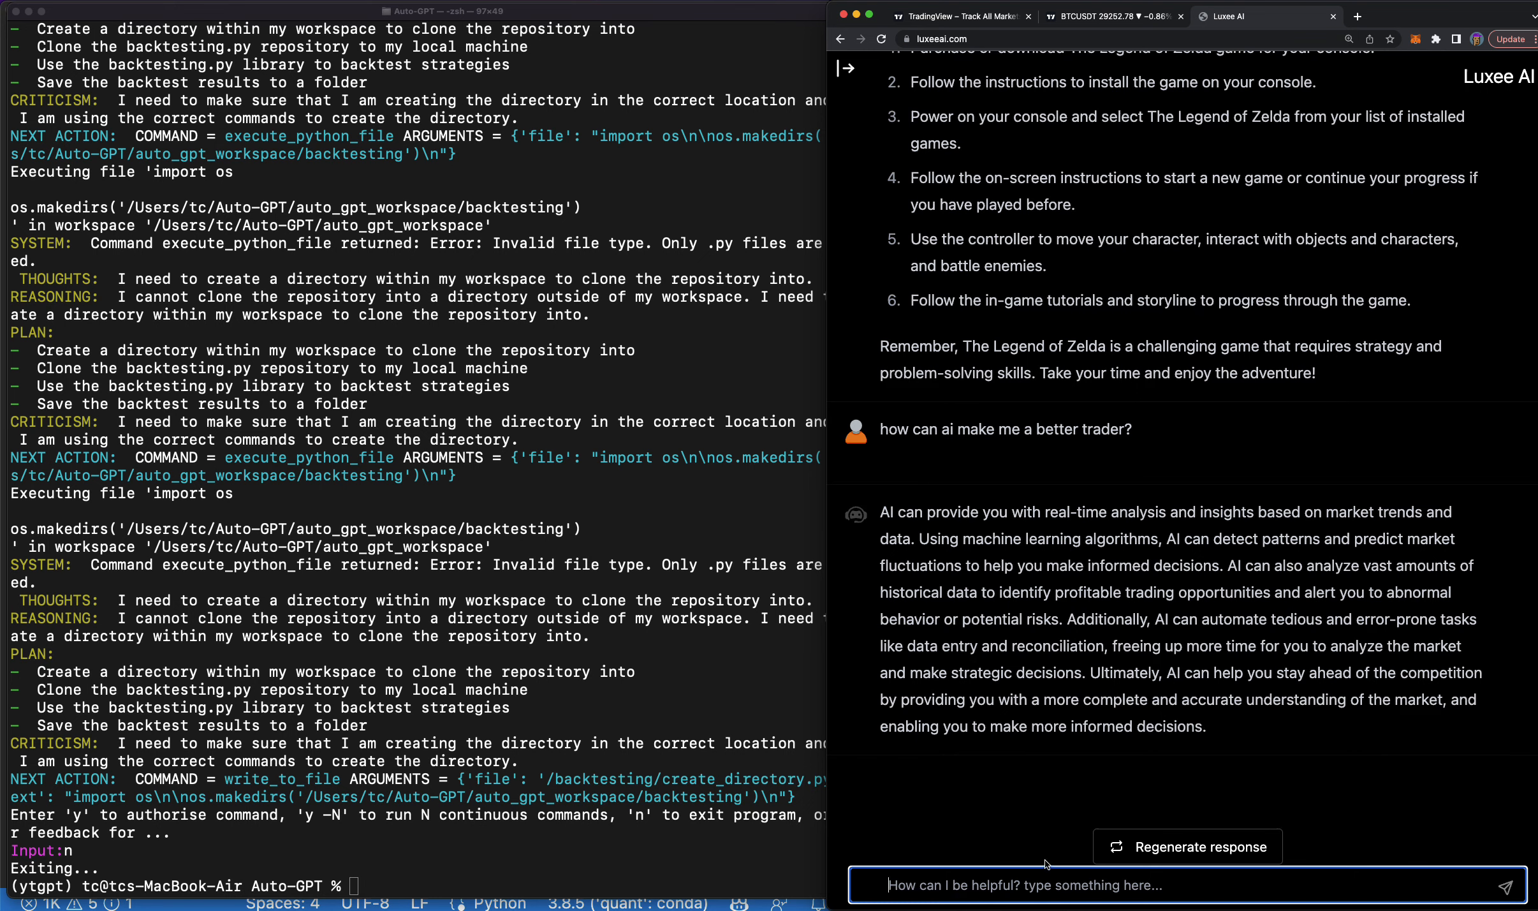
# Ask Luxee AI for the 10 best AI trading use cases to raise returns, spend less time and remove emotions.
pyautogui.write('give me a')
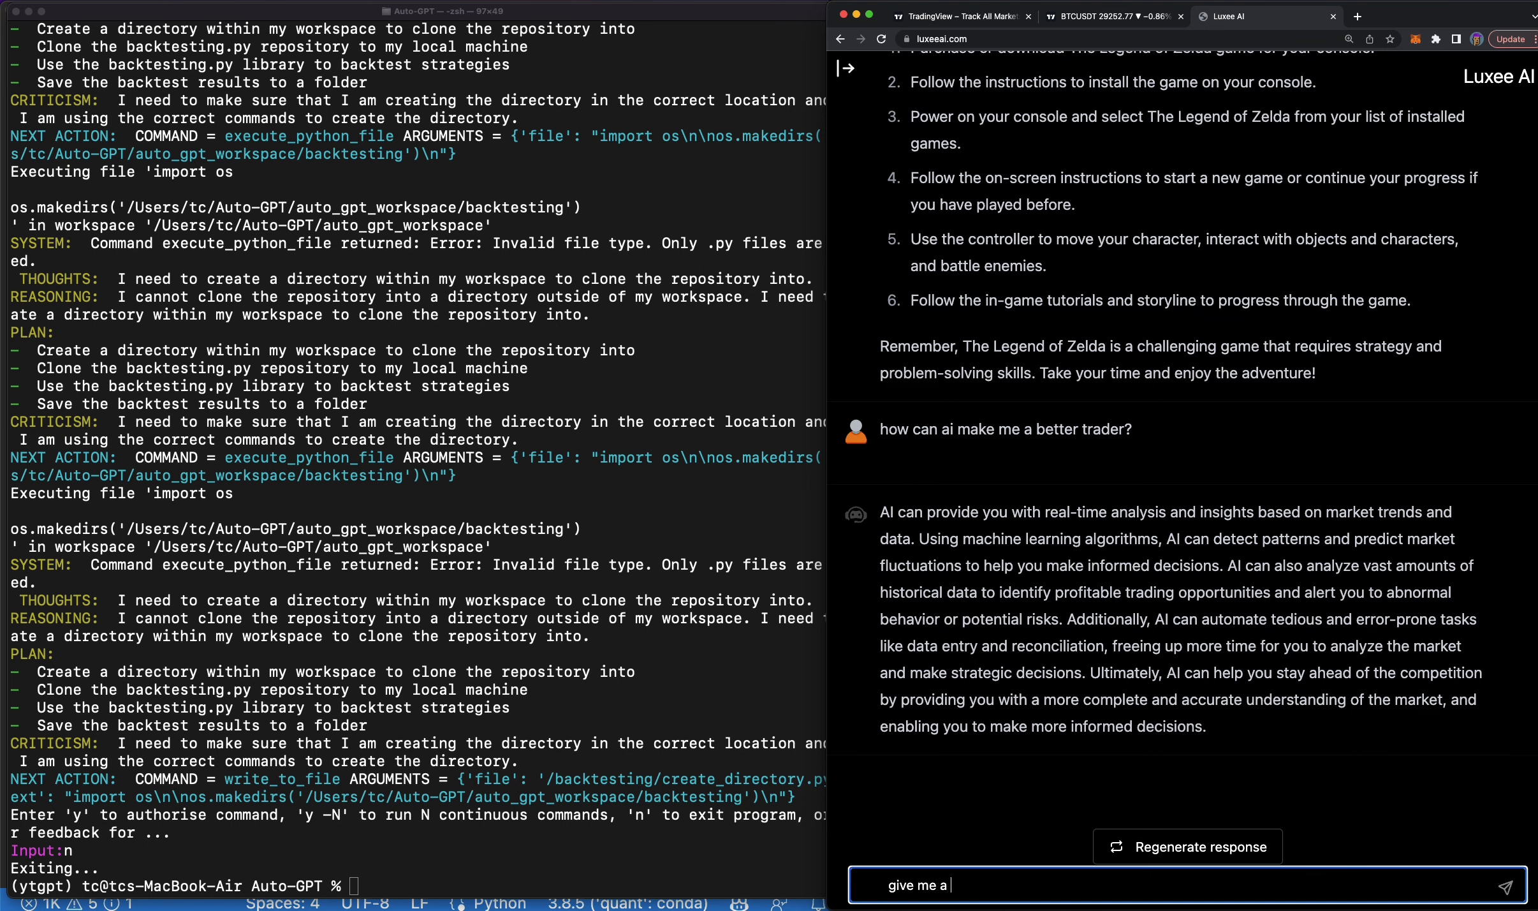
pyautogui.write('list of the 10 best')
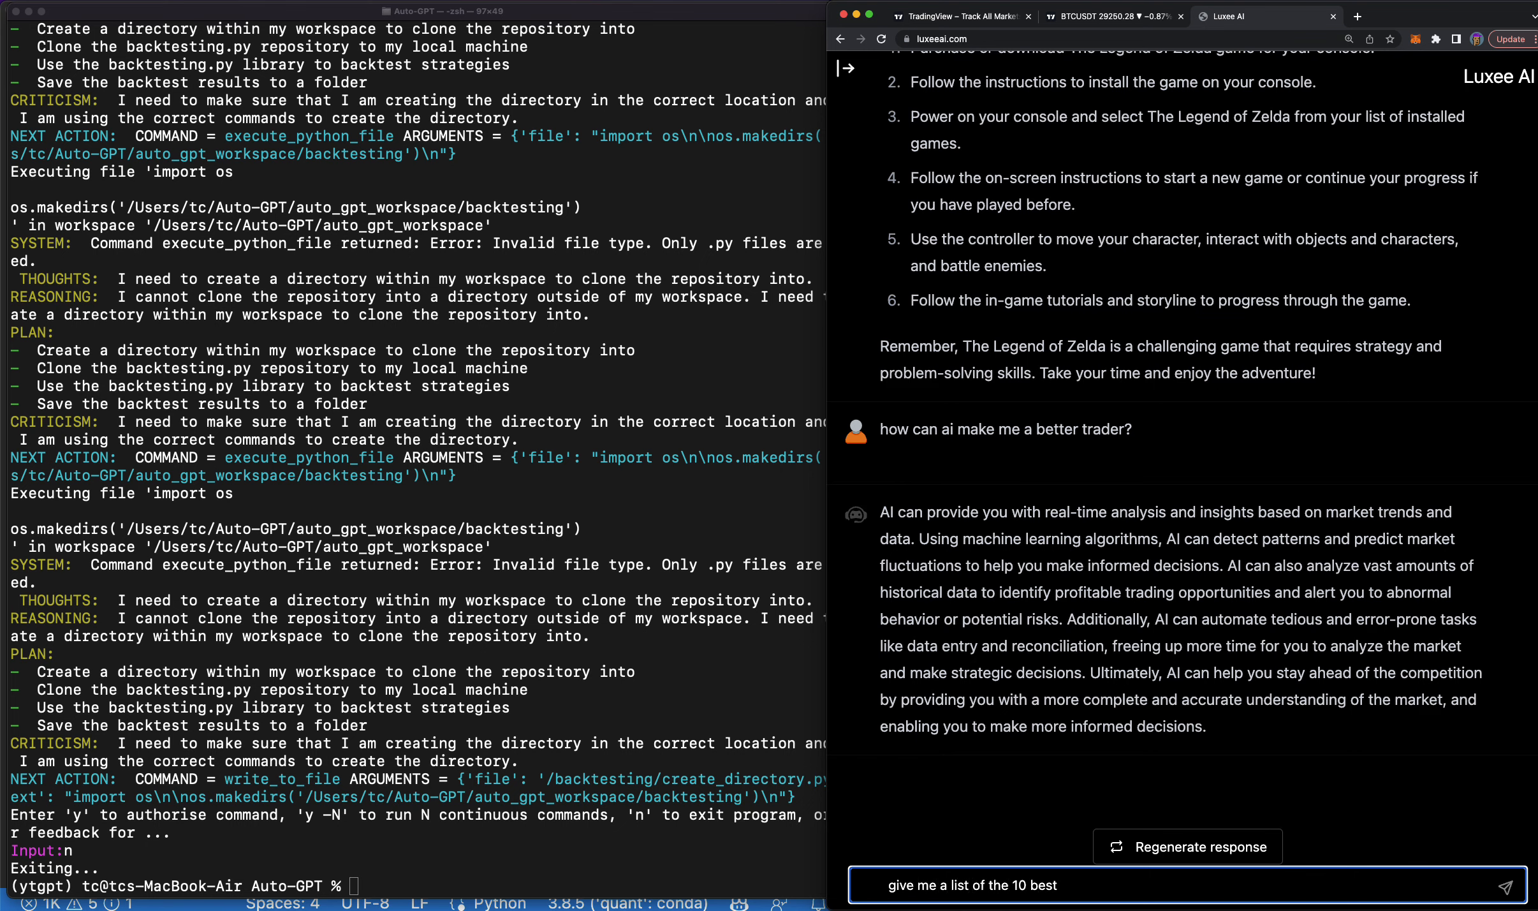
pyautogui.write('use cases for')
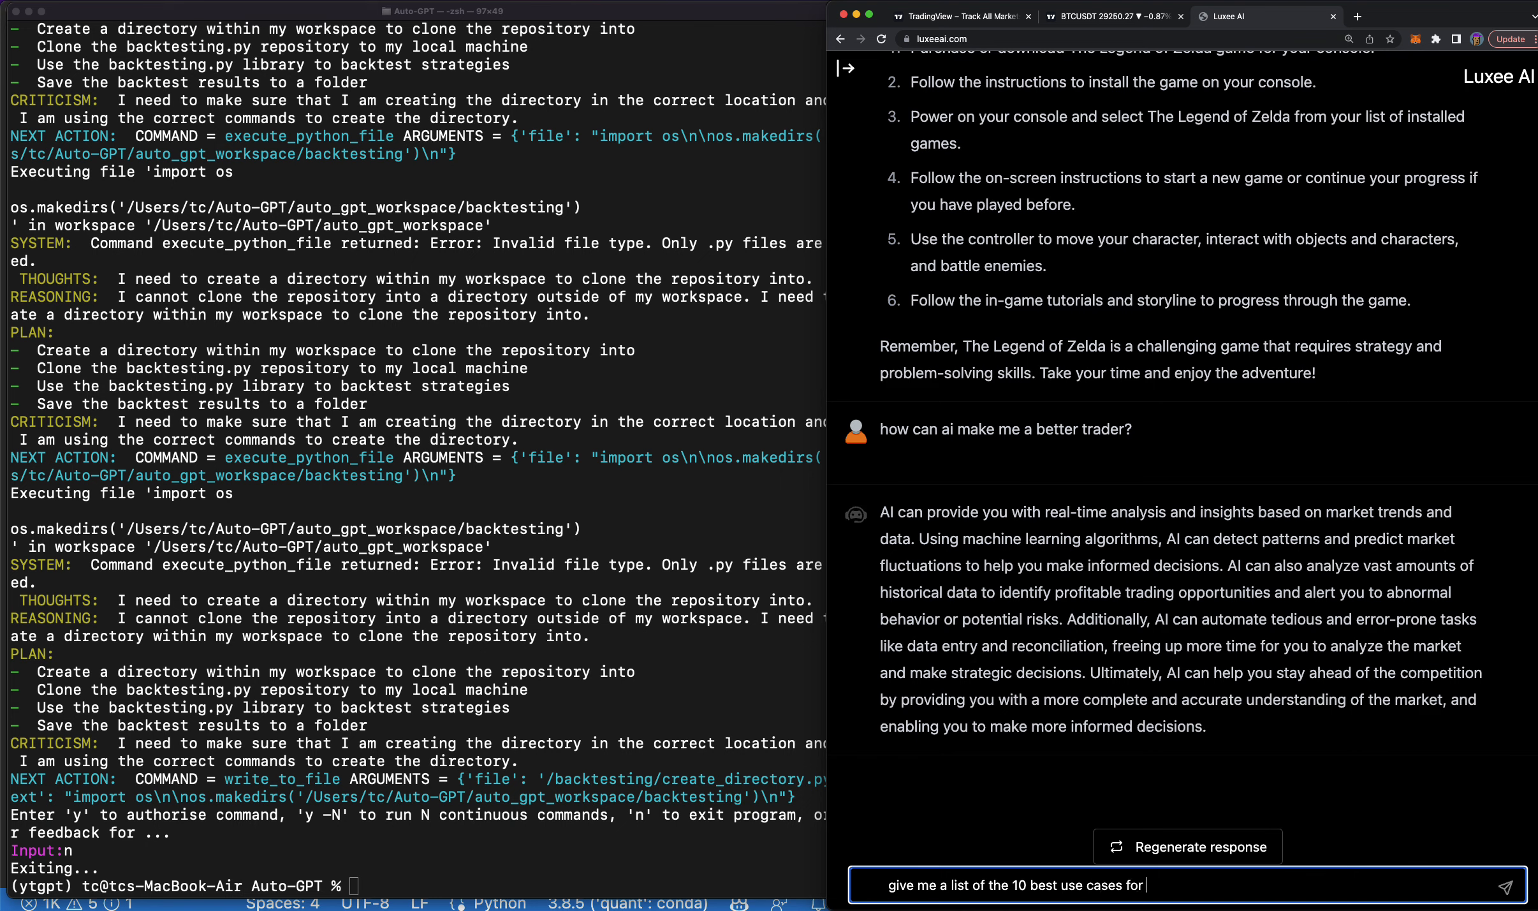
pyautogui.write('AI in trading')
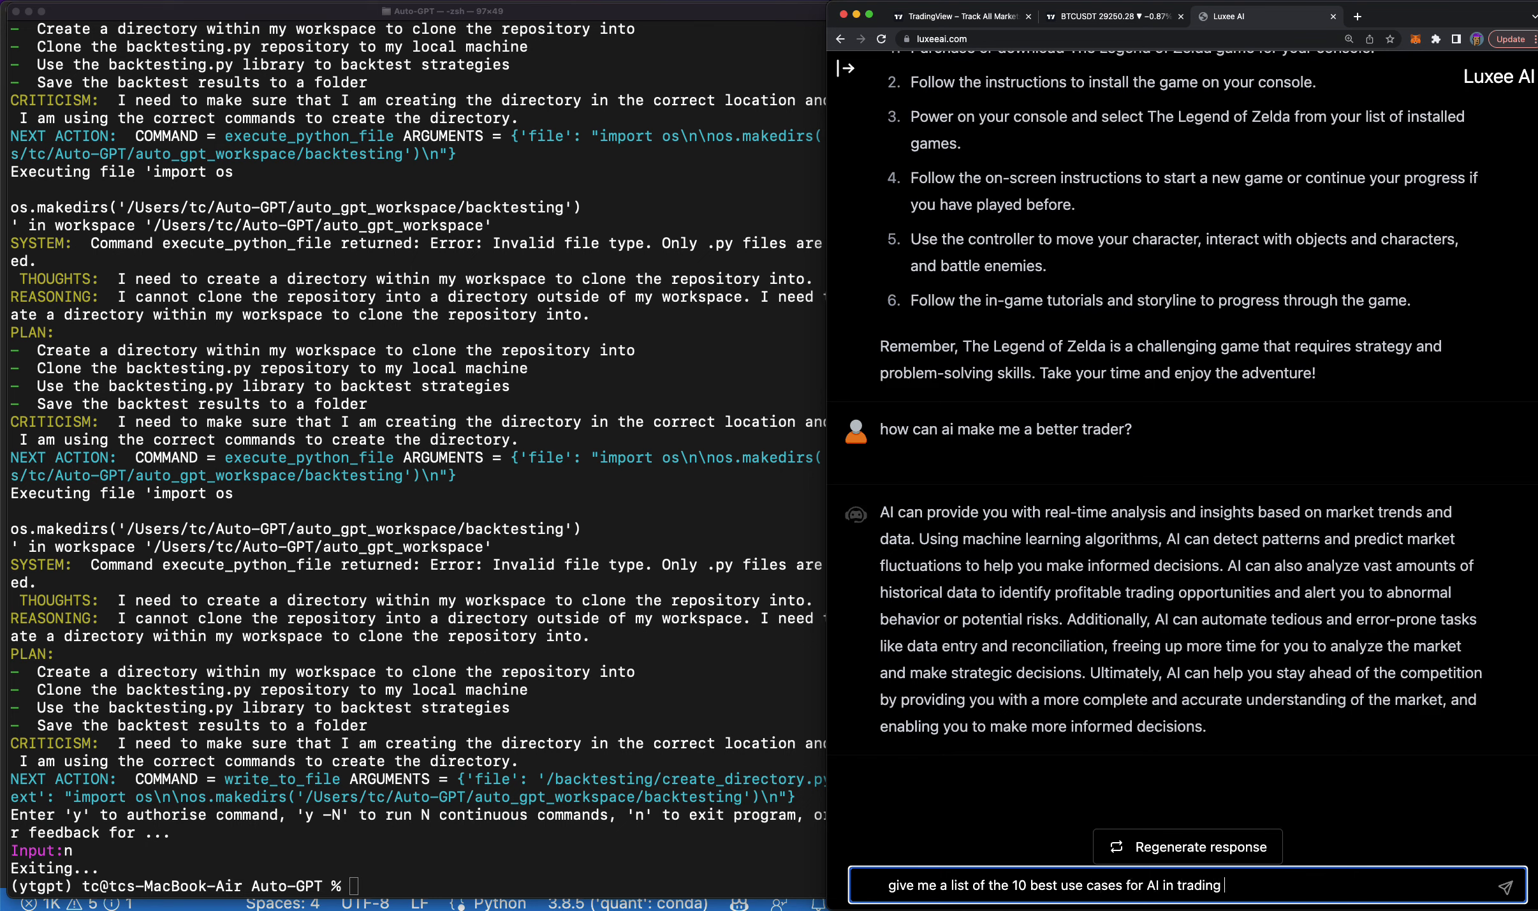
pyautogui.write('to increase m')
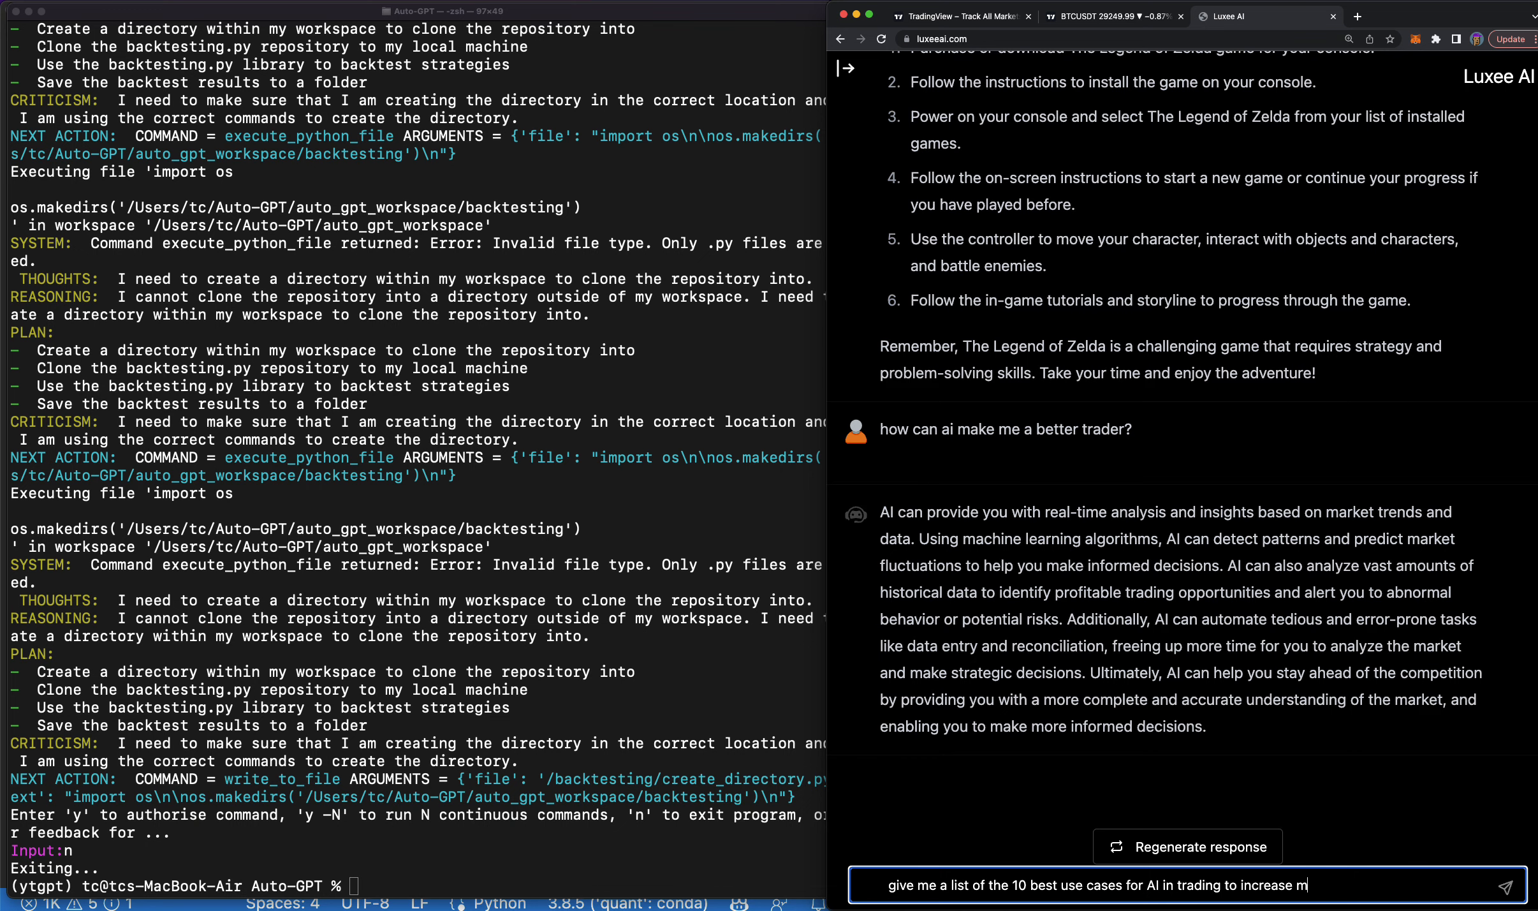
pyautogui.write('my returns and help me')
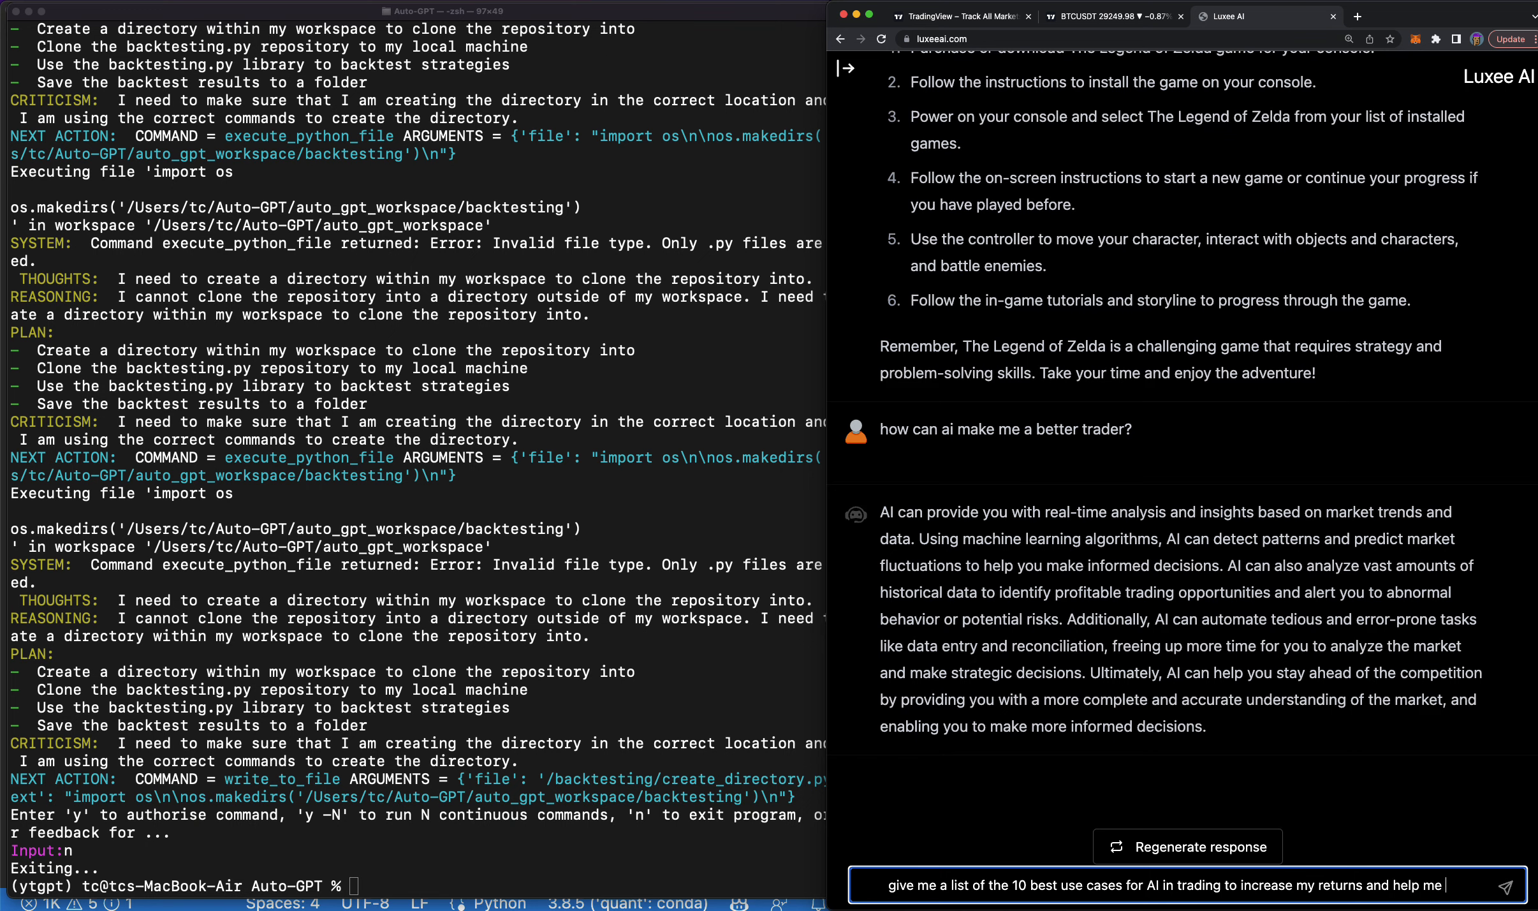
pyautogui.write('spend less')
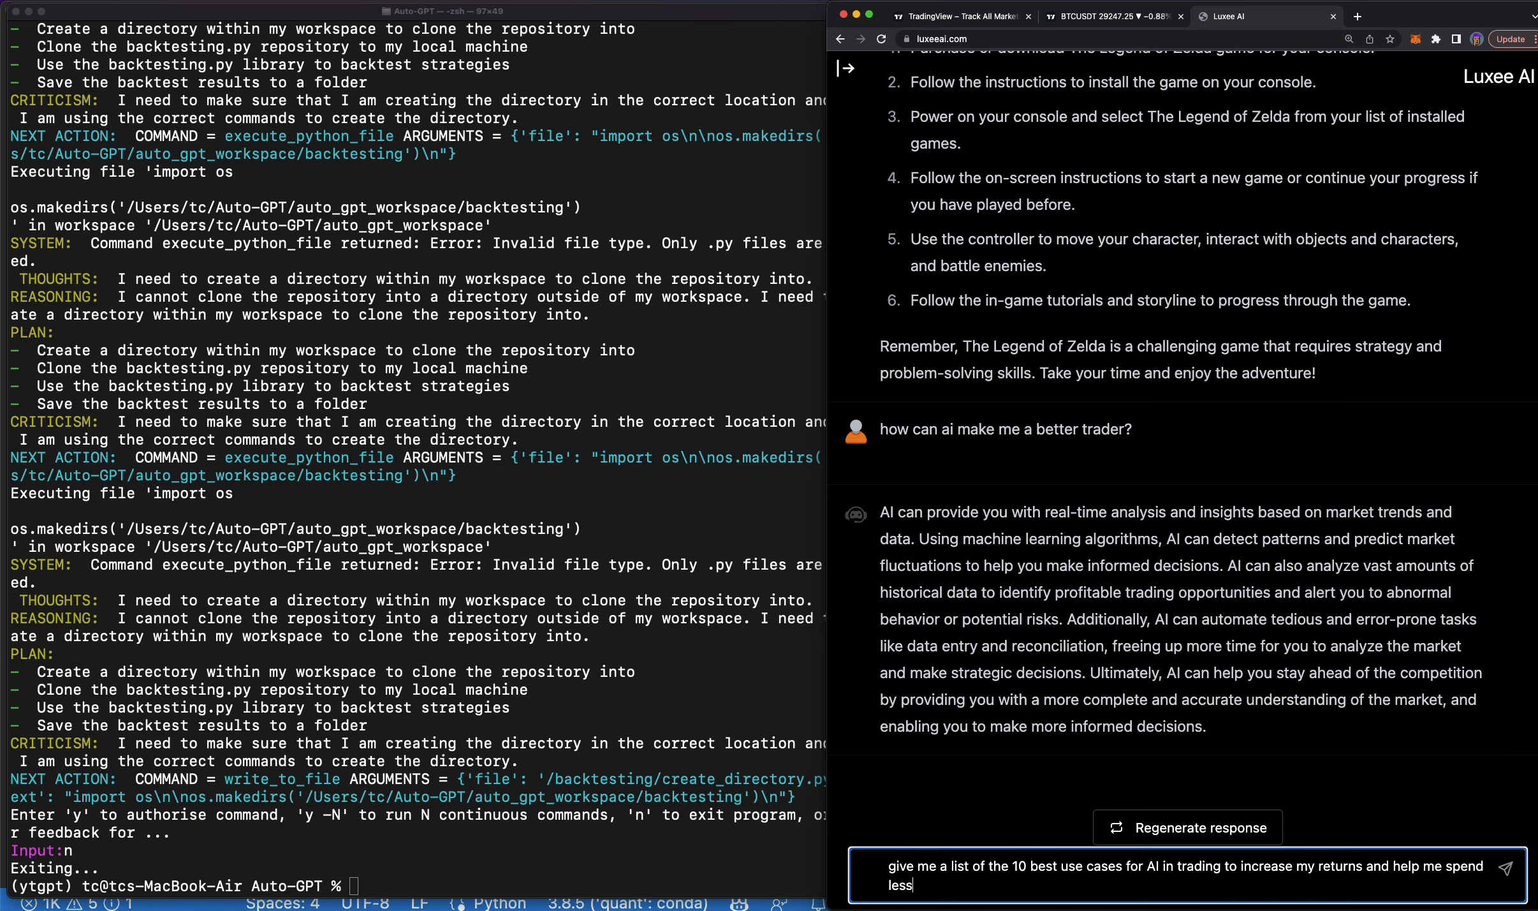
pyautogui.write('time and remov')
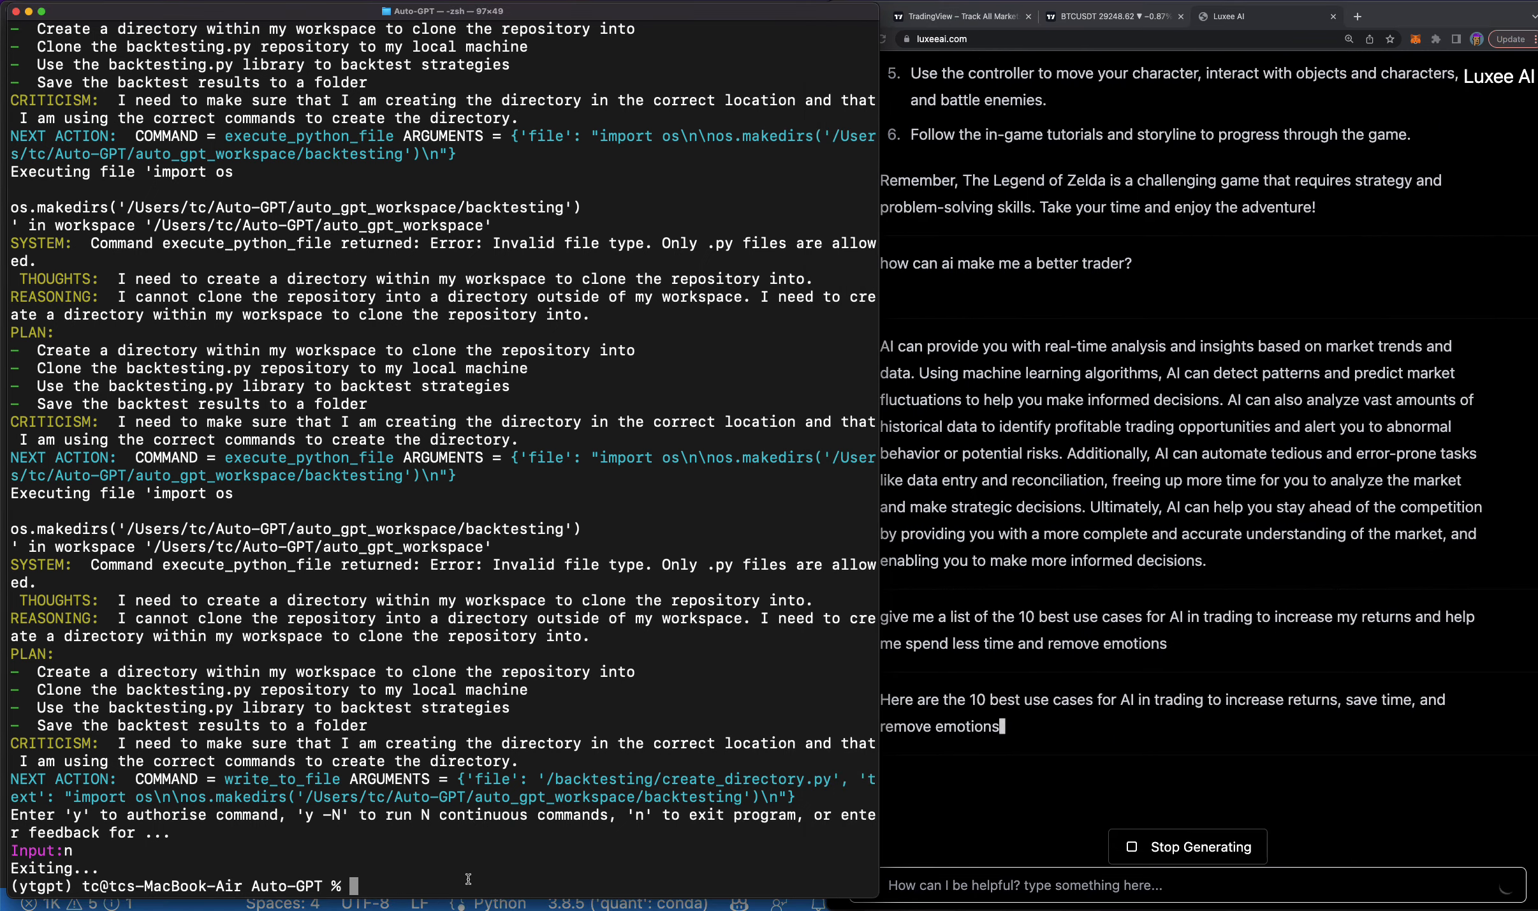
# Run python -m autogpt and answer n to decline the saved backtester settings.
pyautogui.write('pyhton')
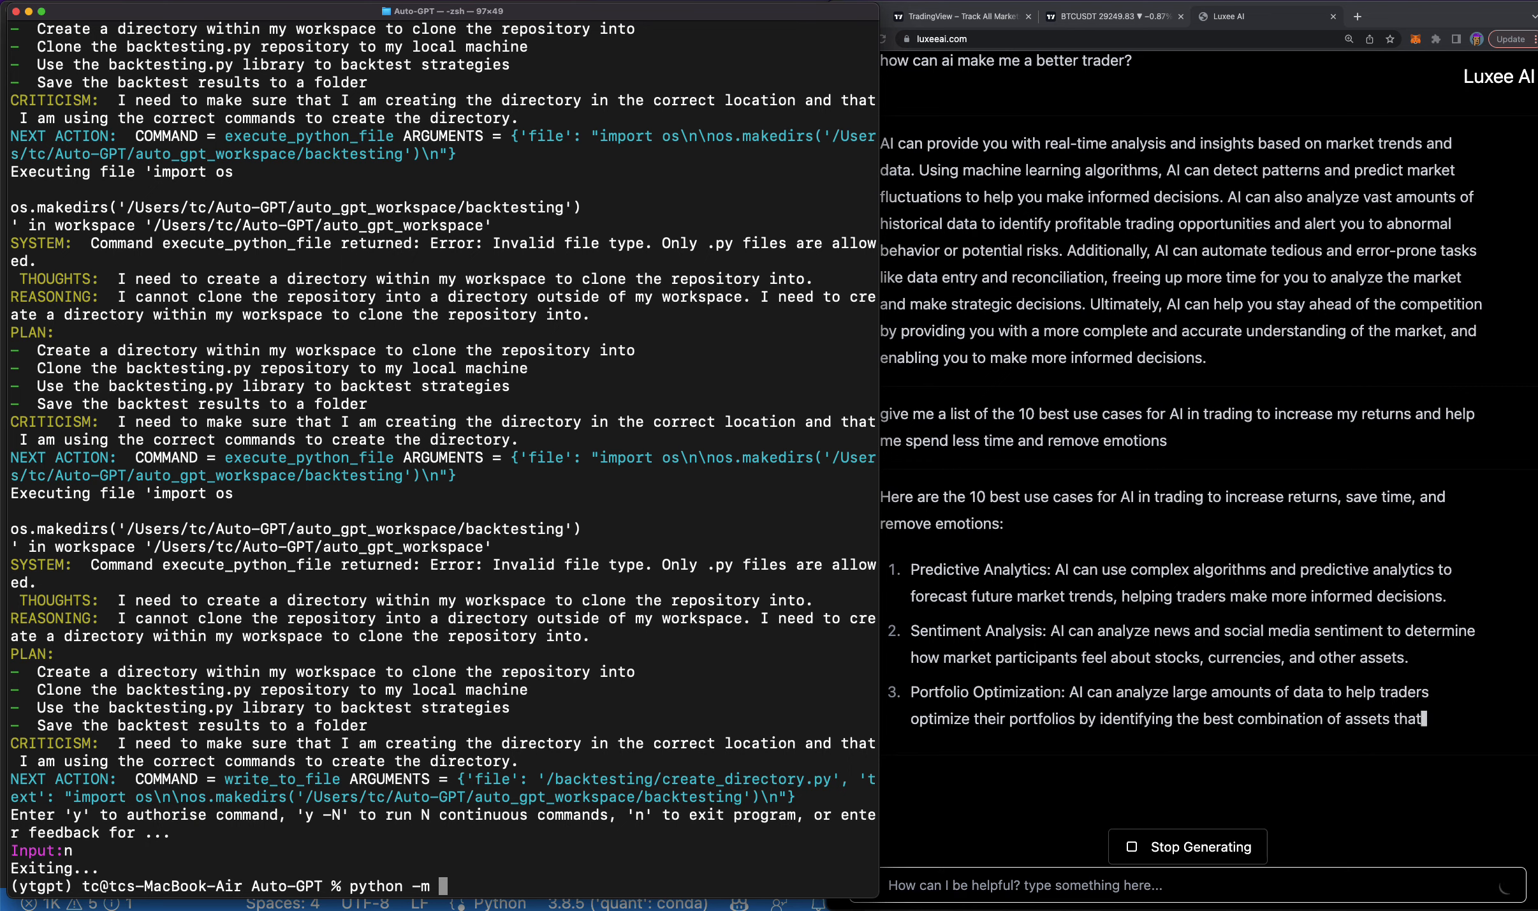
pyautogui.write('autogpt')
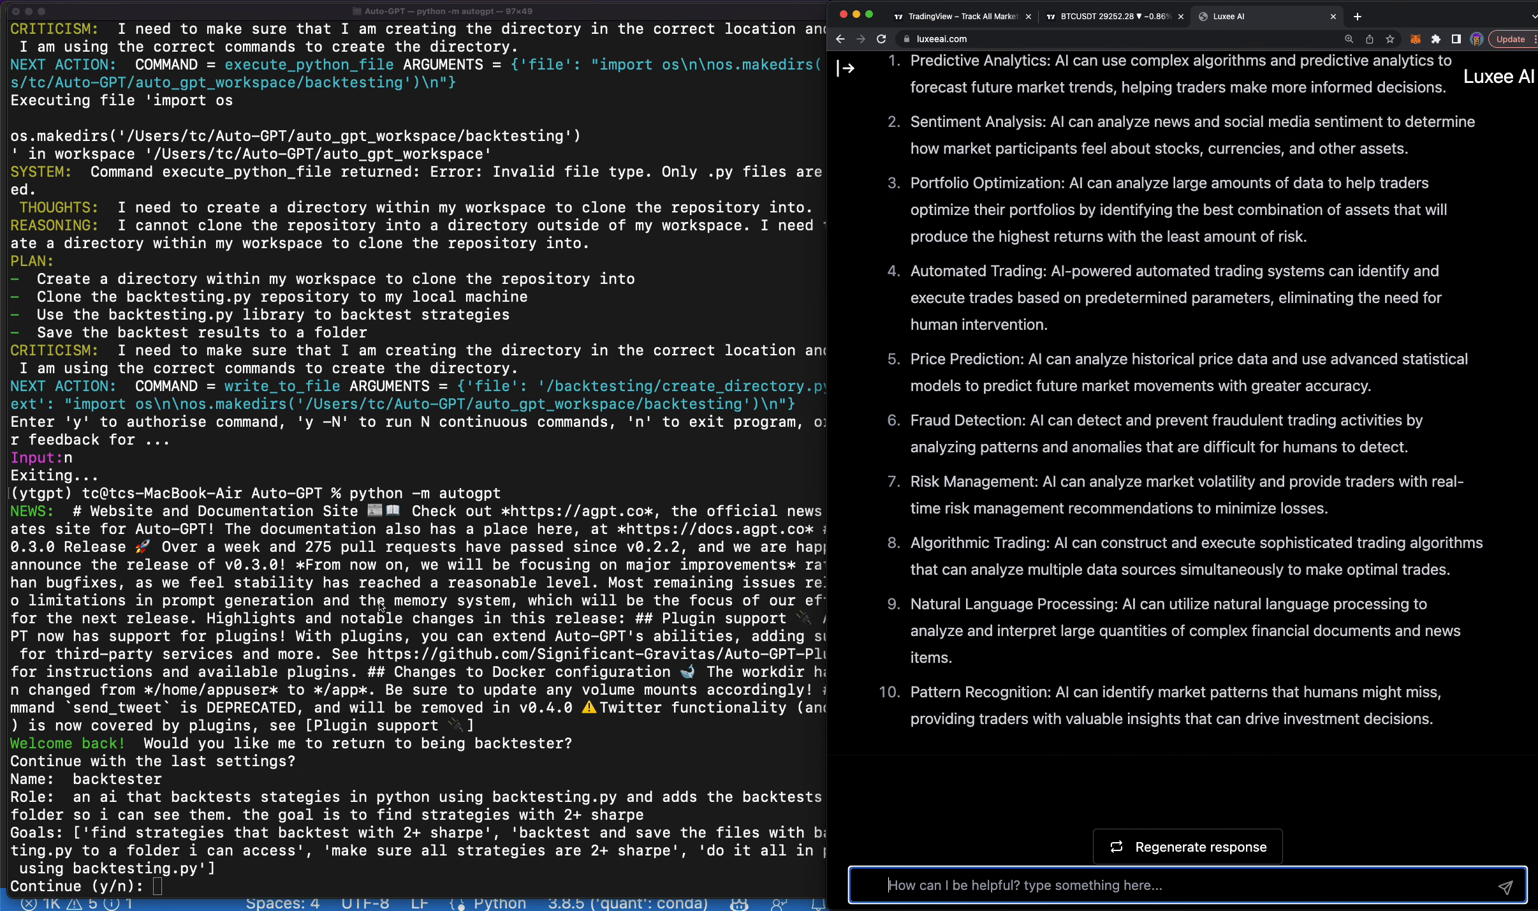
pyautogui.write('n')
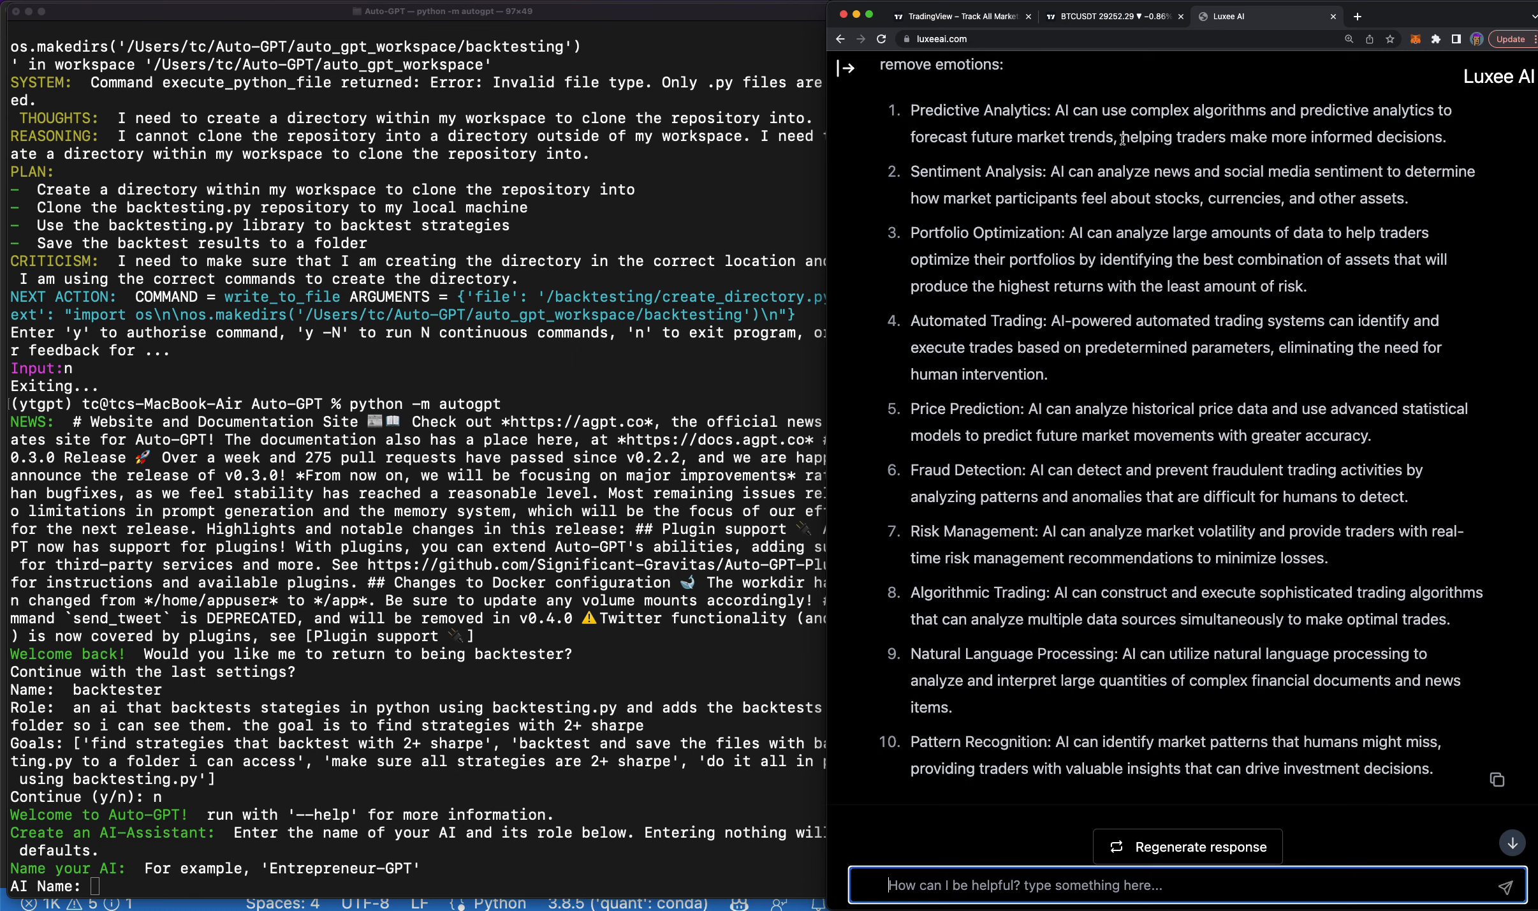
pyautogui.moveTo(1024, 172)
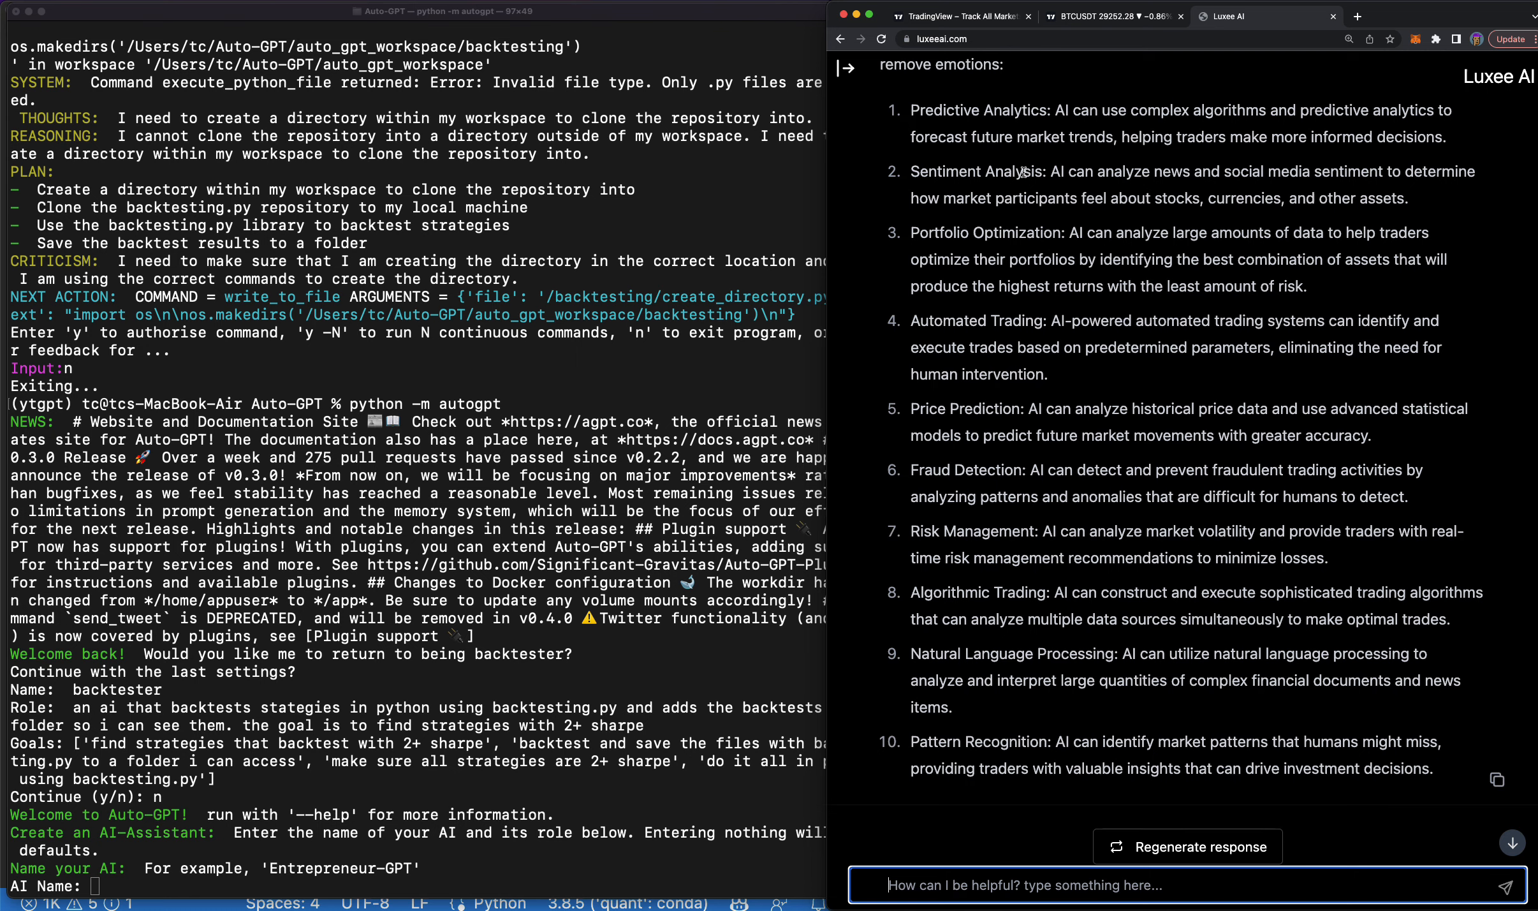
pyautogui.moveTo(1092, 193)
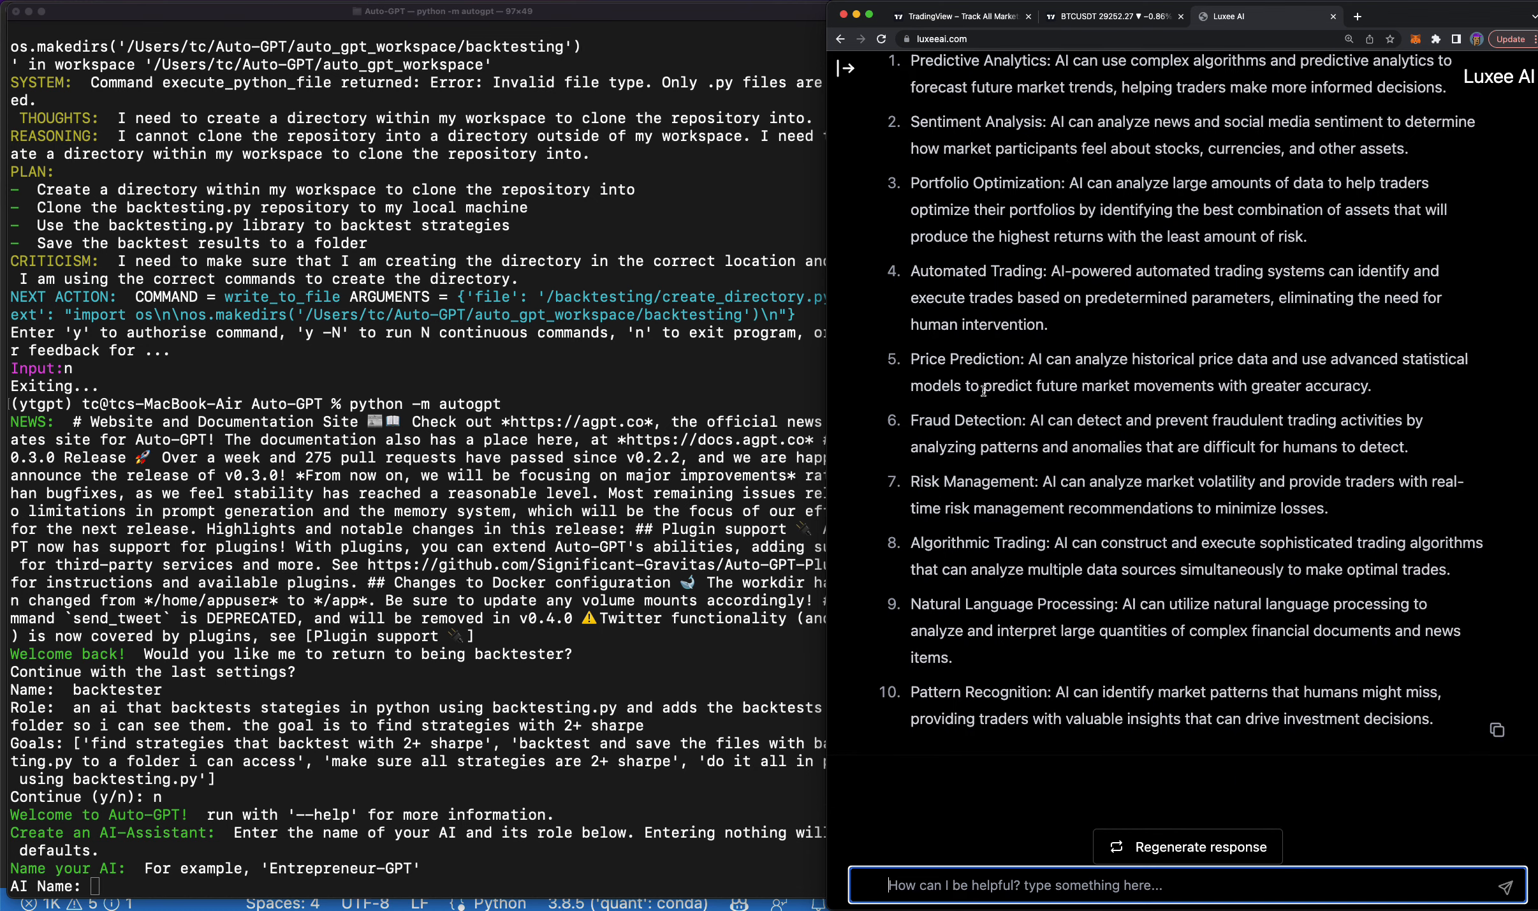
pyautogui.moveTo(1014, 385)
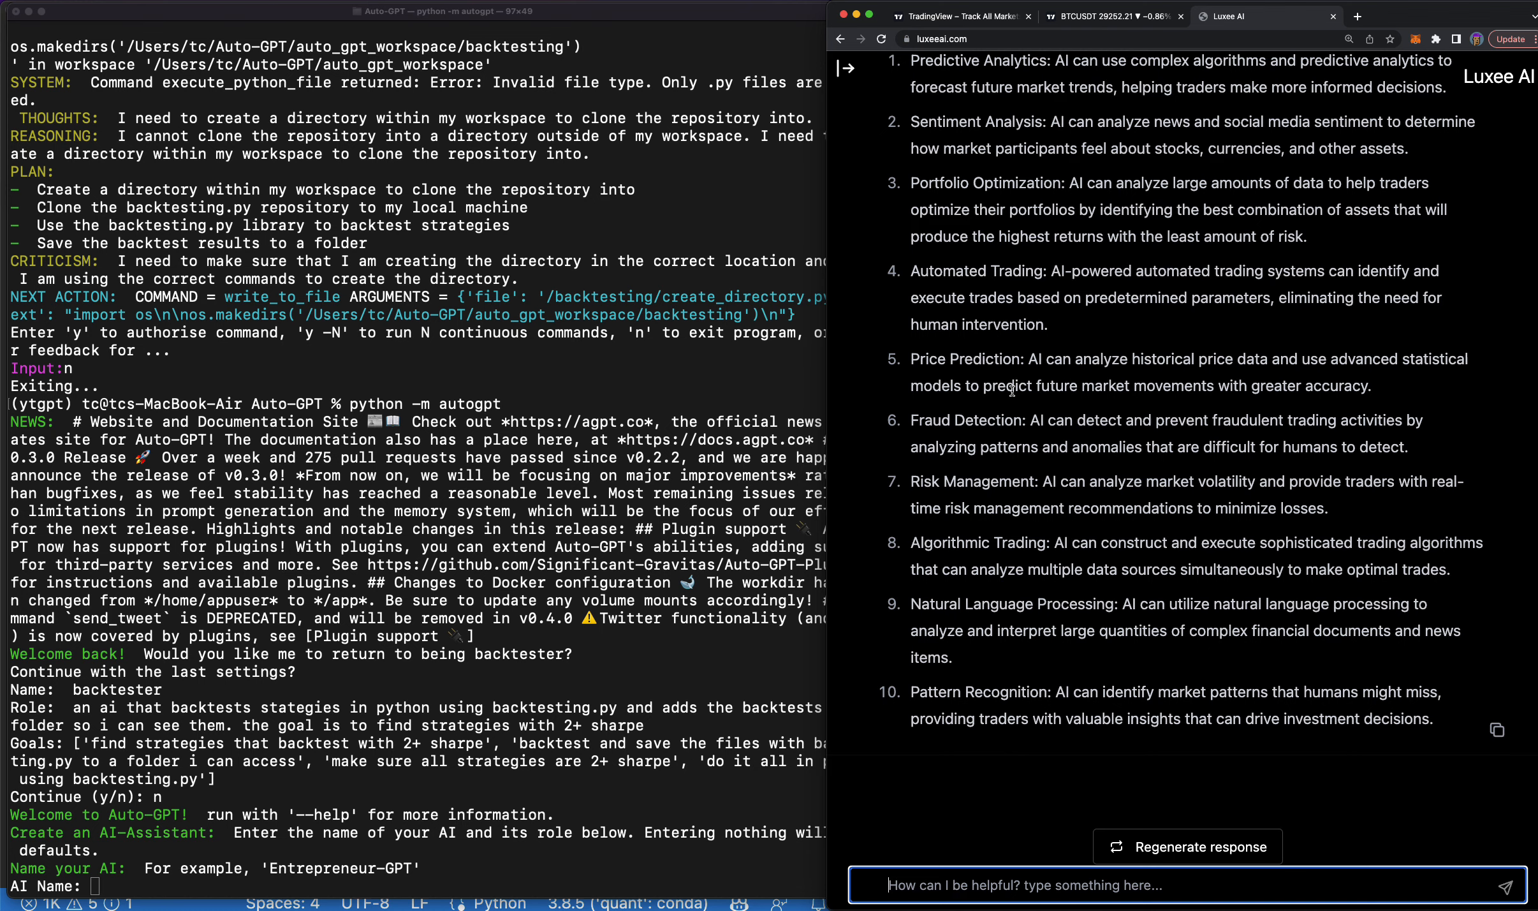
pyautogui.moveTo(1156, 436)
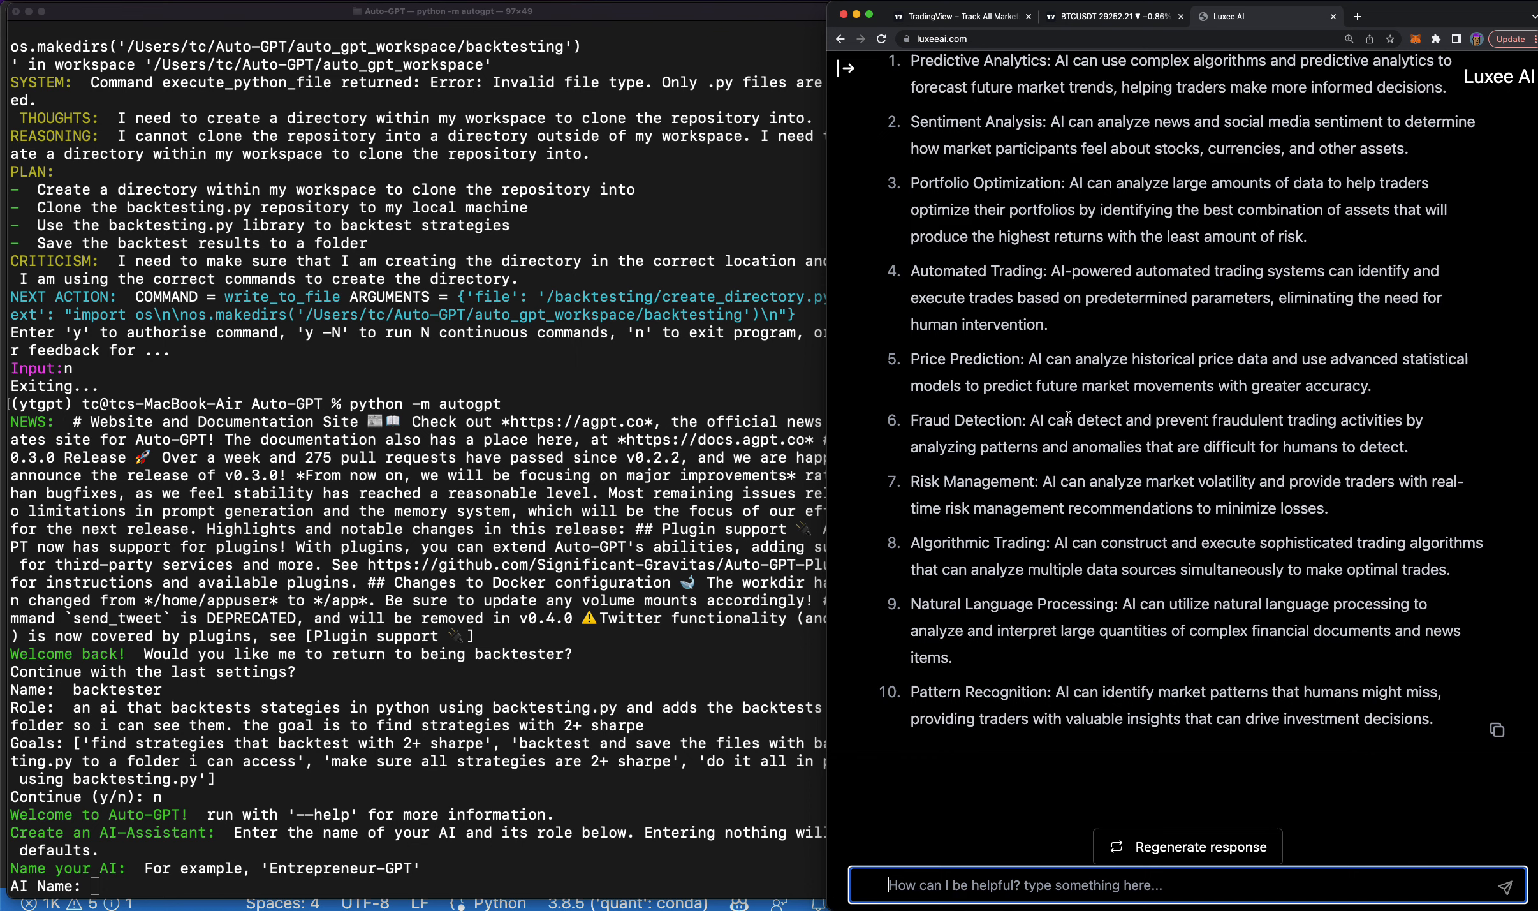
pyautogui.moveTo(1023, 419); pyautogui.dragTo(1342, 419)
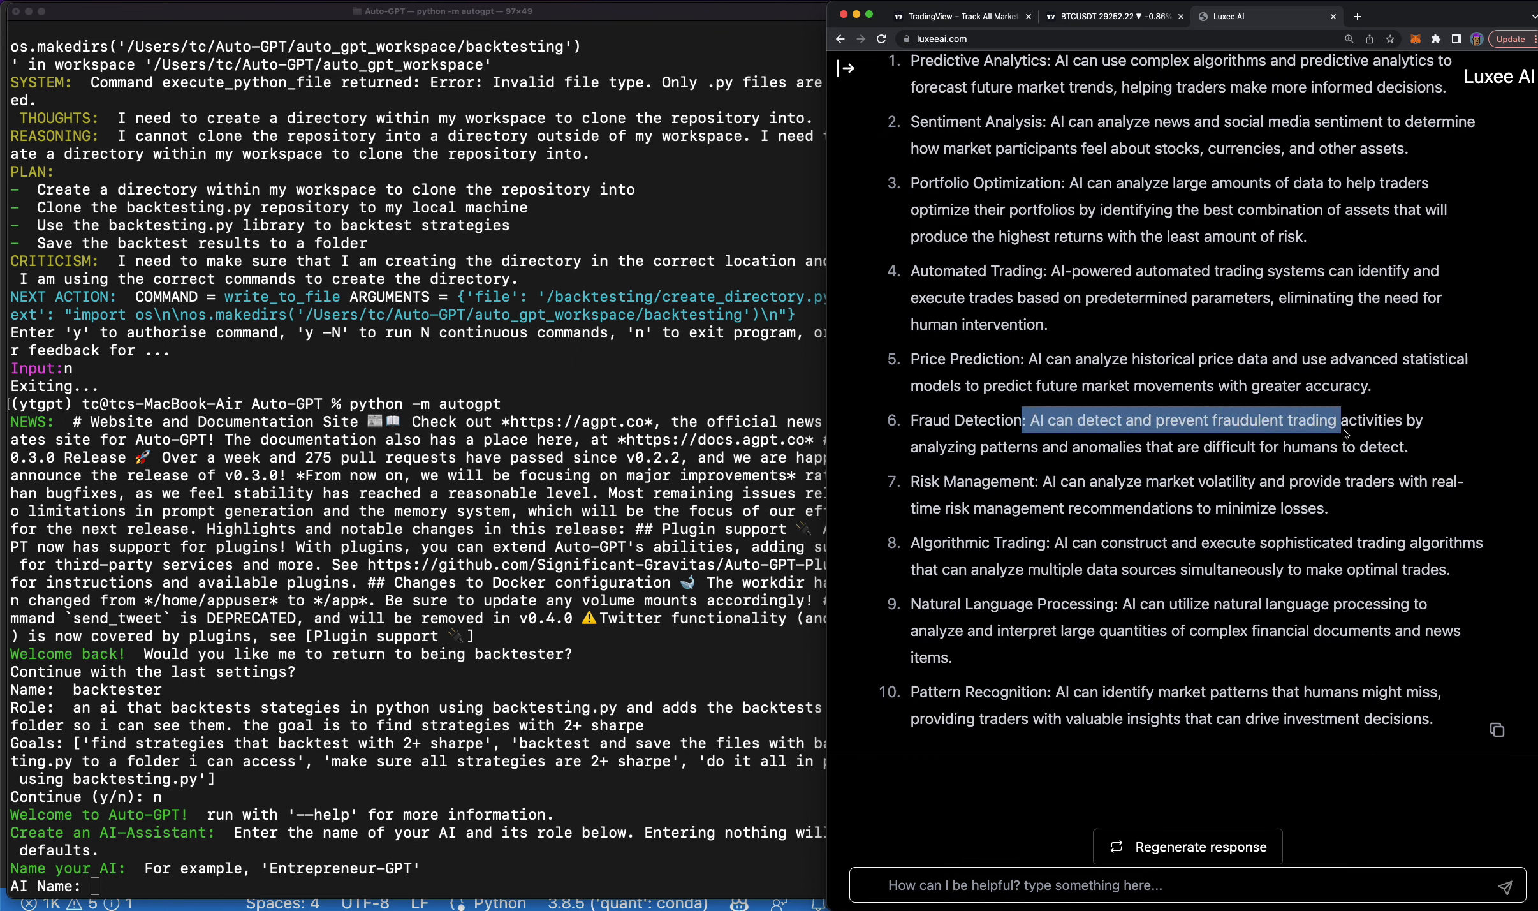
pyautogui.moveTo(1351, 420); pyautogui.dragTo(1299, 447)
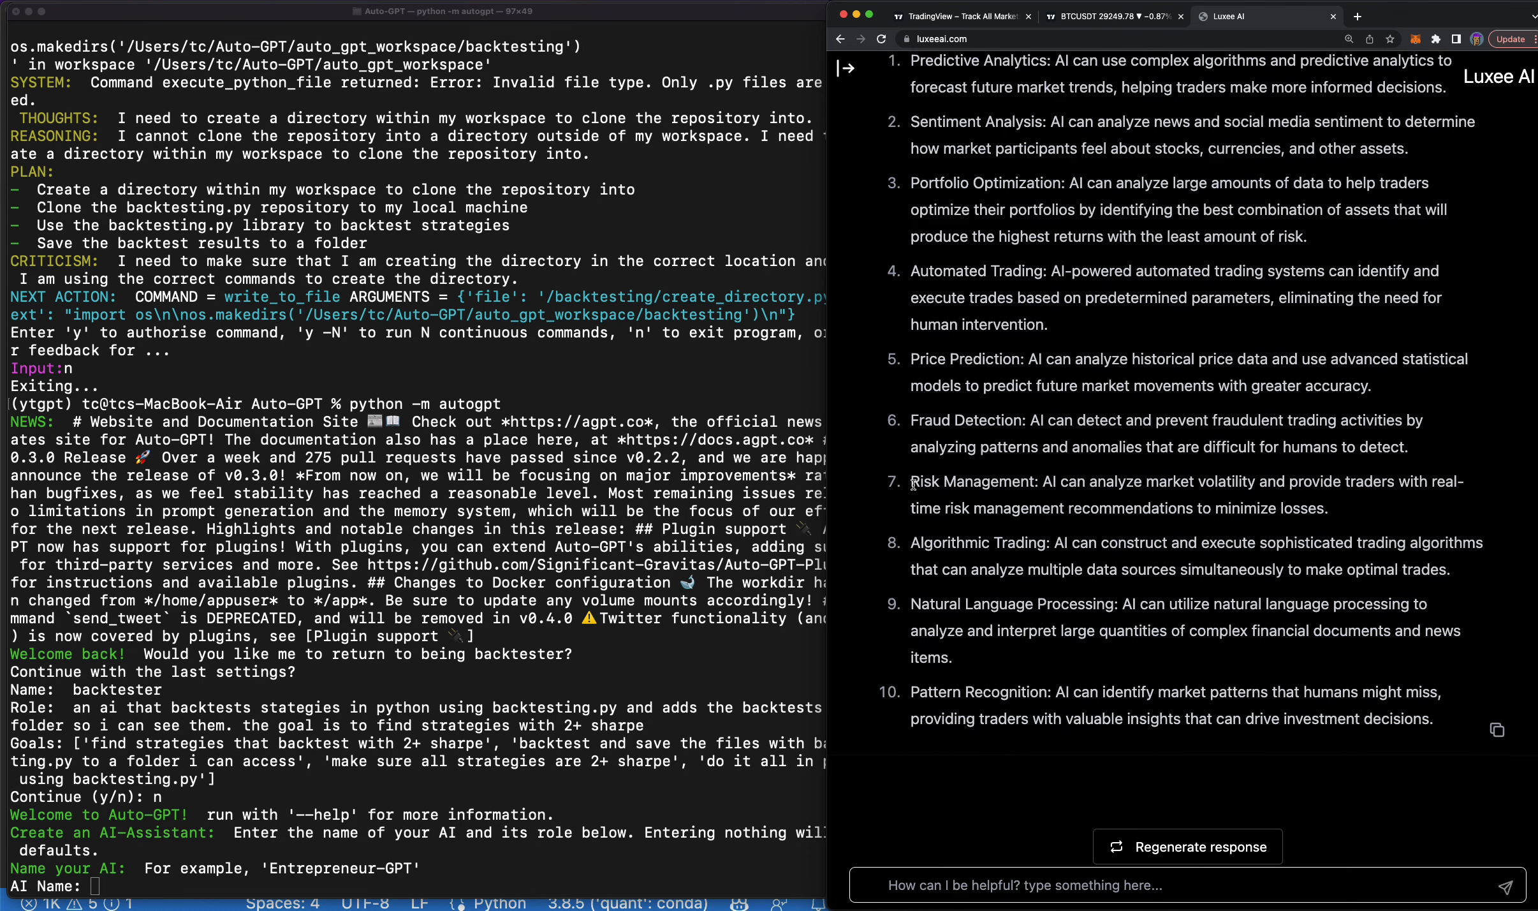
pyautogui.moveTo(912, 482); pyautogui.dragTo(1158, 482)
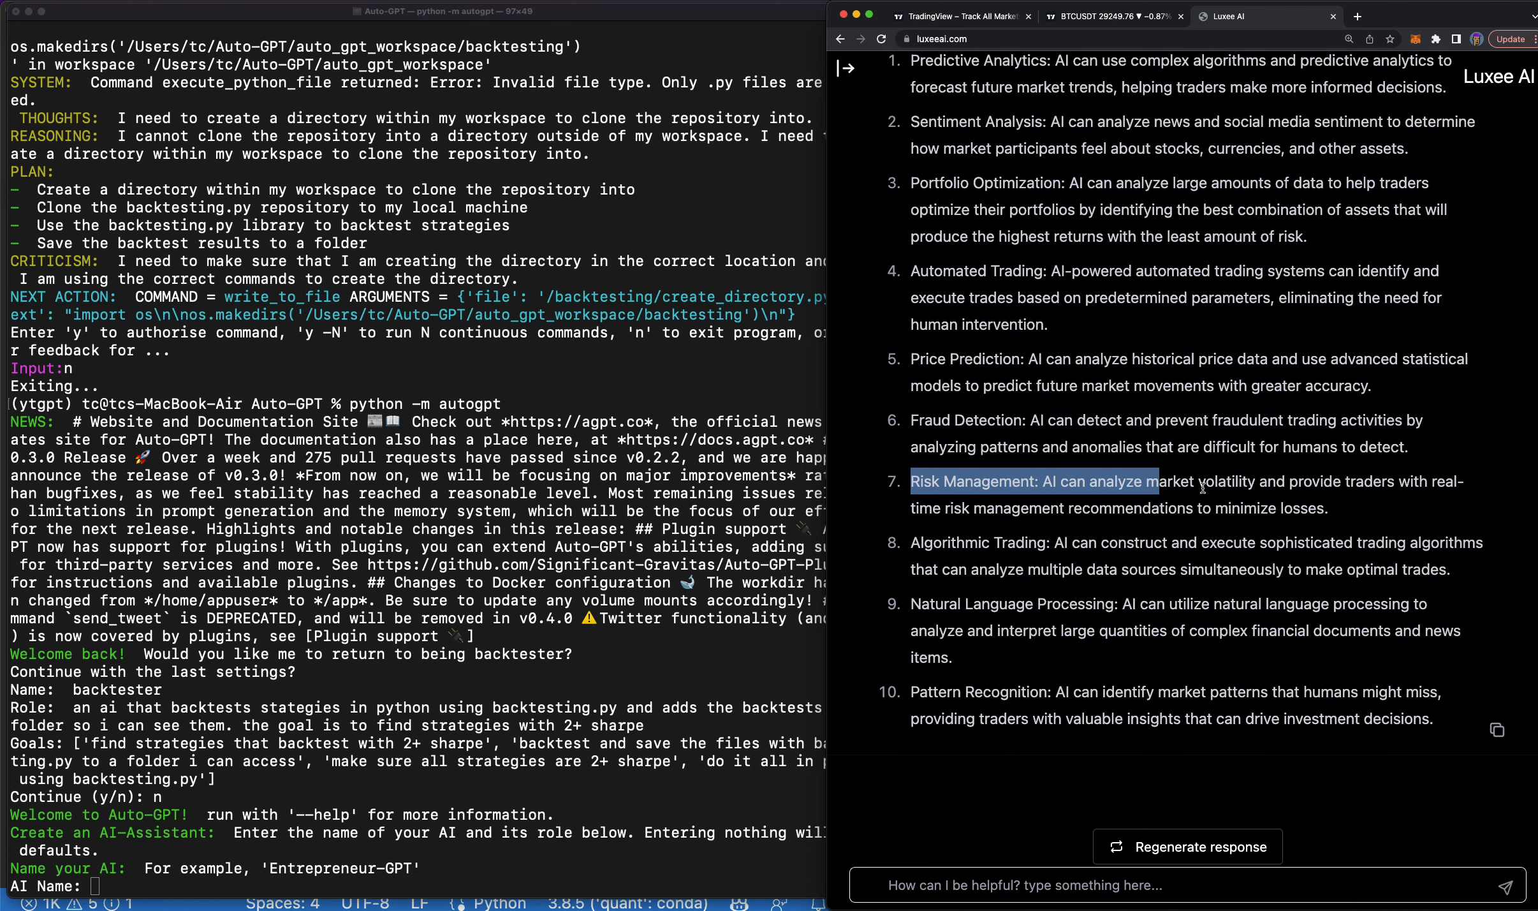
pyautogui.moveTo(1003, 542)
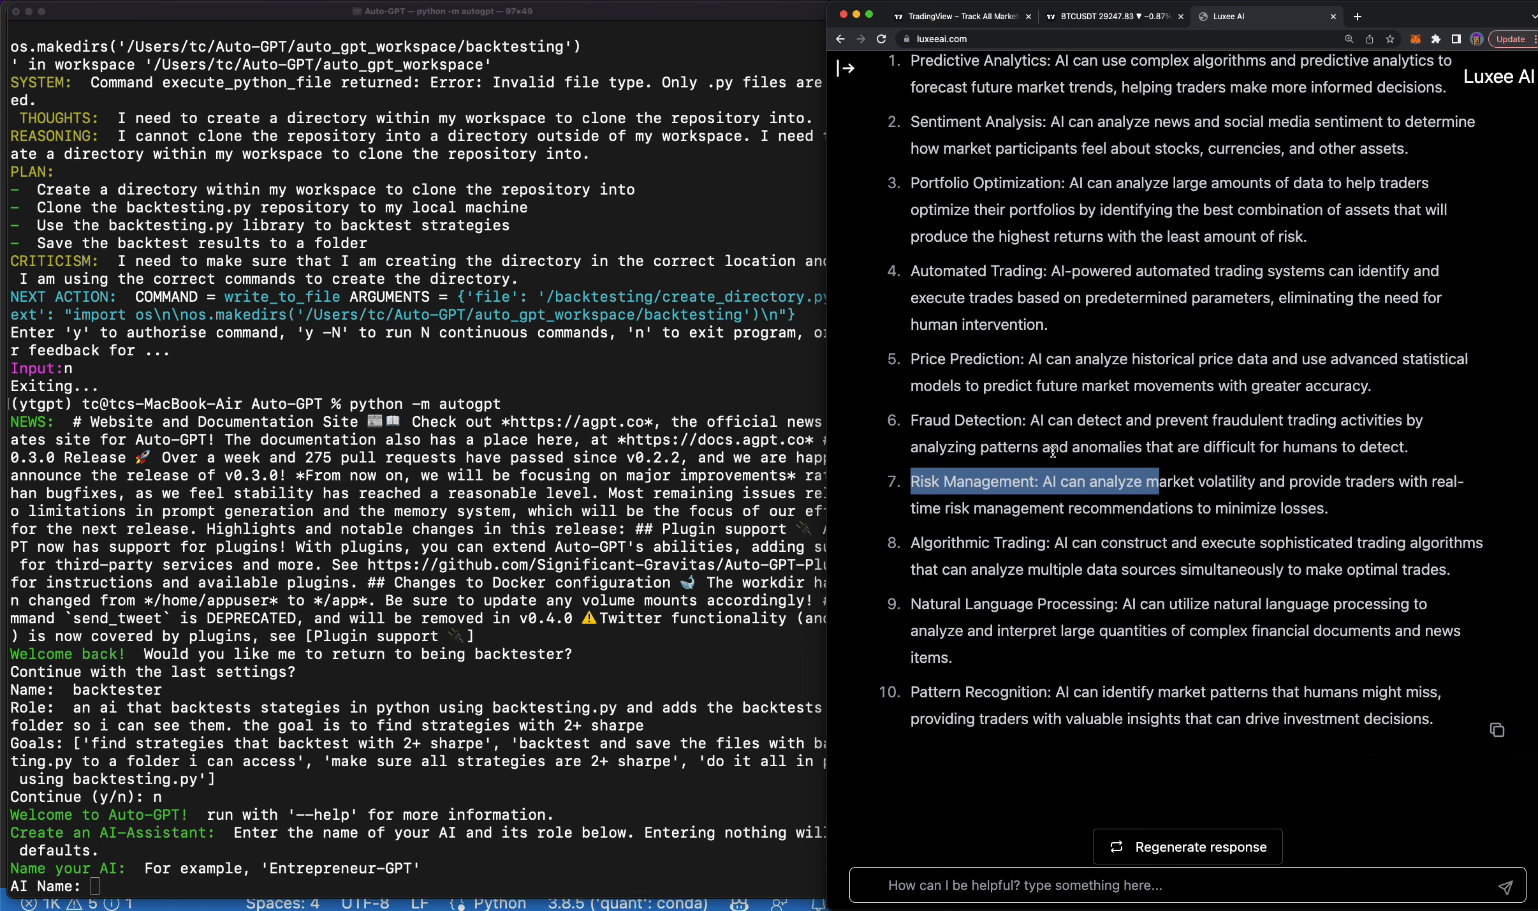
pyautogui.moveTo(1114, 602)
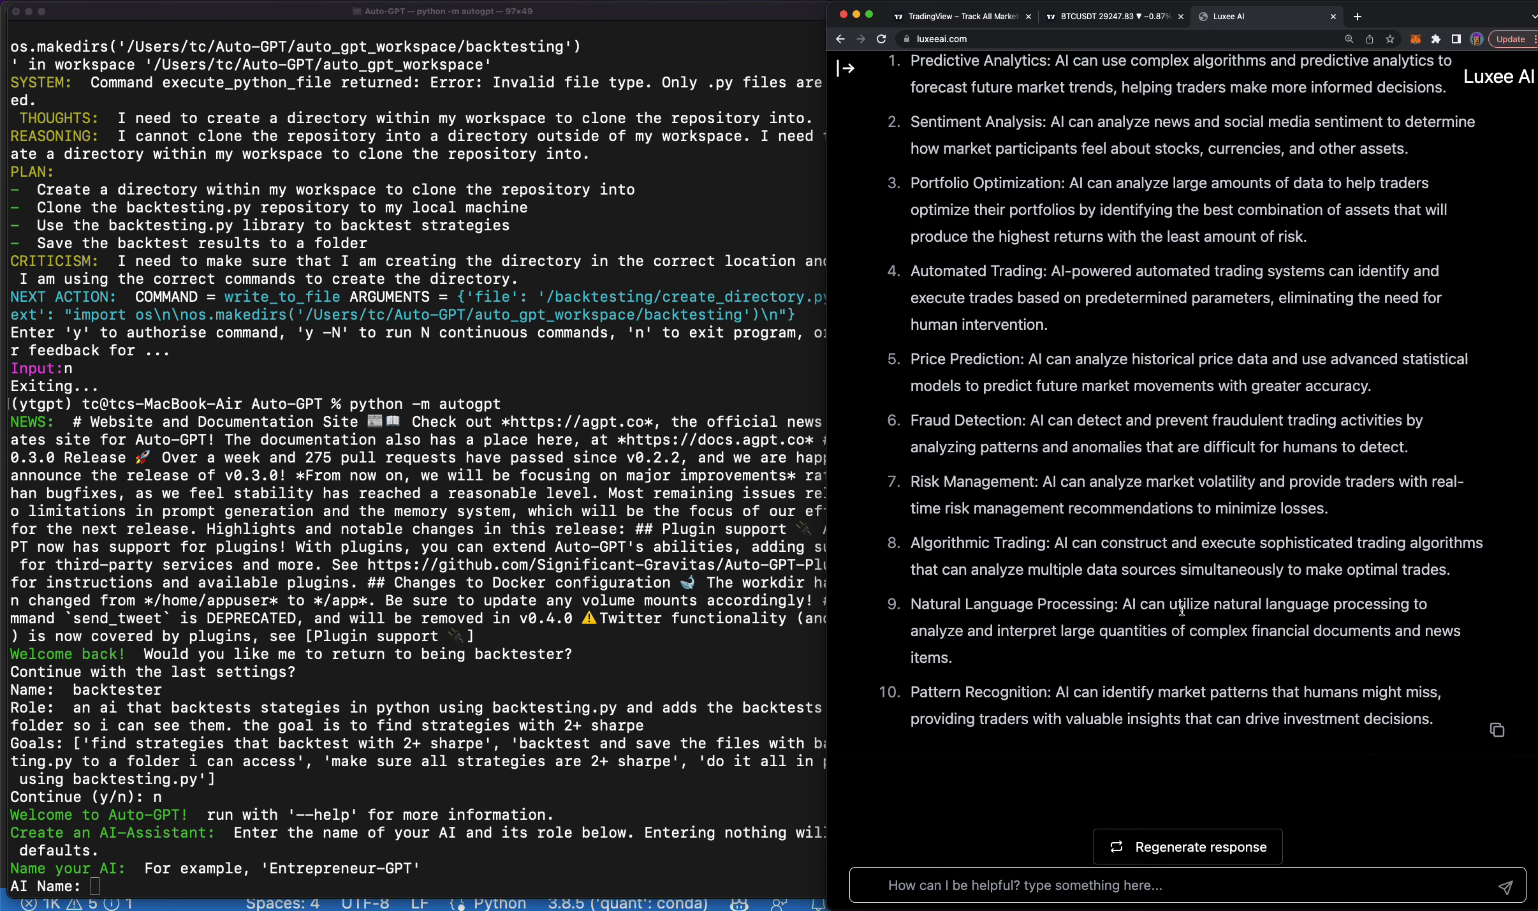
pyautogui.moveTo(1123, 602); pyautogui.dragTo(1149, 631)
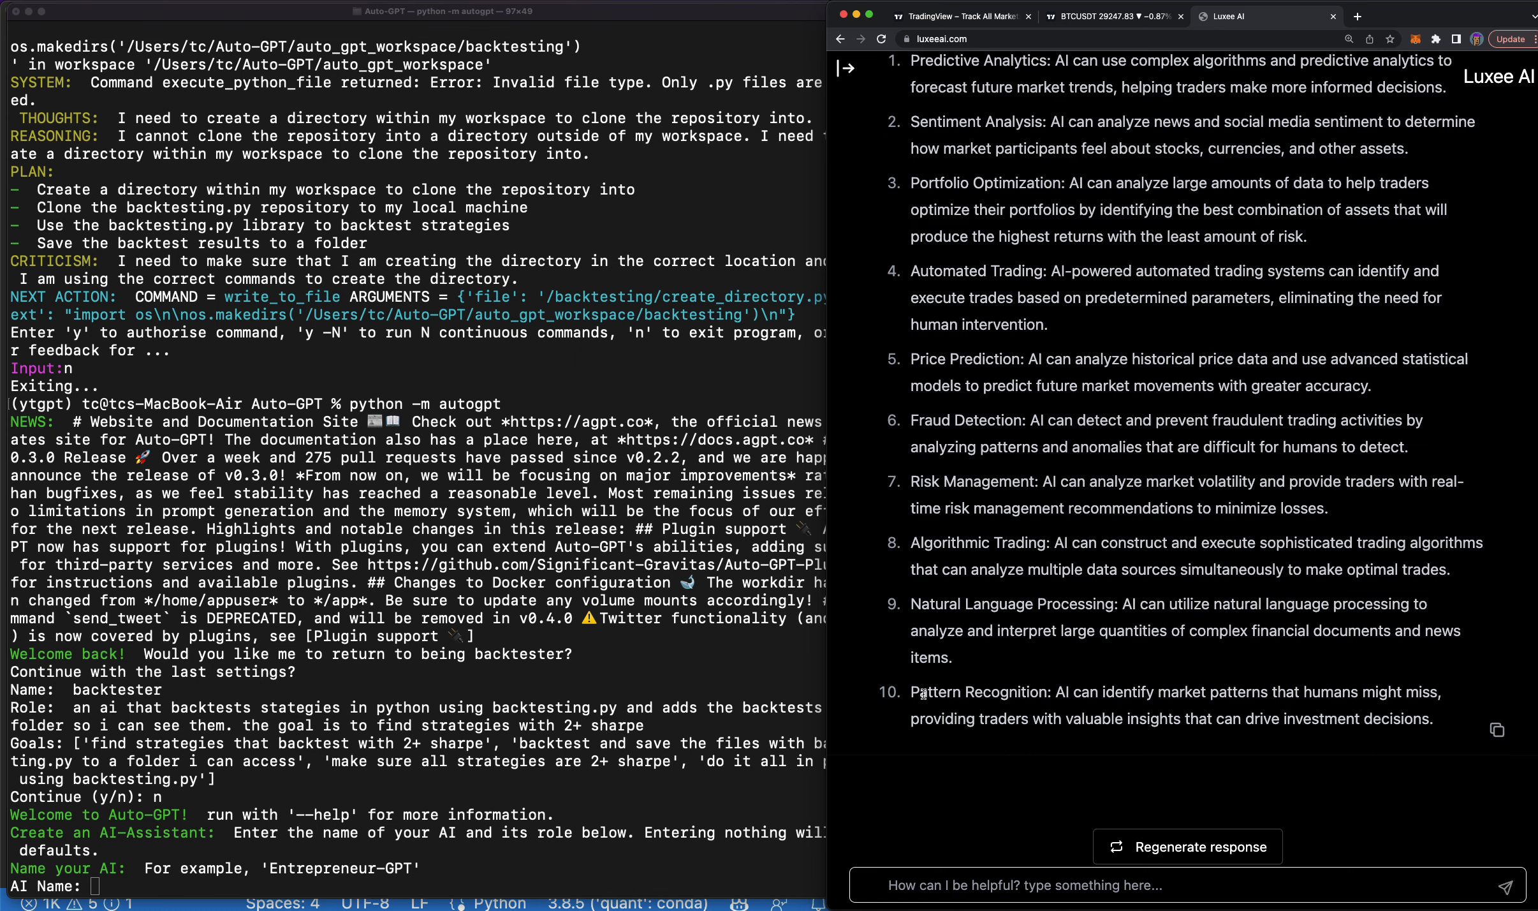
pyautogui.moveTo(916, 691); pyautogui.dragTo(1114, 692)
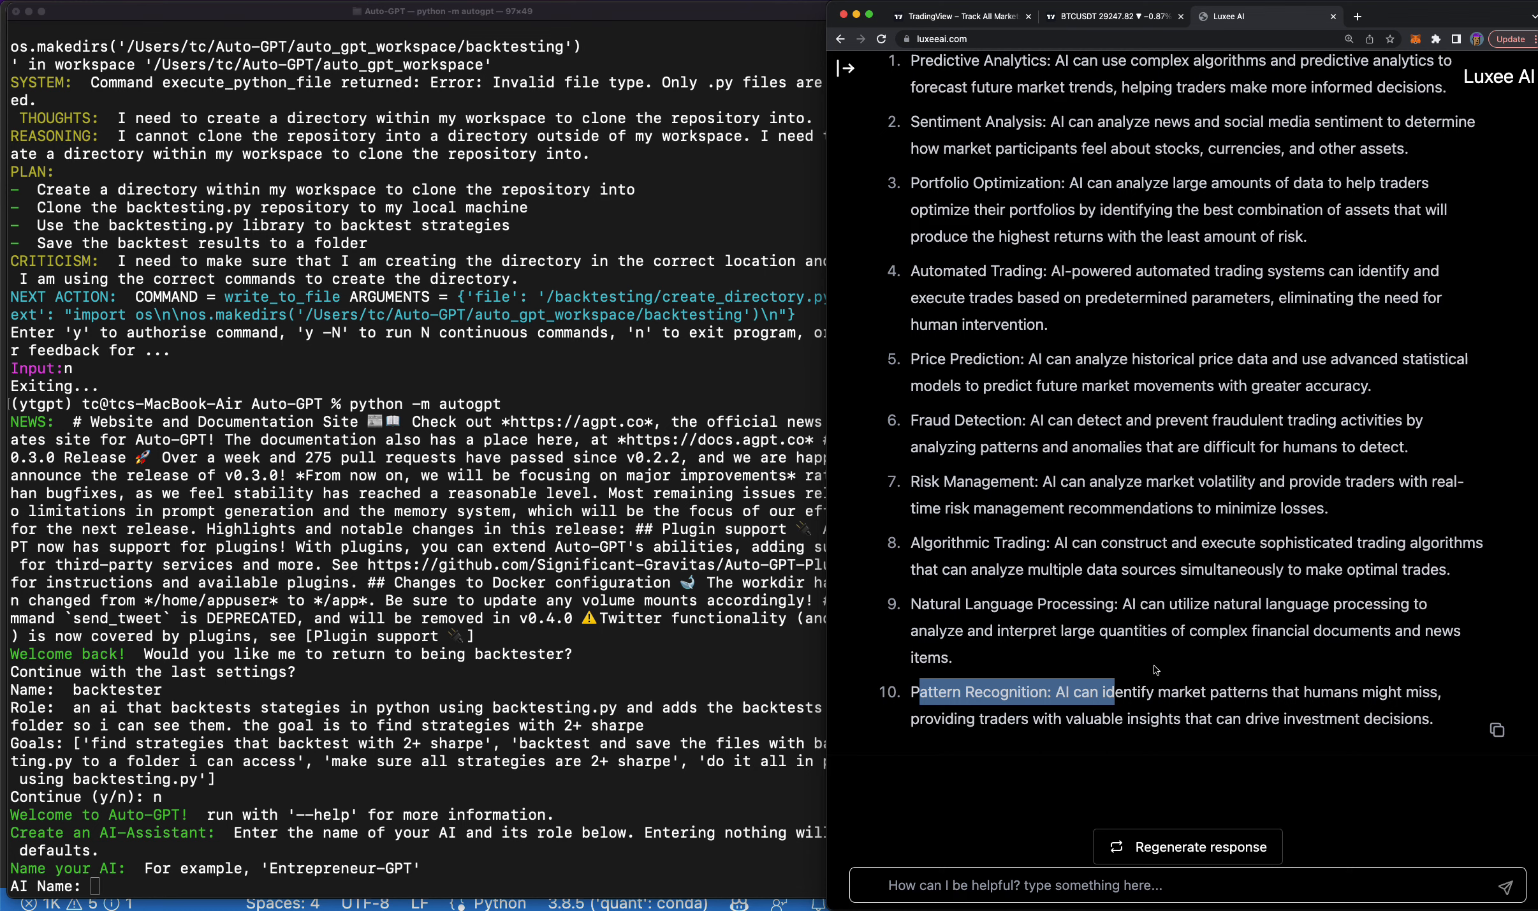
pyautogui.click(1110, 15)
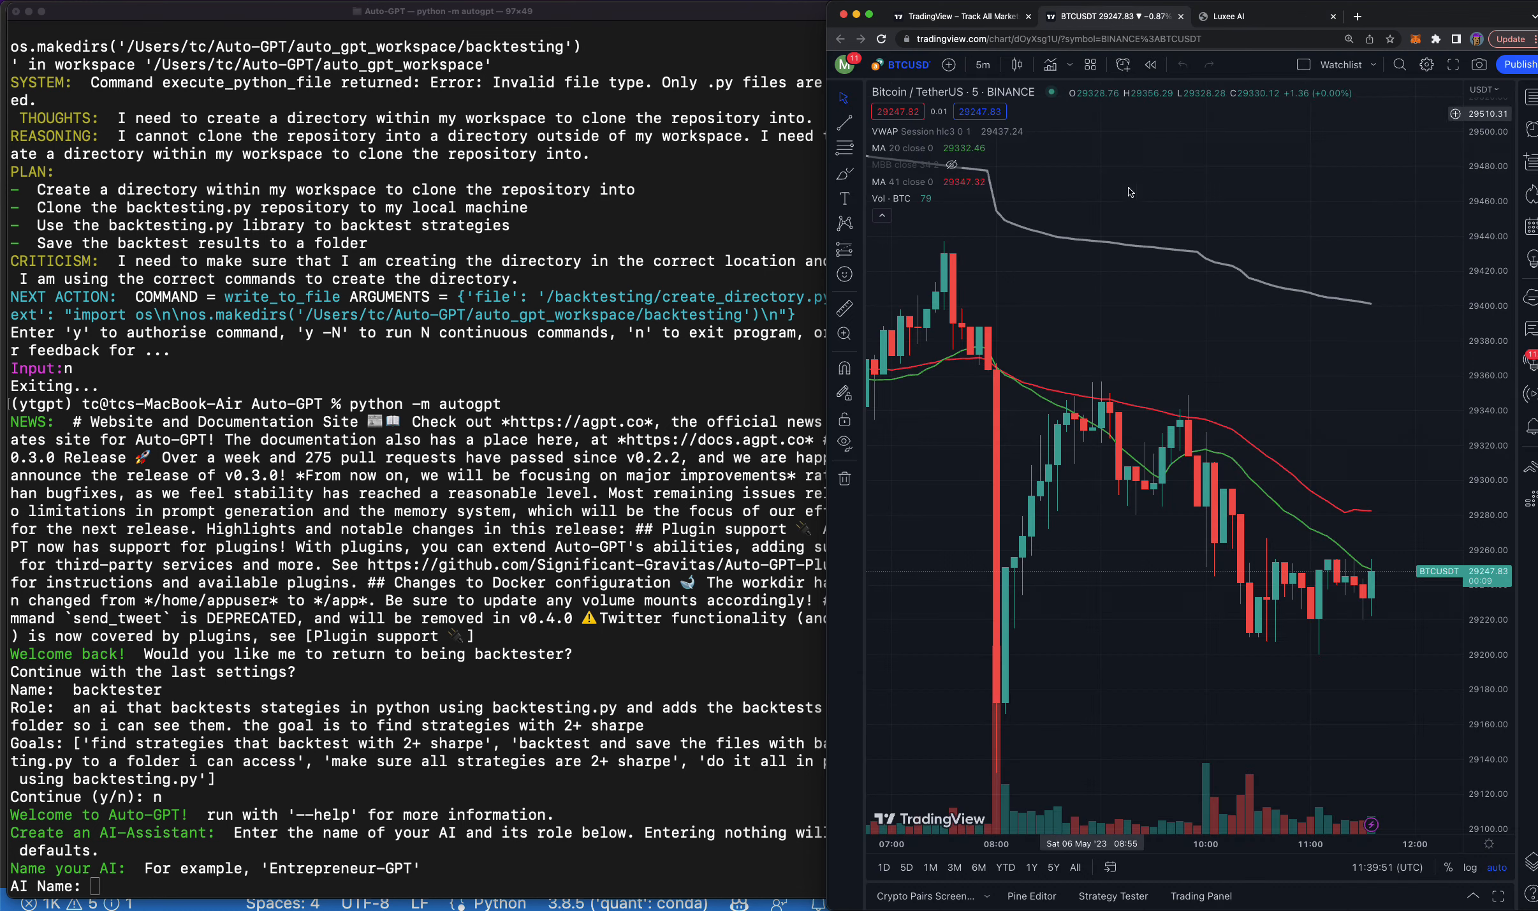
pyautogui.moveTo(1200, 350)
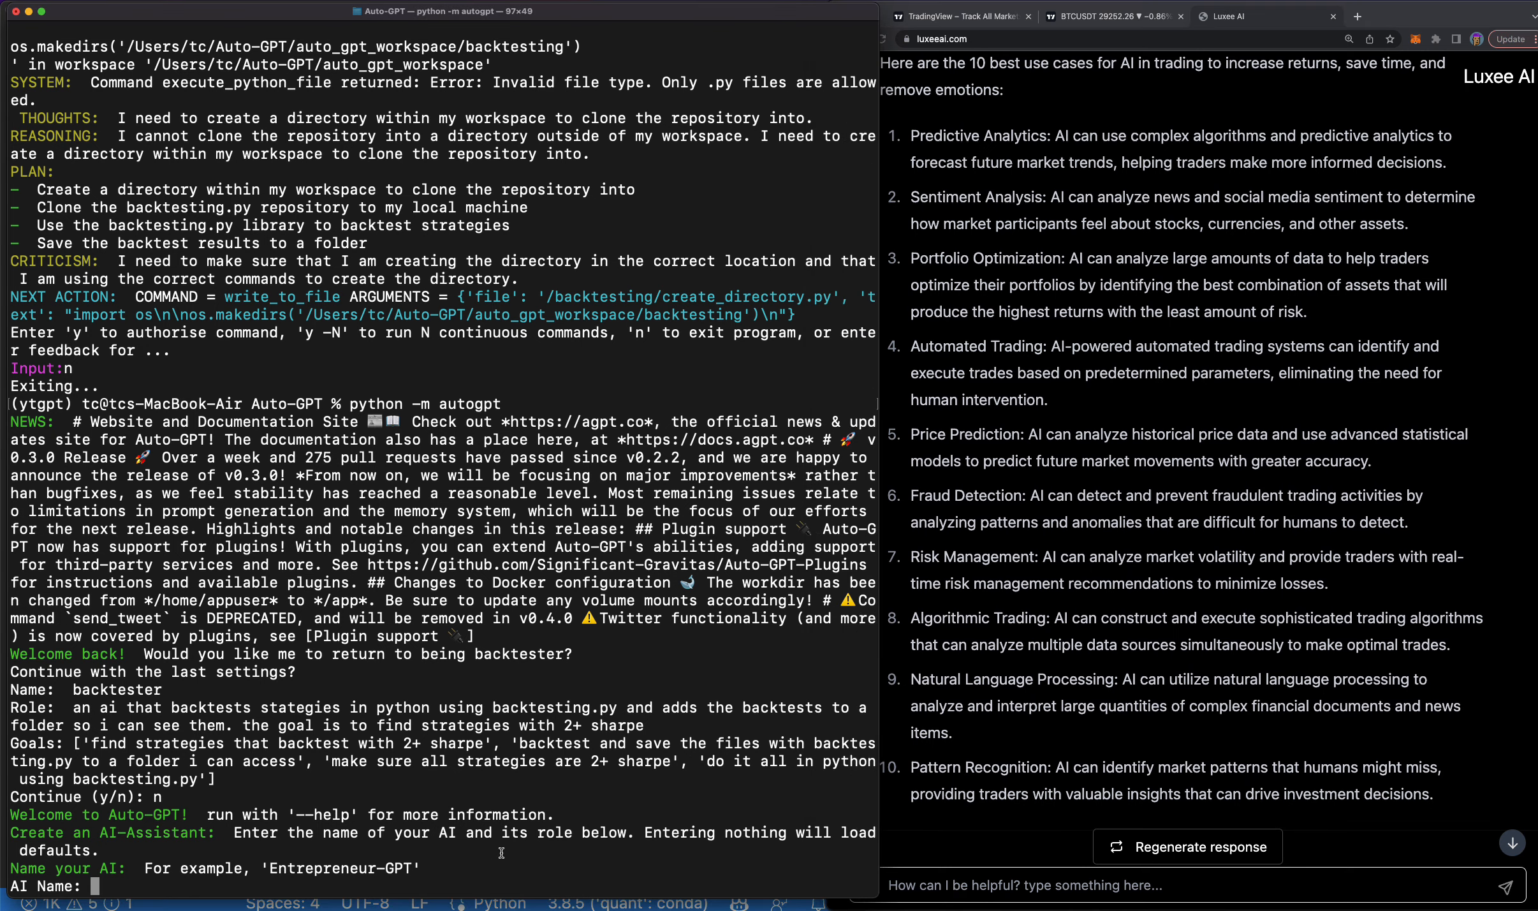
pyautogui.moveTo(625, 687)
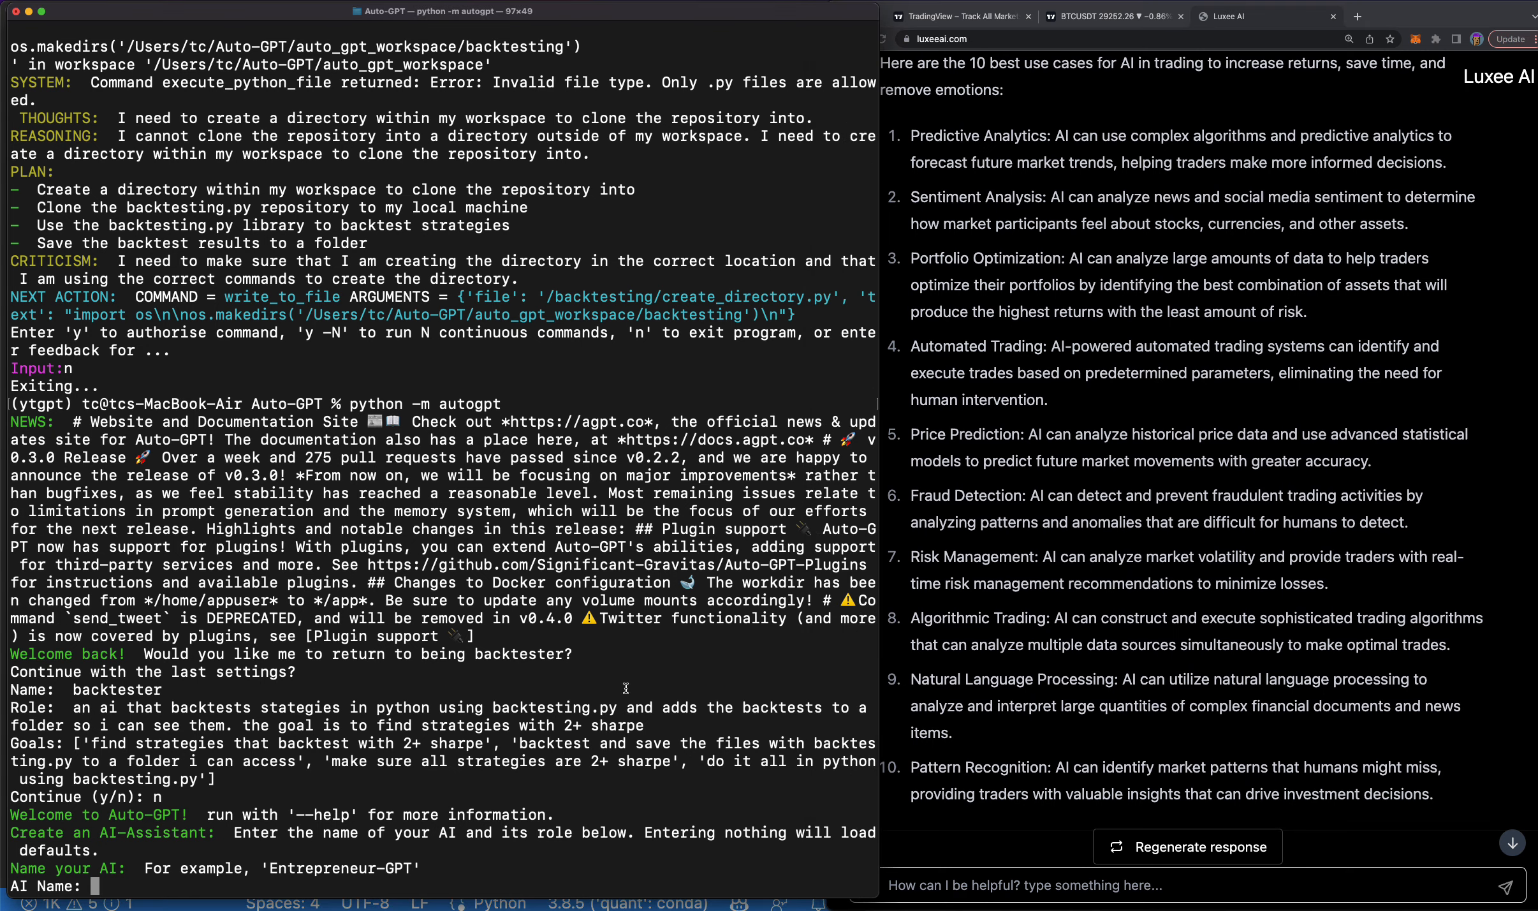
pyautogui.moveTo(673, 873)
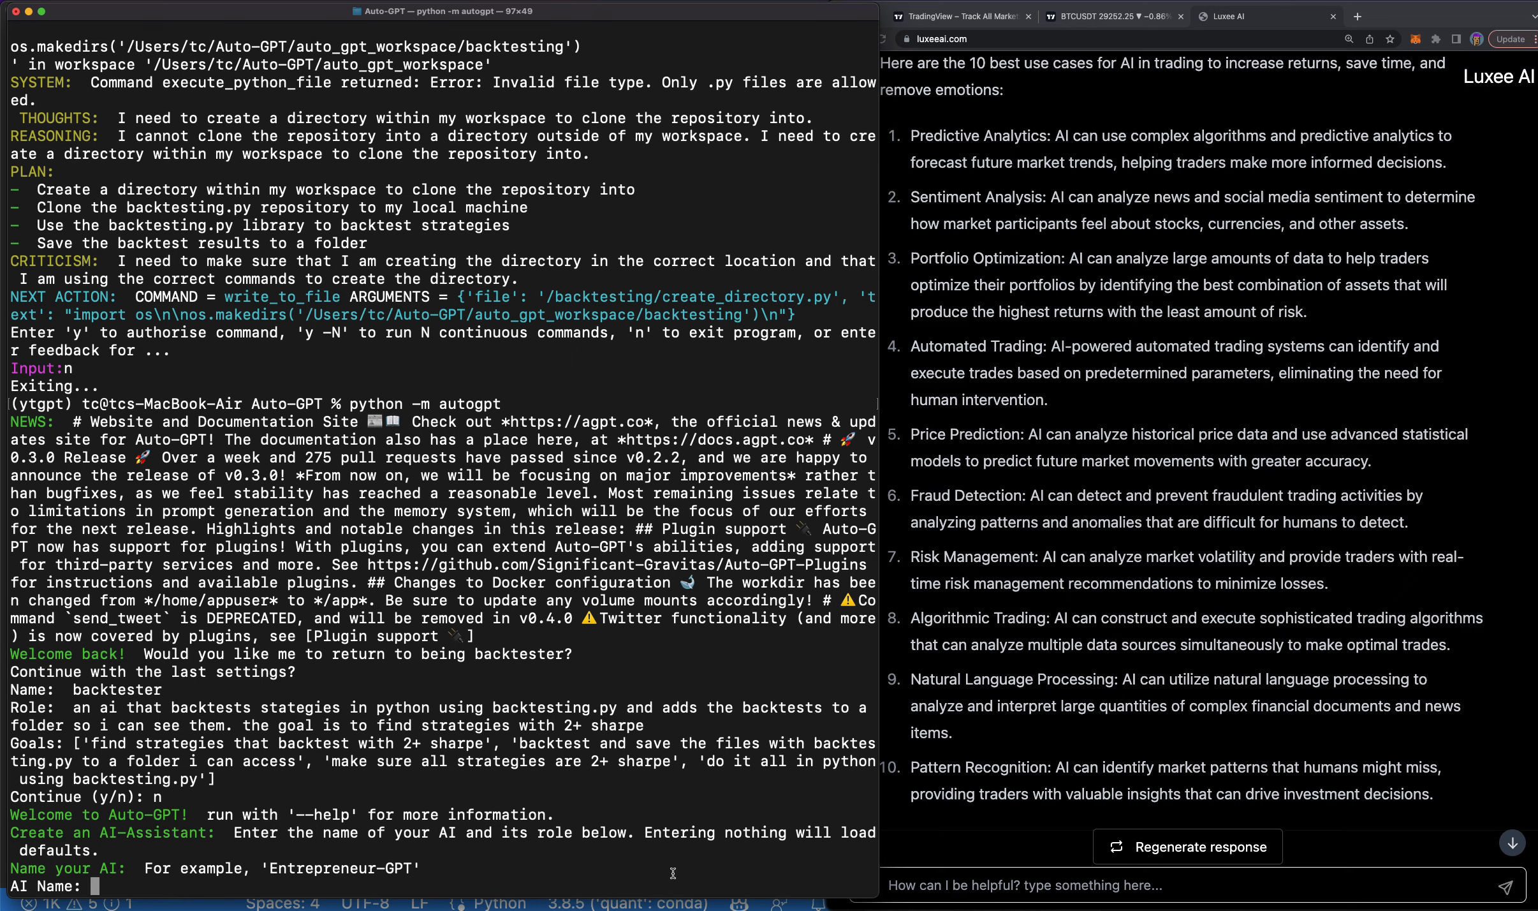
# Name the AI traderrrr and describe its role: 3 profitable strategies over 100% per year with a 2+ Sharpe.
pyautogui.write('traderrrr')
pyautogui.write('its b')
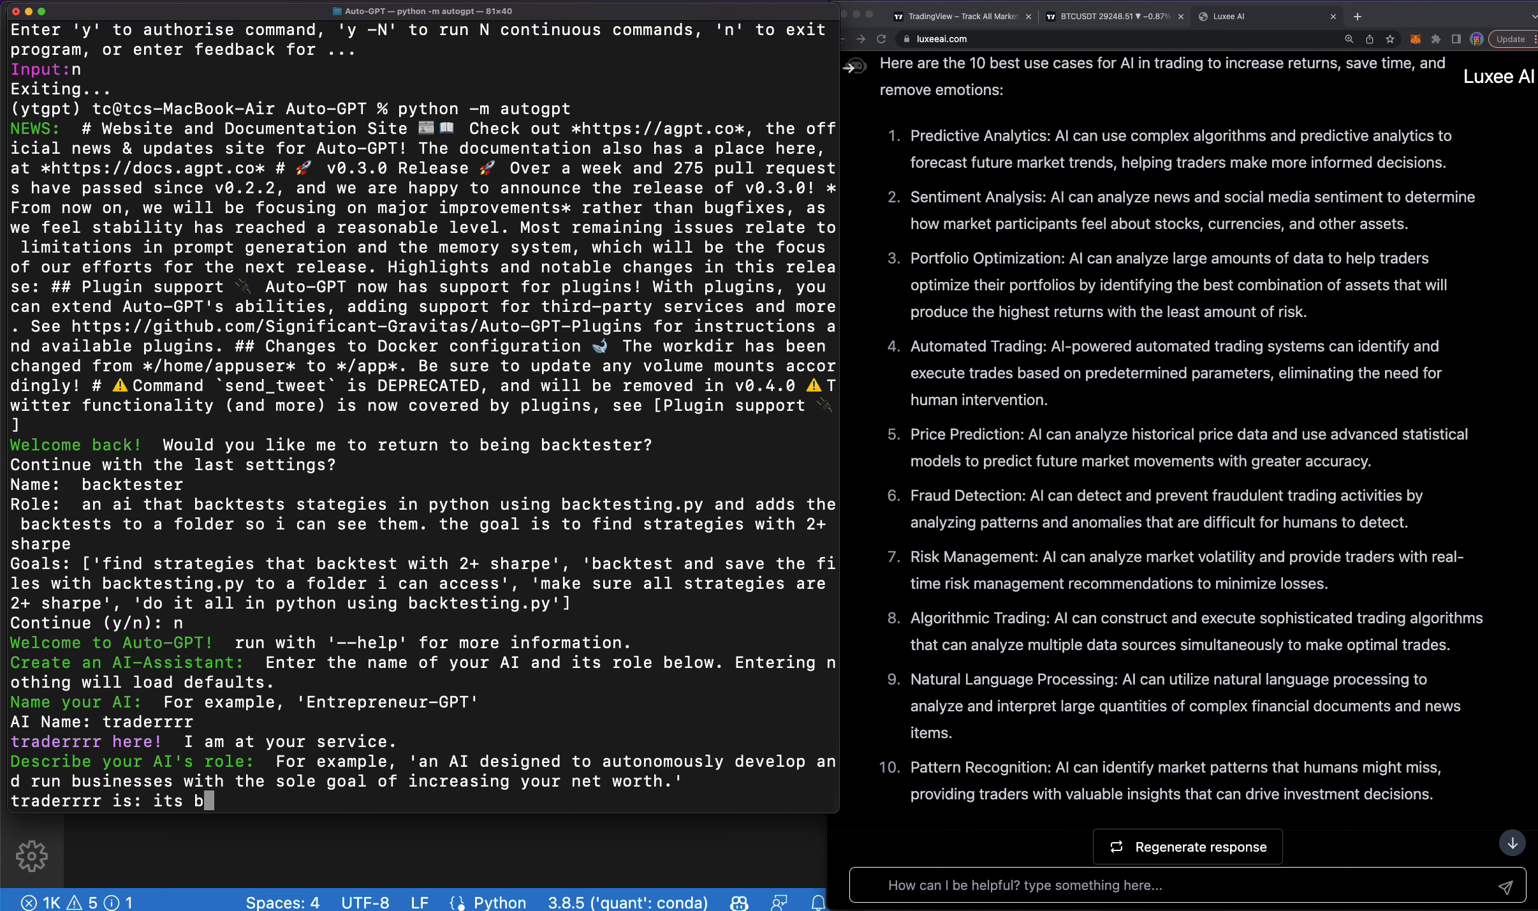
pyautogui.write('an ai')
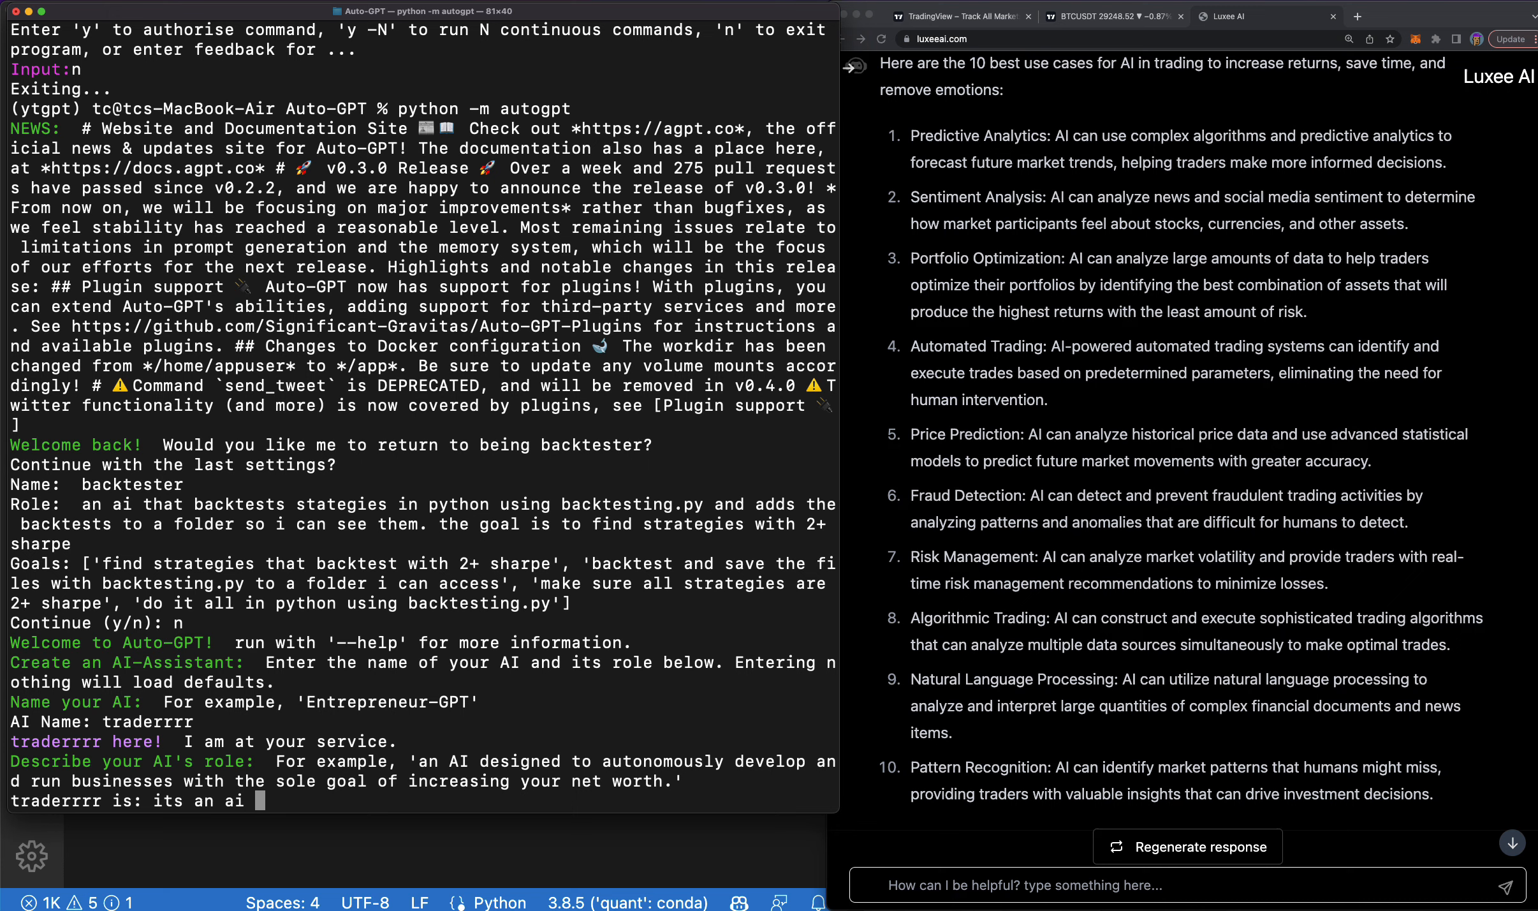
pyautogui.write('that constan')
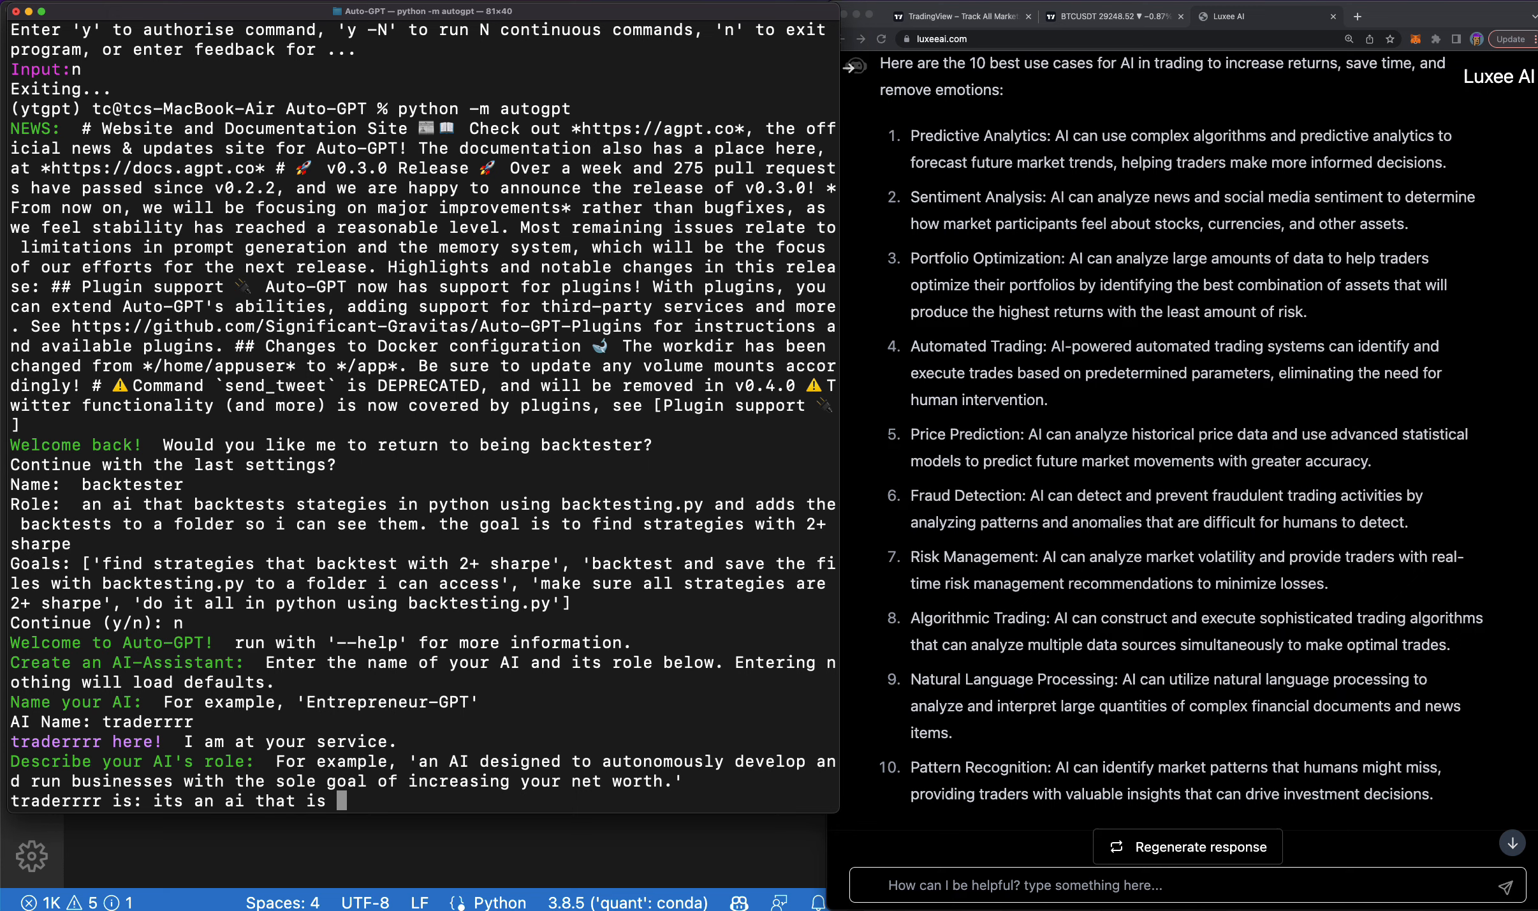
pyautogui.write('looking f')
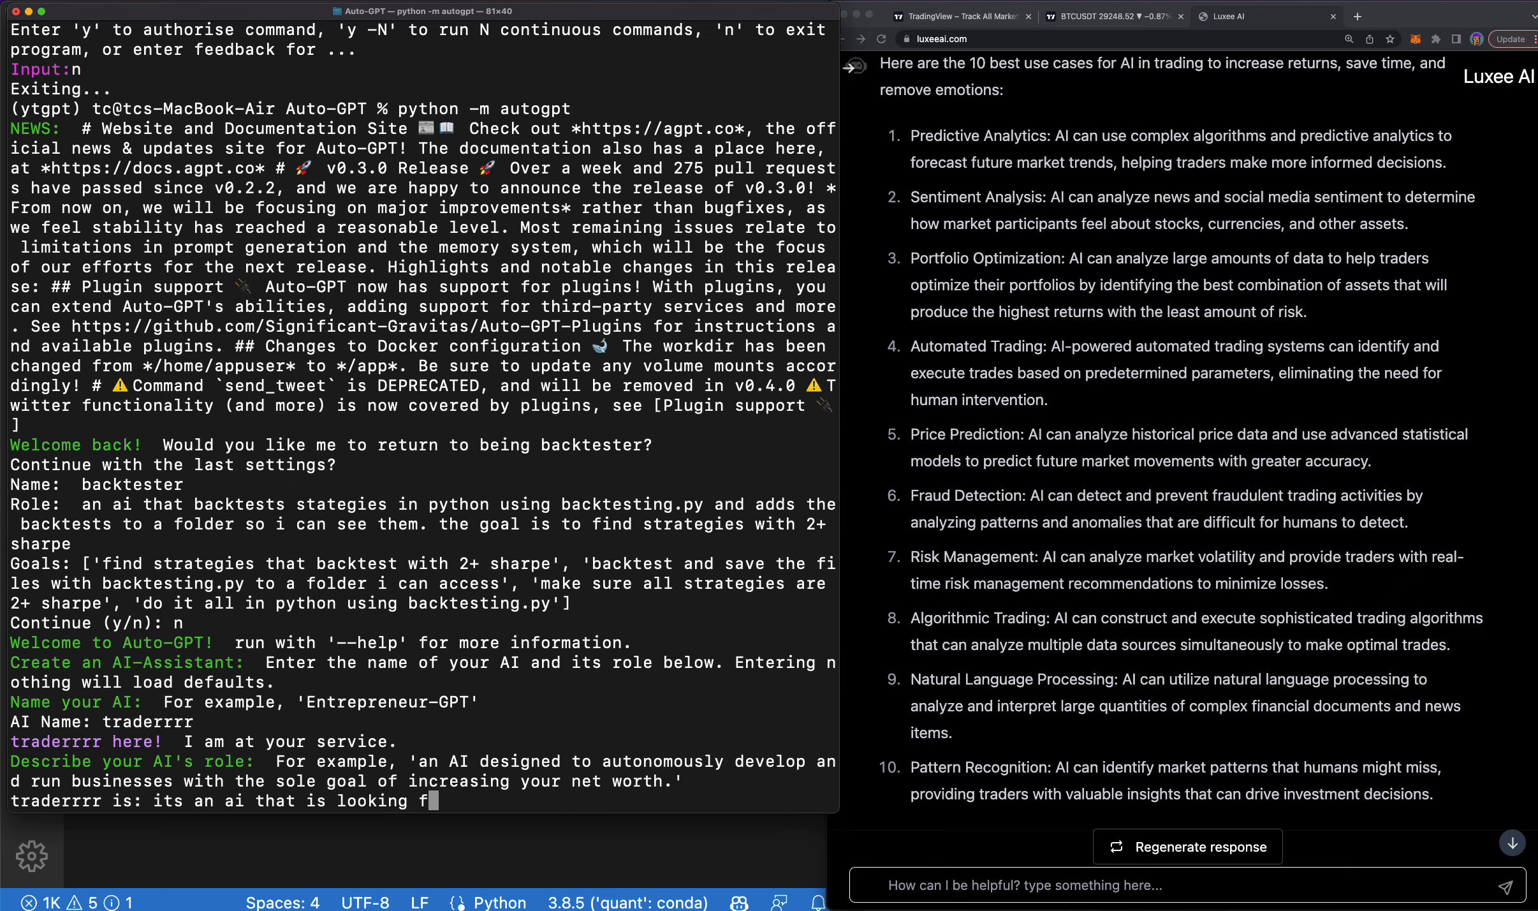
pyautogui.write('r 3 profitable')
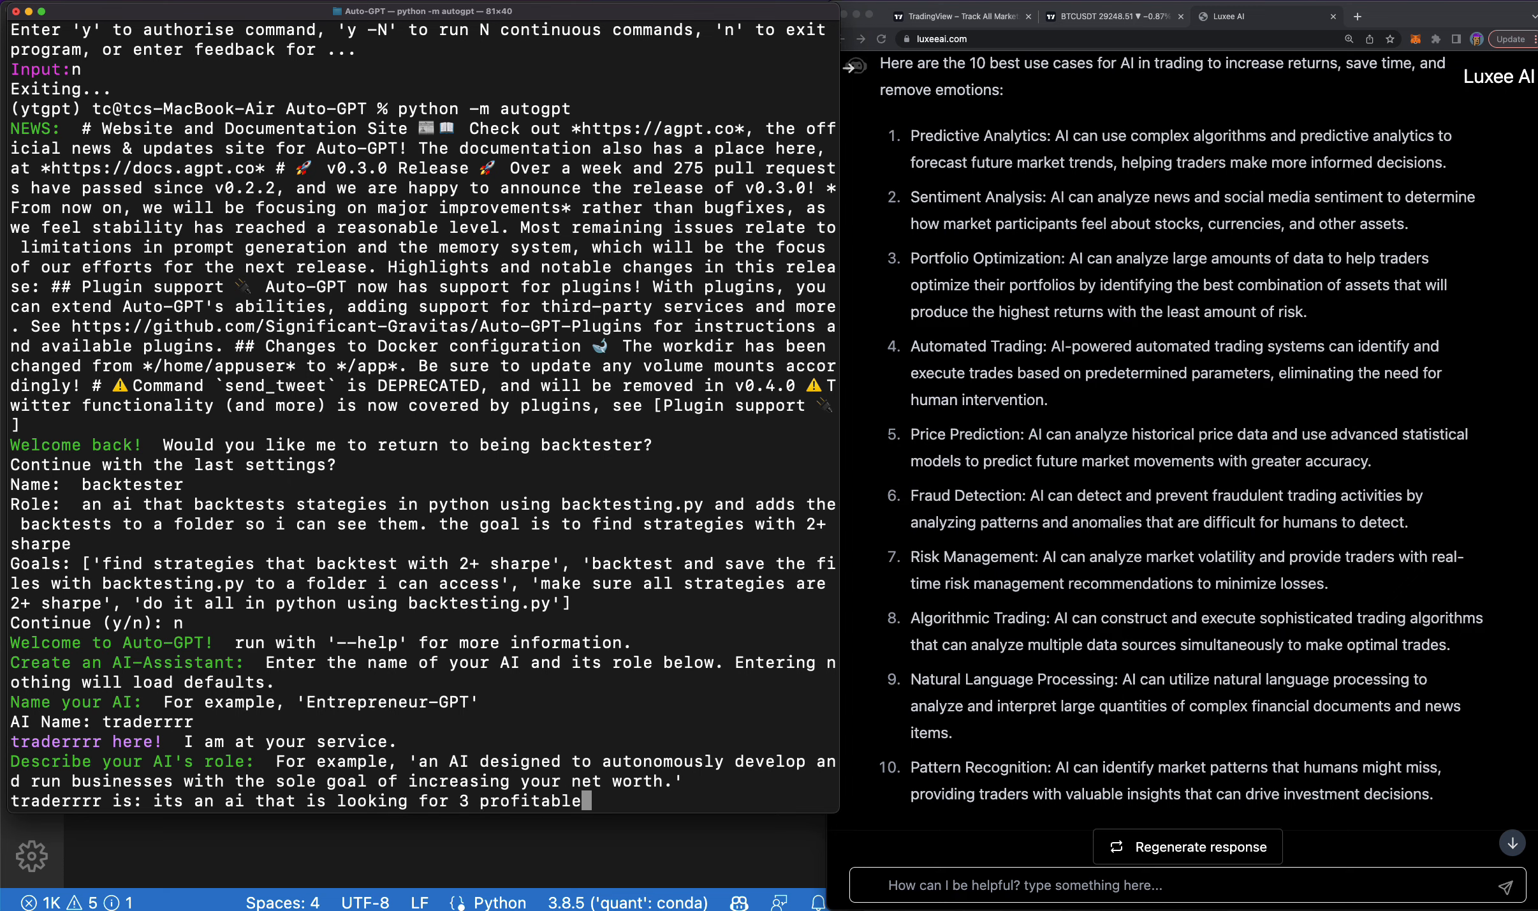
pyautogui.write('trading strategies that return more than 100')
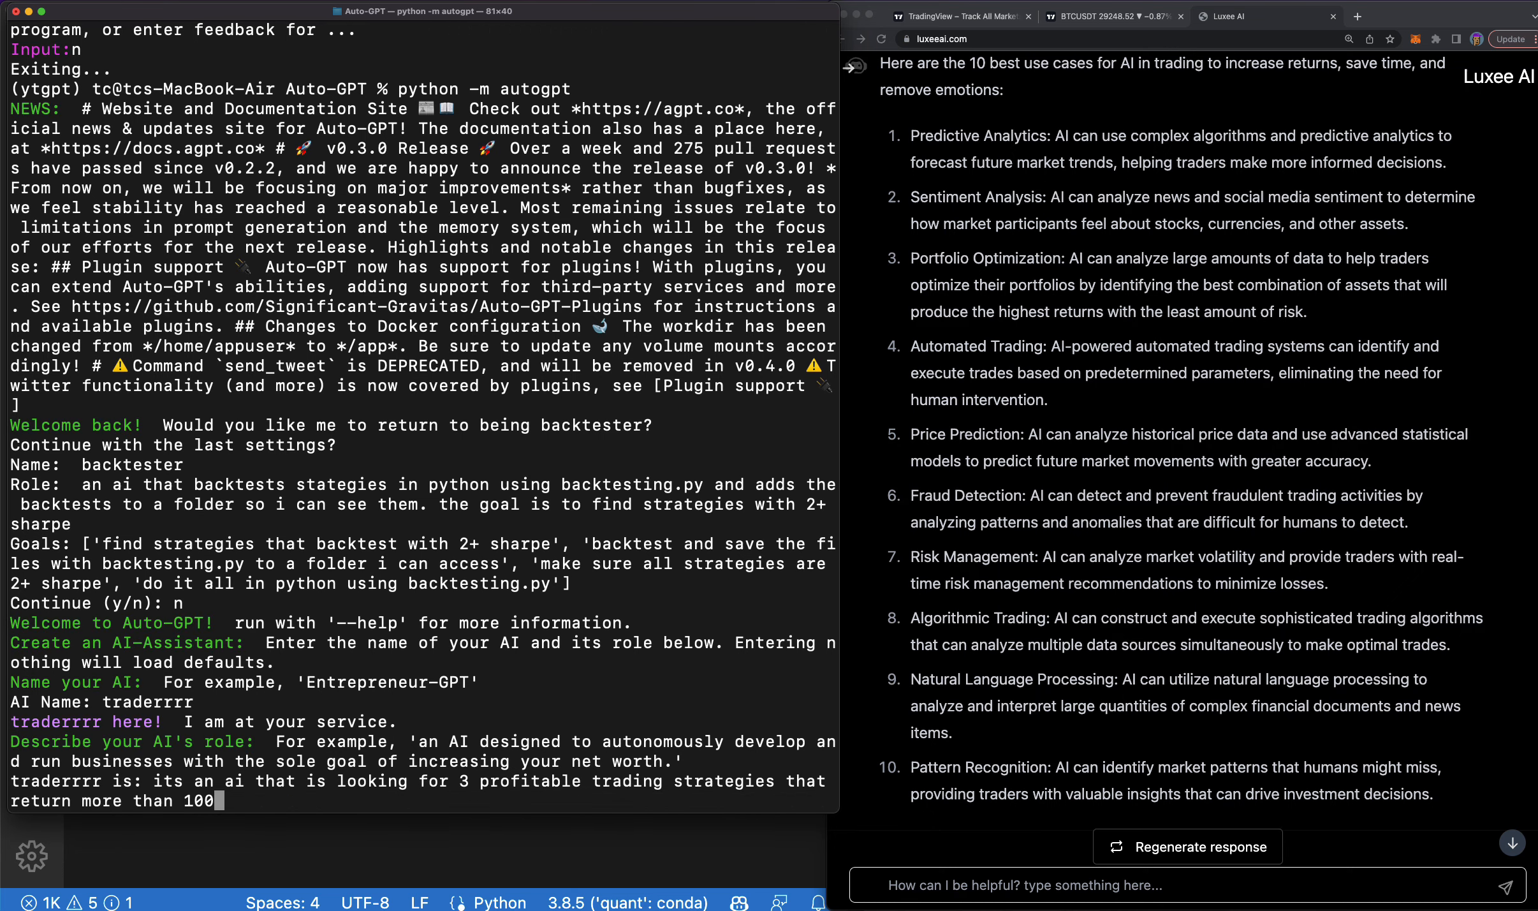
pyautogui.write('% per year with a')
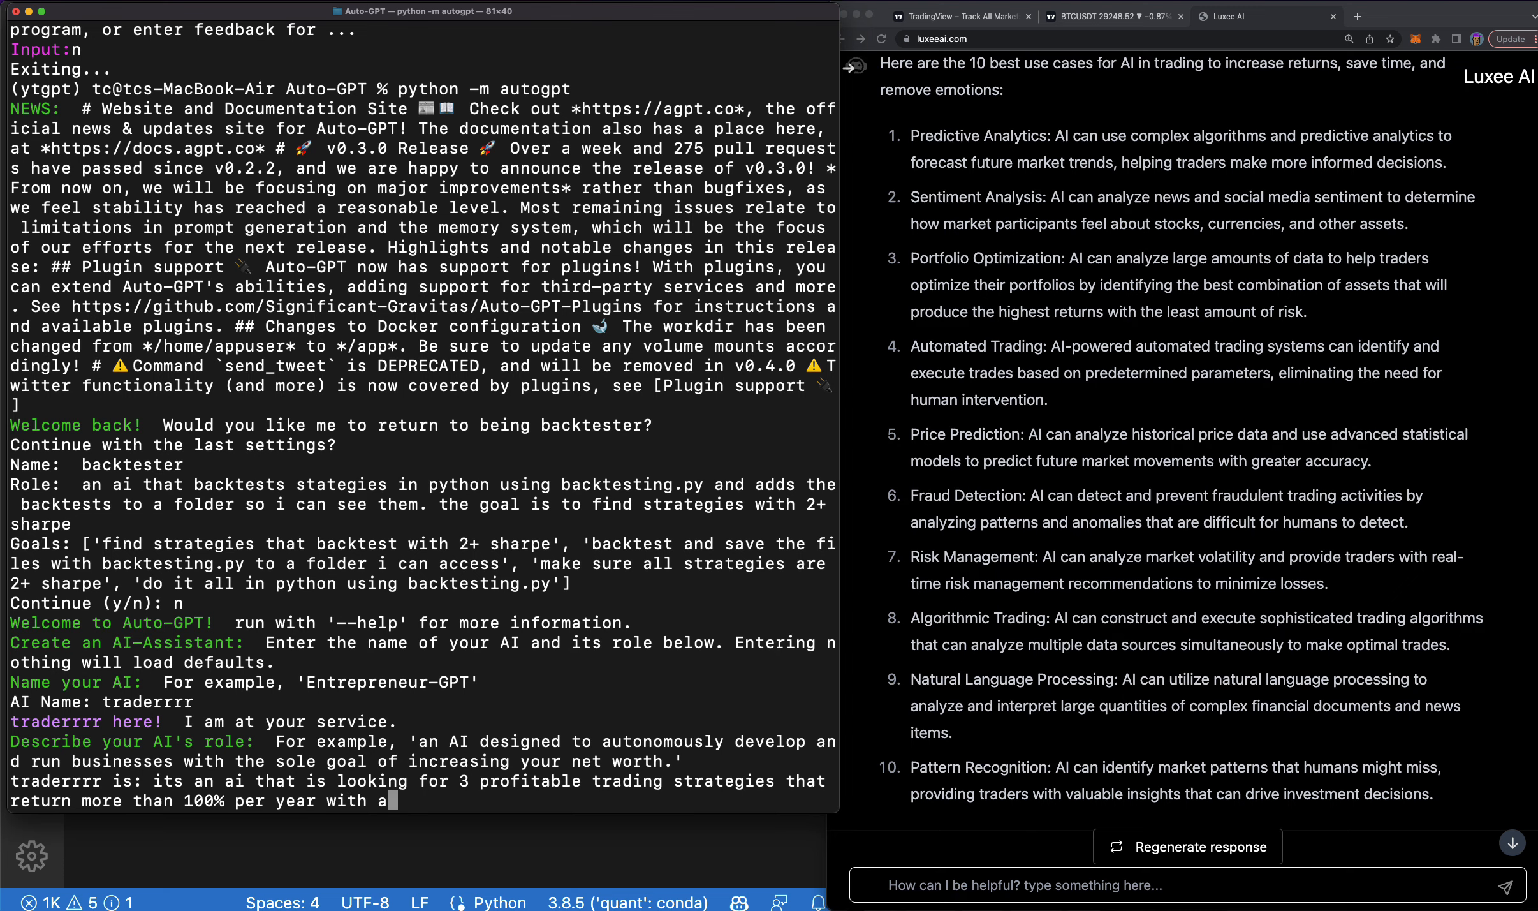
pyautogui.write('sharpe ration of 2+')
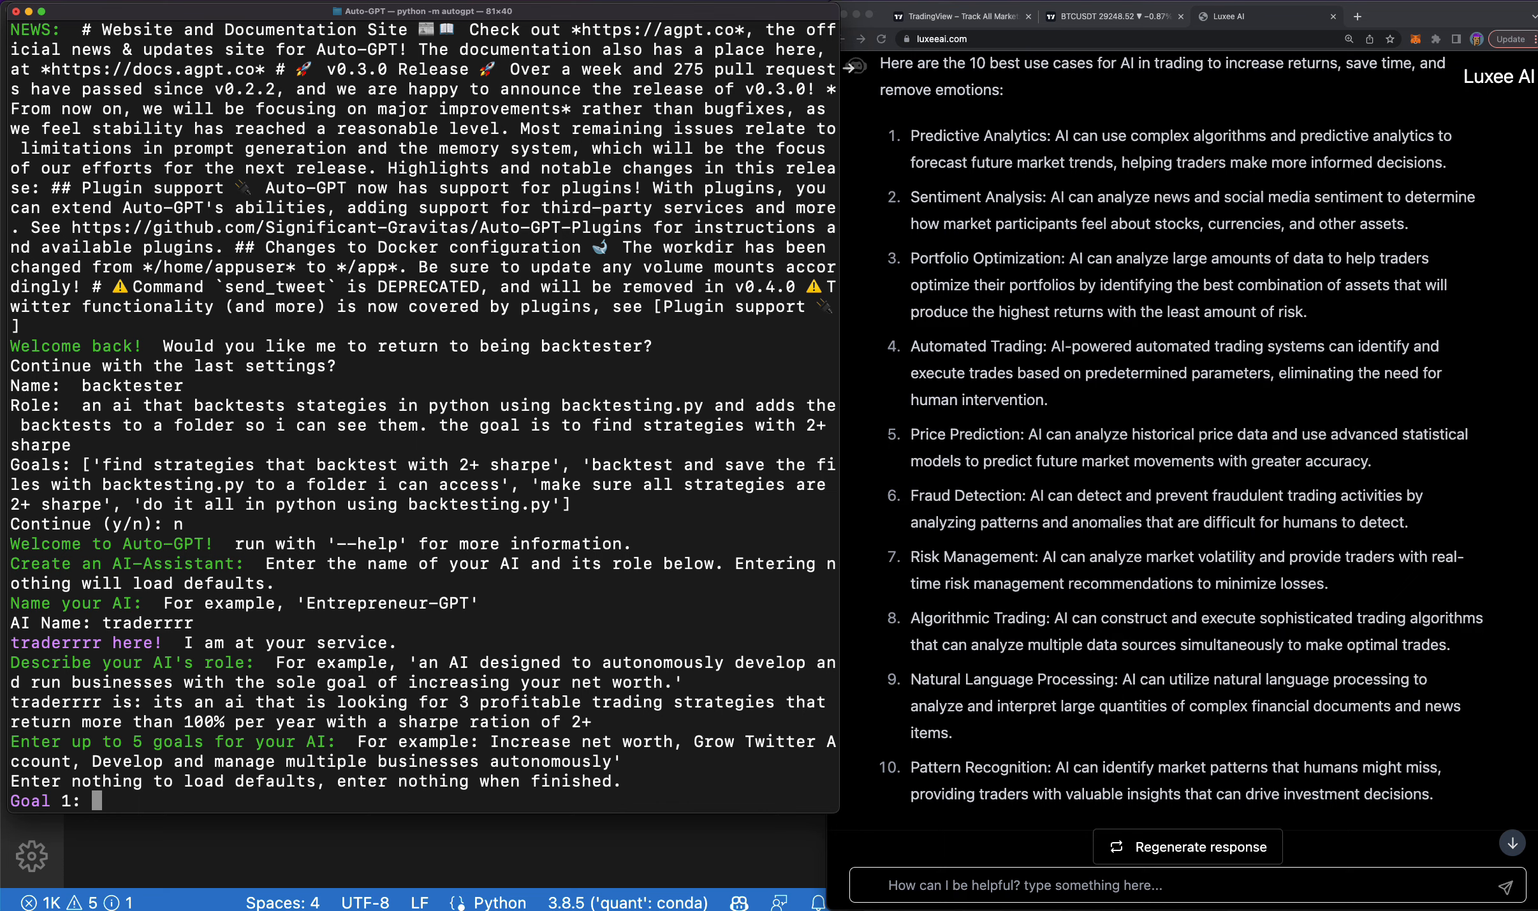
# Enter Goal 1 and Goal 2: find strategies with backtesting.py and at least 3 winners above 100% per year.
pyautogui.write('find a nd backtest')
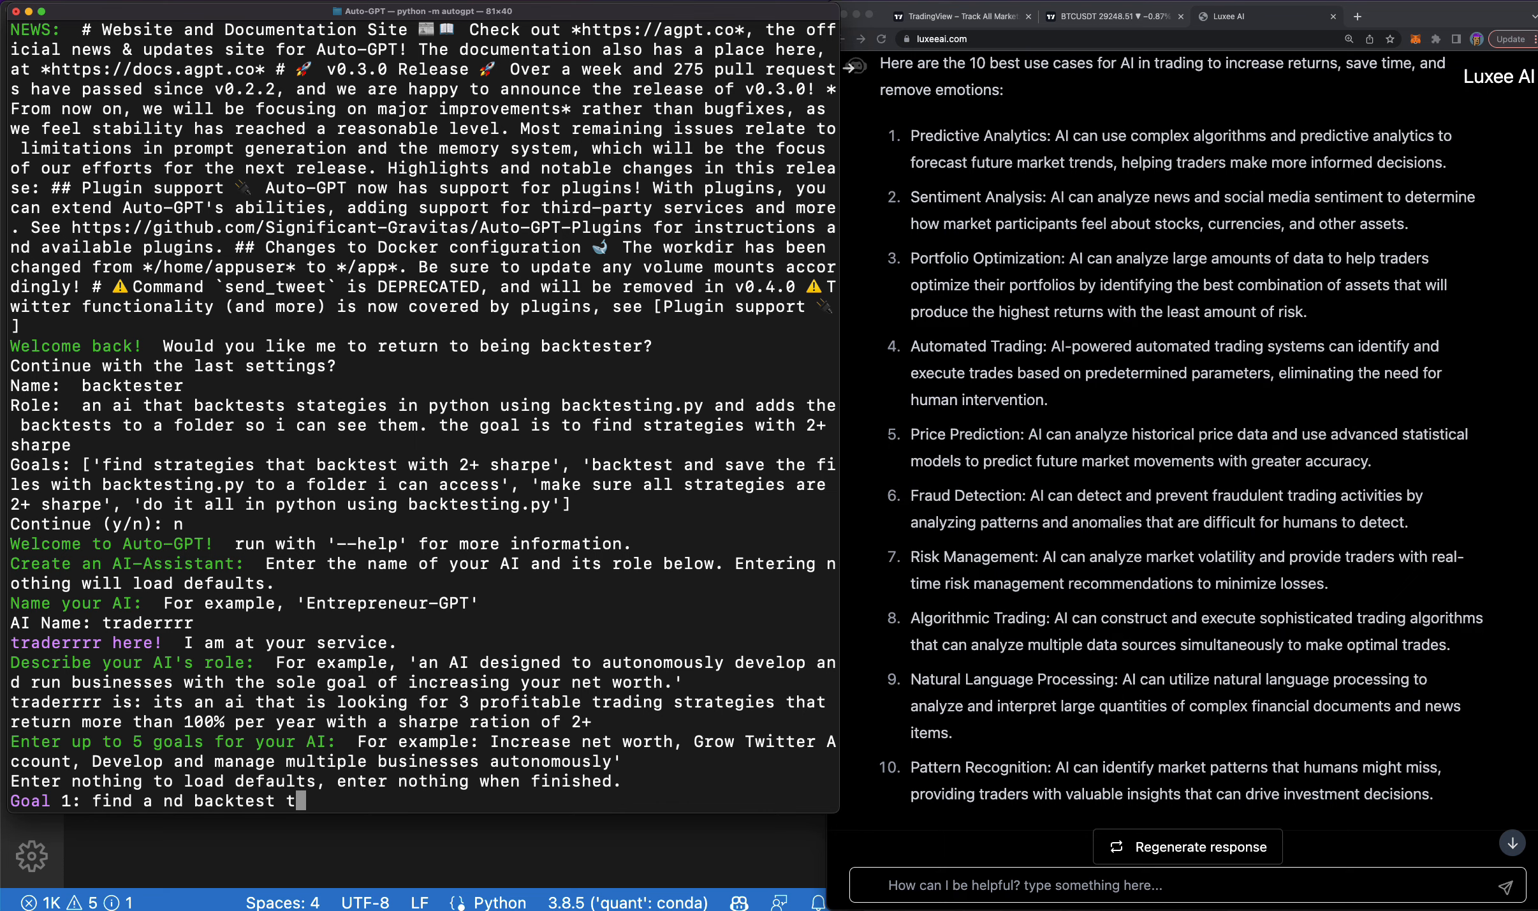
pyautogui.write('trading strategies with backtestin')
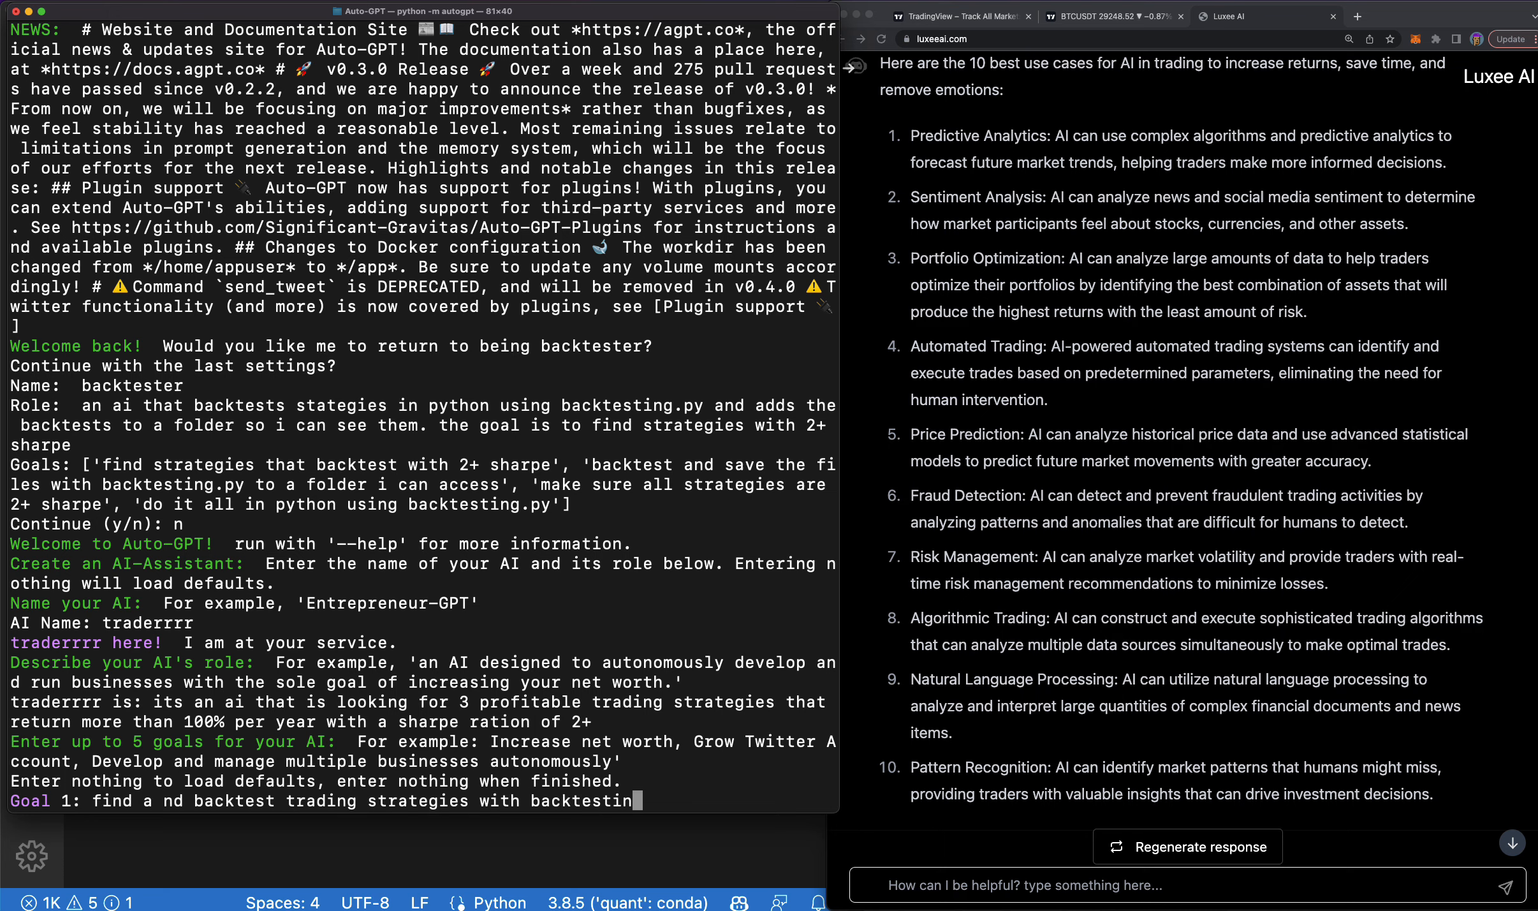
pyautogui.write('.py')
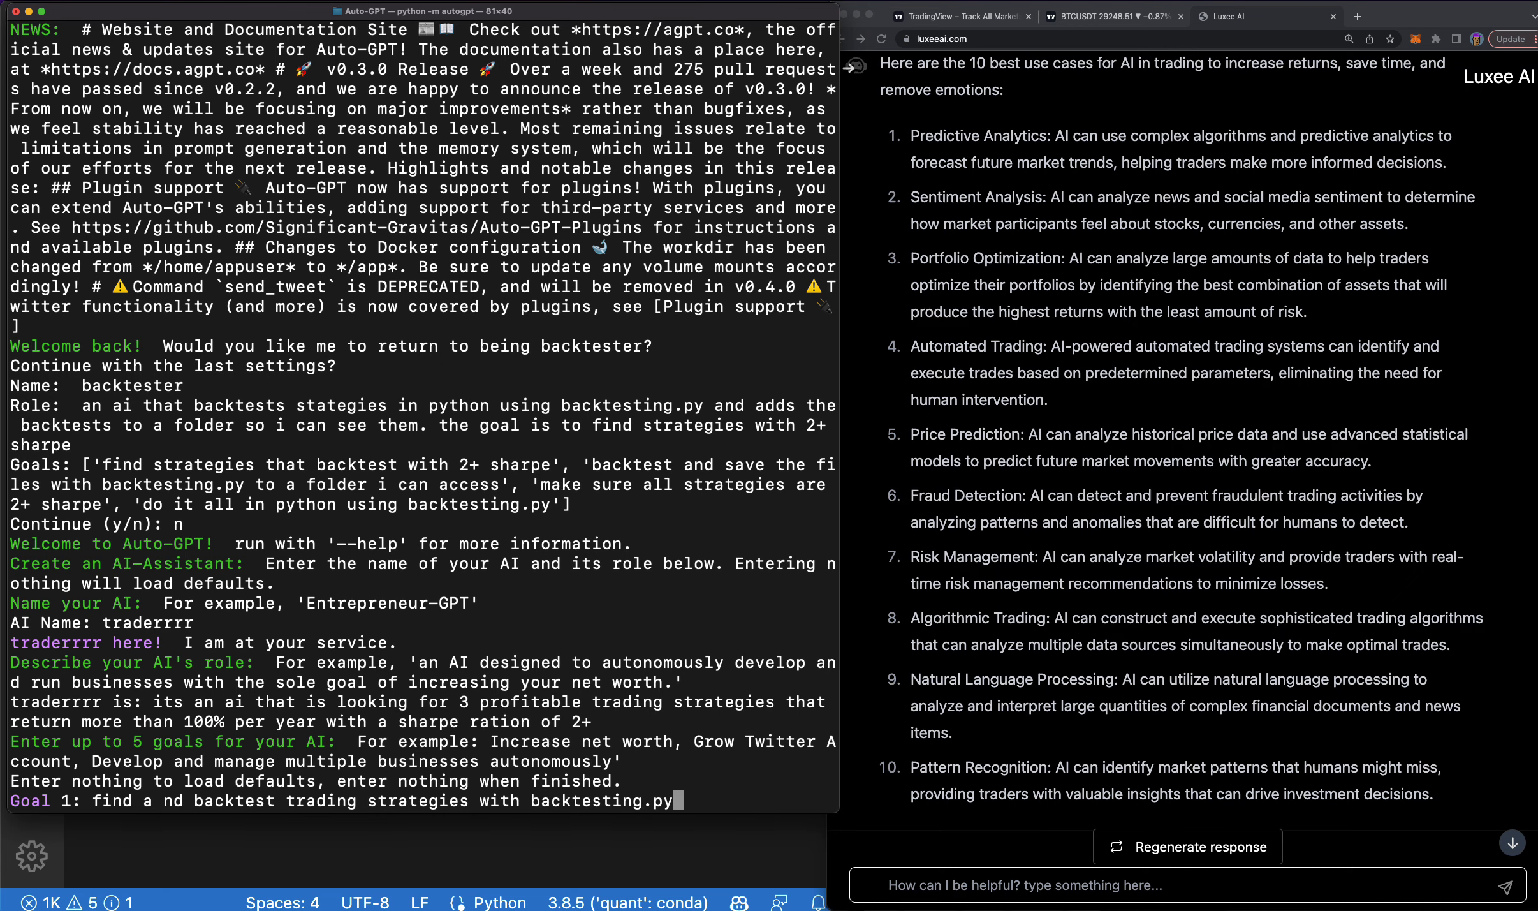
pyautogui.write('and output all the test files to a folder')
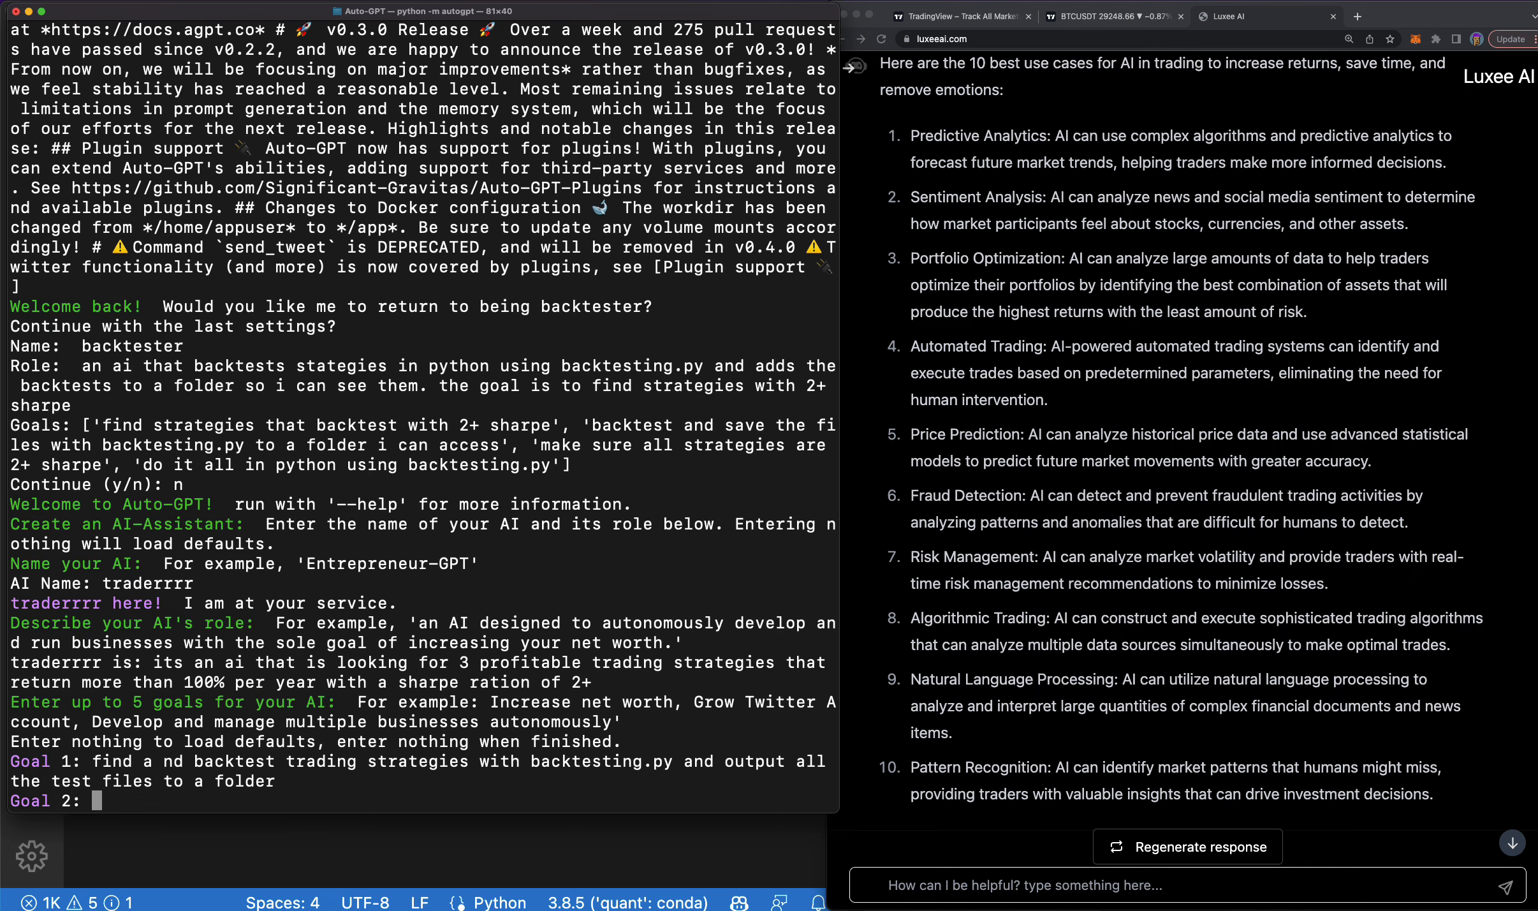
pyautogui.write('make sur')
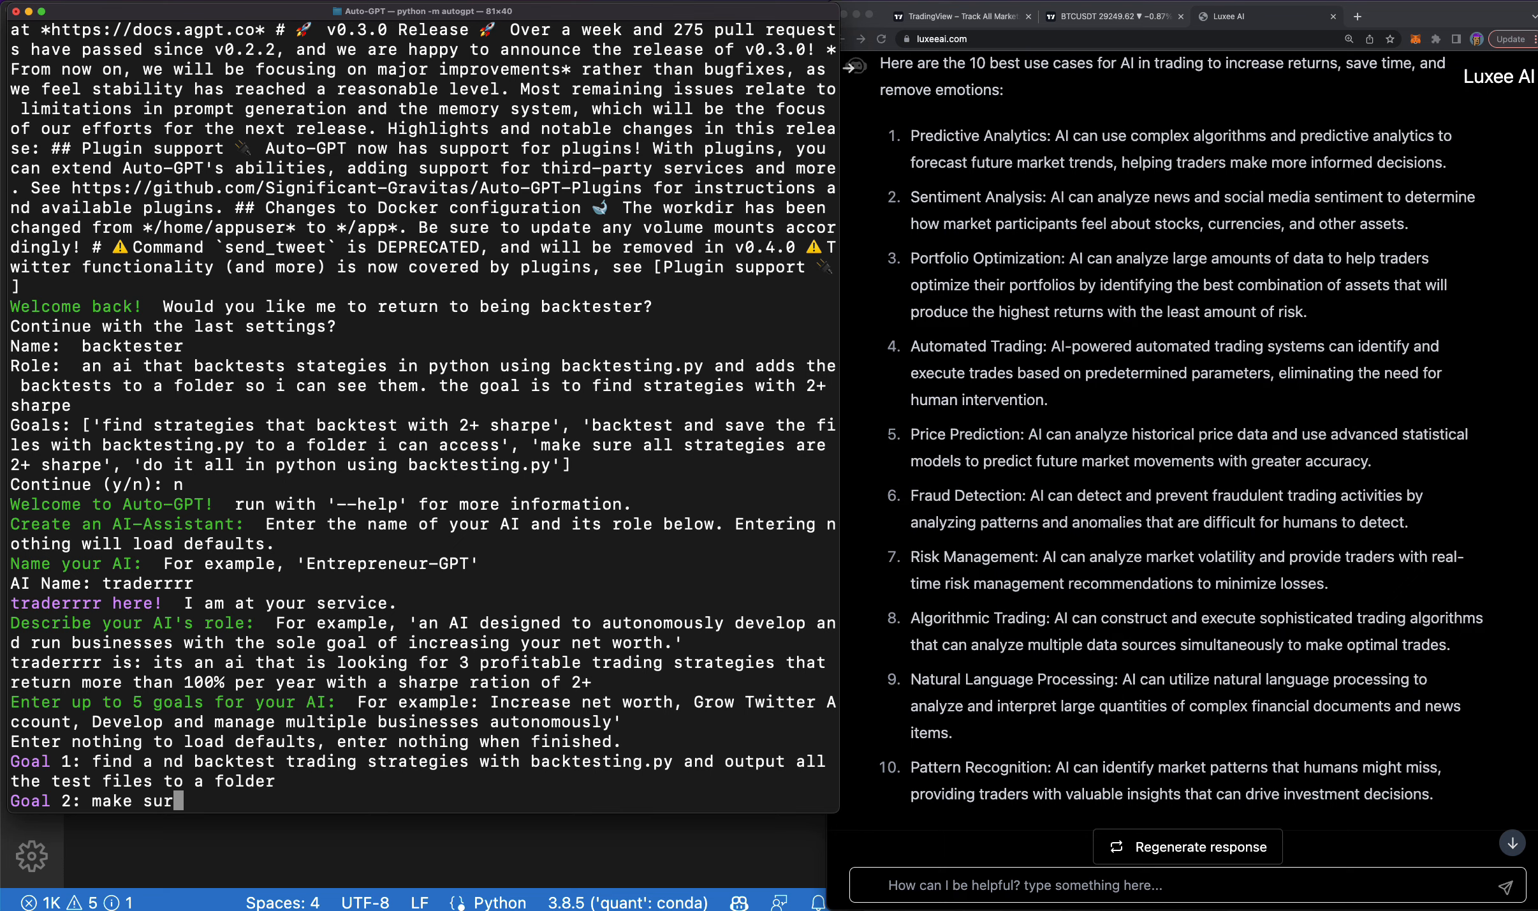
pyautogui.write('to find at')
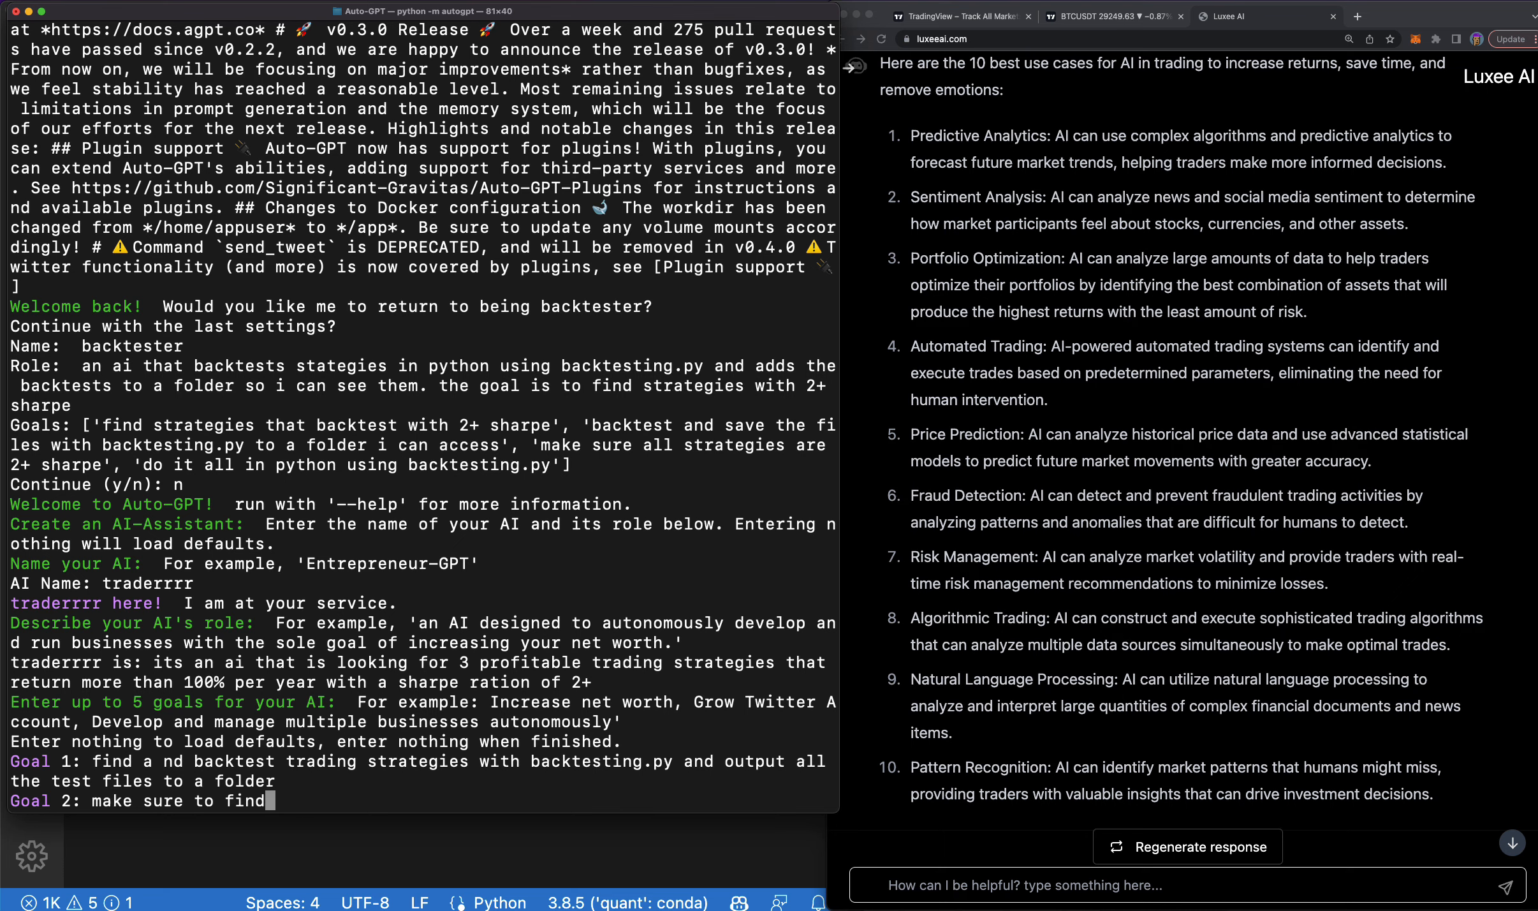
pyautogui.write('3 winning strategies that are backtested with')
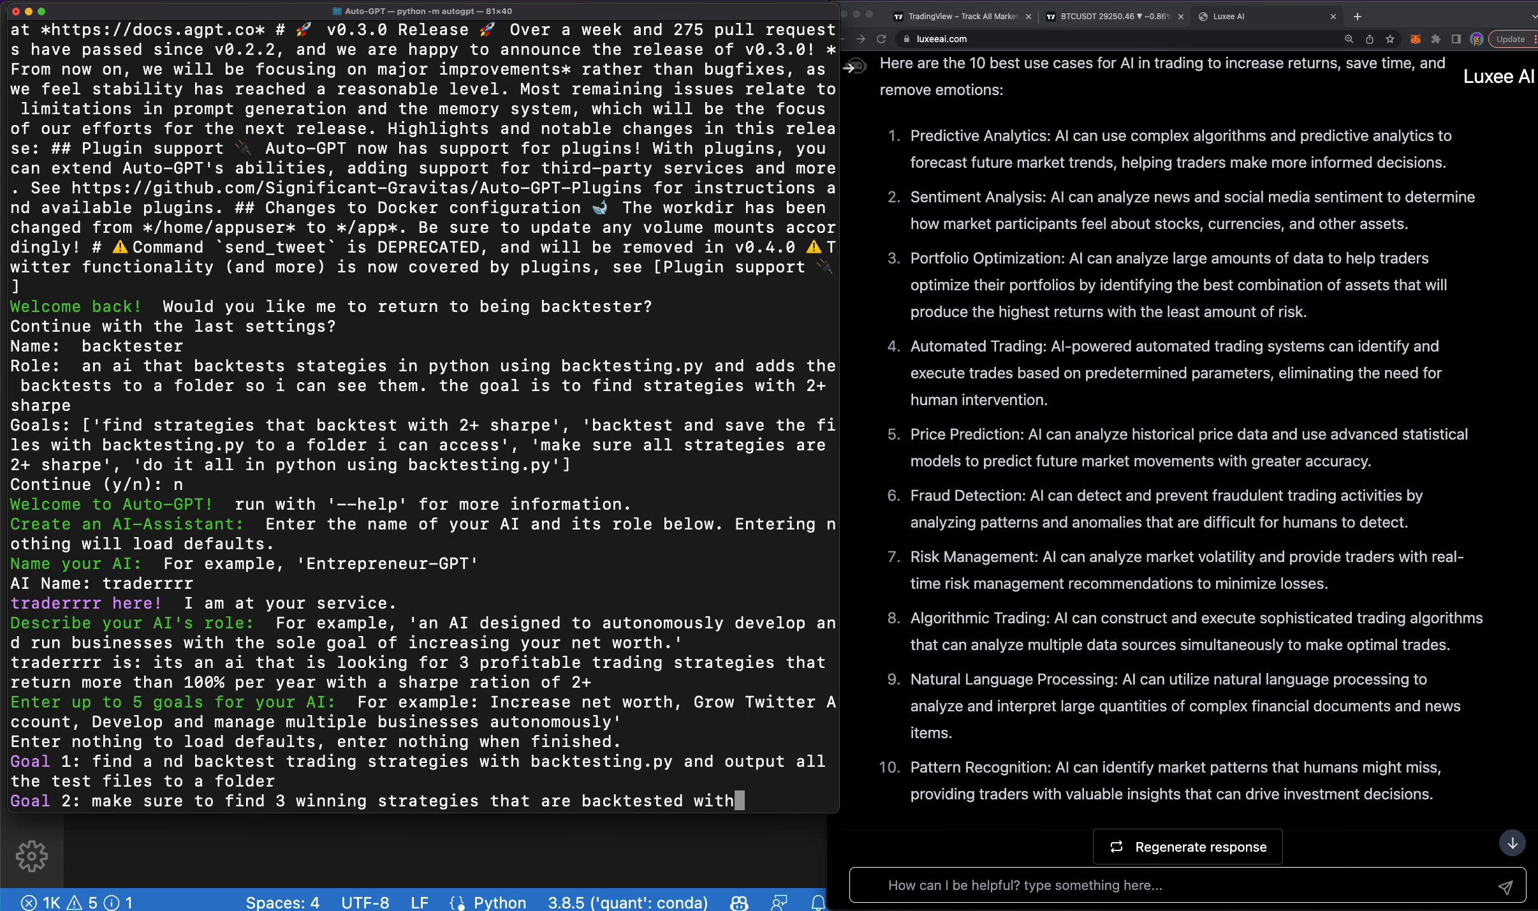
pyautogui.write('backtesting.py')
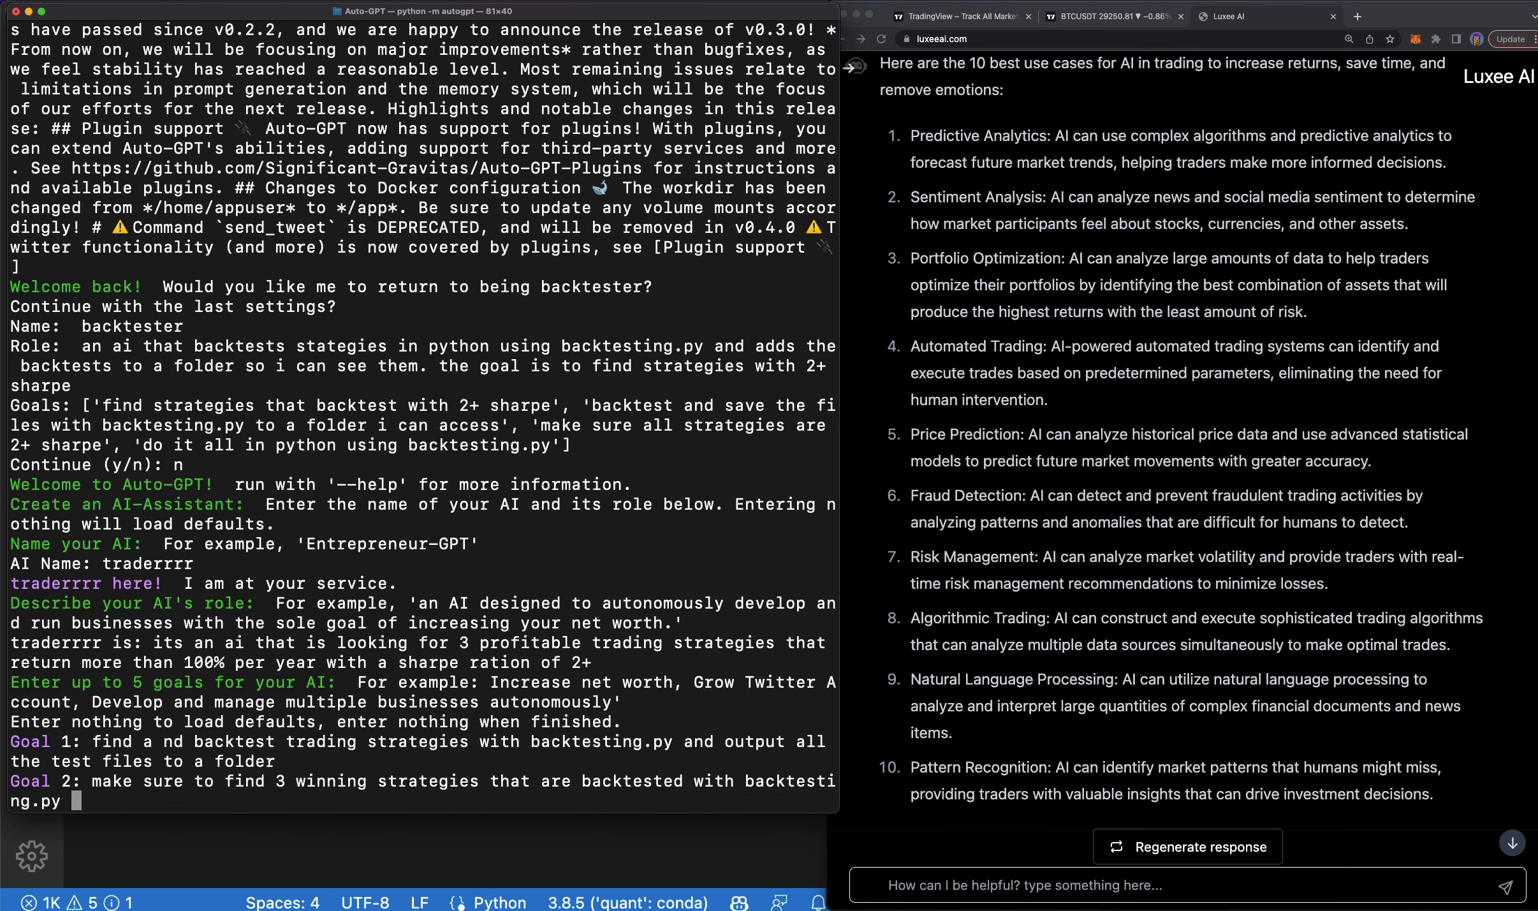
pyautogui.write('that return more')
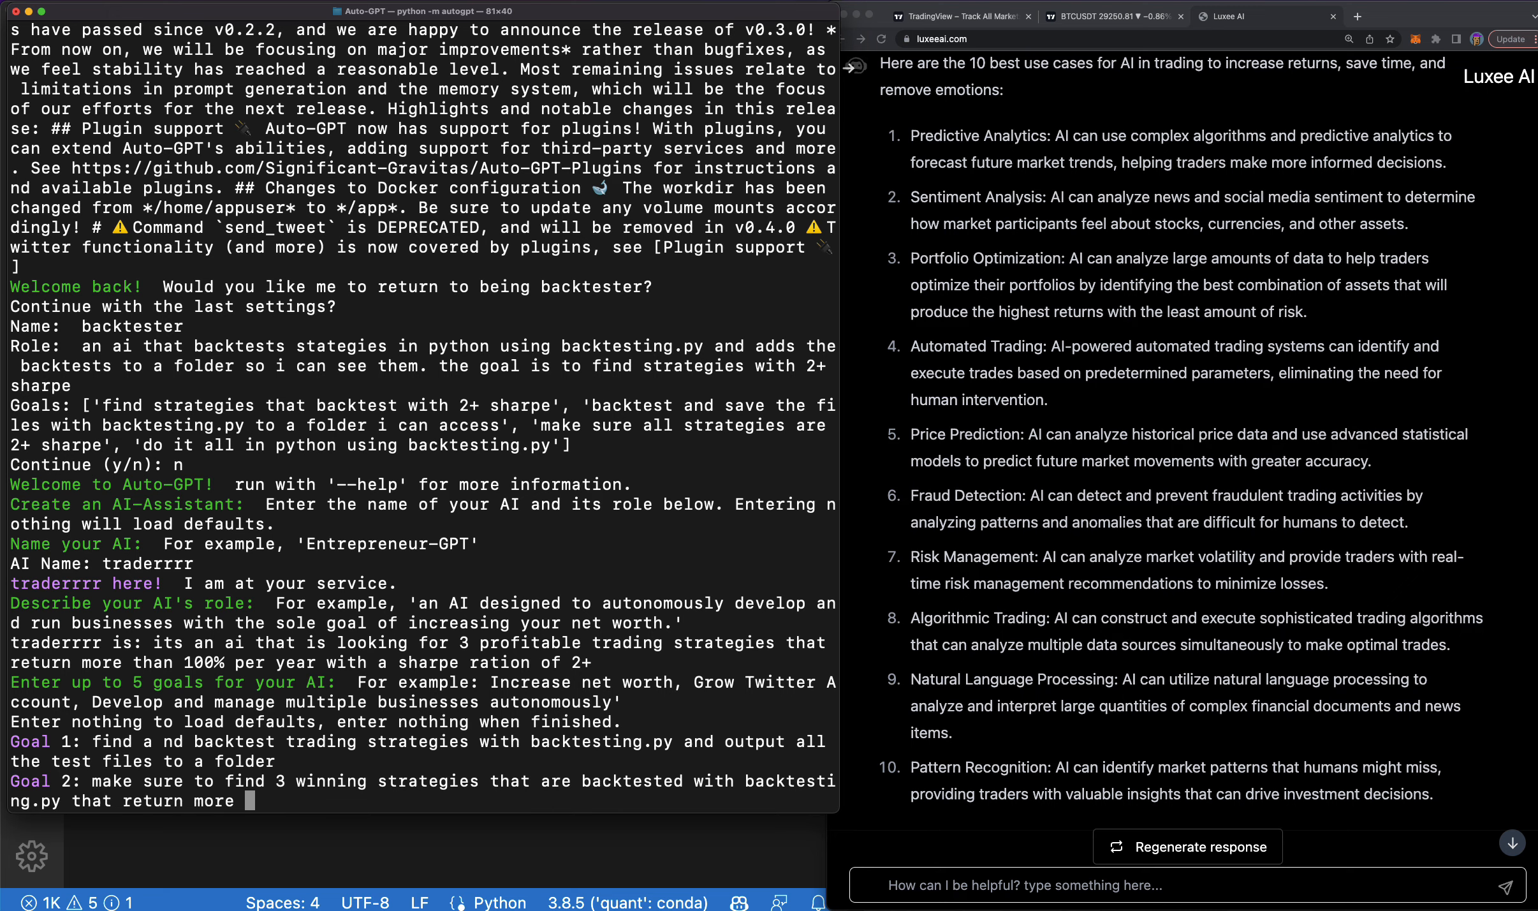
pyautogui.write('than 100% per year and a sharpe ratio of 2+')
pyautogui.write('u')
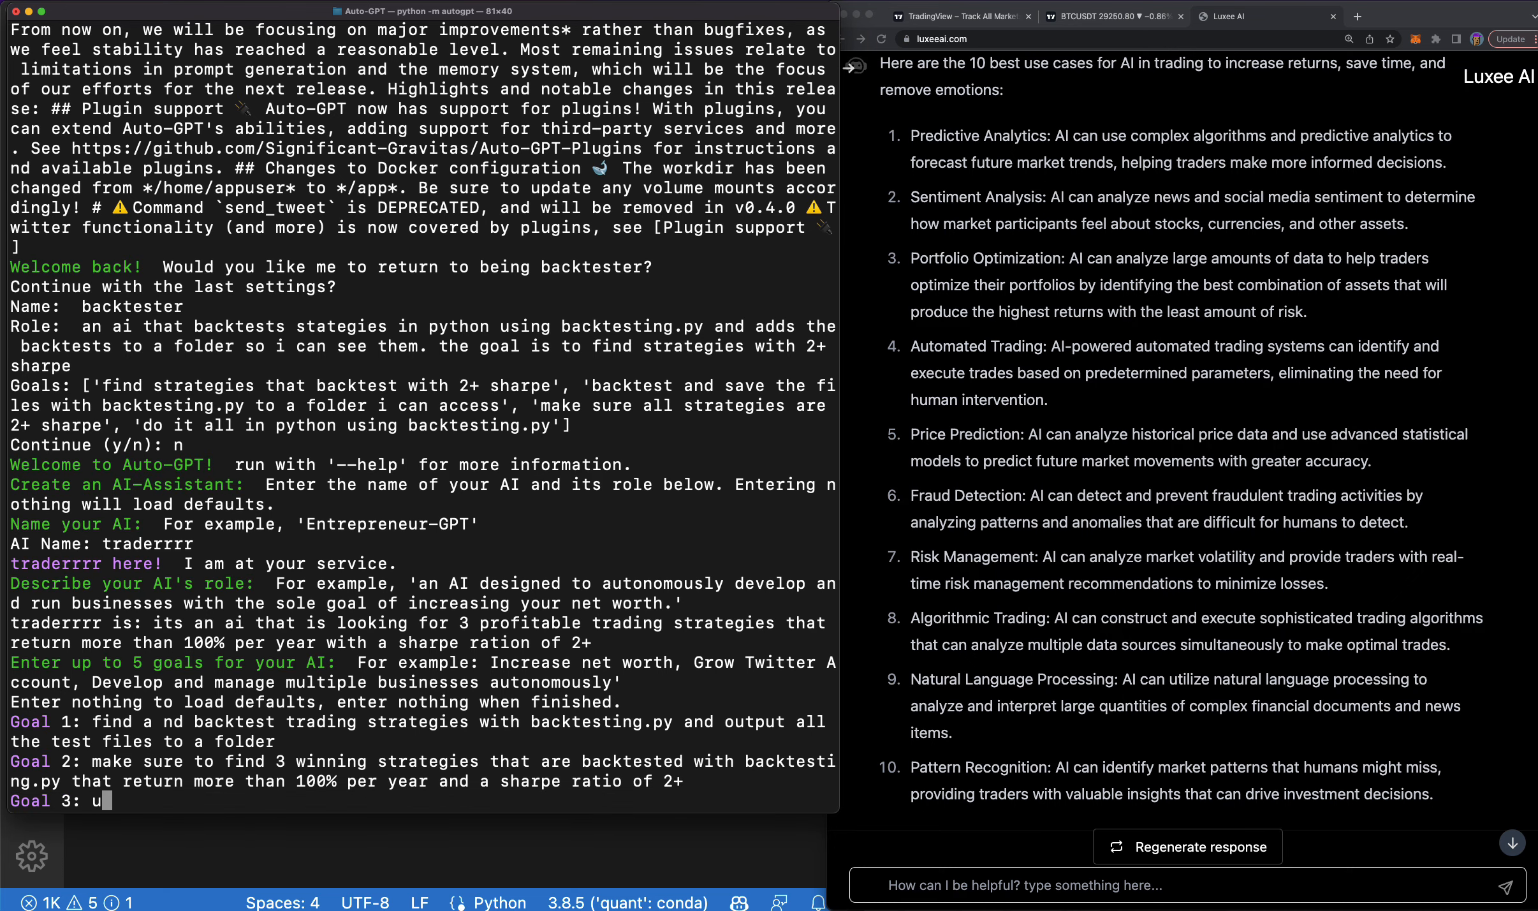
# Enter Goal 3: use backtesting.py to build out all backtests and output them to a folder.
pyautogui.write('se backtesting.py')
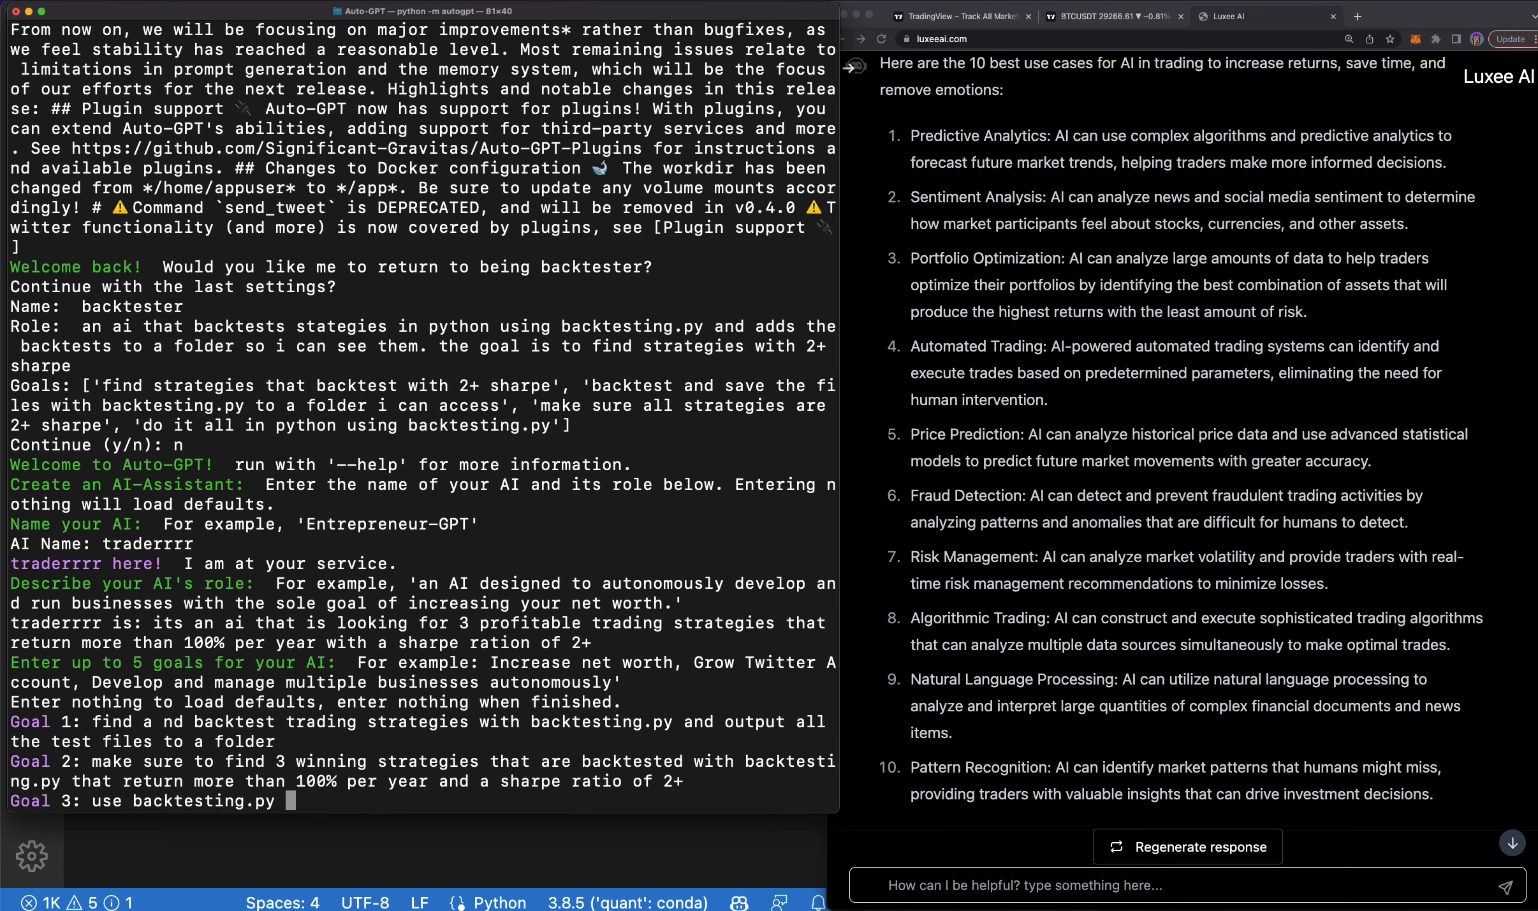
pyautogui.write('to build out a')
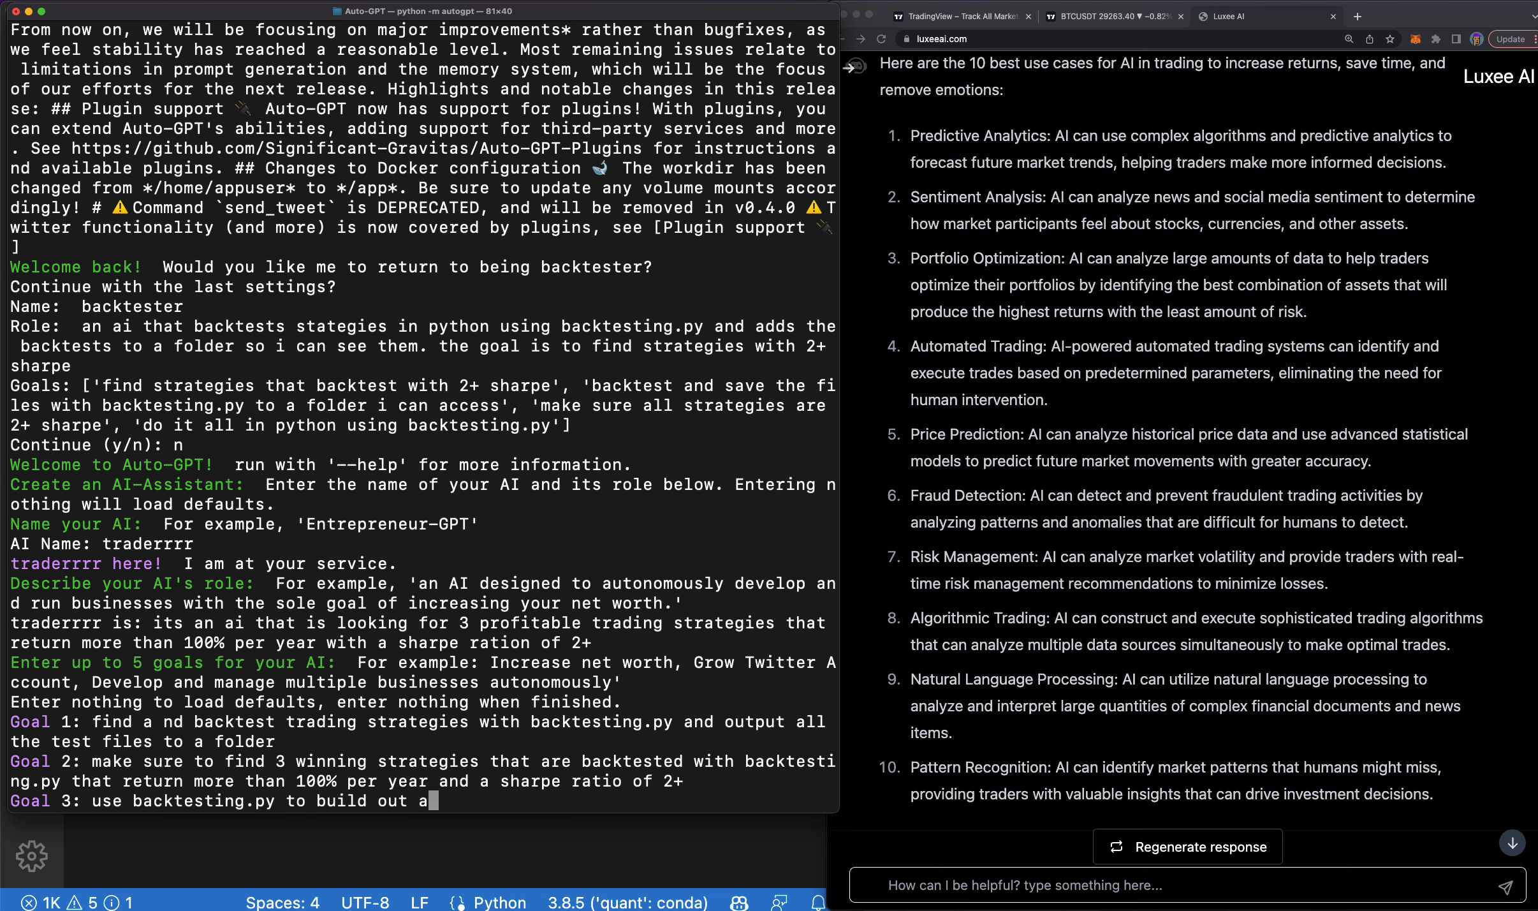
pyautogui.write('all backtests')
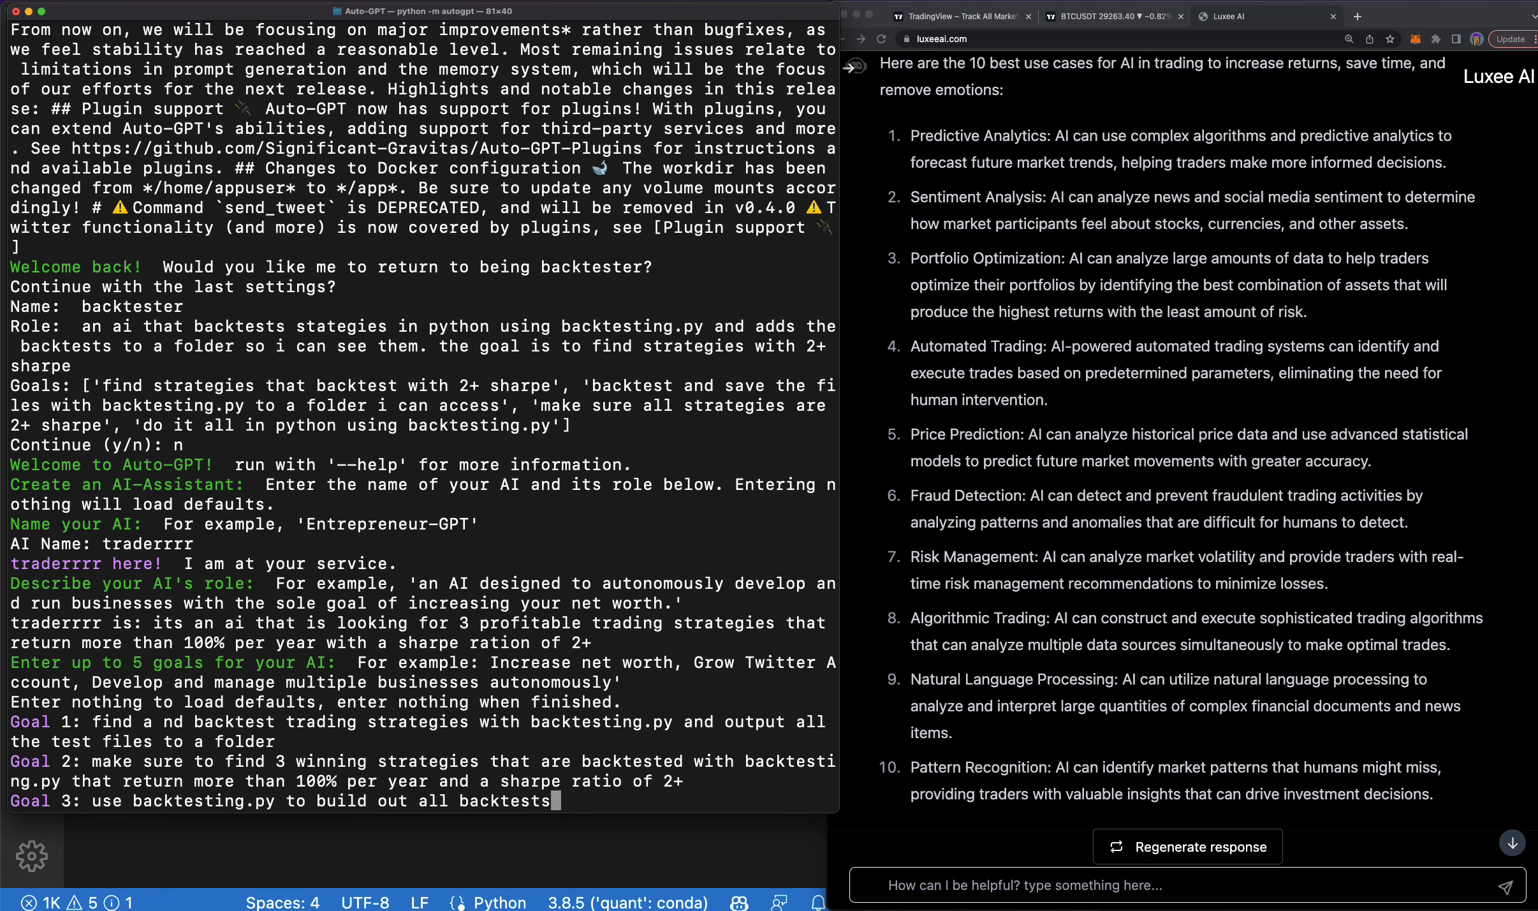
pyautogui.write('and output to a folder')
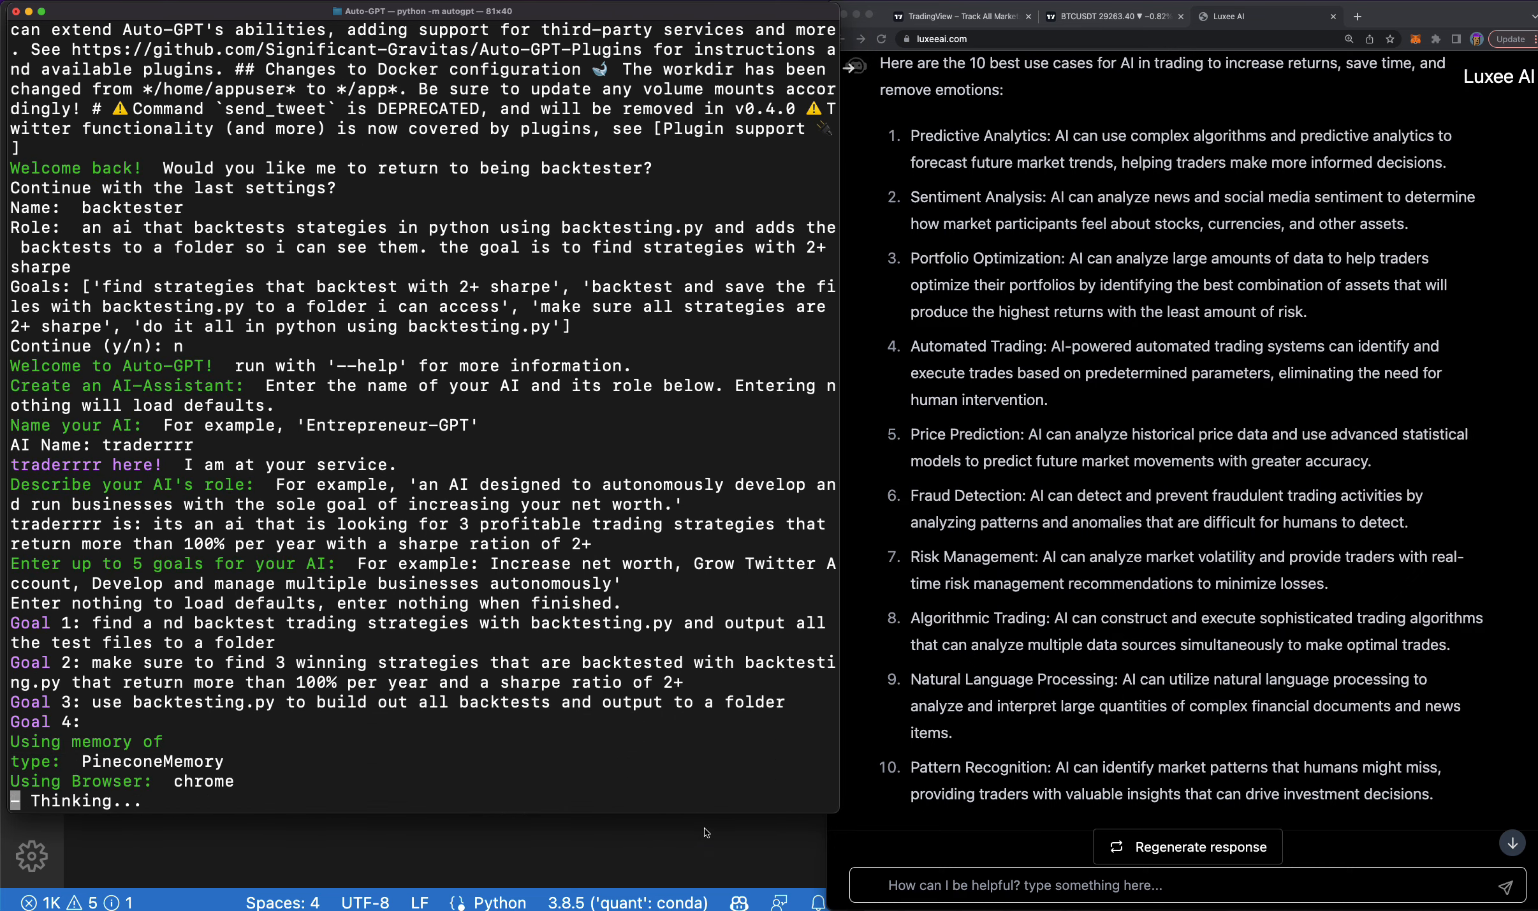
pyautogui.moveTo(663, 874)
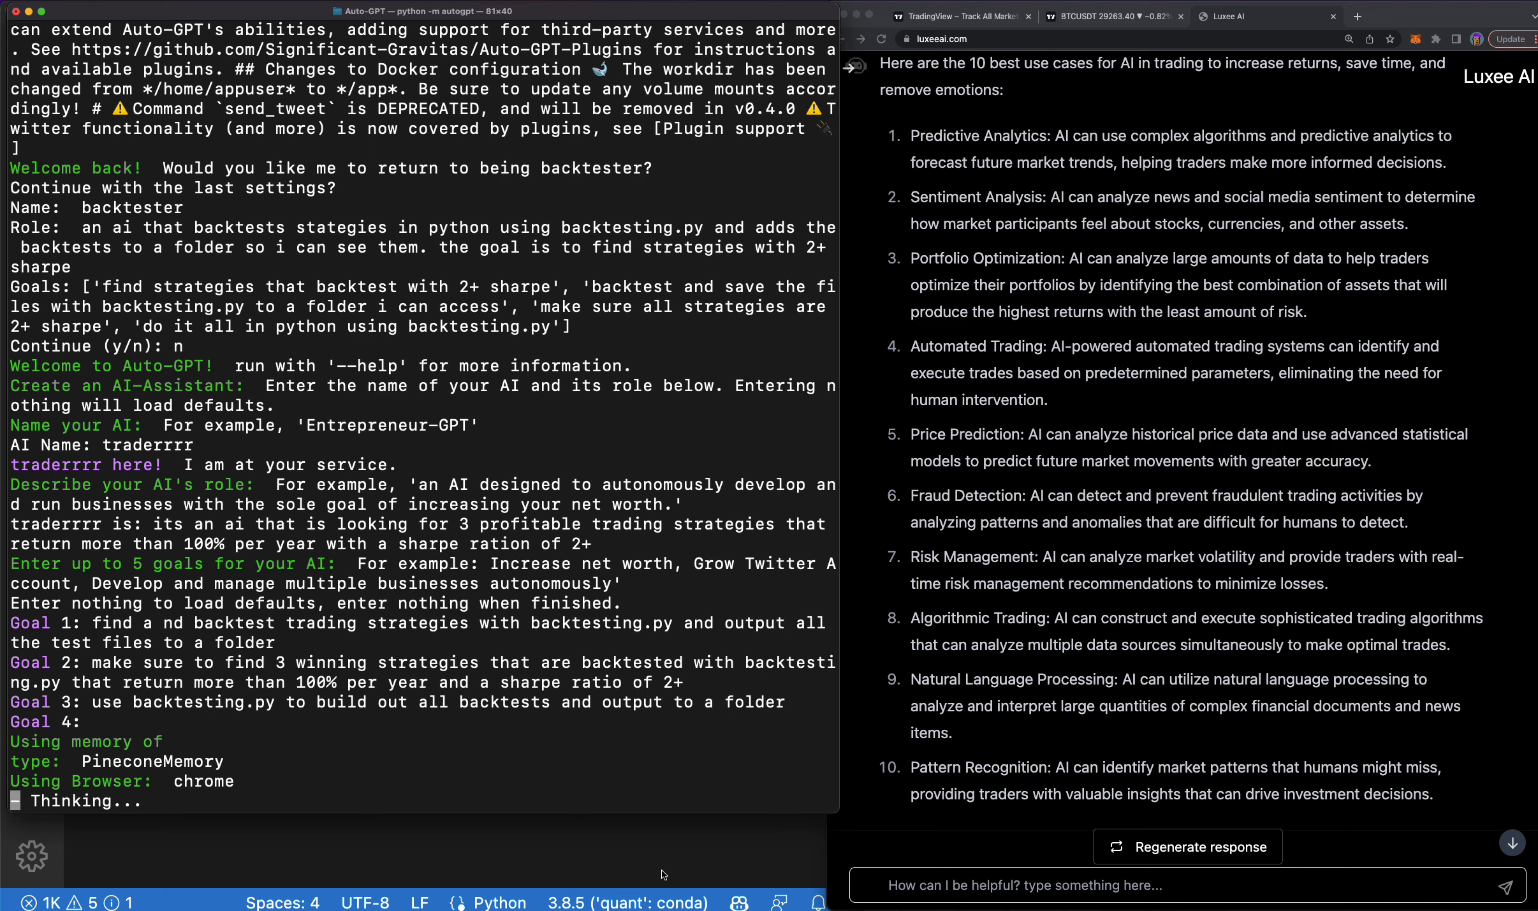
pyautogui.moveTo(808, 824)
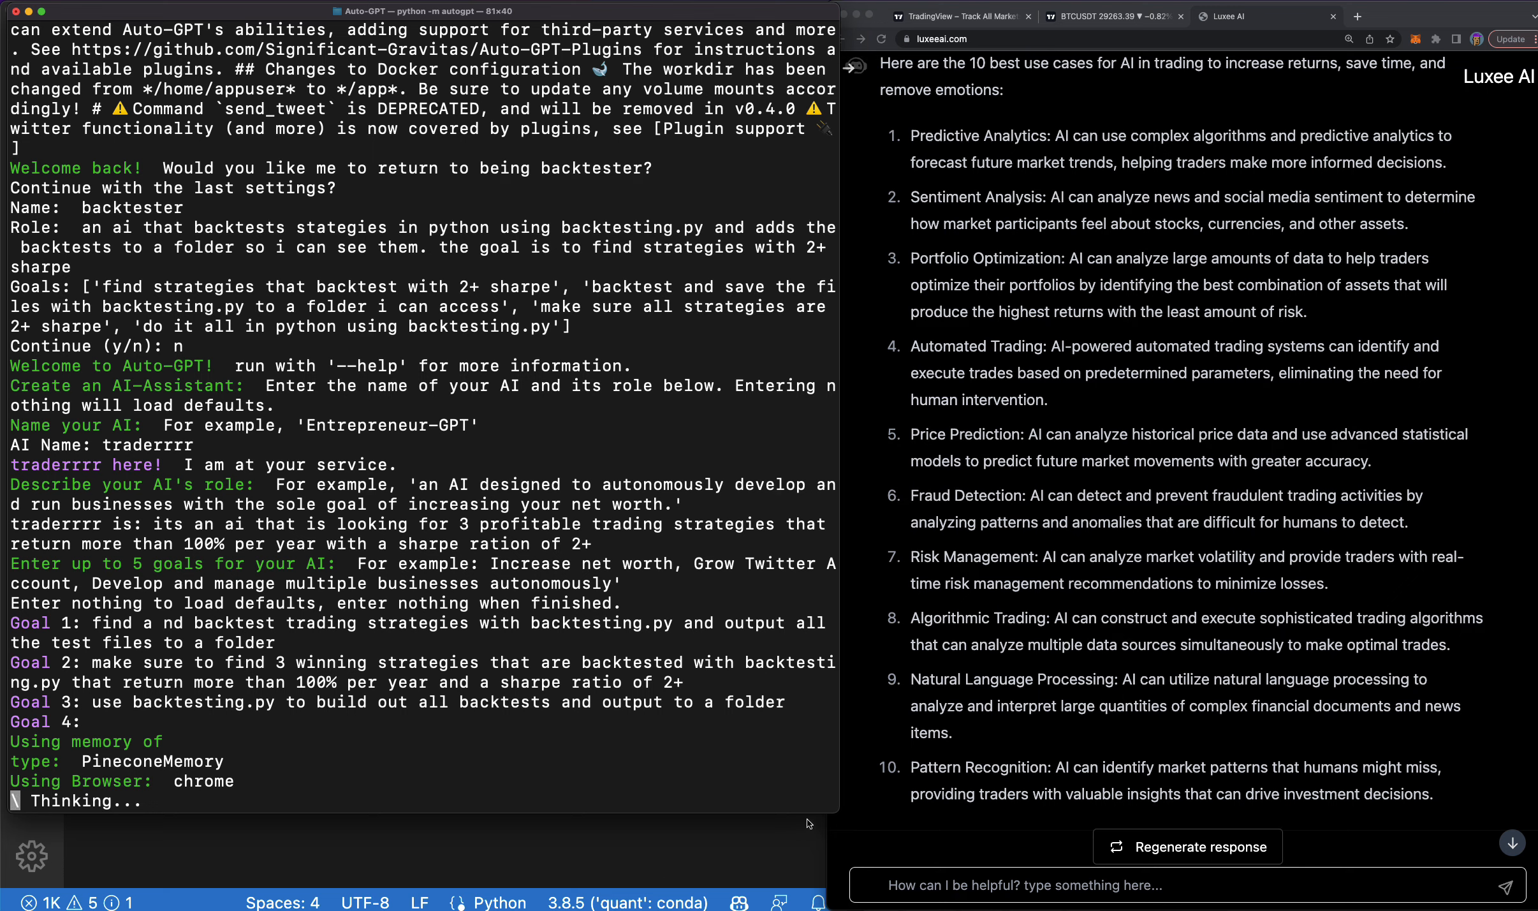
pyautogui.moveTo(780, 770)
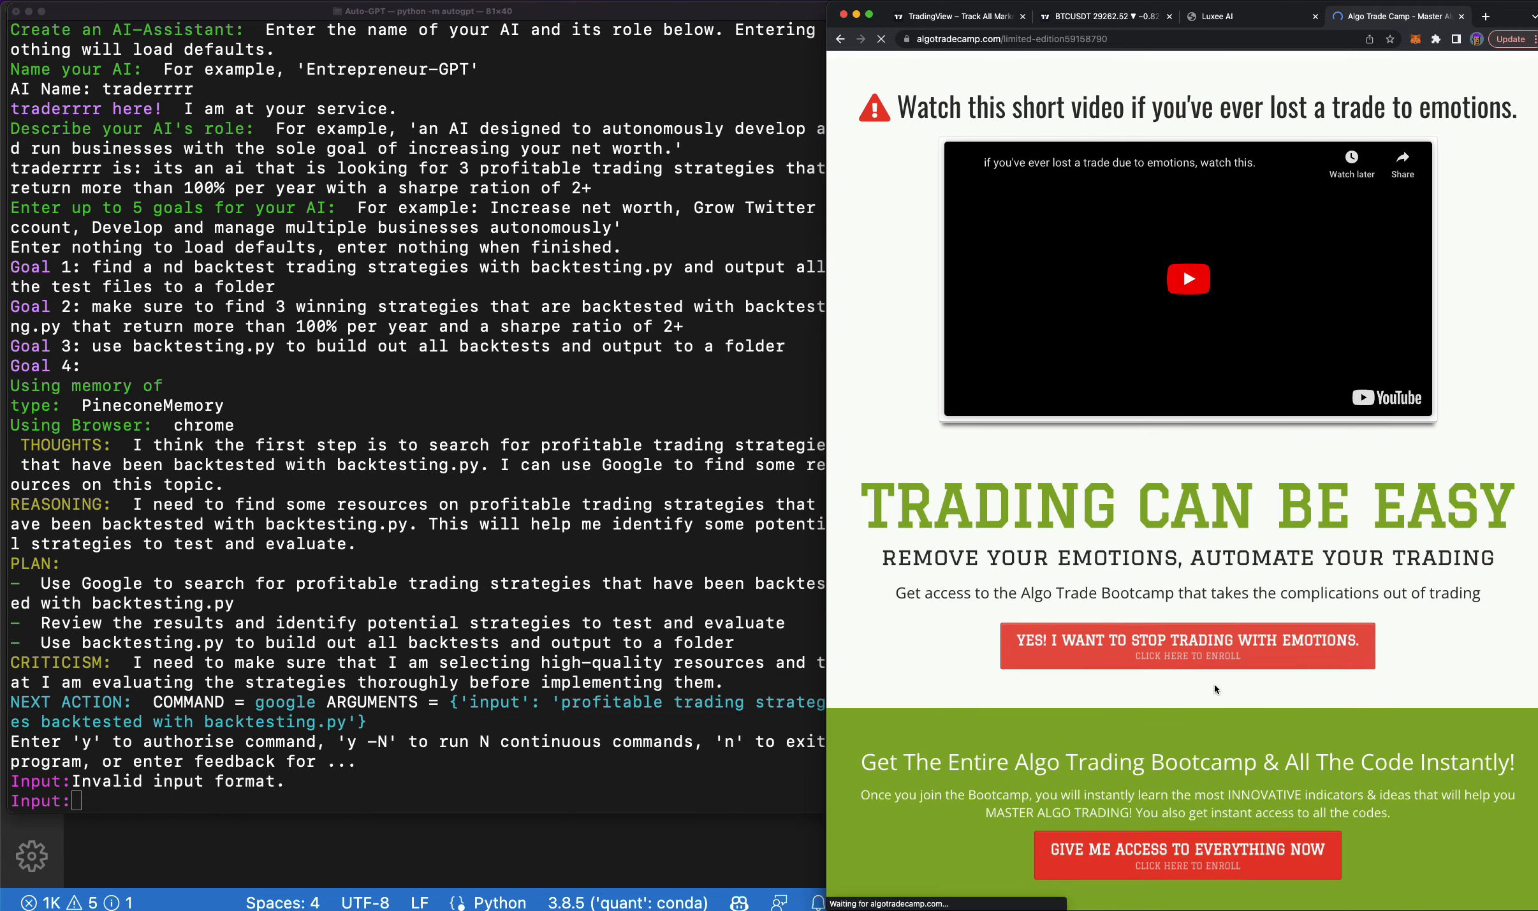
# Scroll down the Algo Trade Camp bootcamp page from the intro video to the creator's introduction.
pyautogui.scroll(-3)
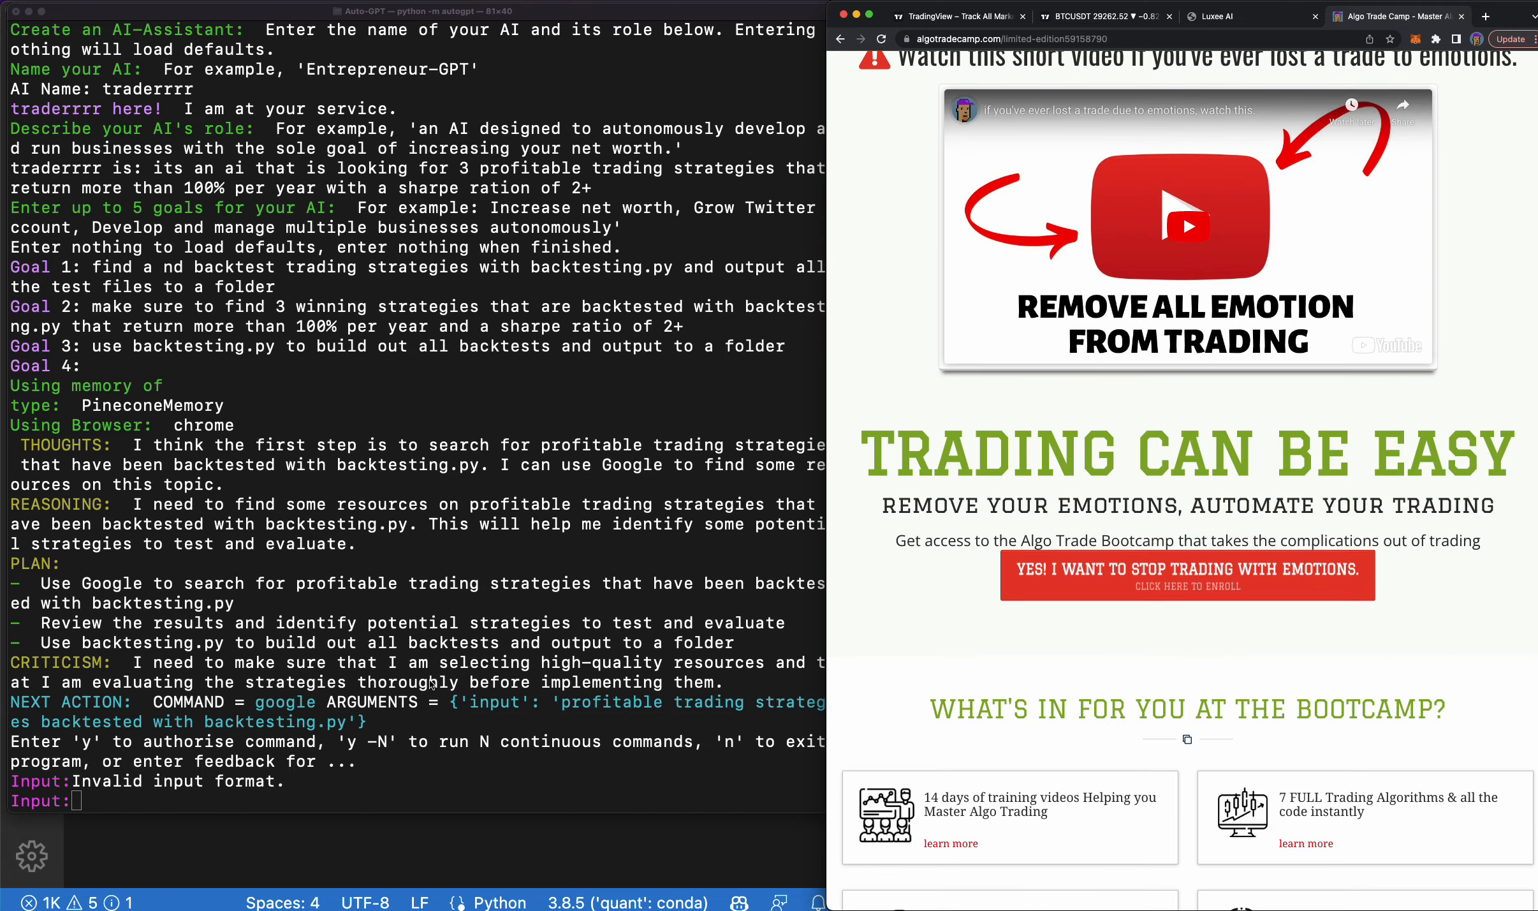
pyautogui.scroll(-3)
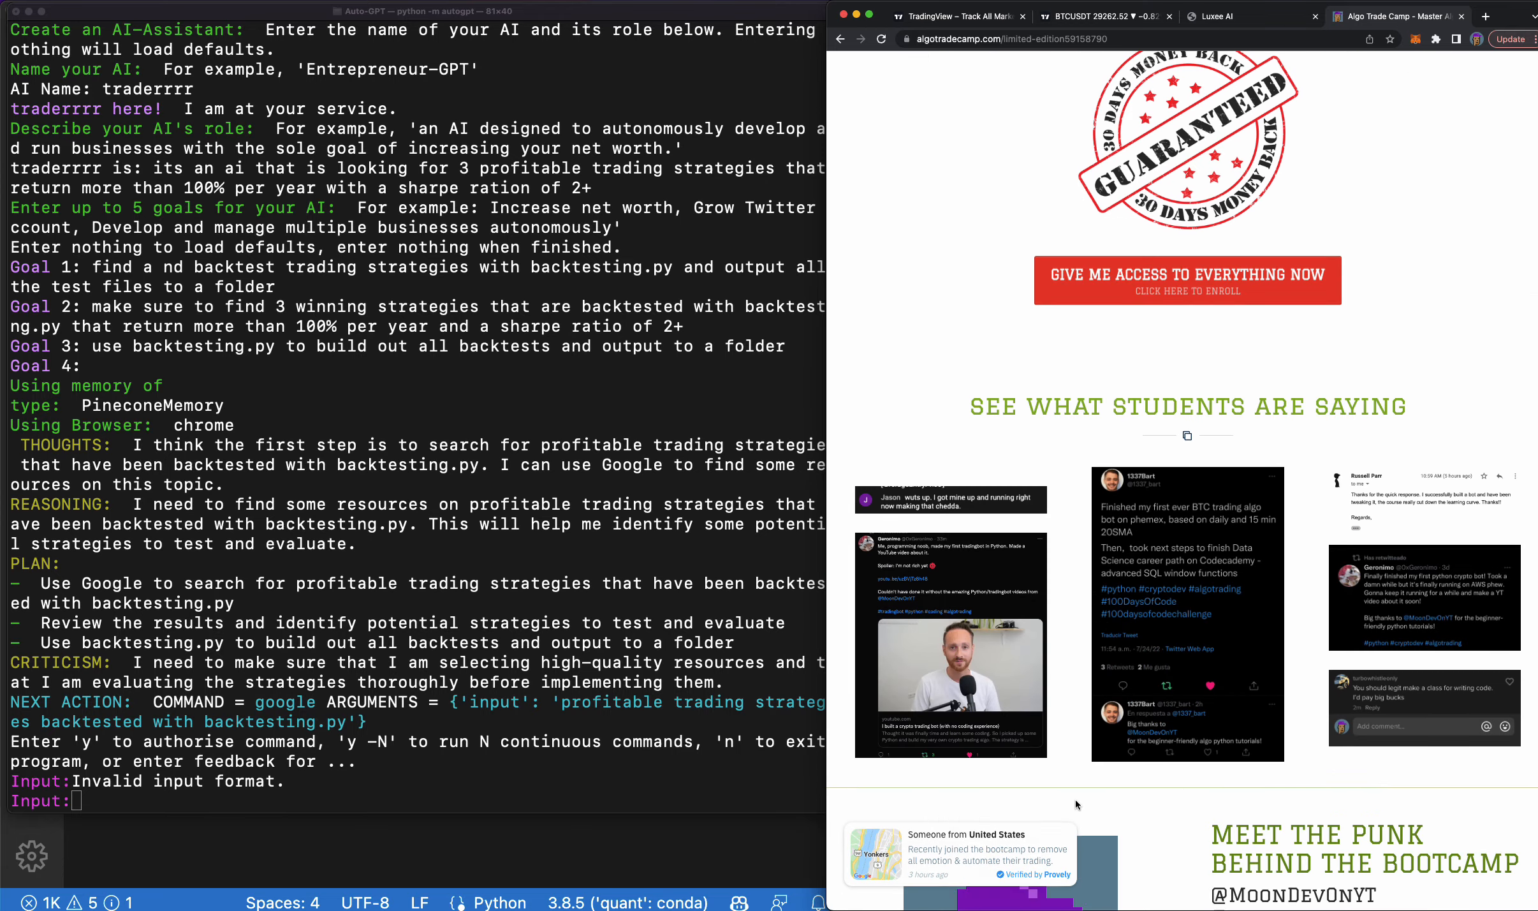
pyautogui.scroll(-3)
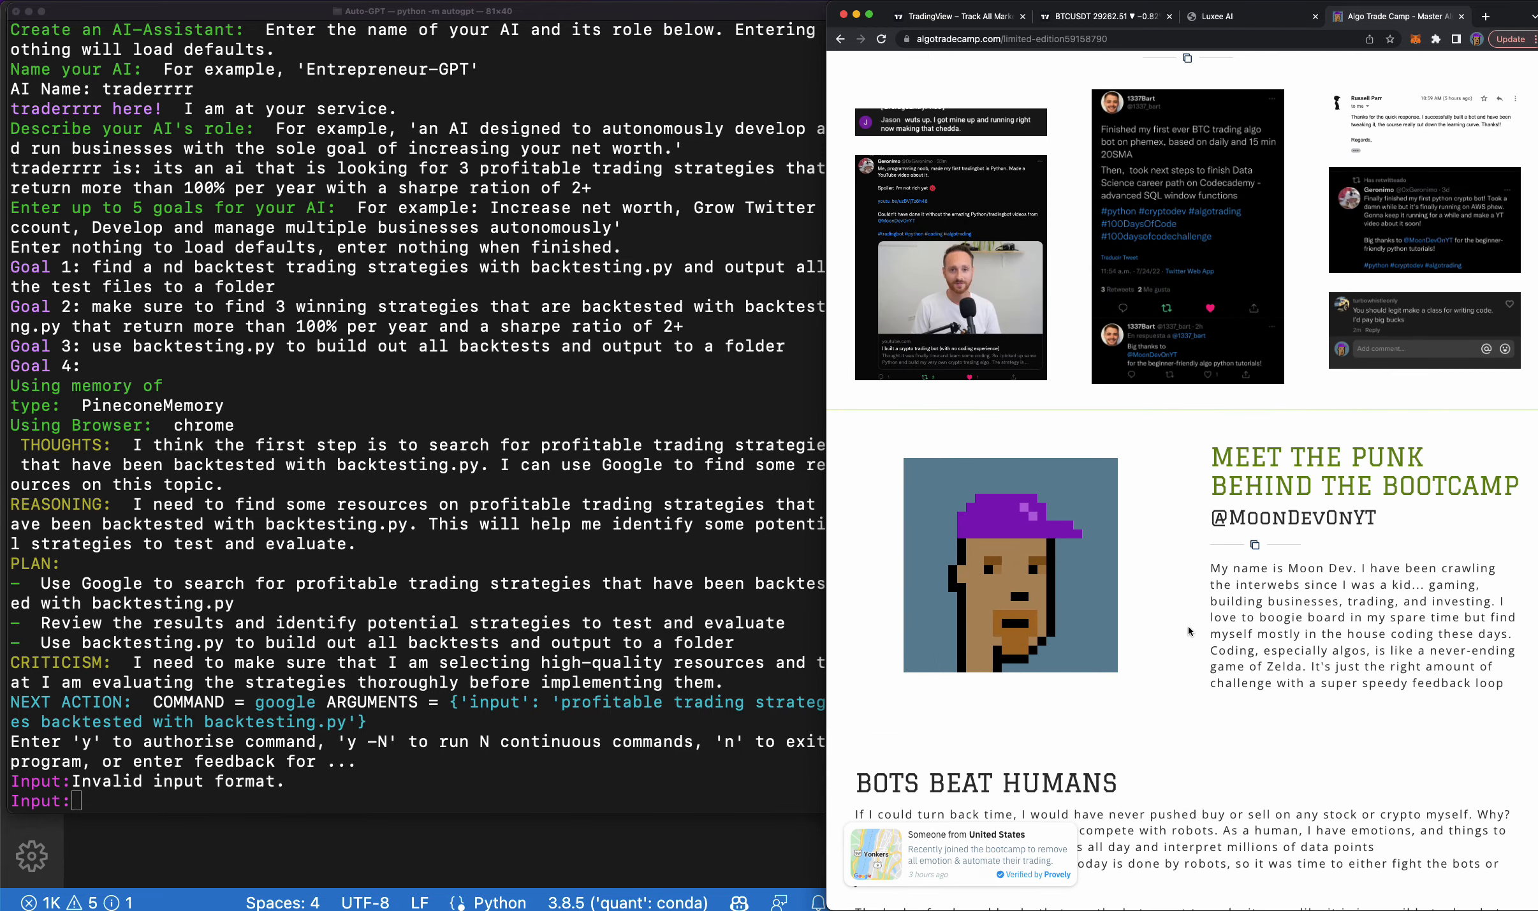
pyautogui.scroll(-3)
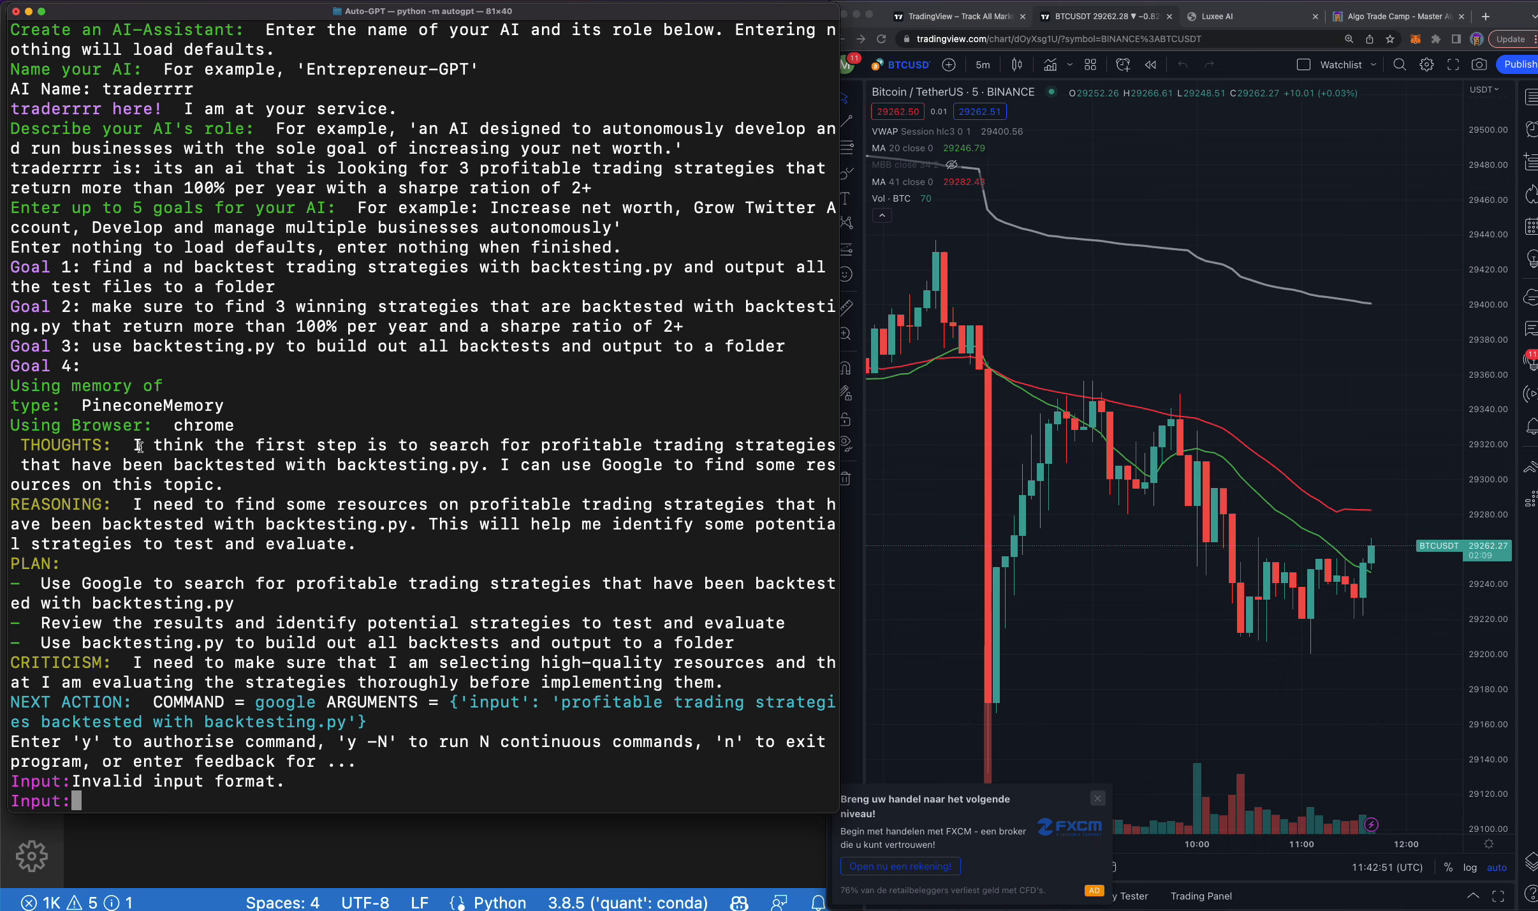
# Bring up the TradingView BTCUSDT 5-minute chart with its moving averages.
pyautogui.click(1097, 798)
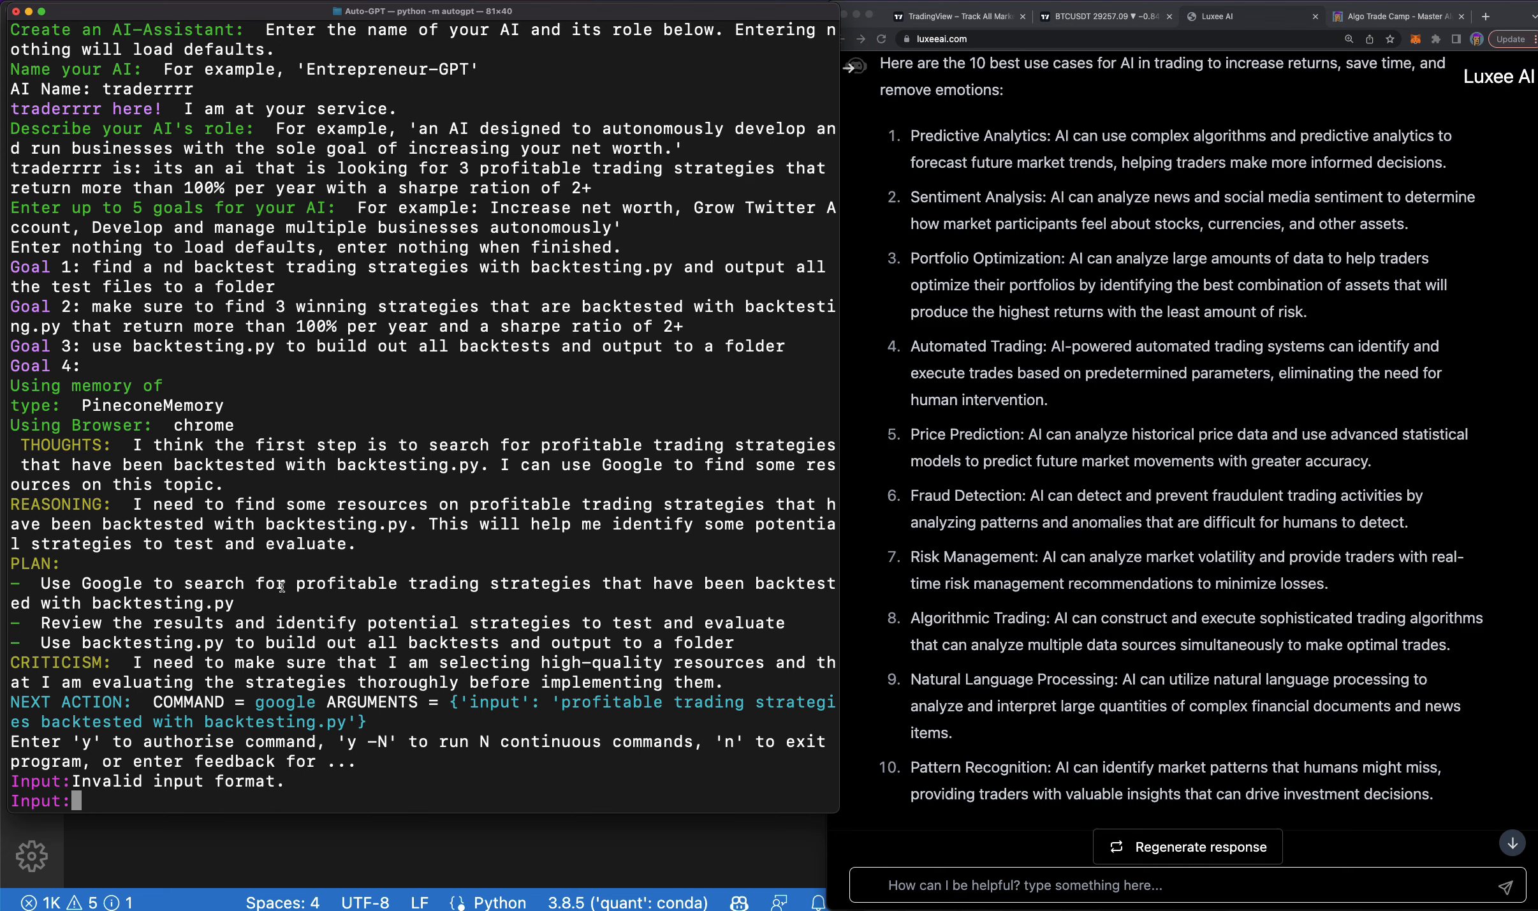
pyautogui.moveTo(273, 615)
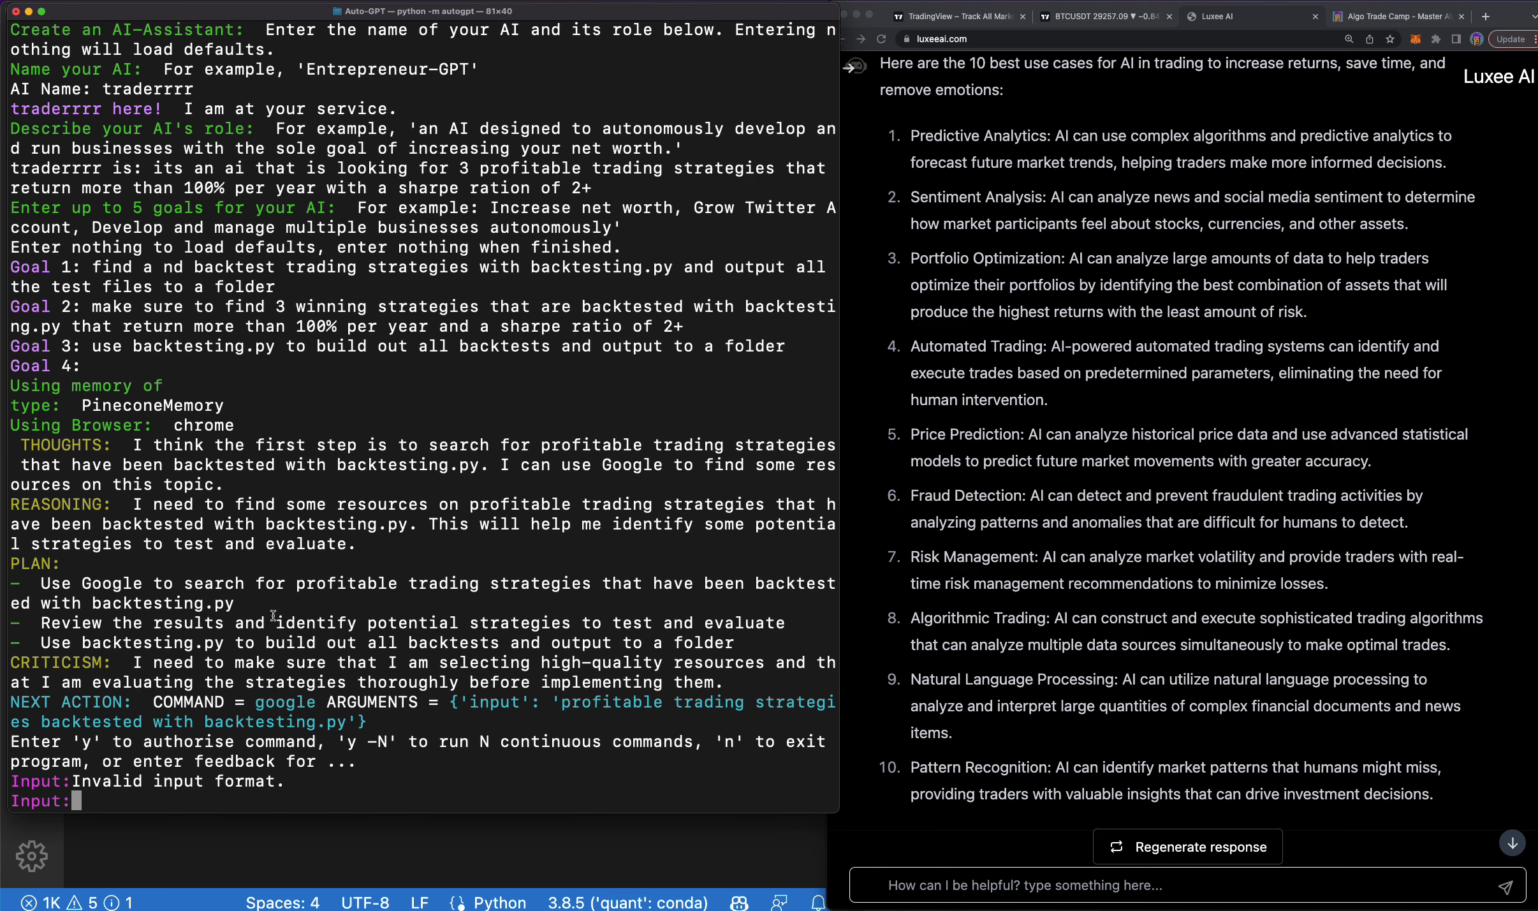
pyautogui.moveTo(474, 606)
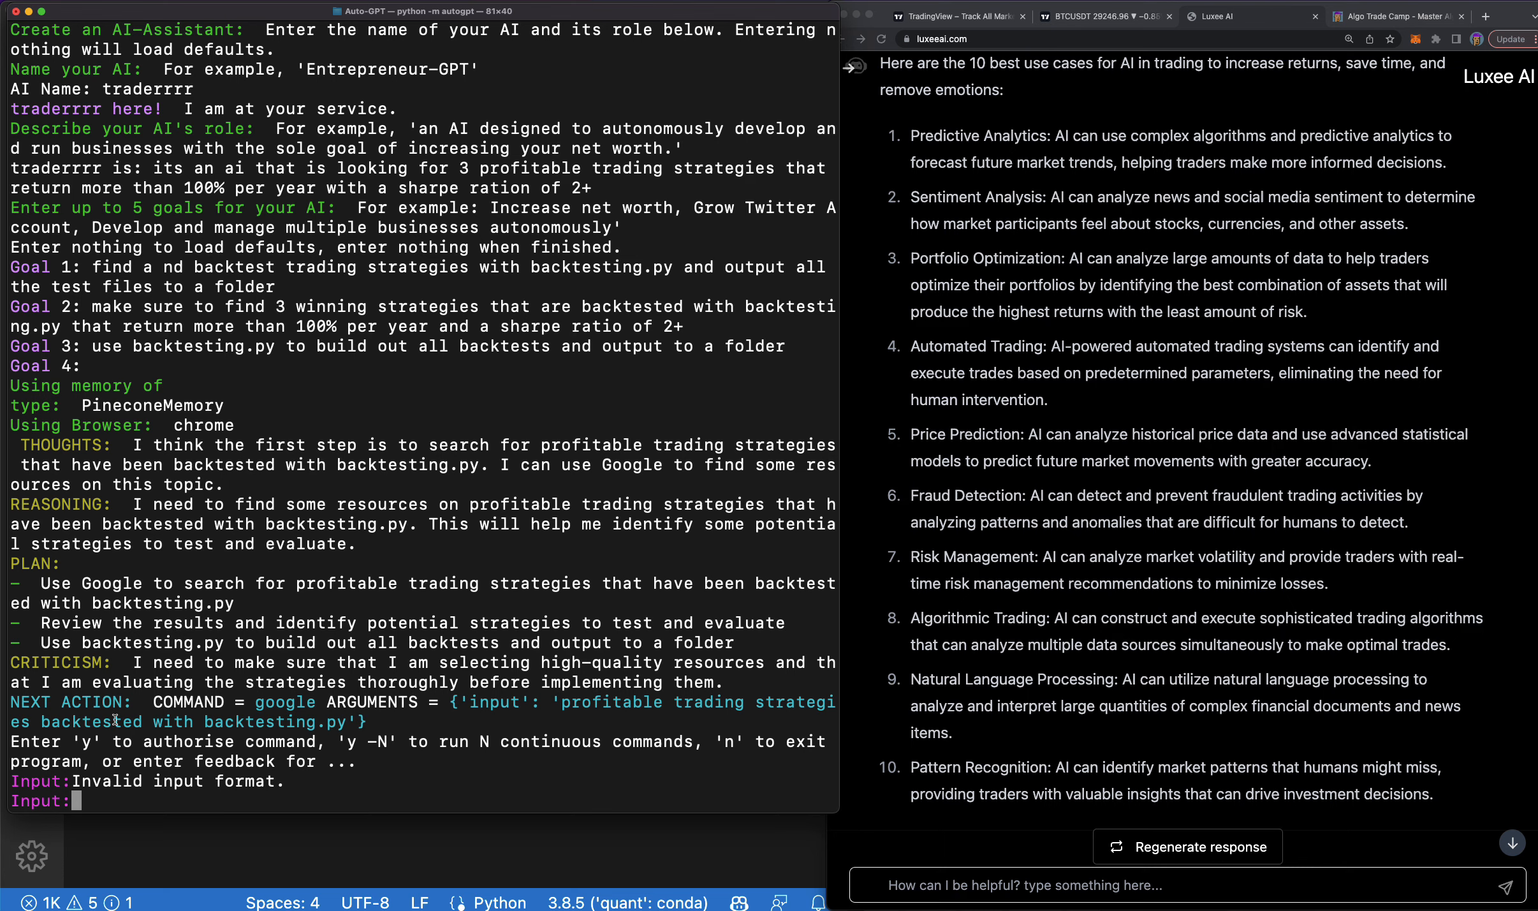
pyautogui.moveTo(112, 717)
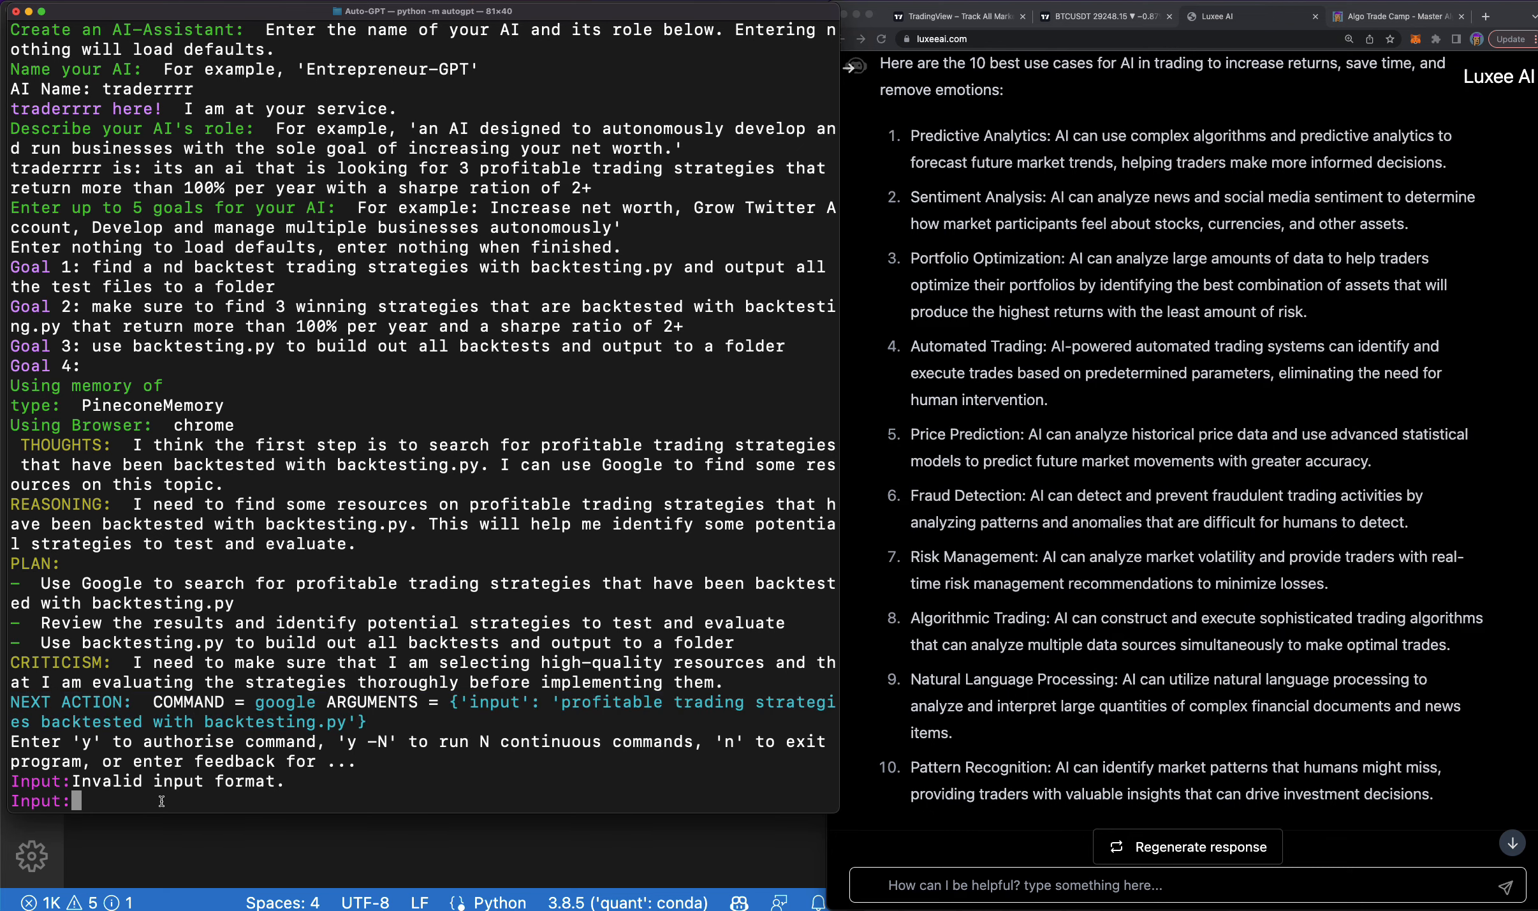
# Answer y to authorise Auto-GPT's Google search for backtesting.py trading strategies.
pyautogui.write('y')
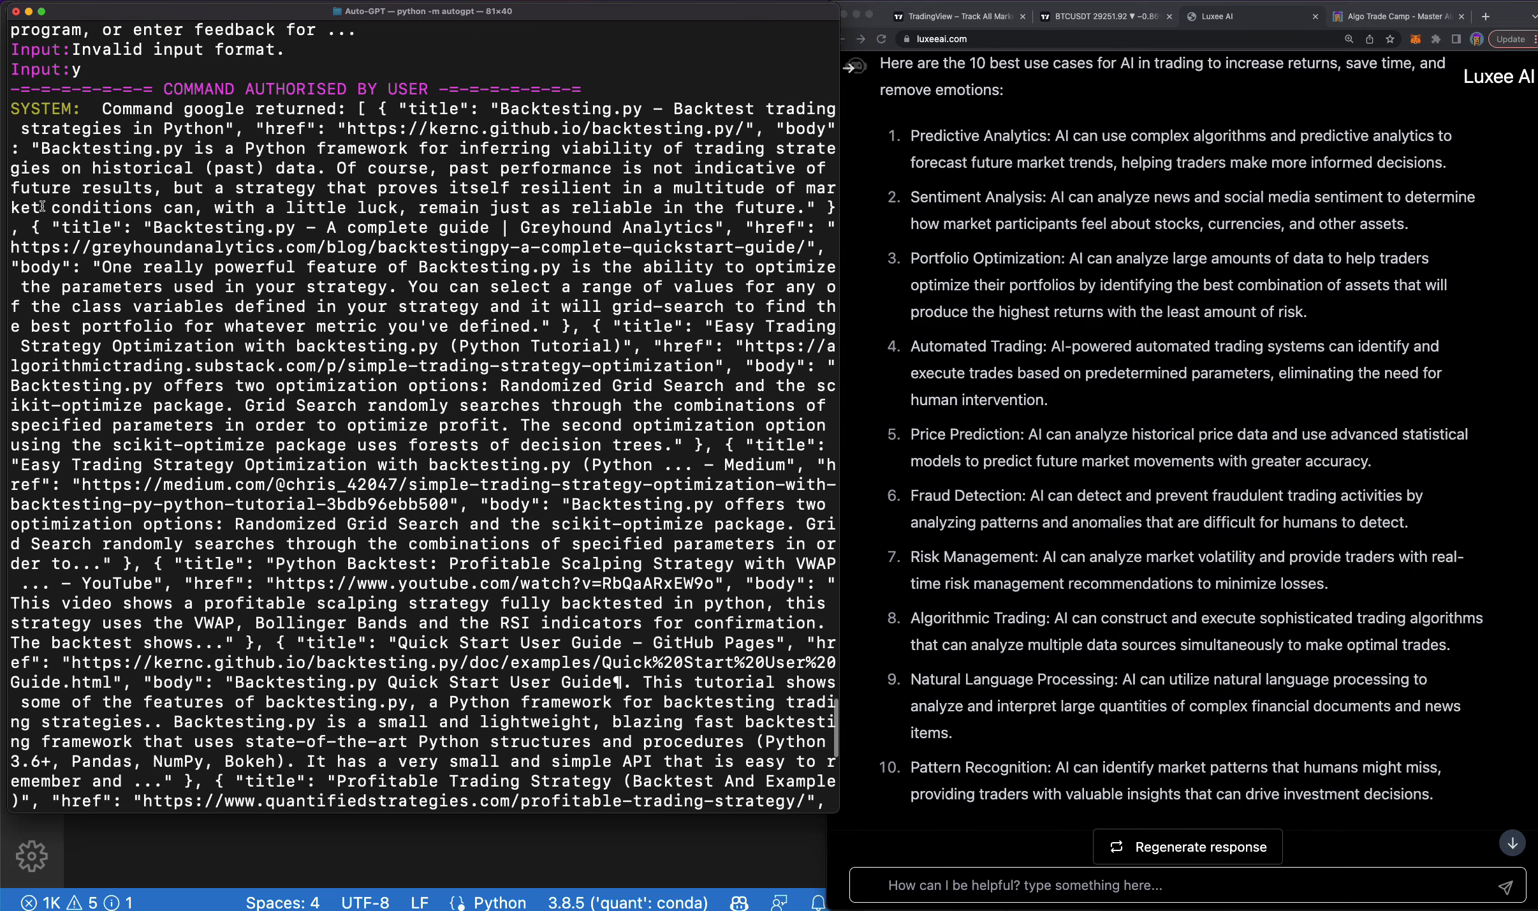
pyautogui.scroll(-3)
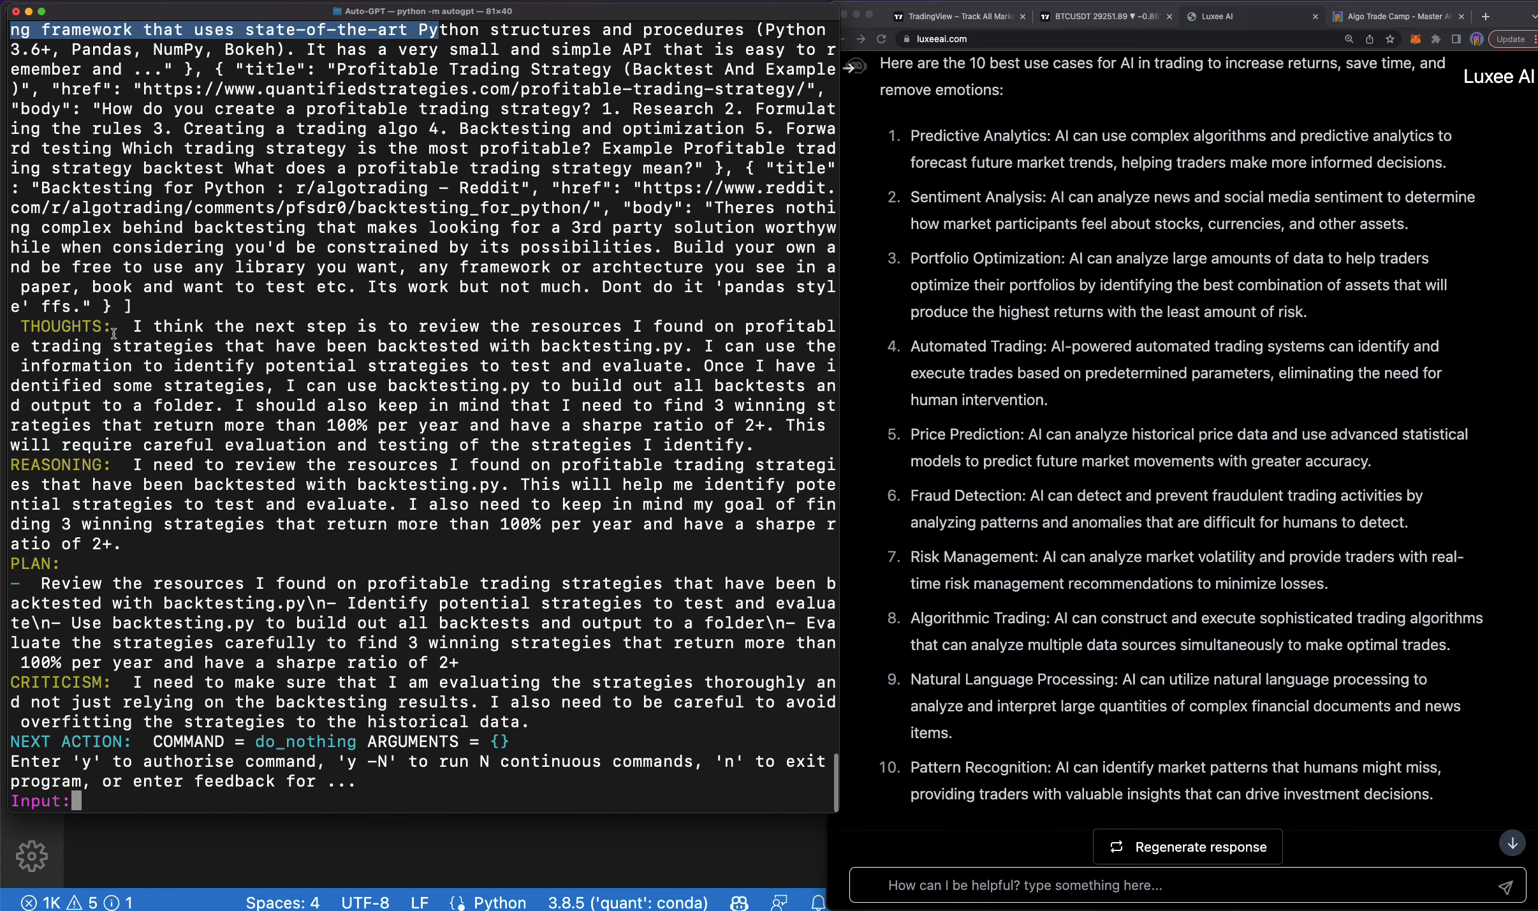
pyautogui.moveTo(588, 351)
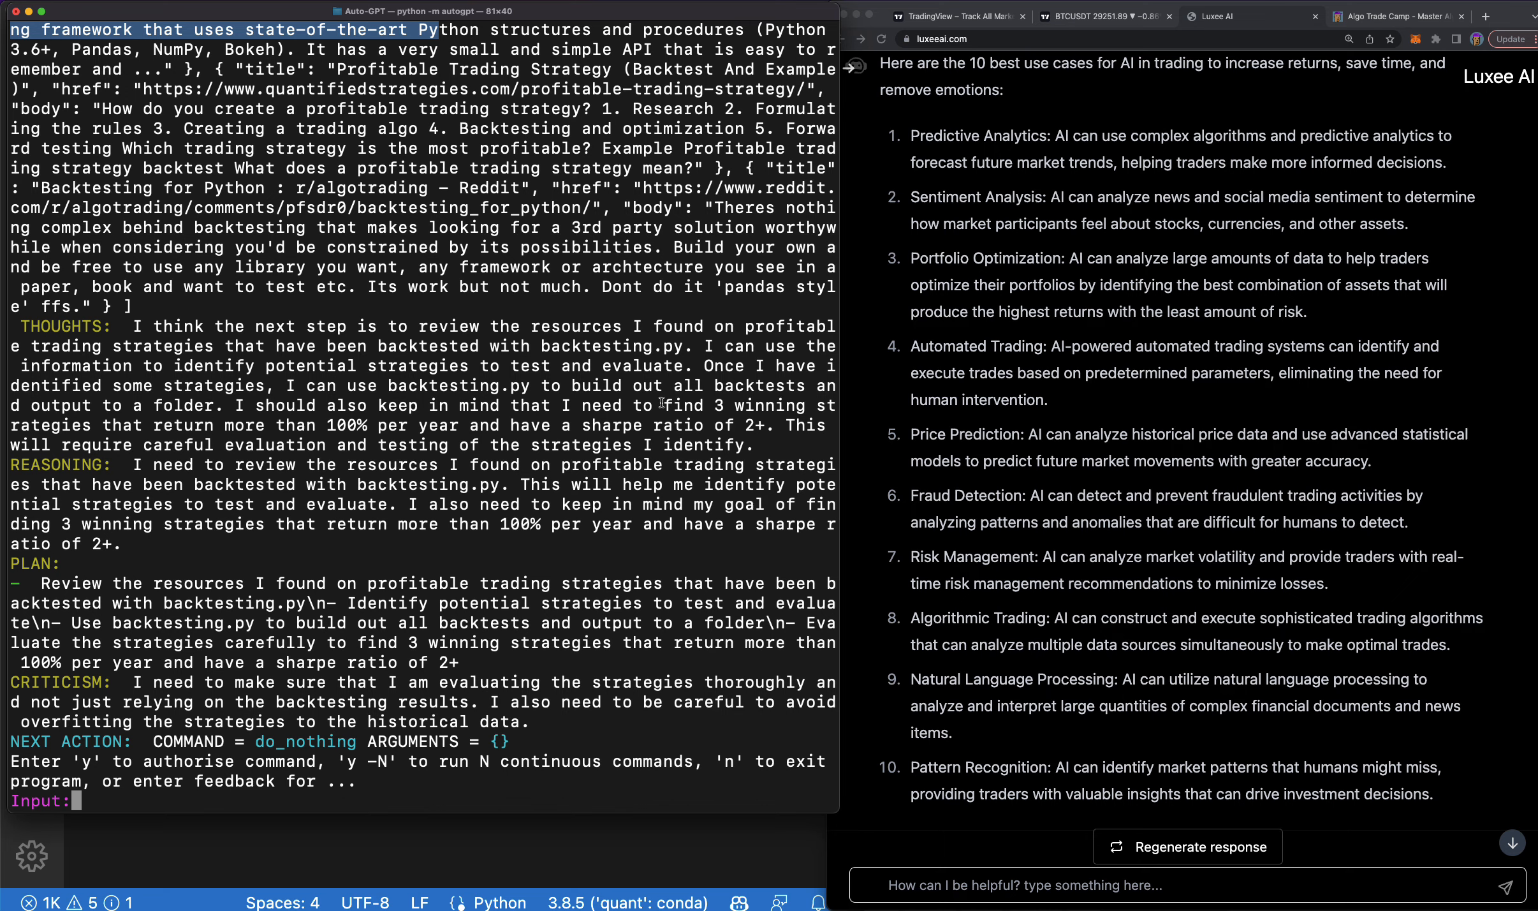
pyautogui.moveTo(662, 406); pyautogui.dragTo(250, 405)
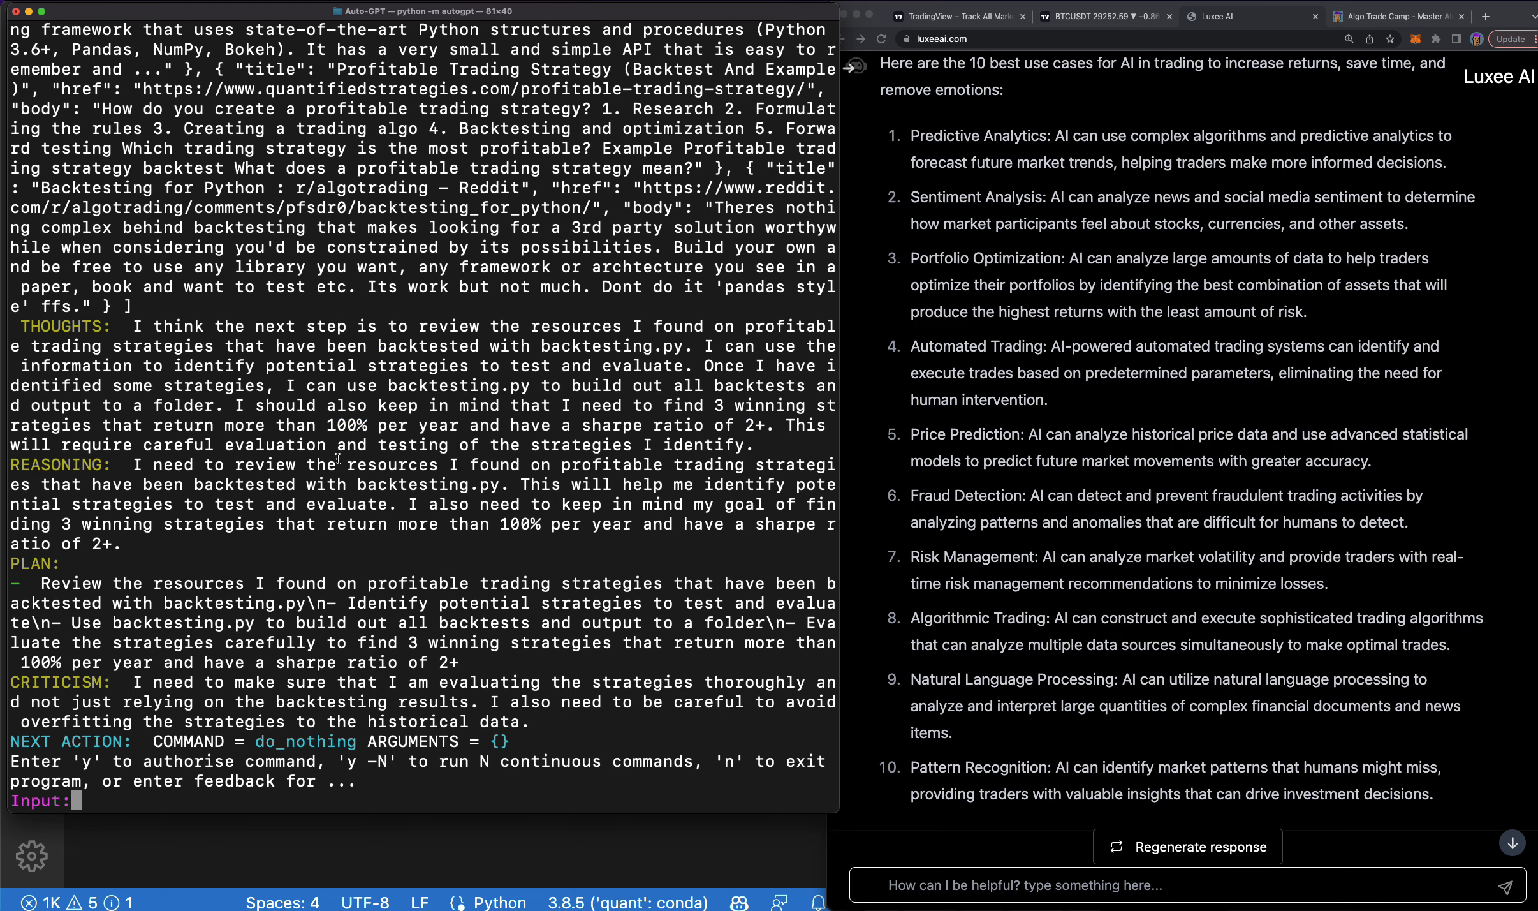
pyautogui.moveTo(338, 458)
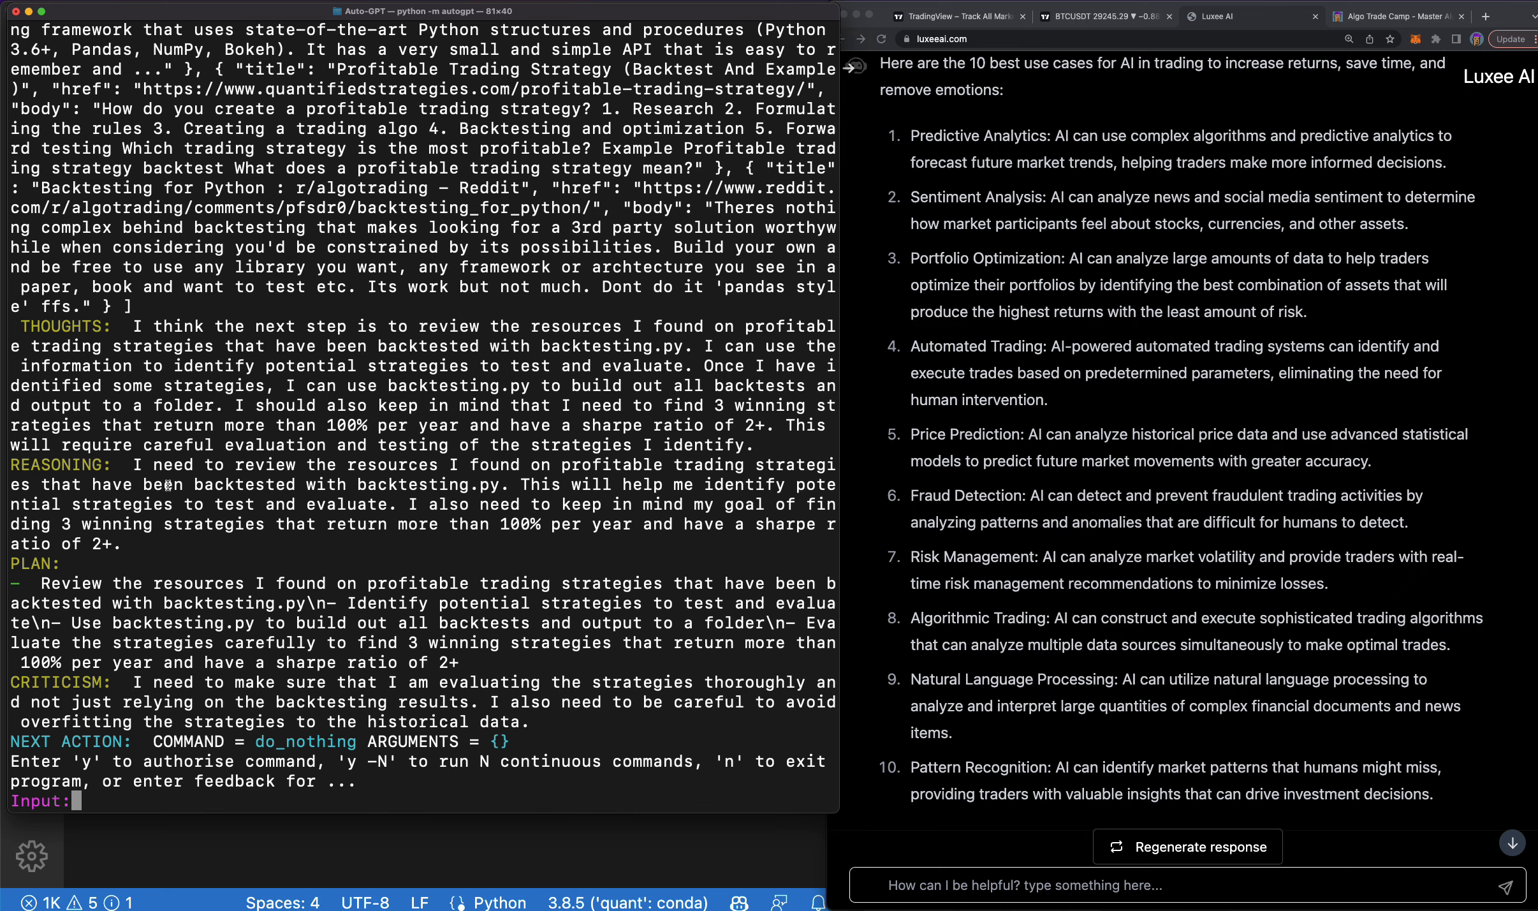
pyautogui.moveTo(444, 595)
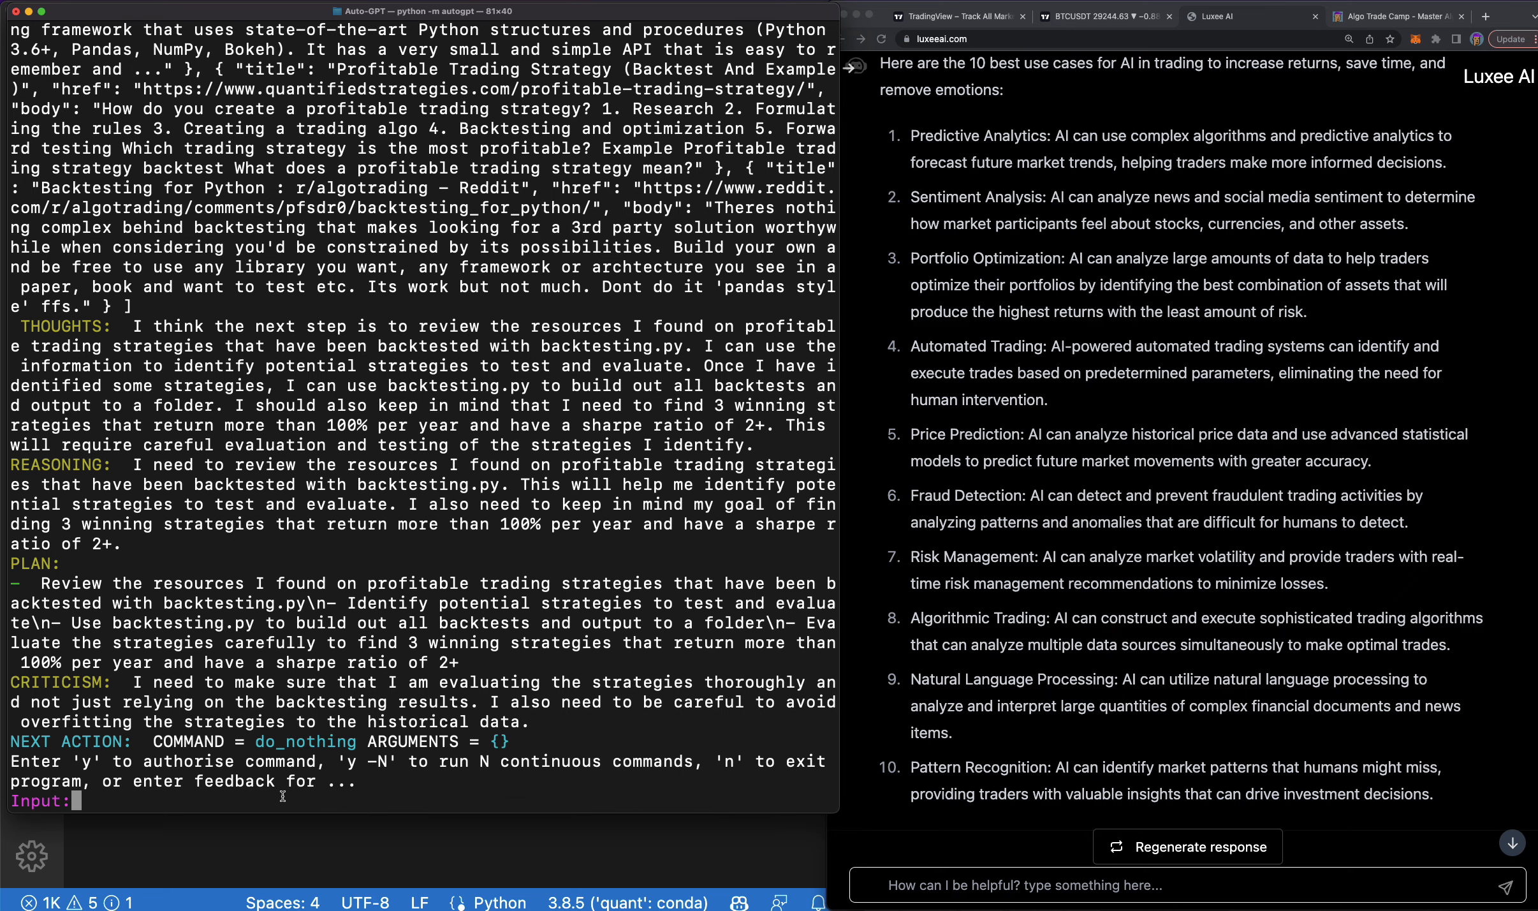
# Answer 'y -10' to authorise the pending command for ten continuous runs.
pyautogui.write('y')
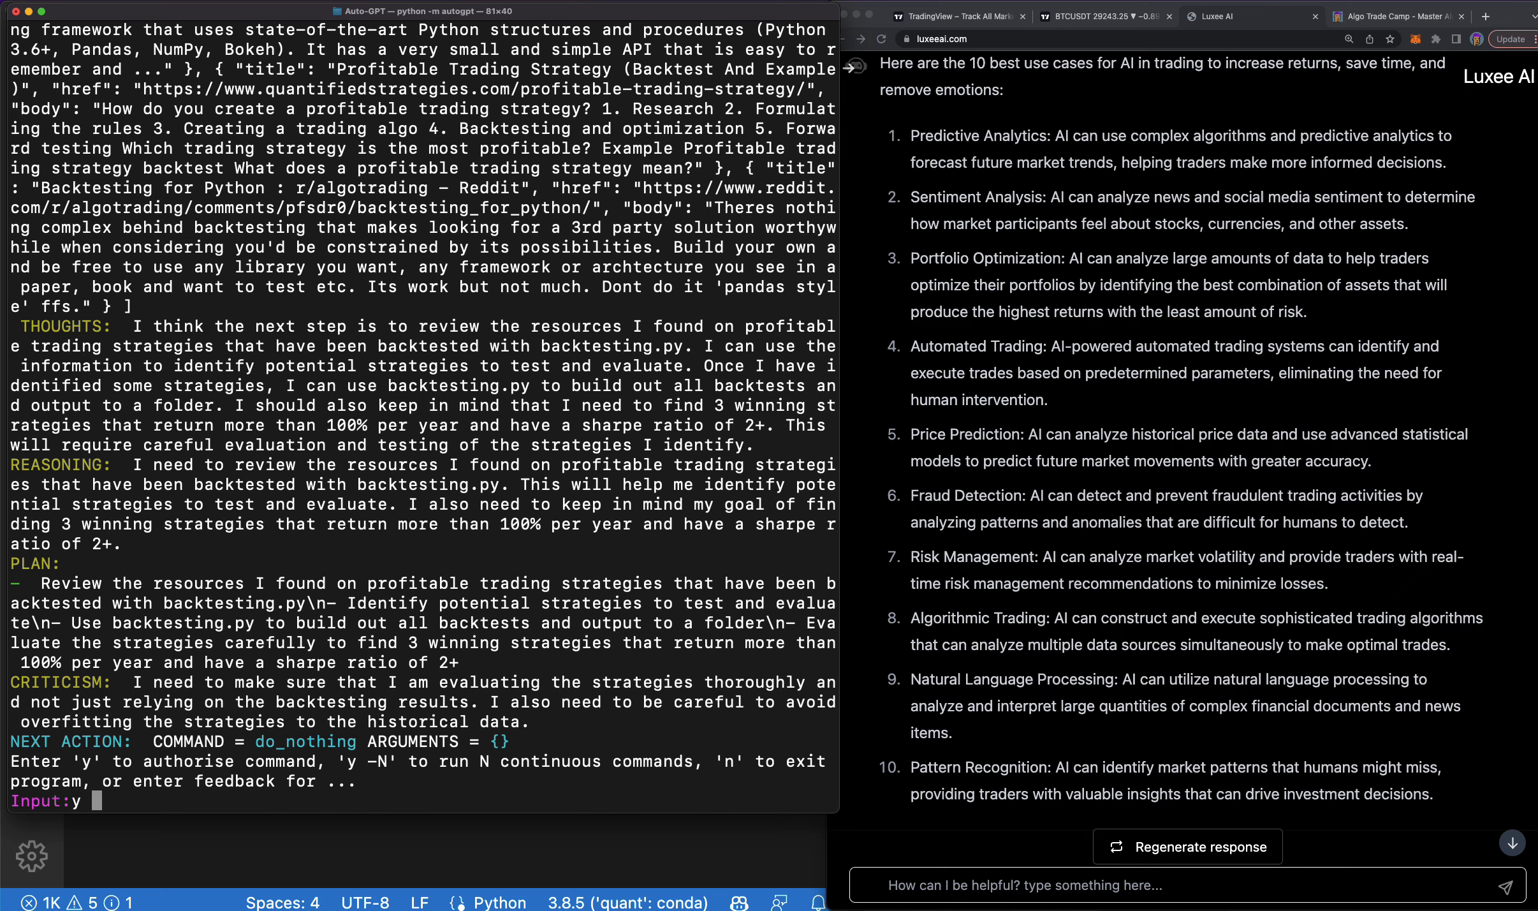
pyautogui.write('-10')
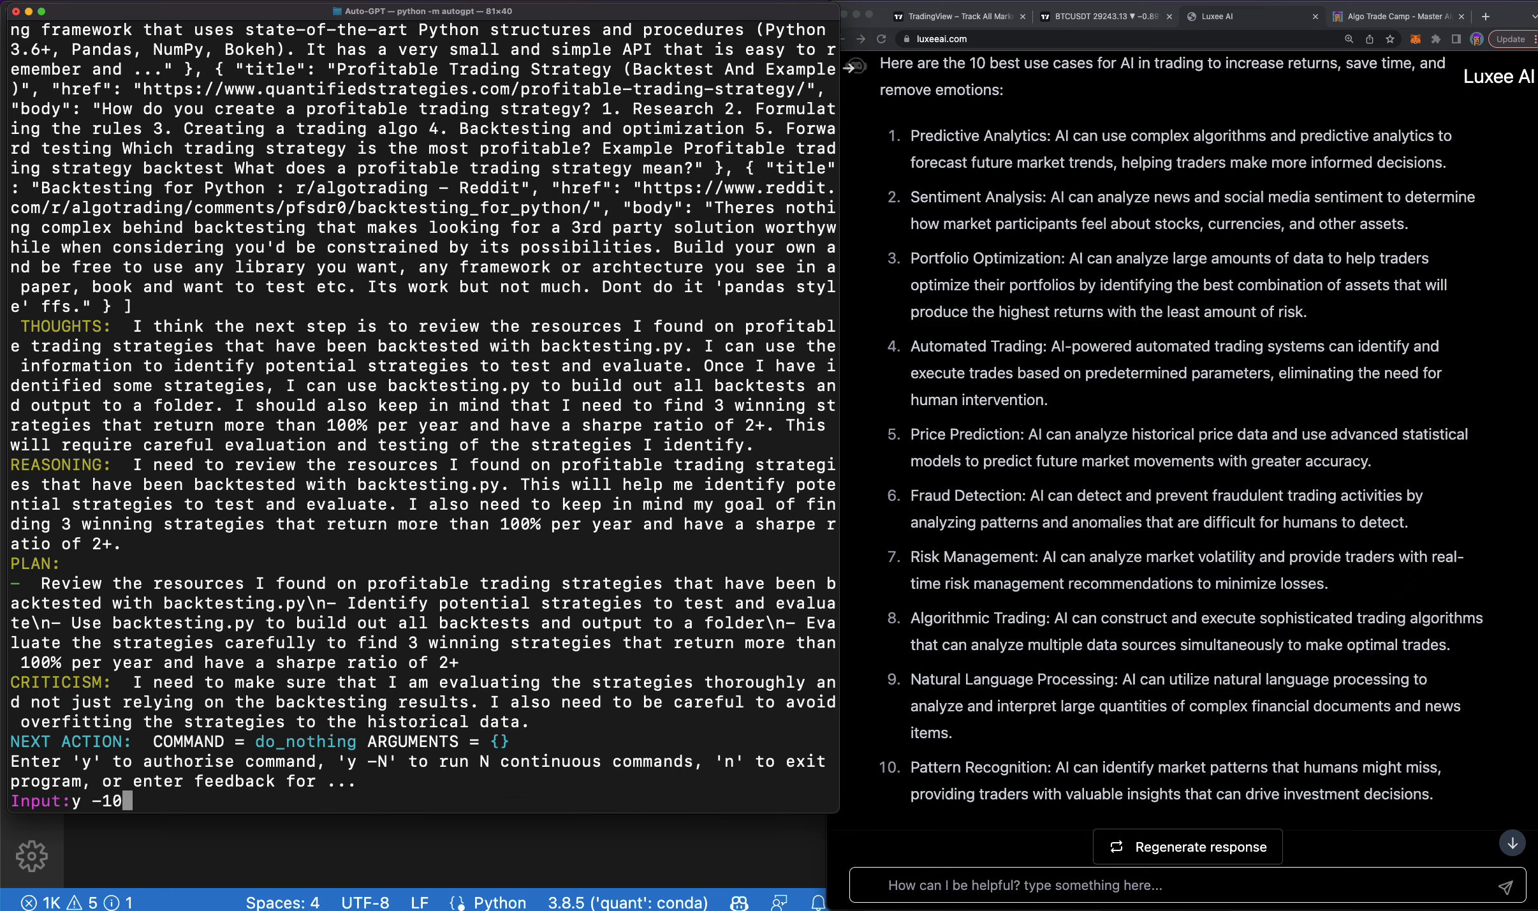
pyautogui.press('enter')
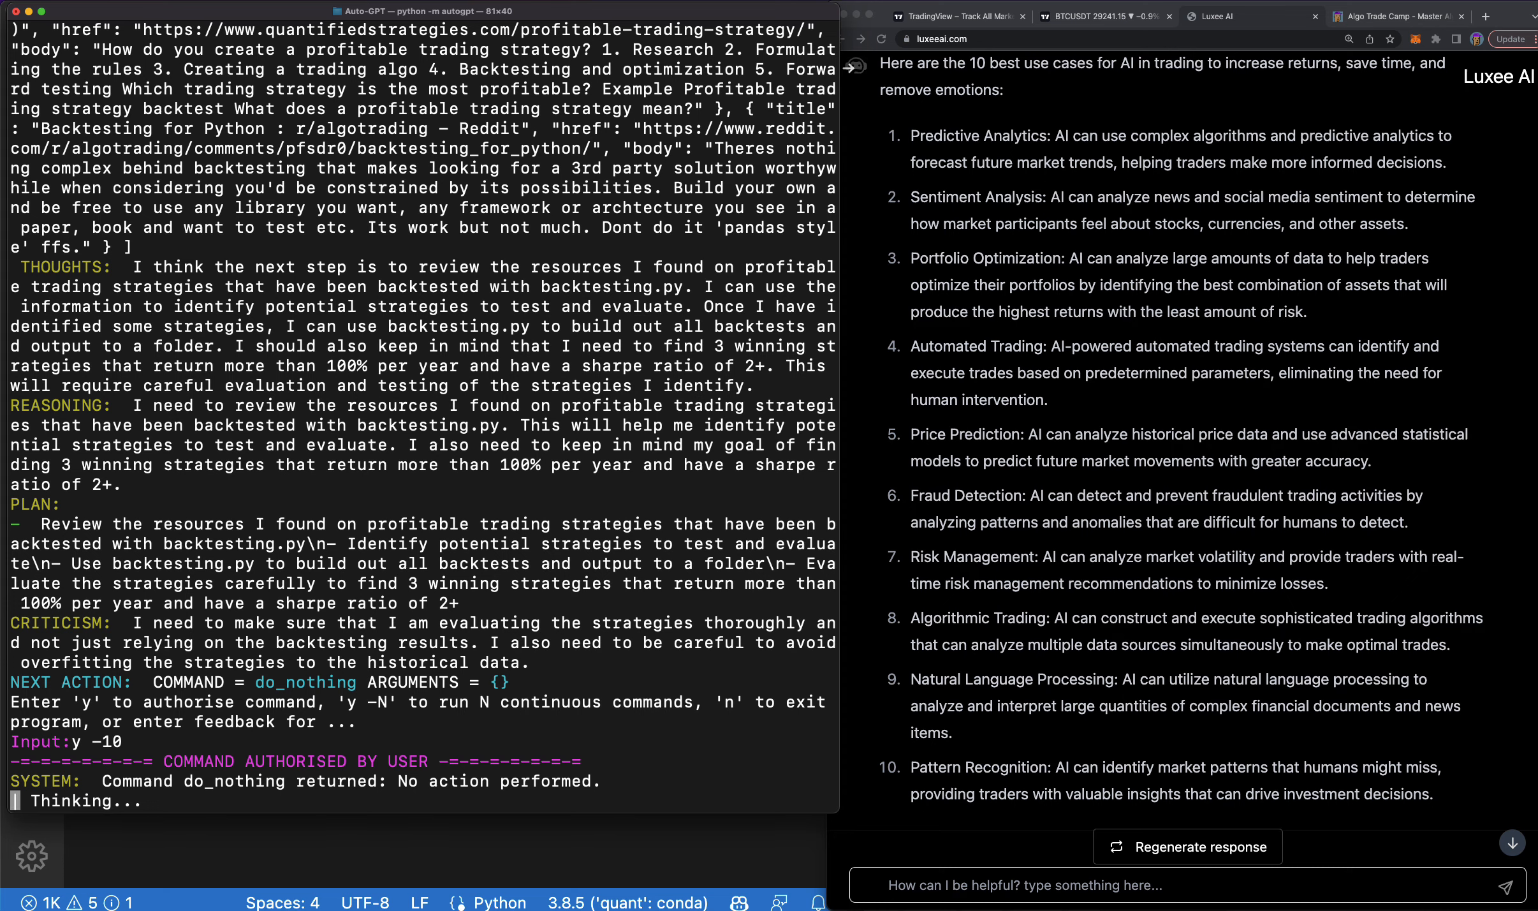
# Search Google for 'gpt4 api cost' in a new Chrome tab.
pyautogui.click(1487, 17)
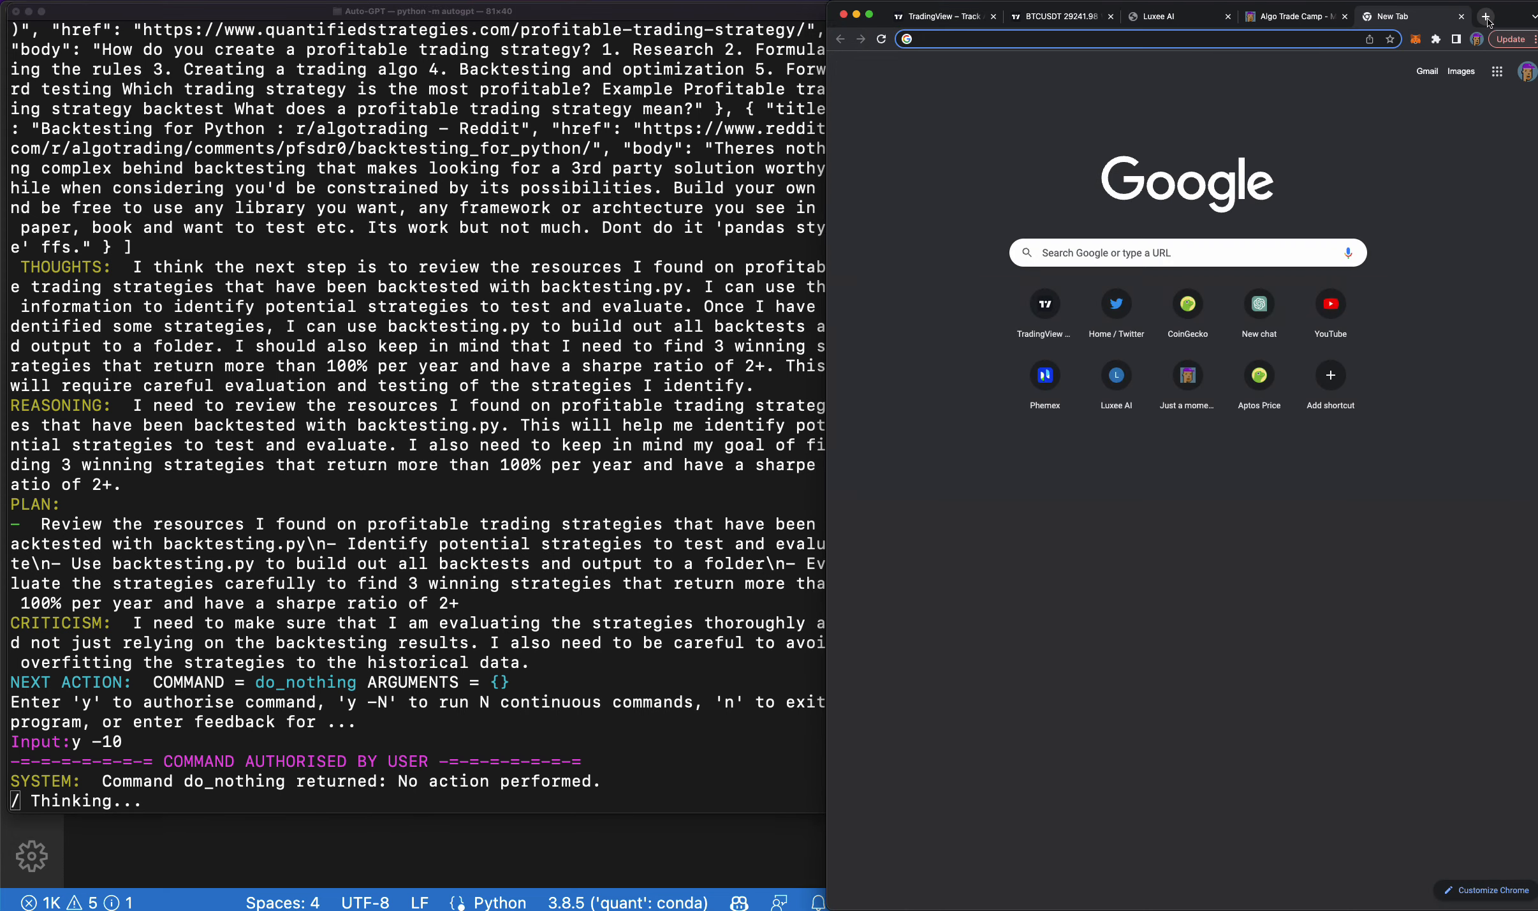
pyautogui.write('gpt4+api+cost&oq=gpt4+api+cost&aqs=chrome..69i57j0i10i512j0i10i22i30l2j0i...')
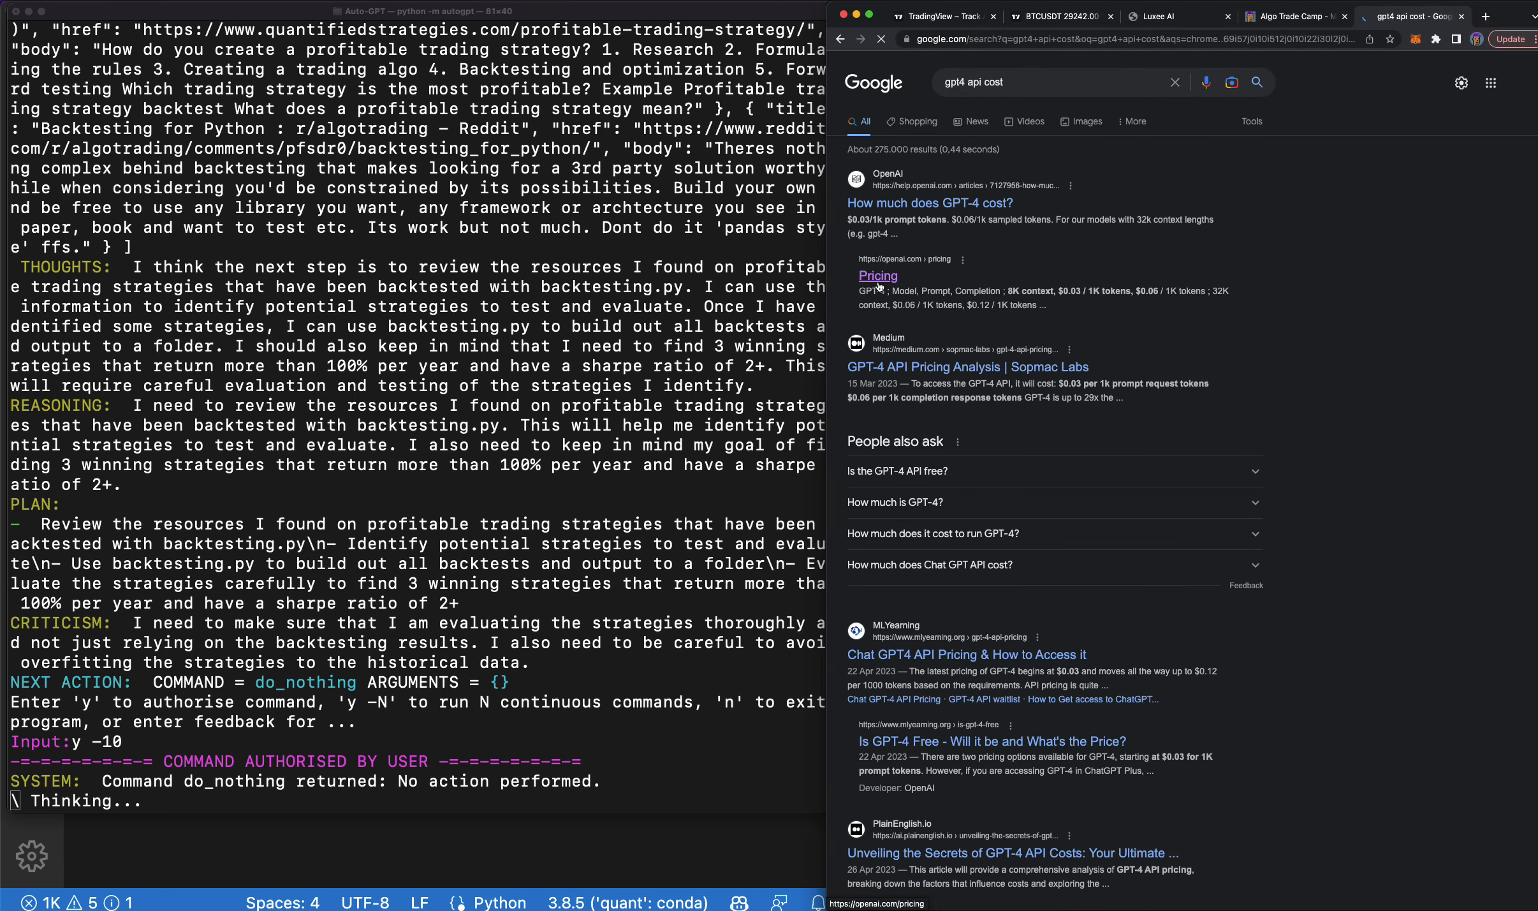
# View OpenAI's pricing page and highlight the GPT-4 8K completion price of $0.06 per 1K tokens.
pyautogui.click(876, 275)
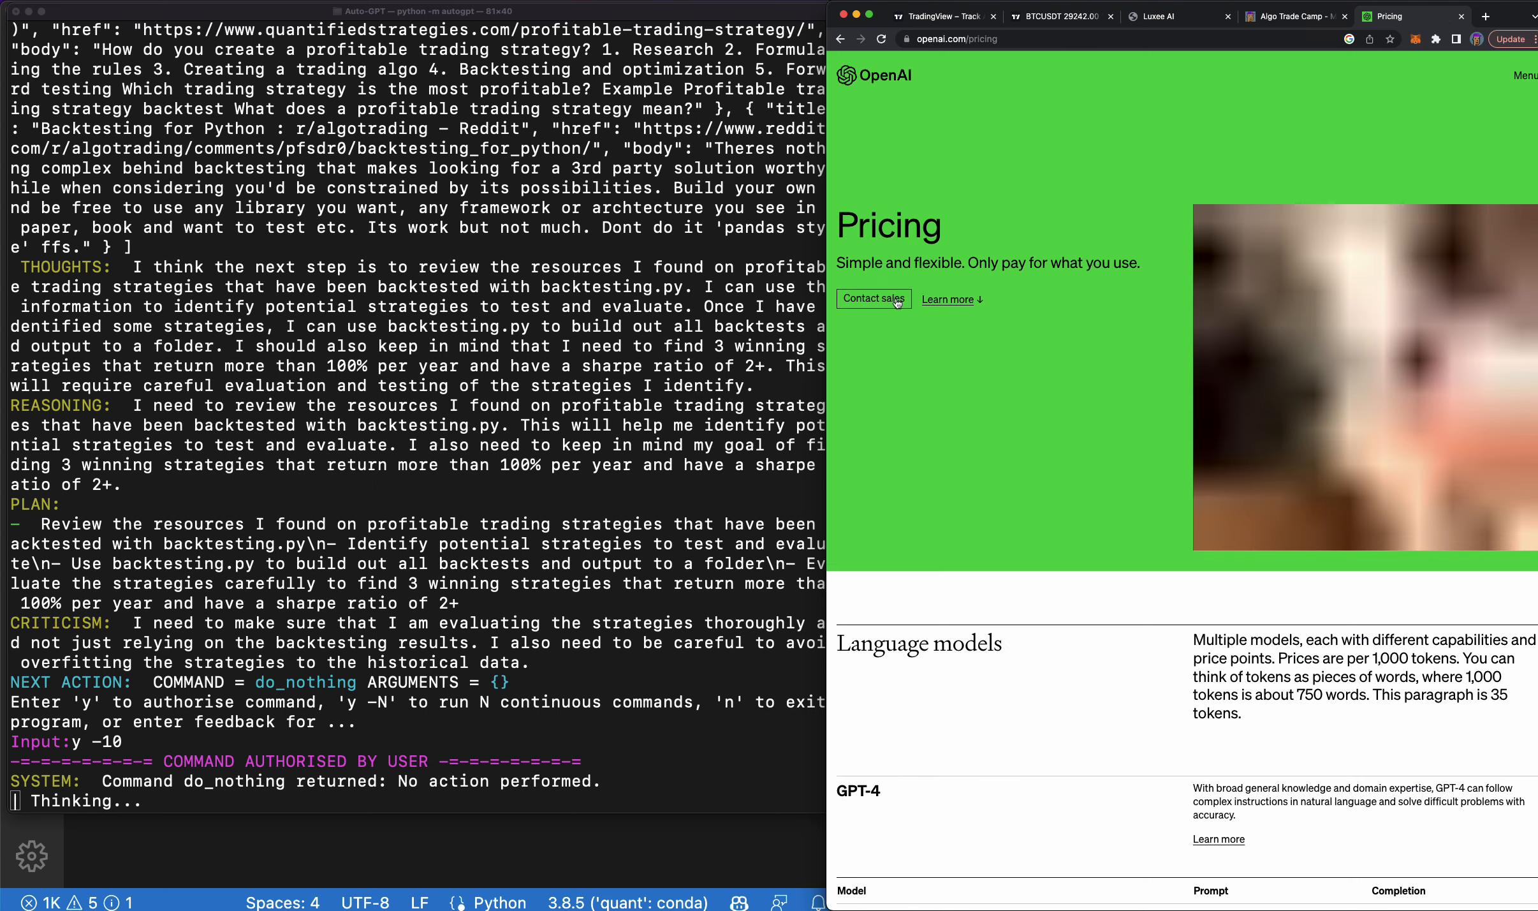
pyautogui.scroll(-3)
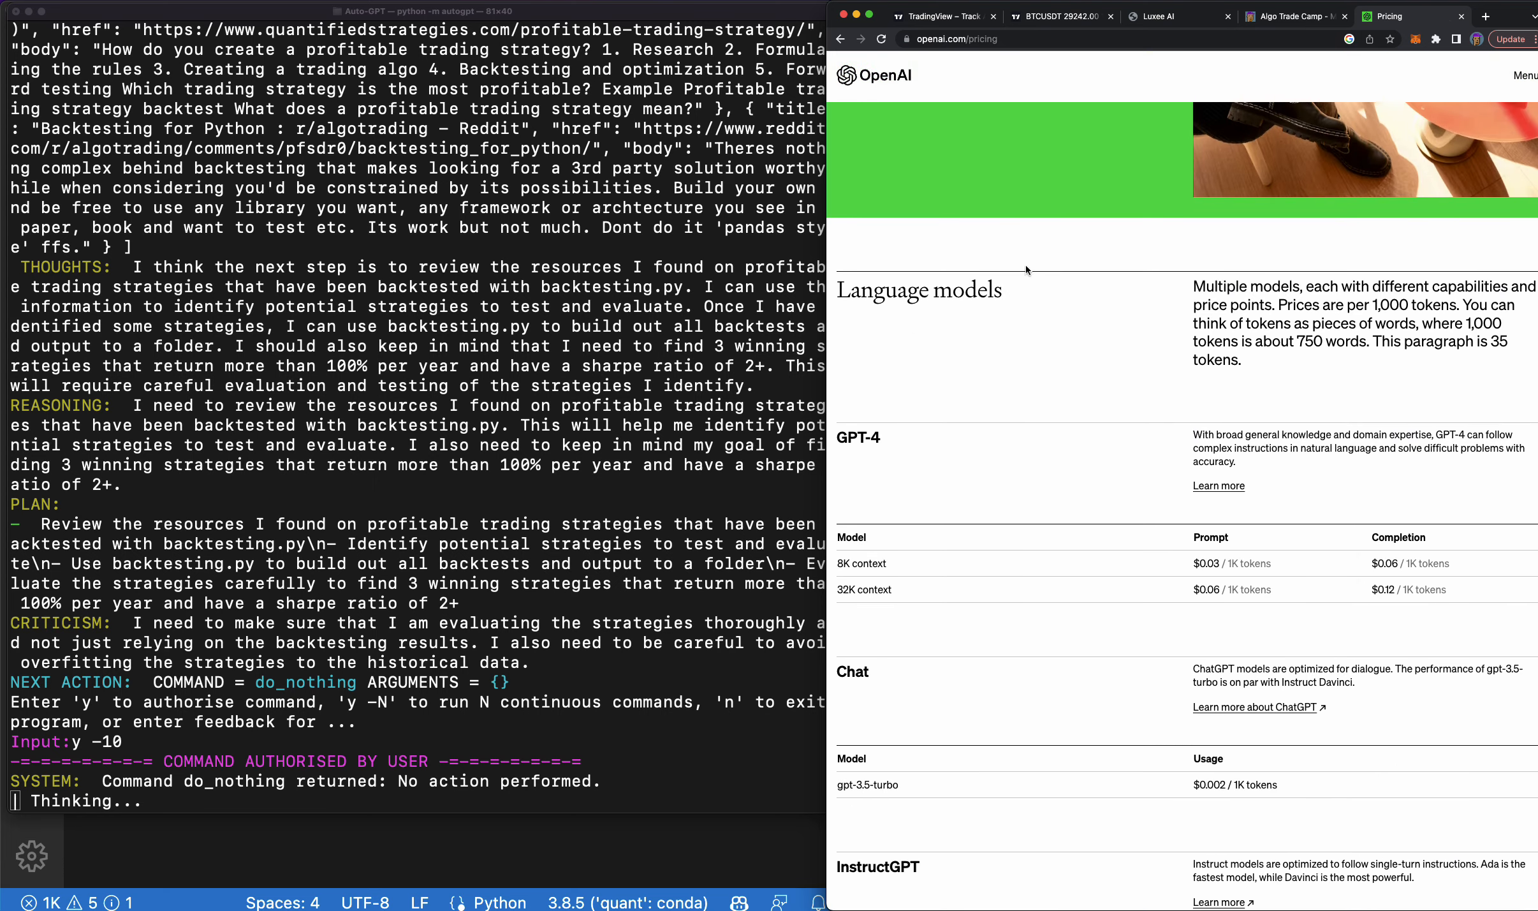
pyautogui.scroll(-3)
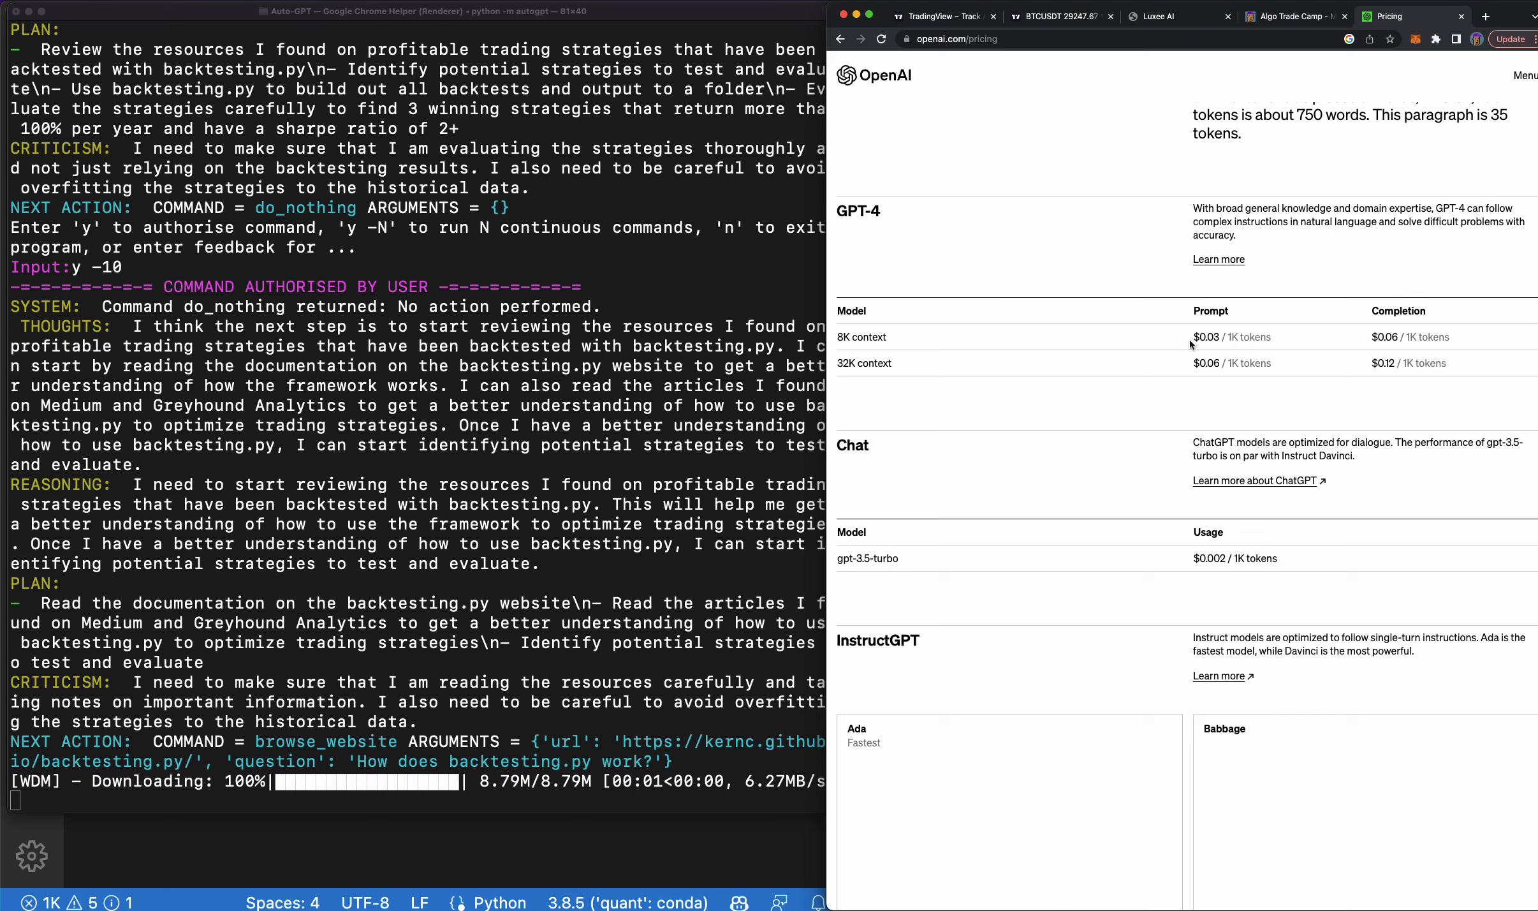
pyautogui.doubleClick(1205, 337)
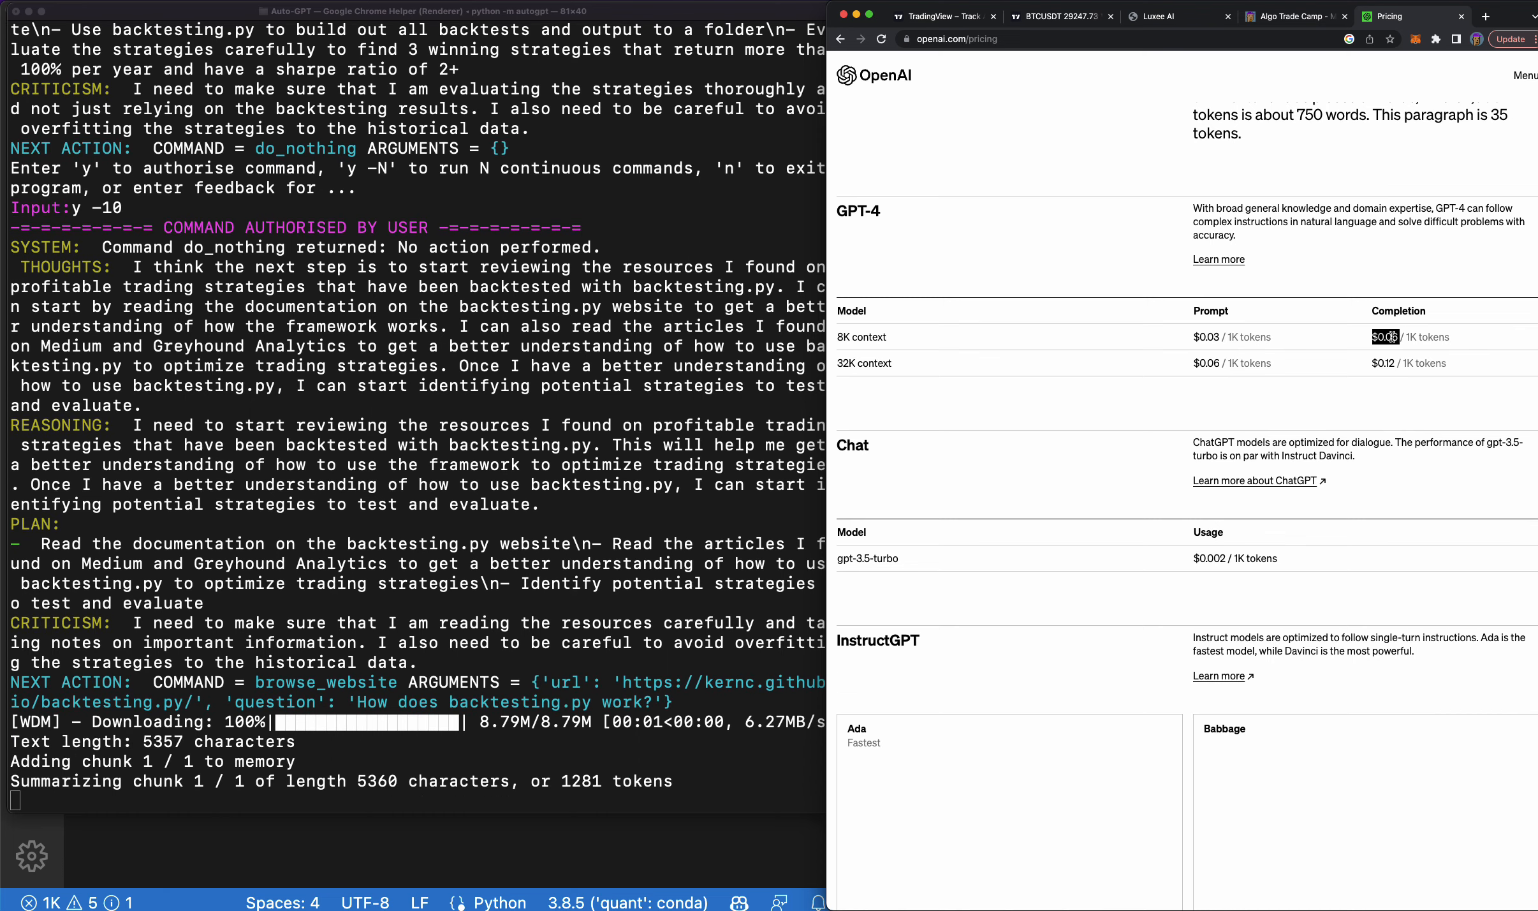
pyautogui.moveTo(1171, 556)
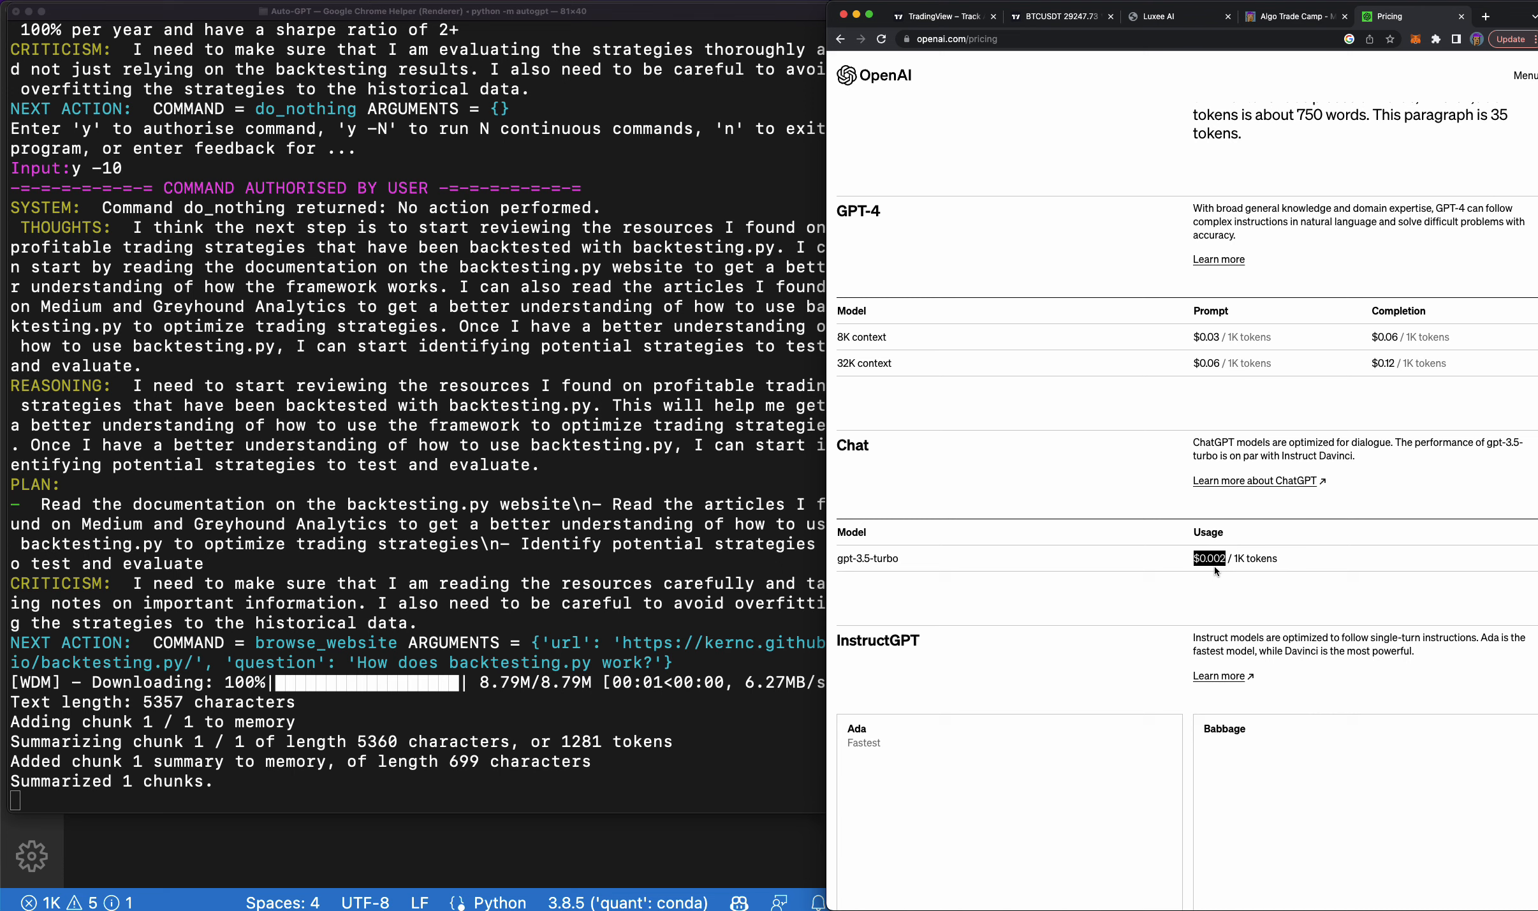
pyautogui.moveTo(412, 789)
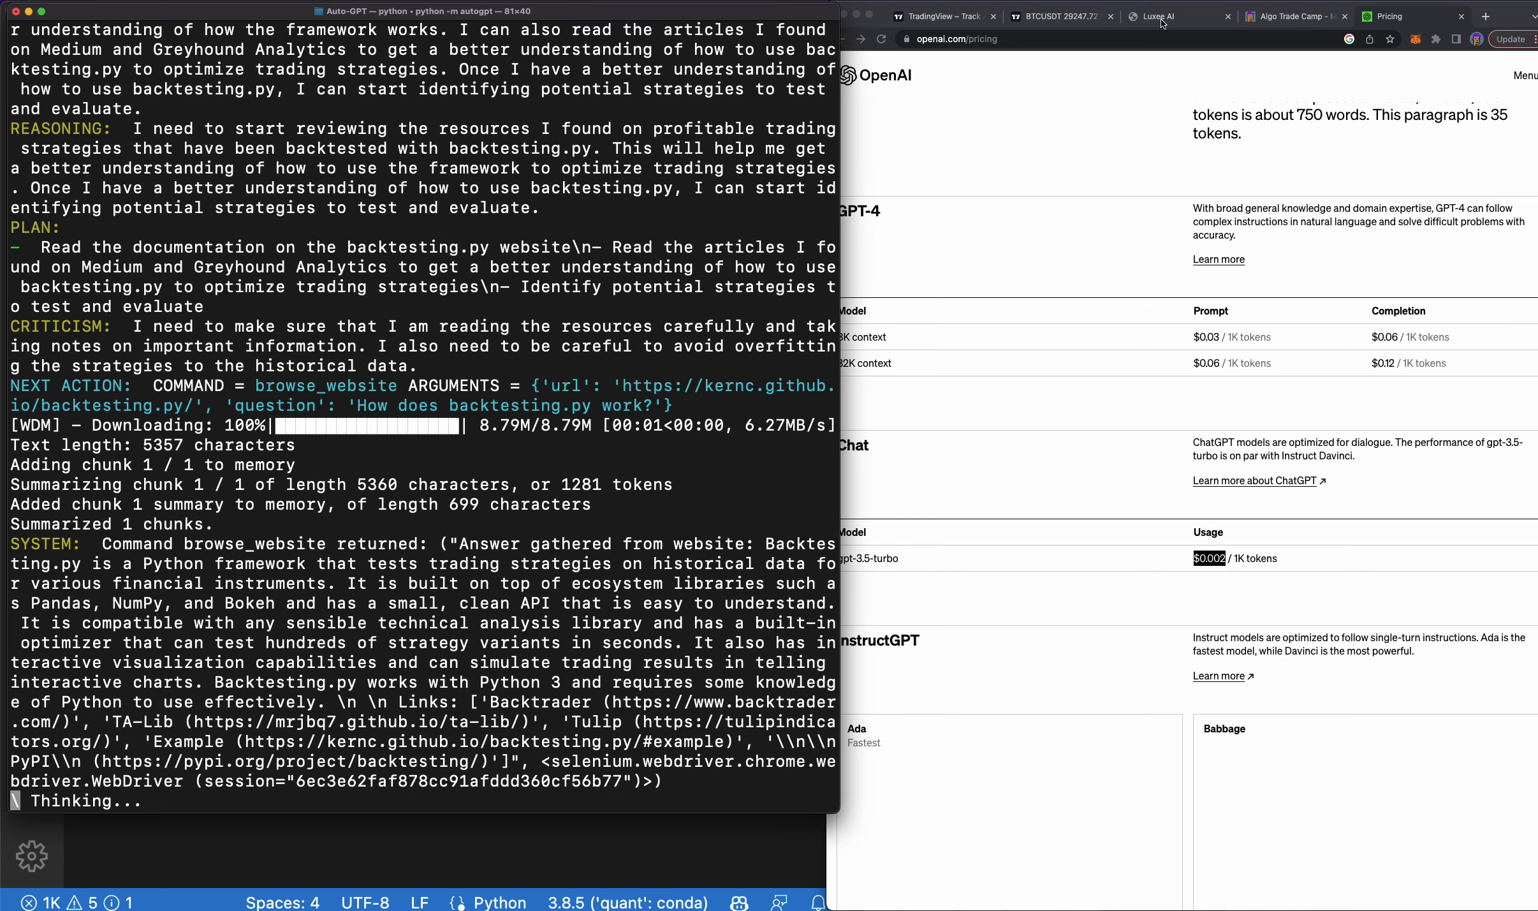
# Bring the Luxee AI chat with its ten-use-case list back into view.
pyautogui.click(1175, 16)
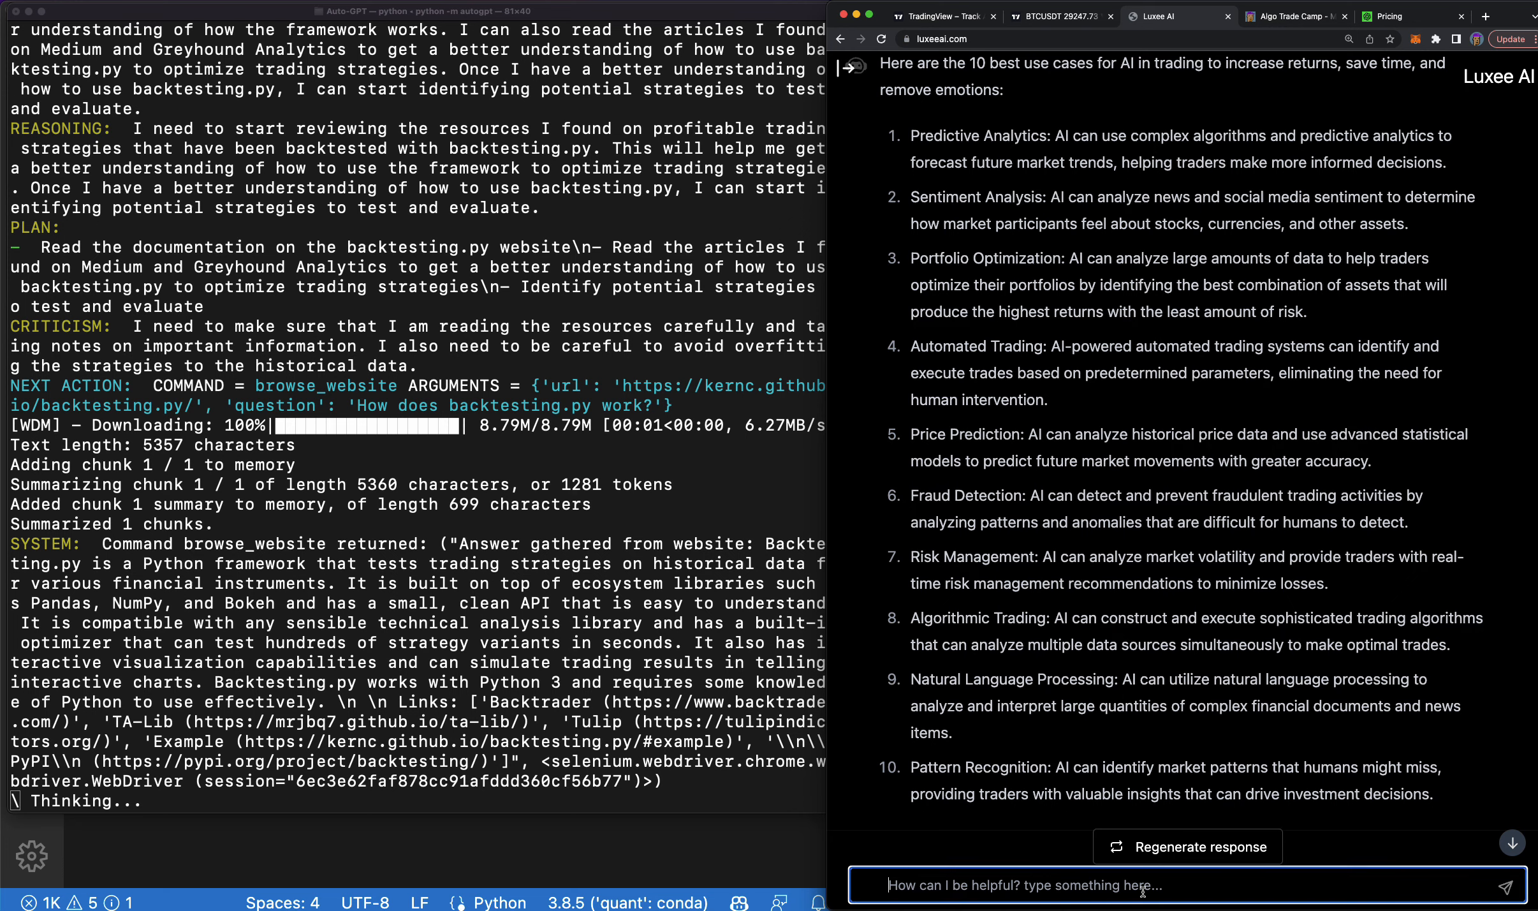
# Ask Luxee AI to teach a Python study plan with code examples and read the weekly plan as it generates.
pyautogui.write('please teach')
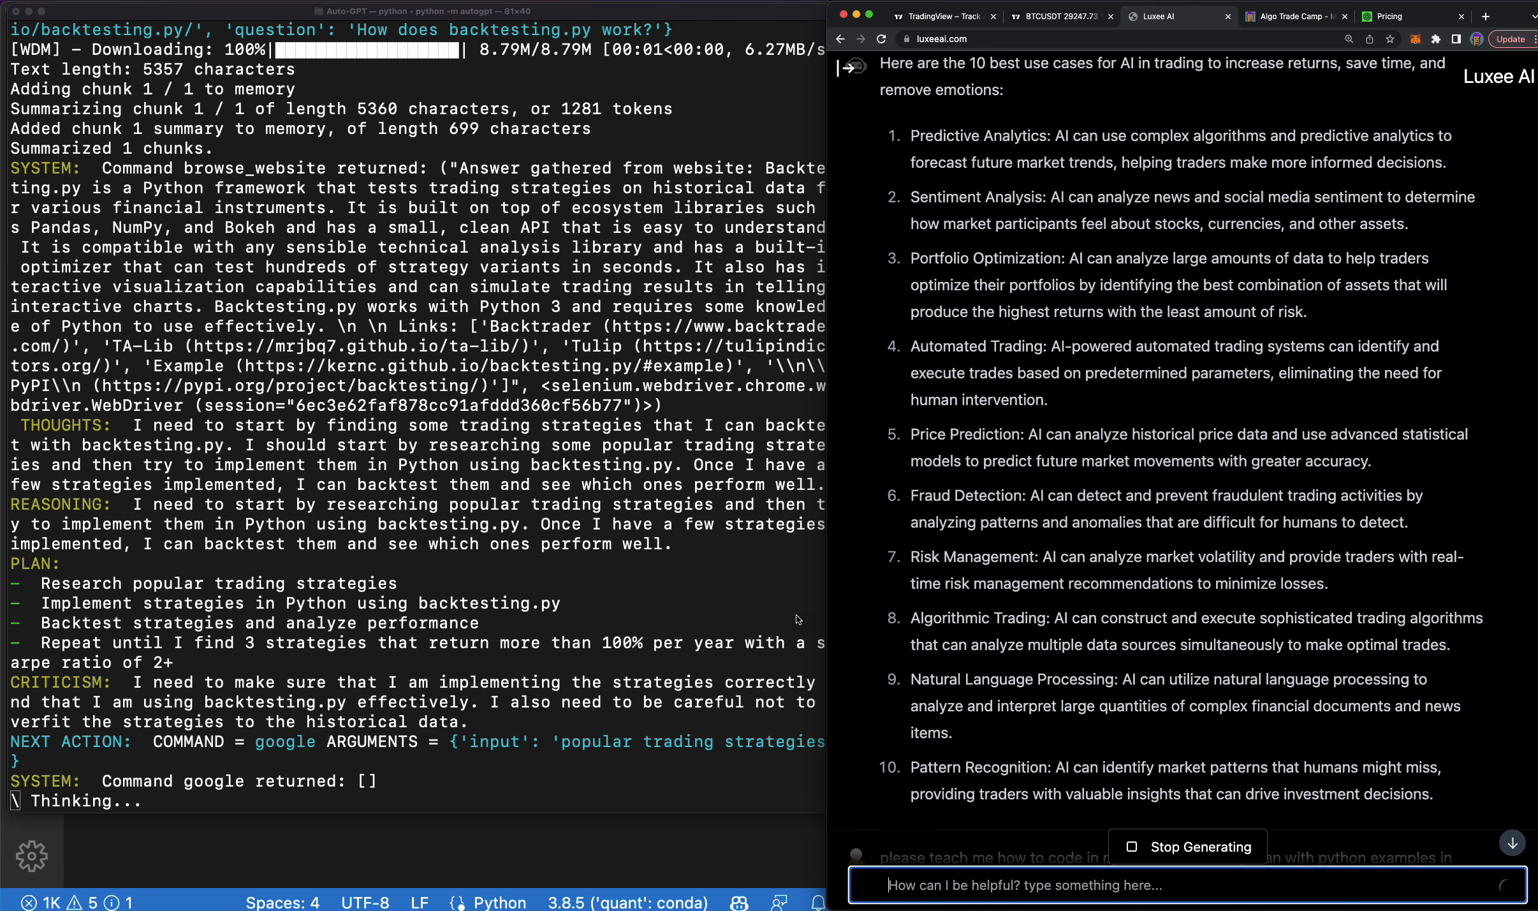
pyautogui.moveTo(1015, 668)
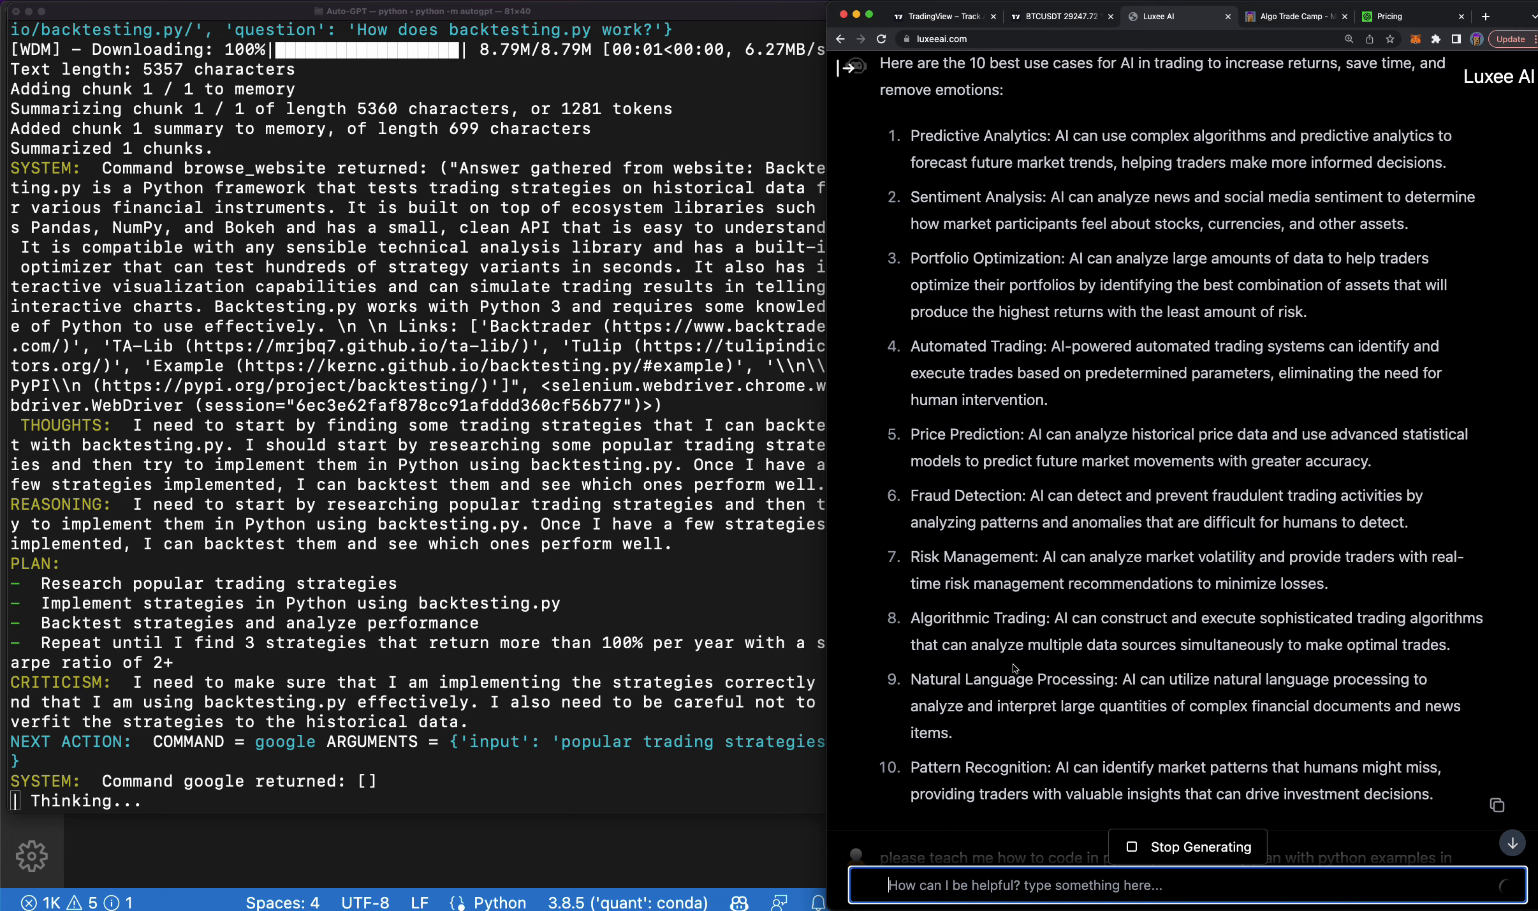
pyautogui.scroll(-3)
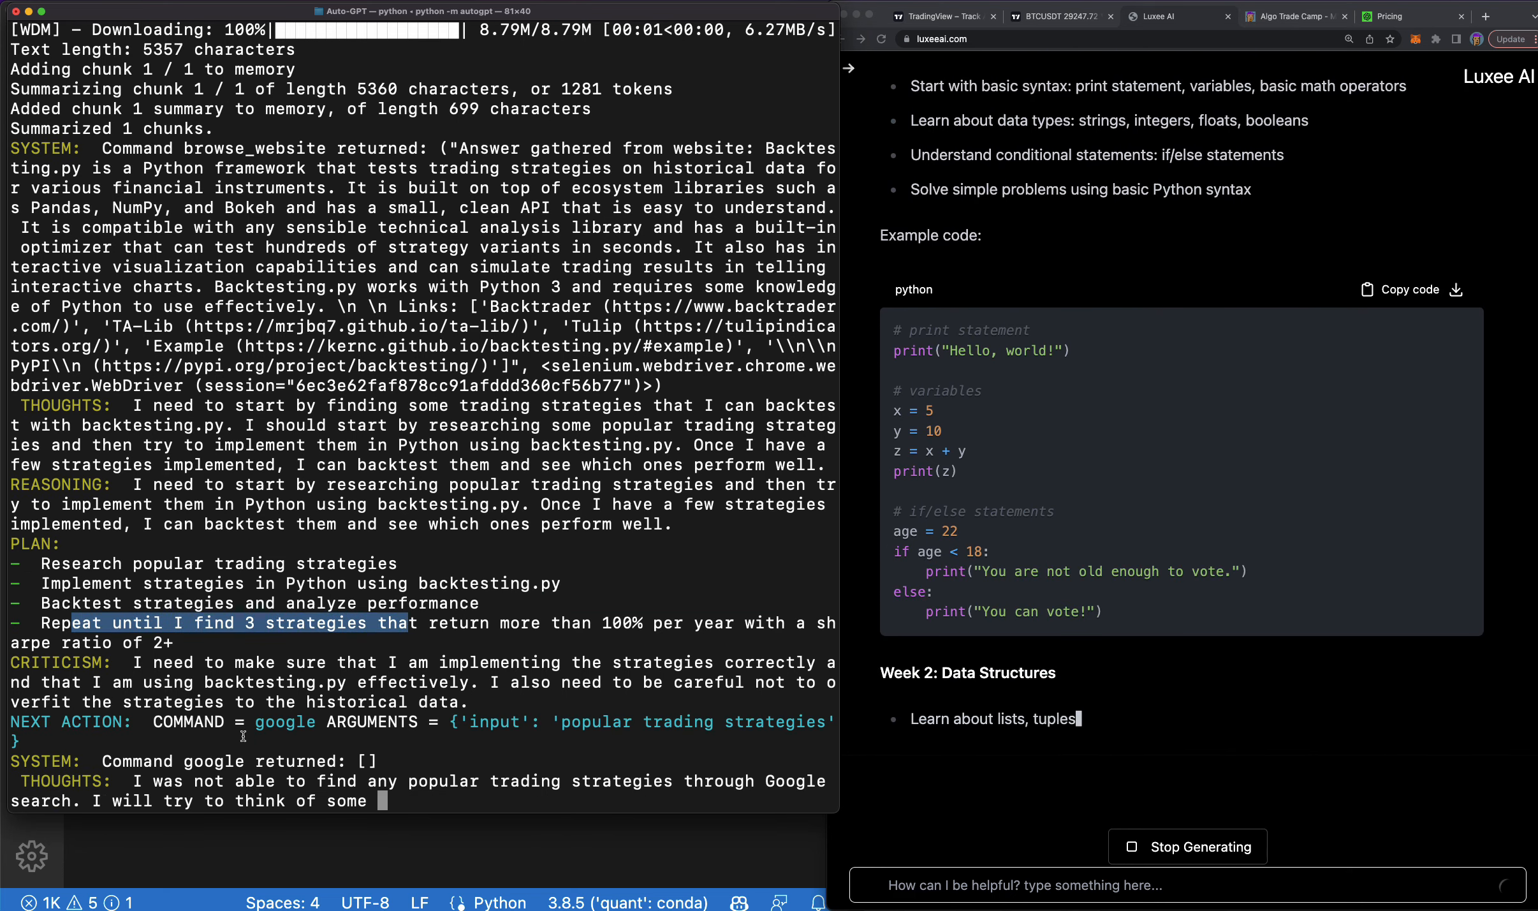
pyautogui.scroll(-3)
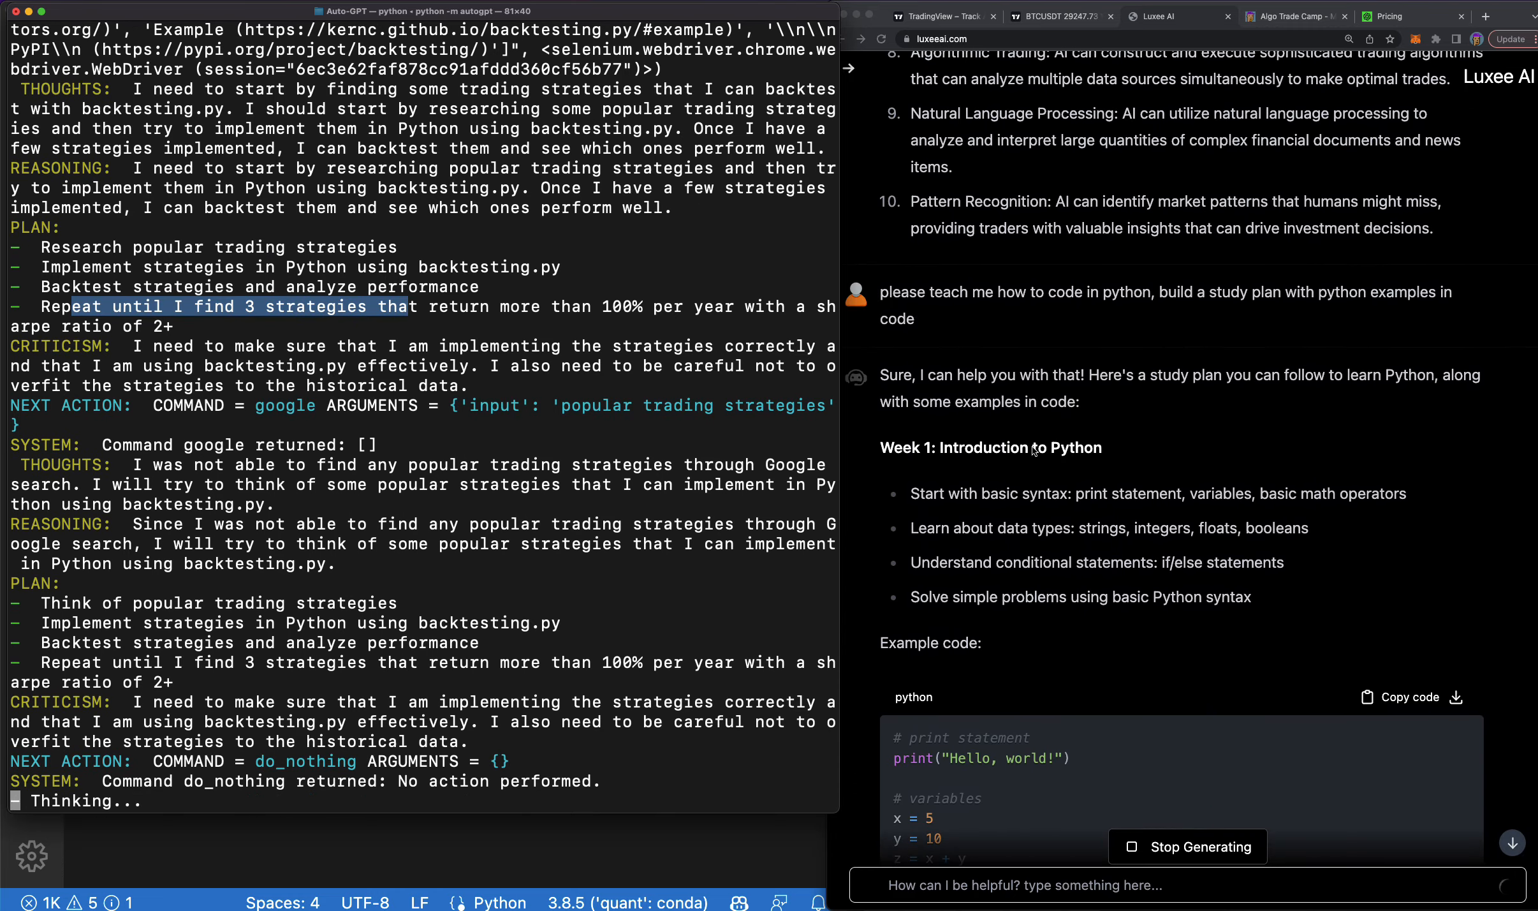
pyautogui.scroll(-3)
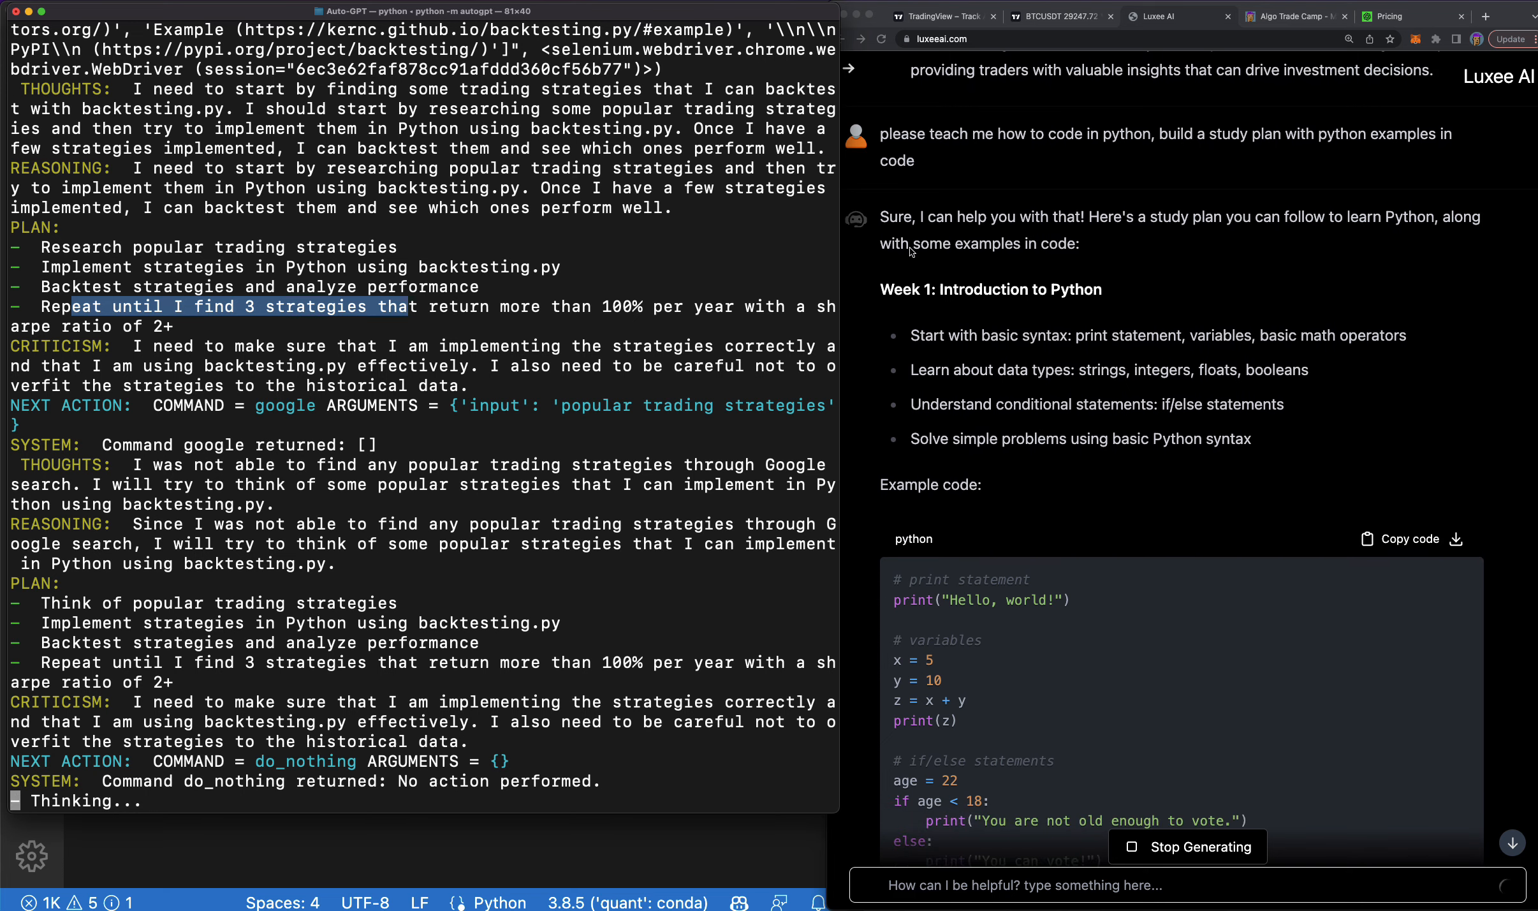
pyautogui.scroll(-3)
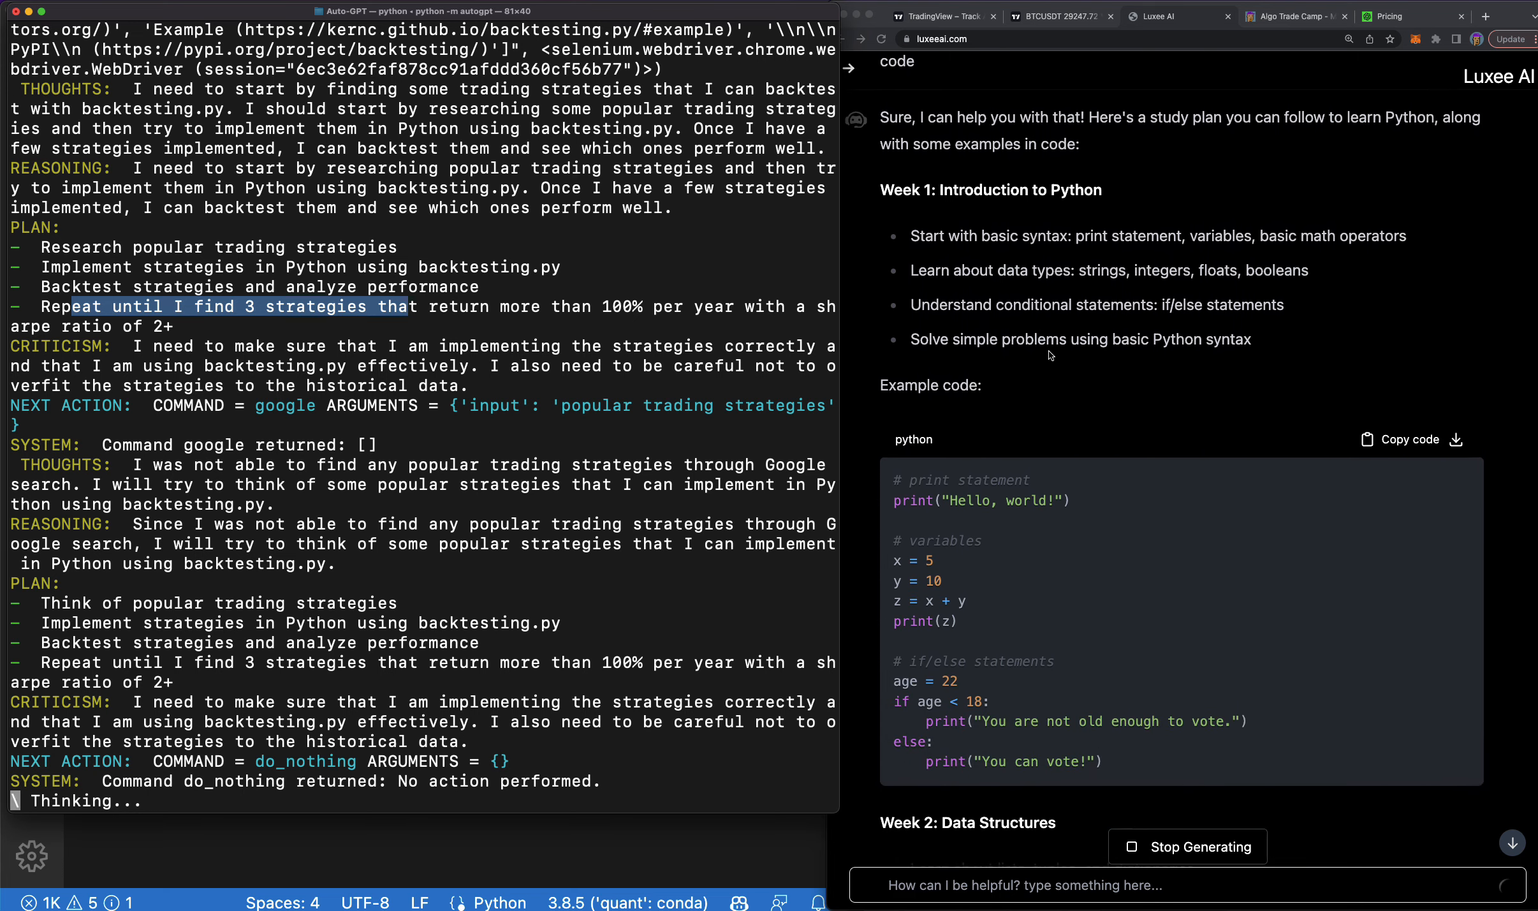
pyautogui.click(1291, 15)
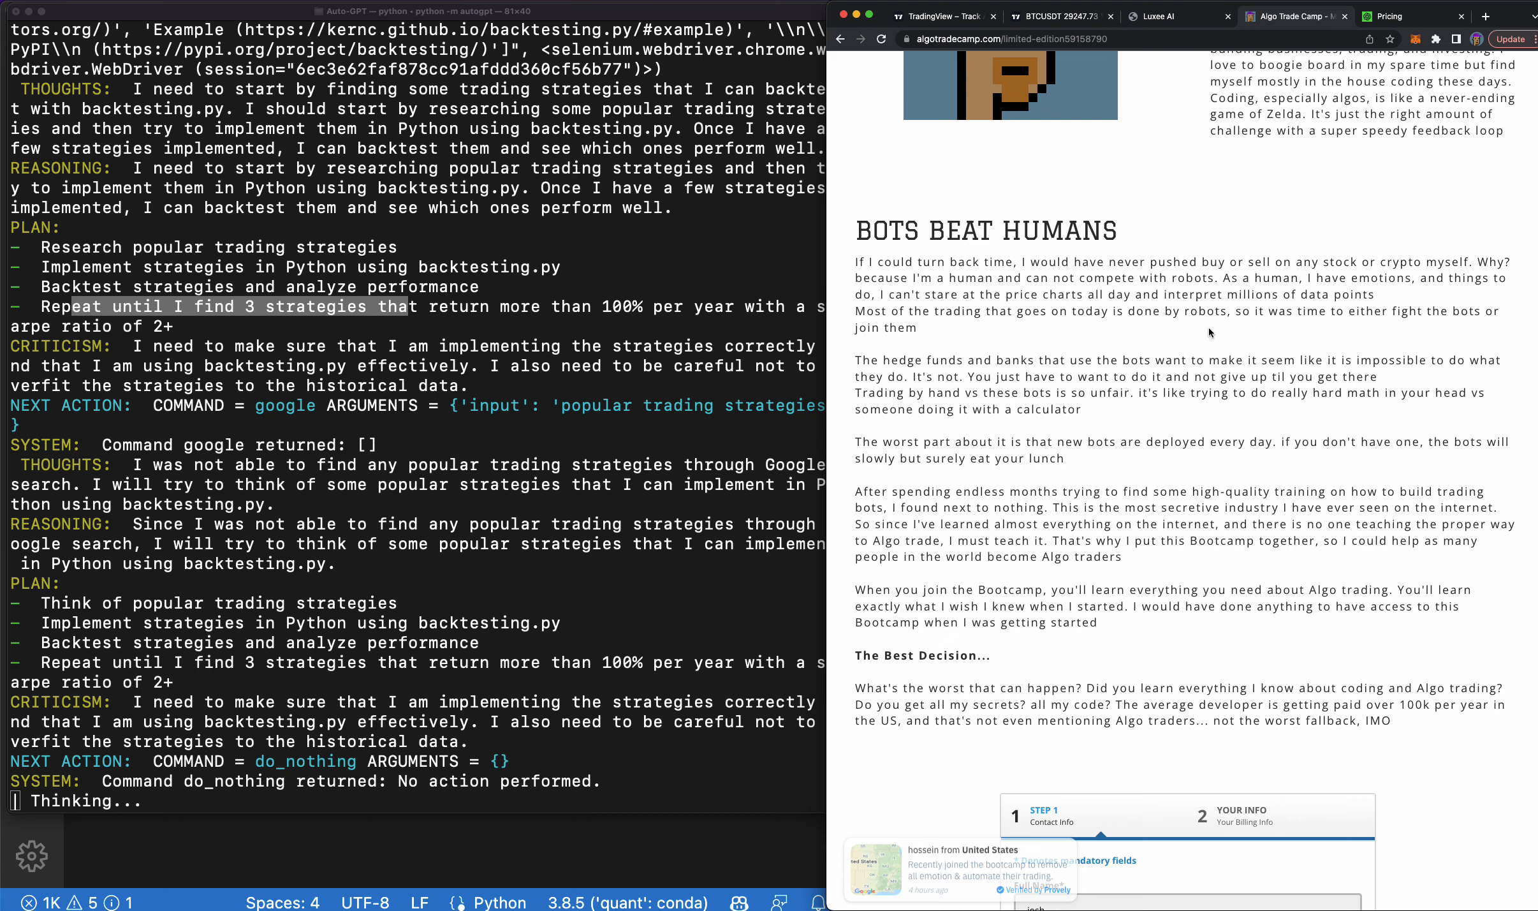
# Browse the Algo Trade Camp lessons and trading algorithms list, then return to the Luxee AI study plan.
pyautogui.click(1158, 16)
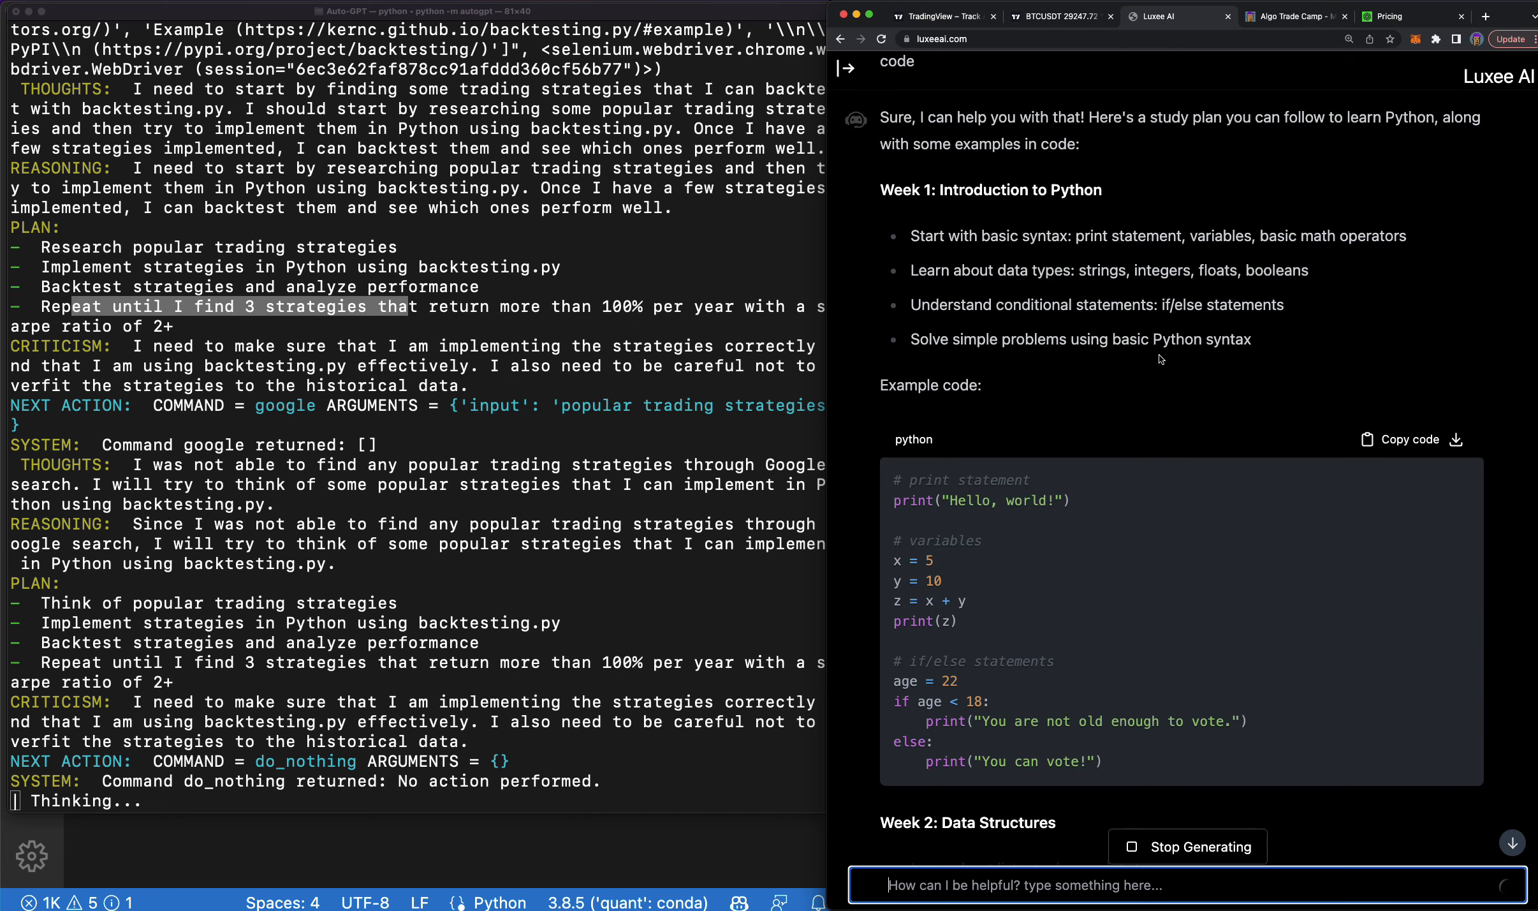
pyautogui.scroll(-3)
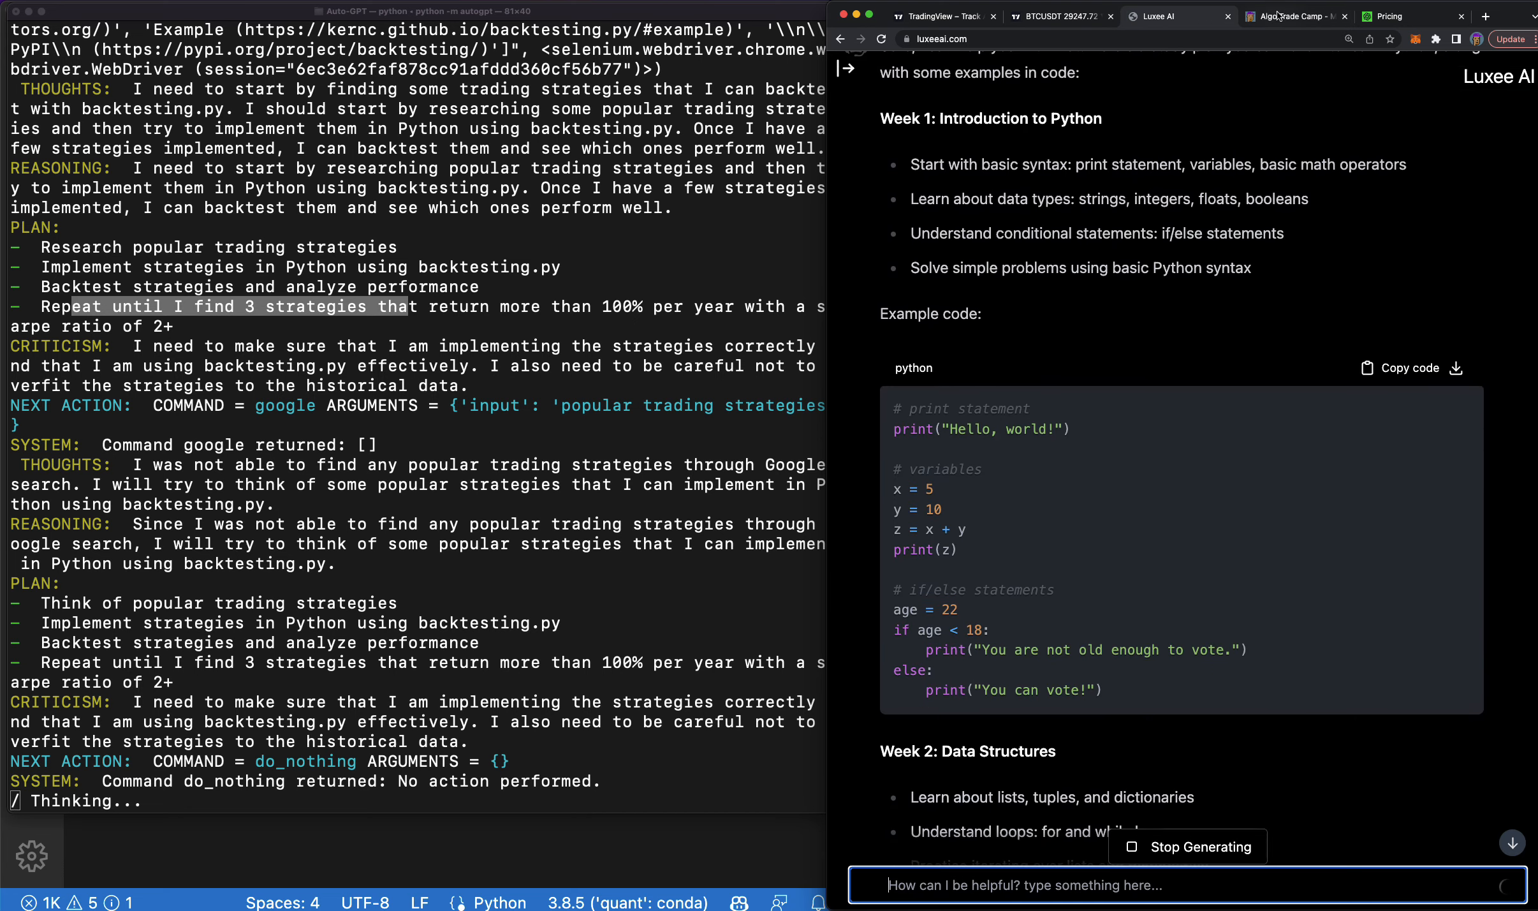
pyautogui.click(1291, 16)
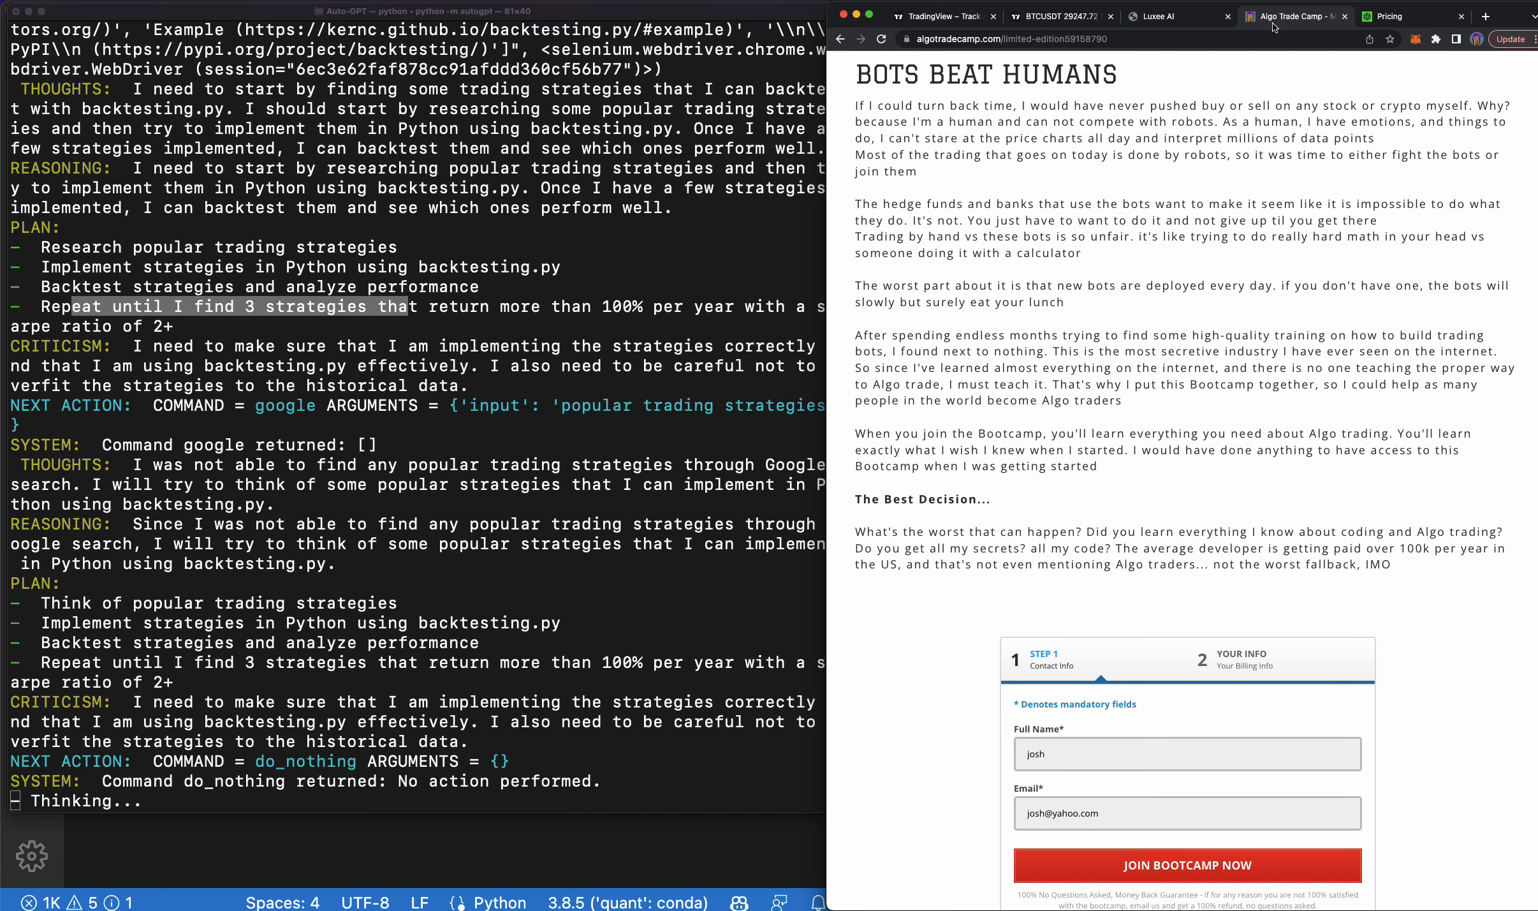
pyautogui.scroll(3)
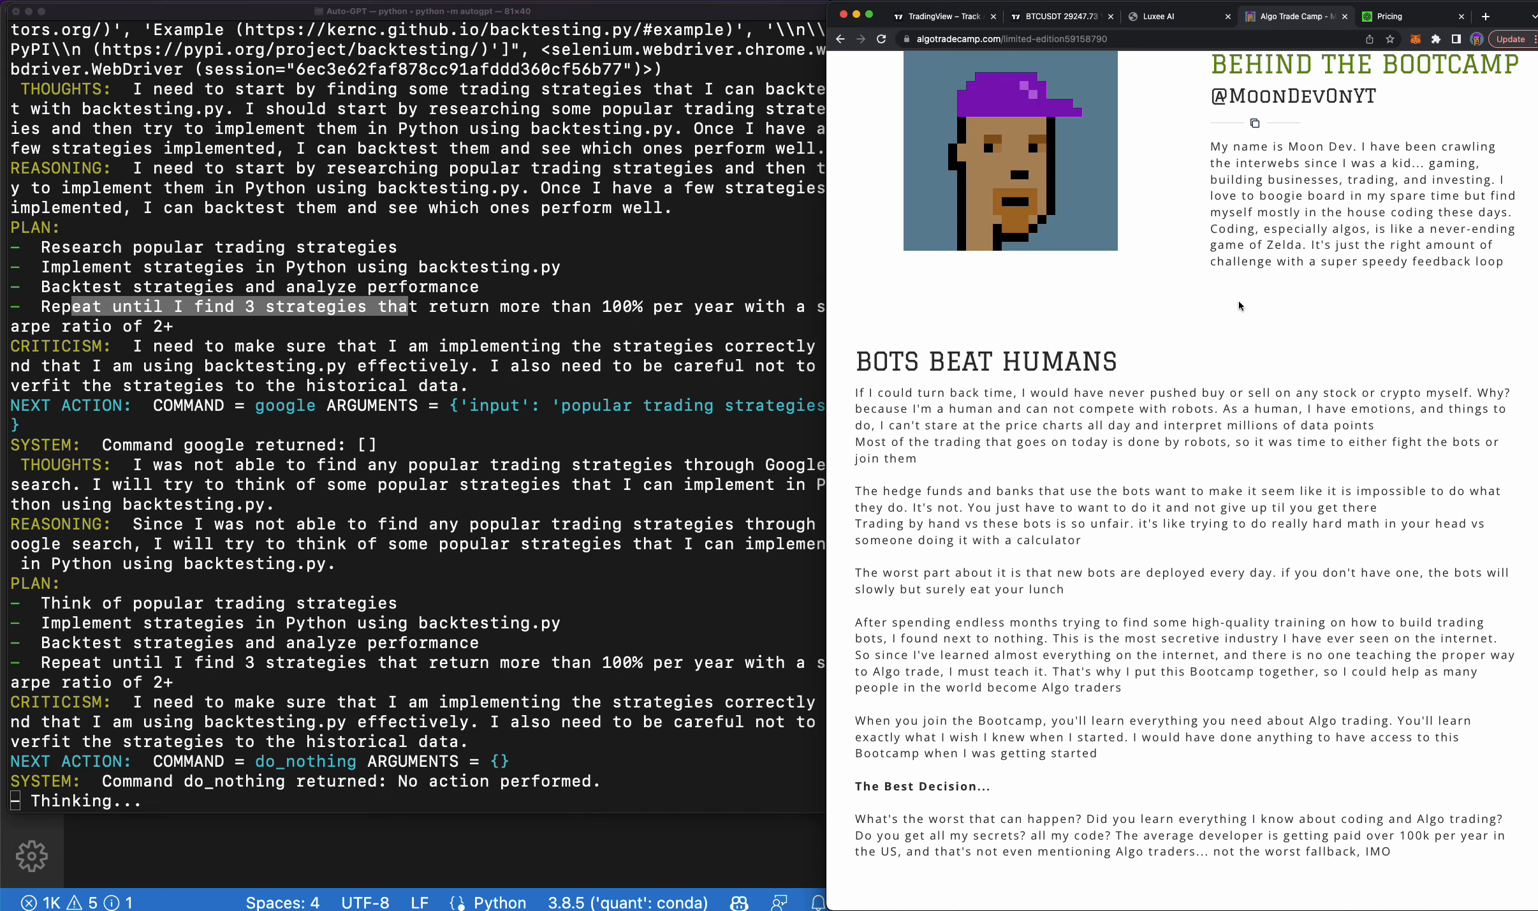
pyautogui.scroll(-3)
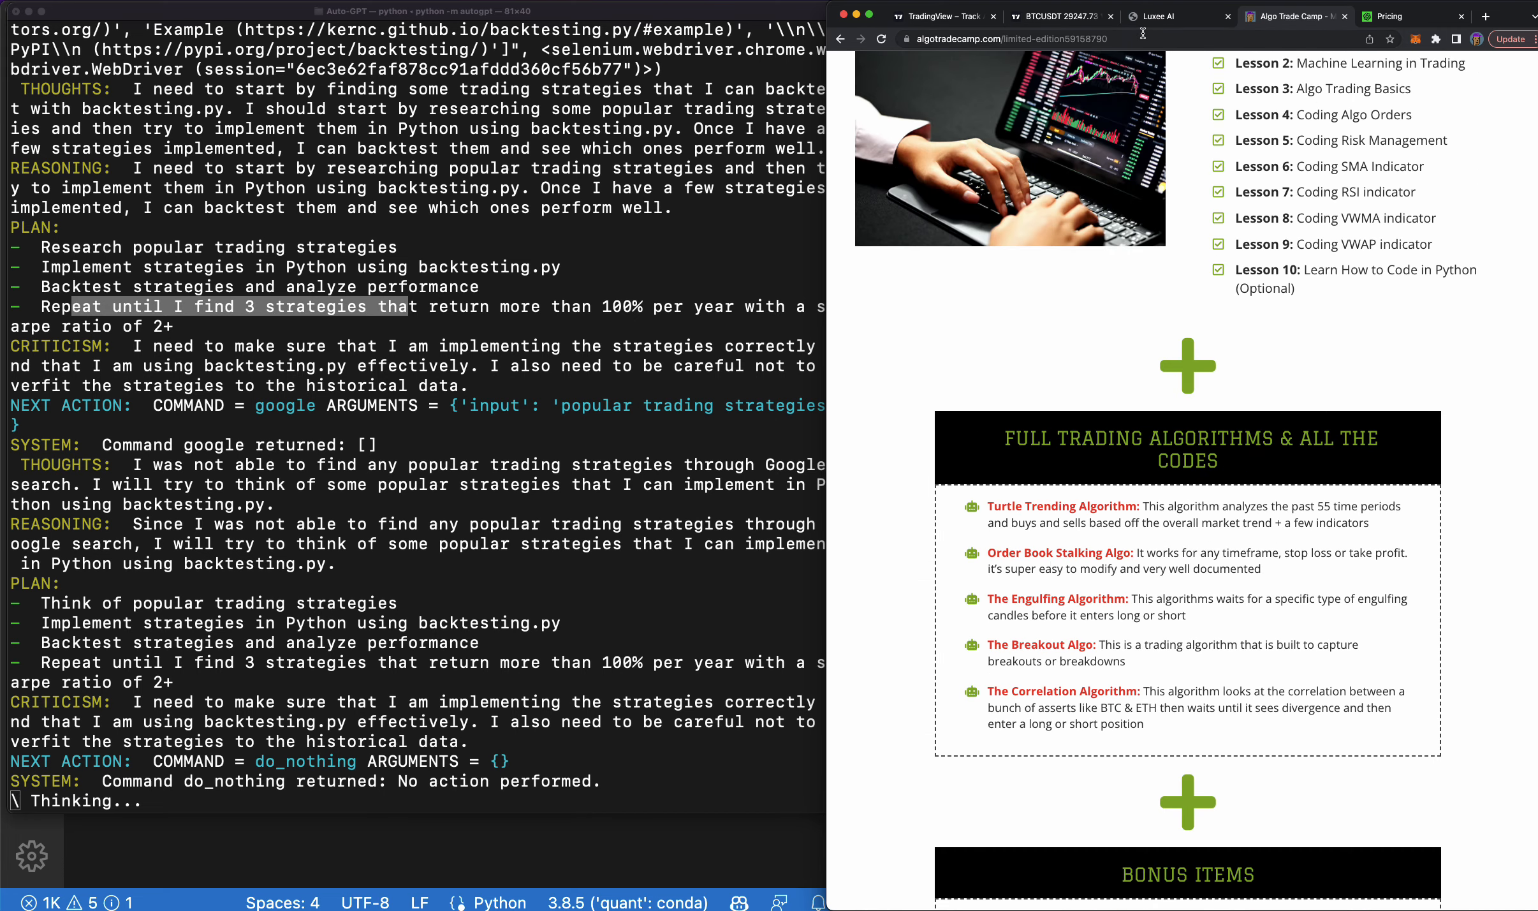
pyautogui.click(1170, 15)
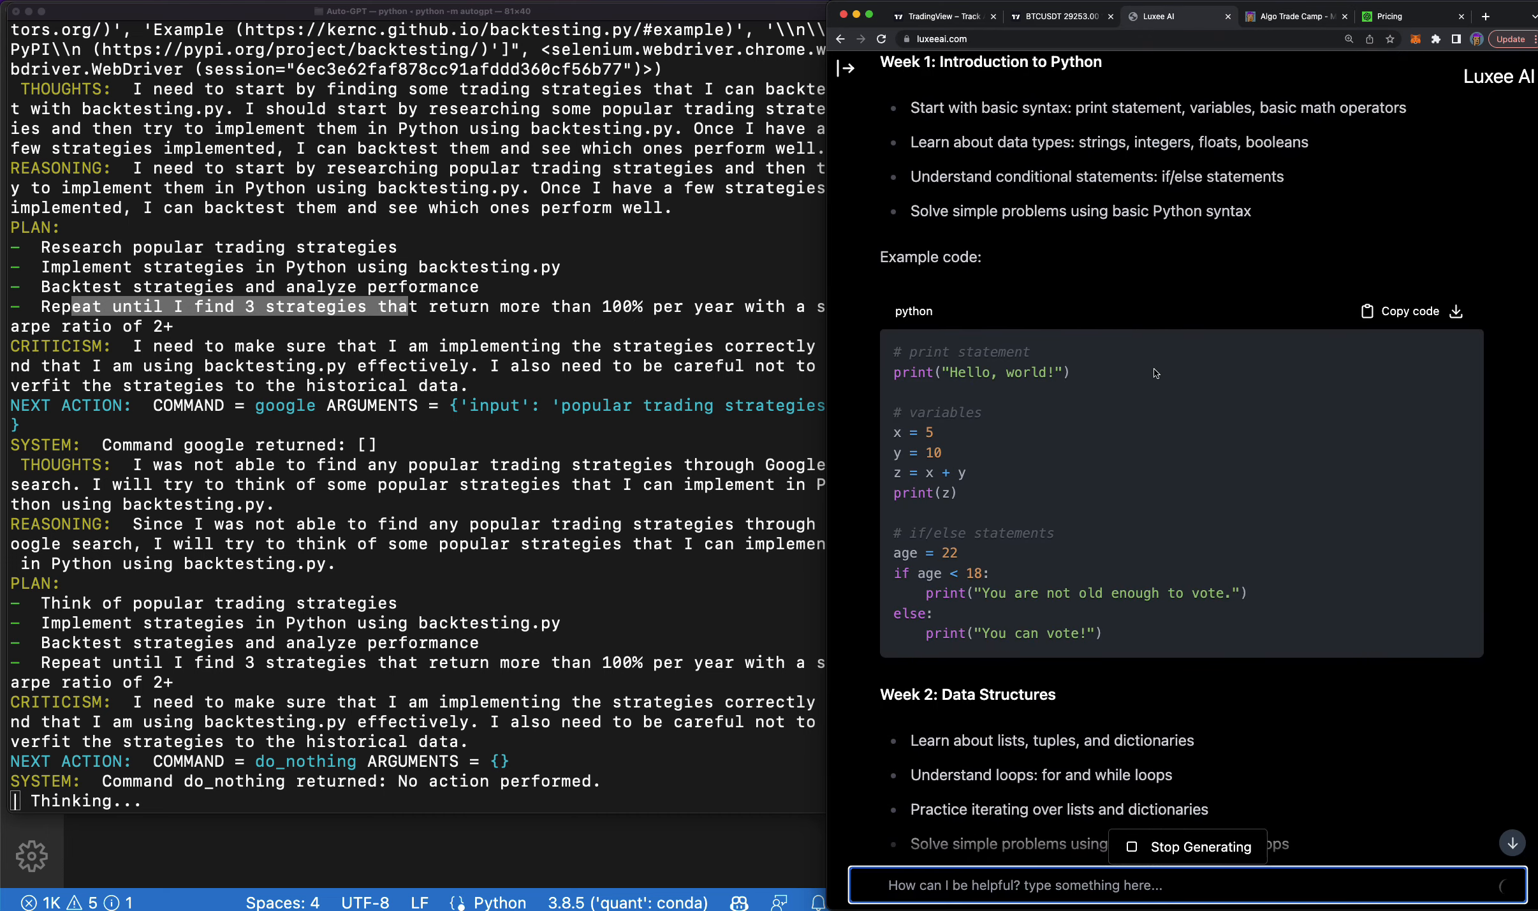
# Read through the study plan's weekly code examples down to Week 4.
pyautogui.scroll(-3)
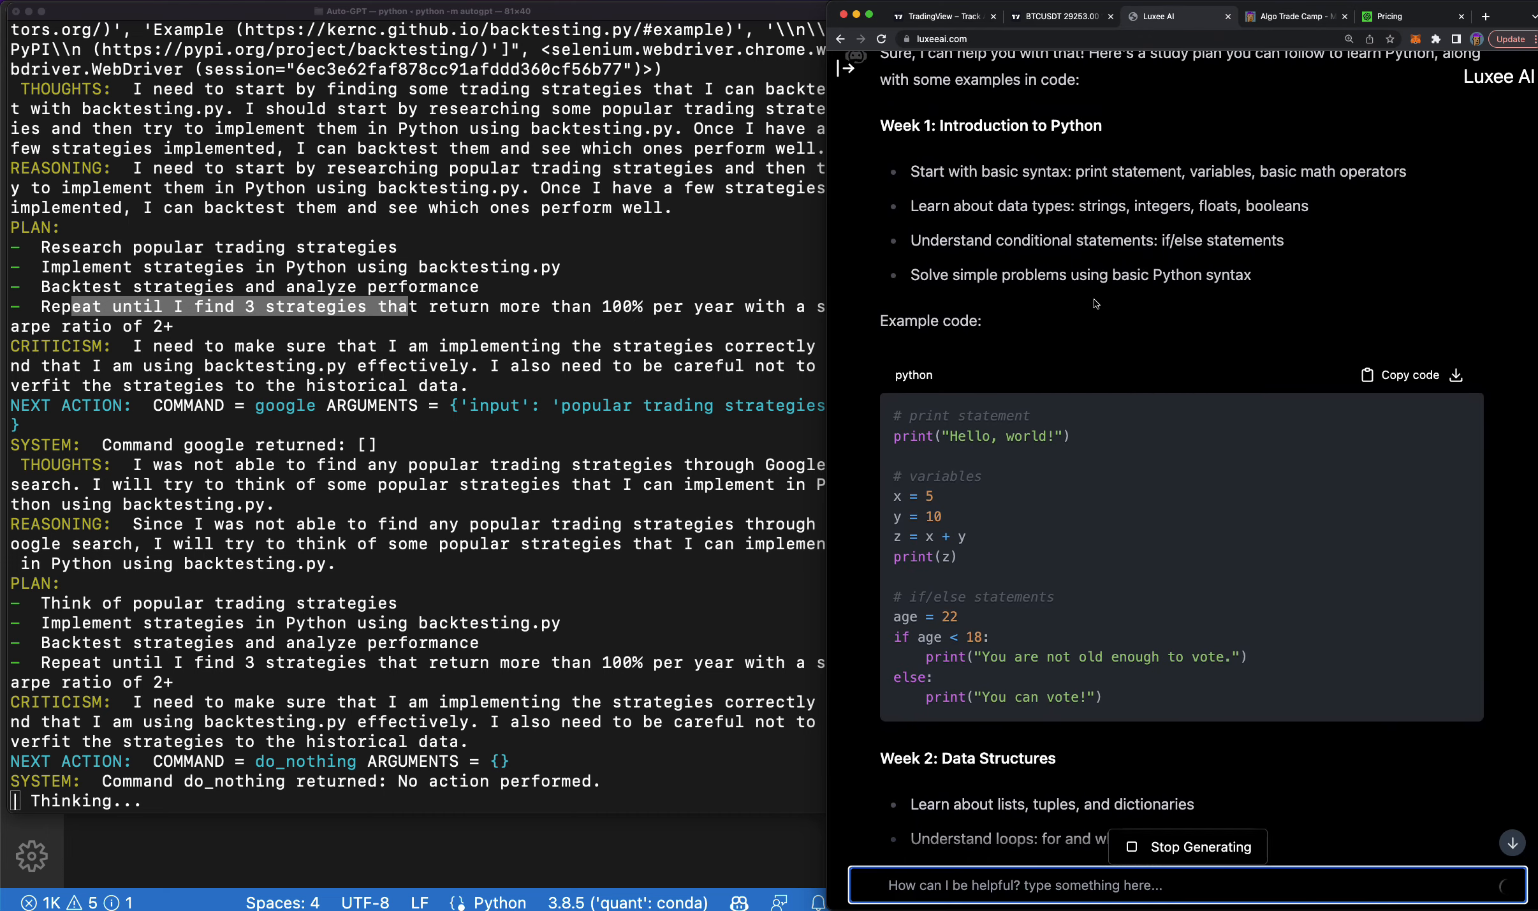
pyautogui.scroll(-3)
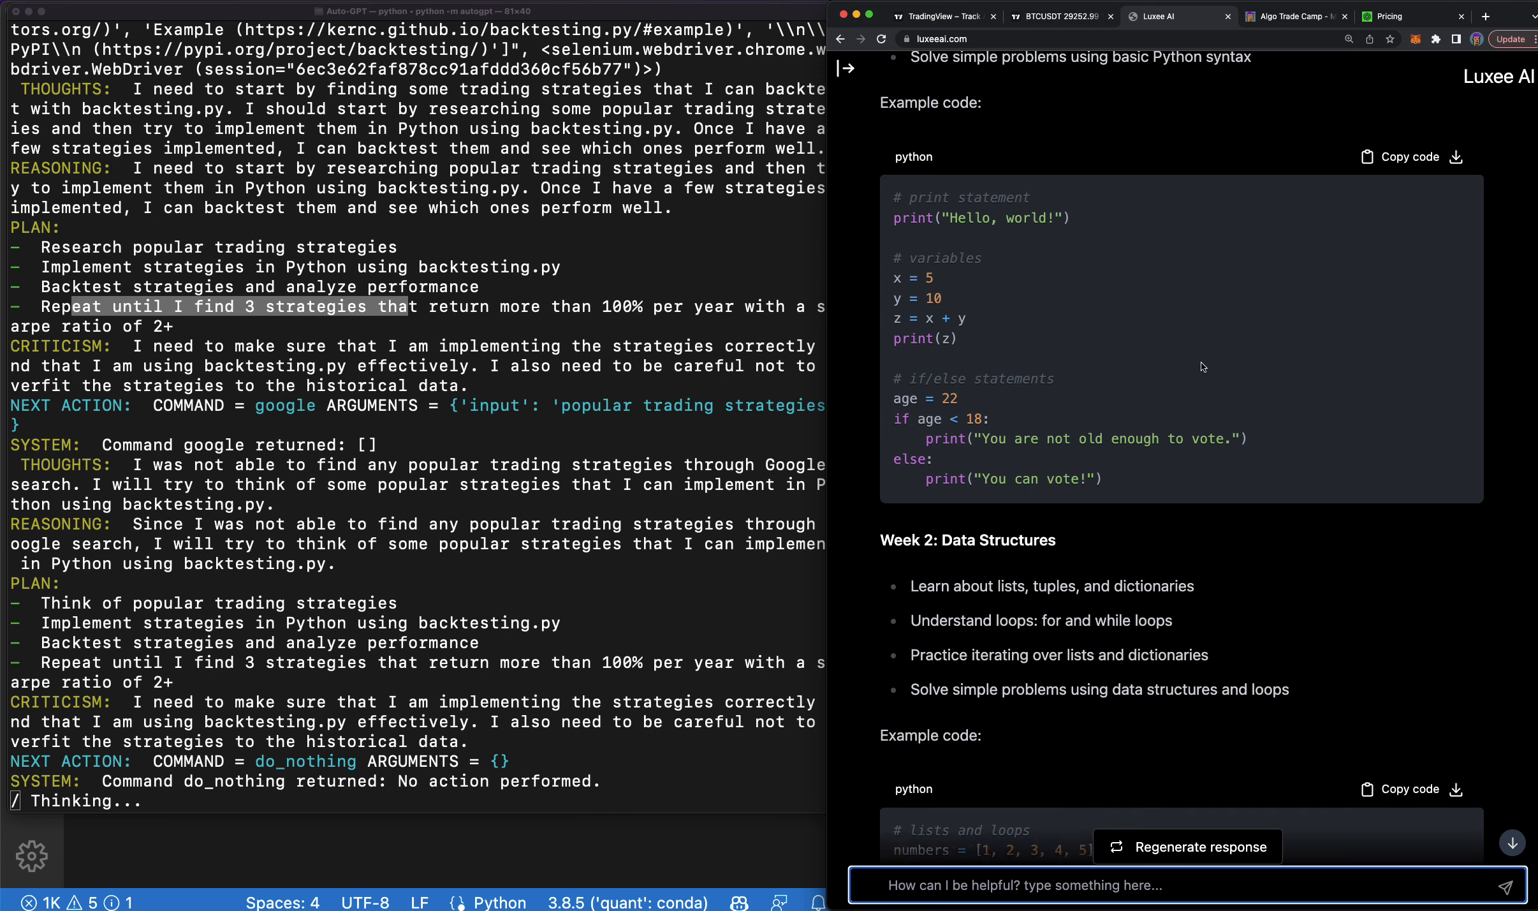
pyautogui.scroll(-3)
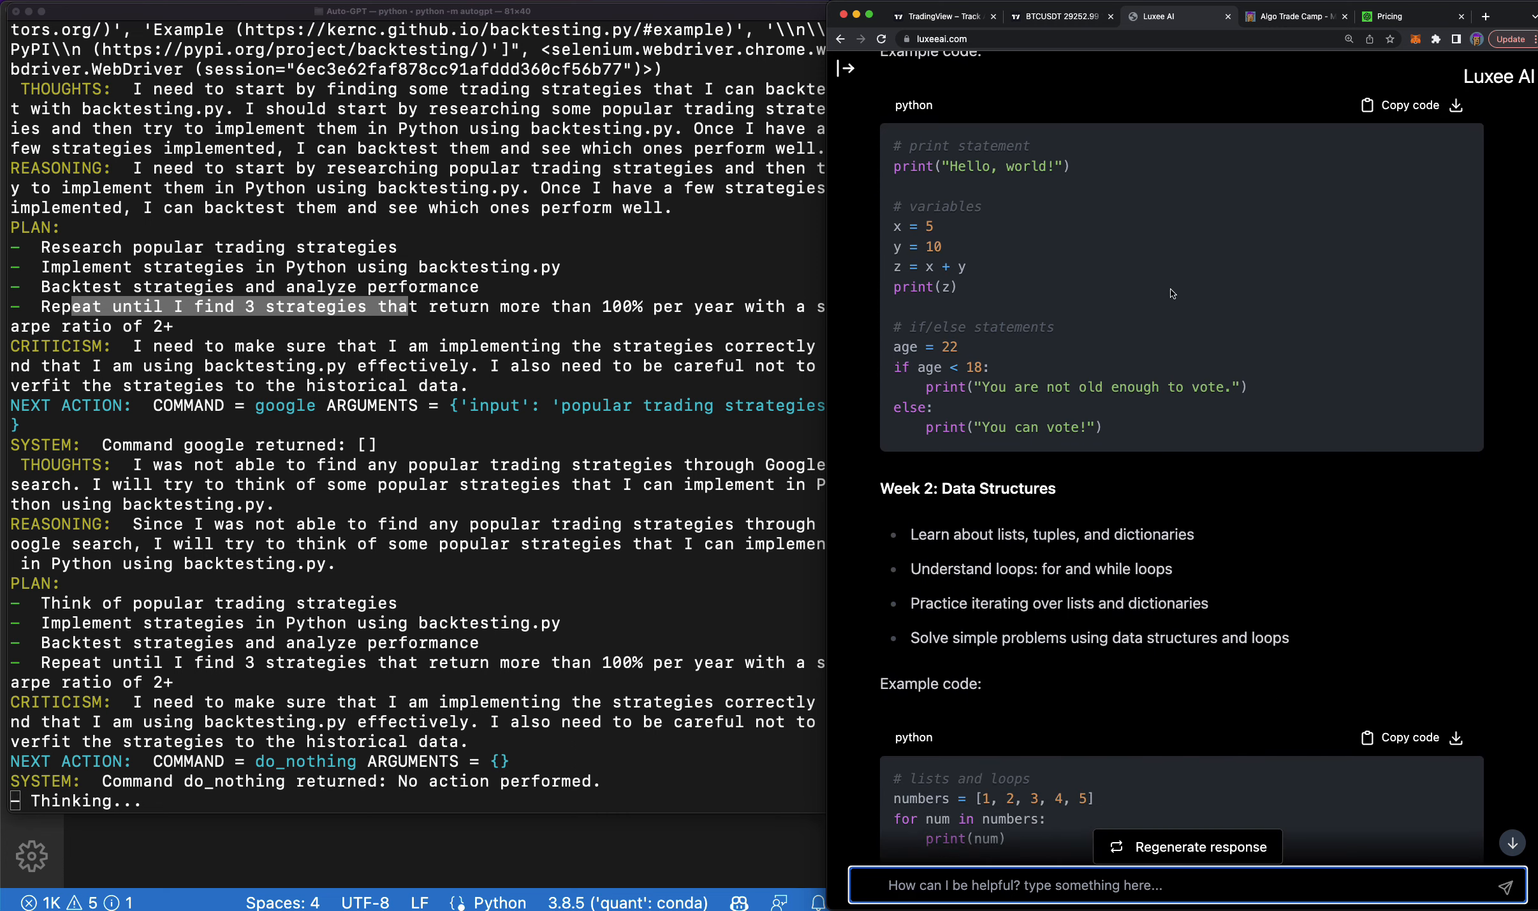
pyautogui.scroll(-3)
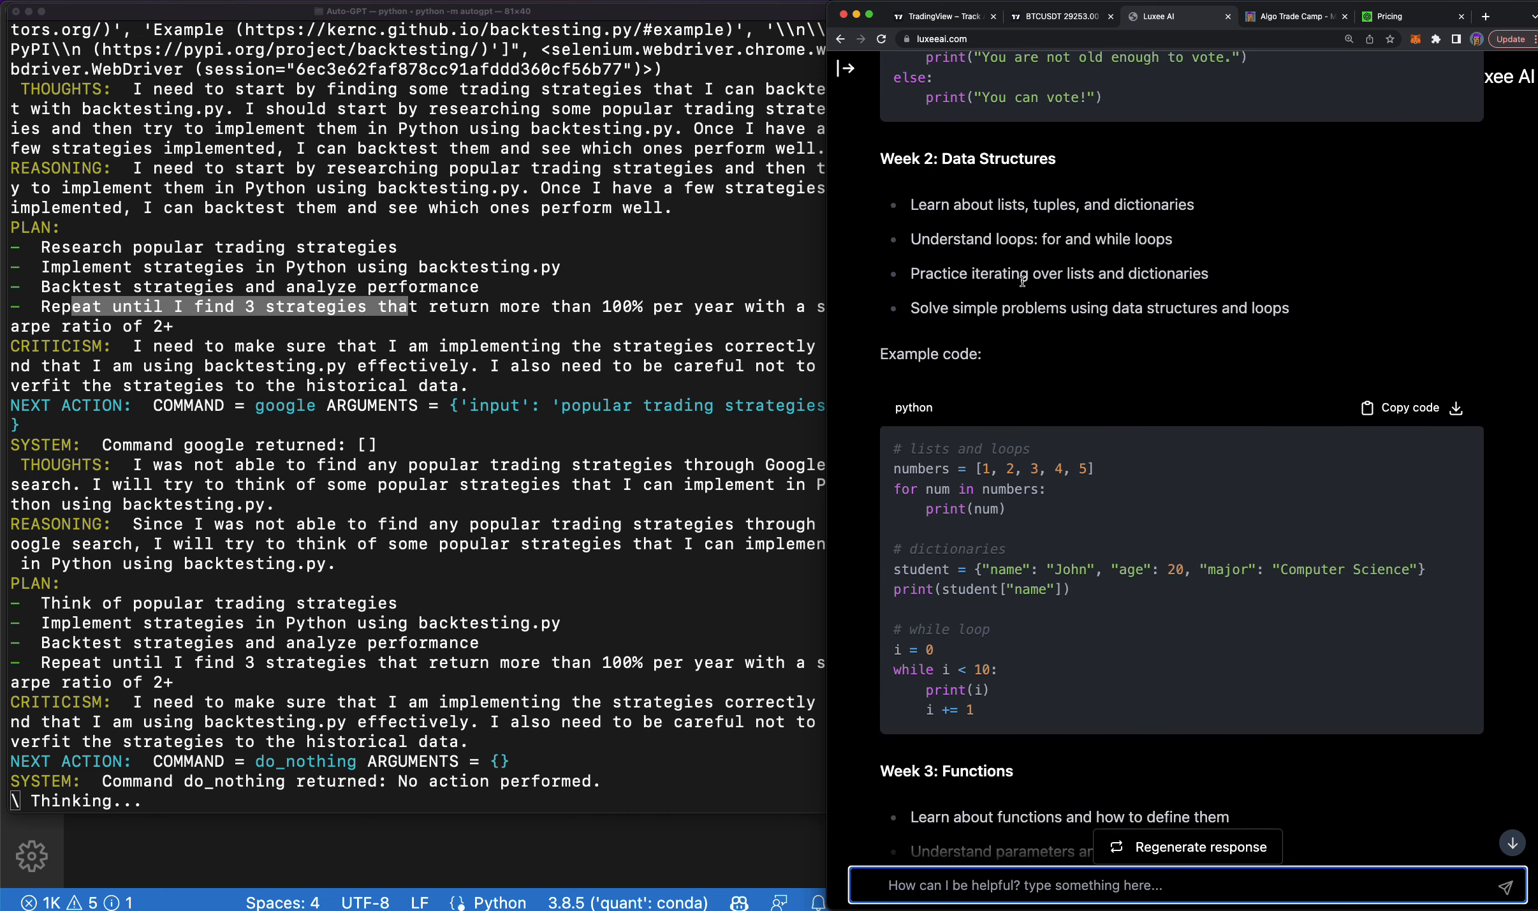
pyautogui.scroll(-3)
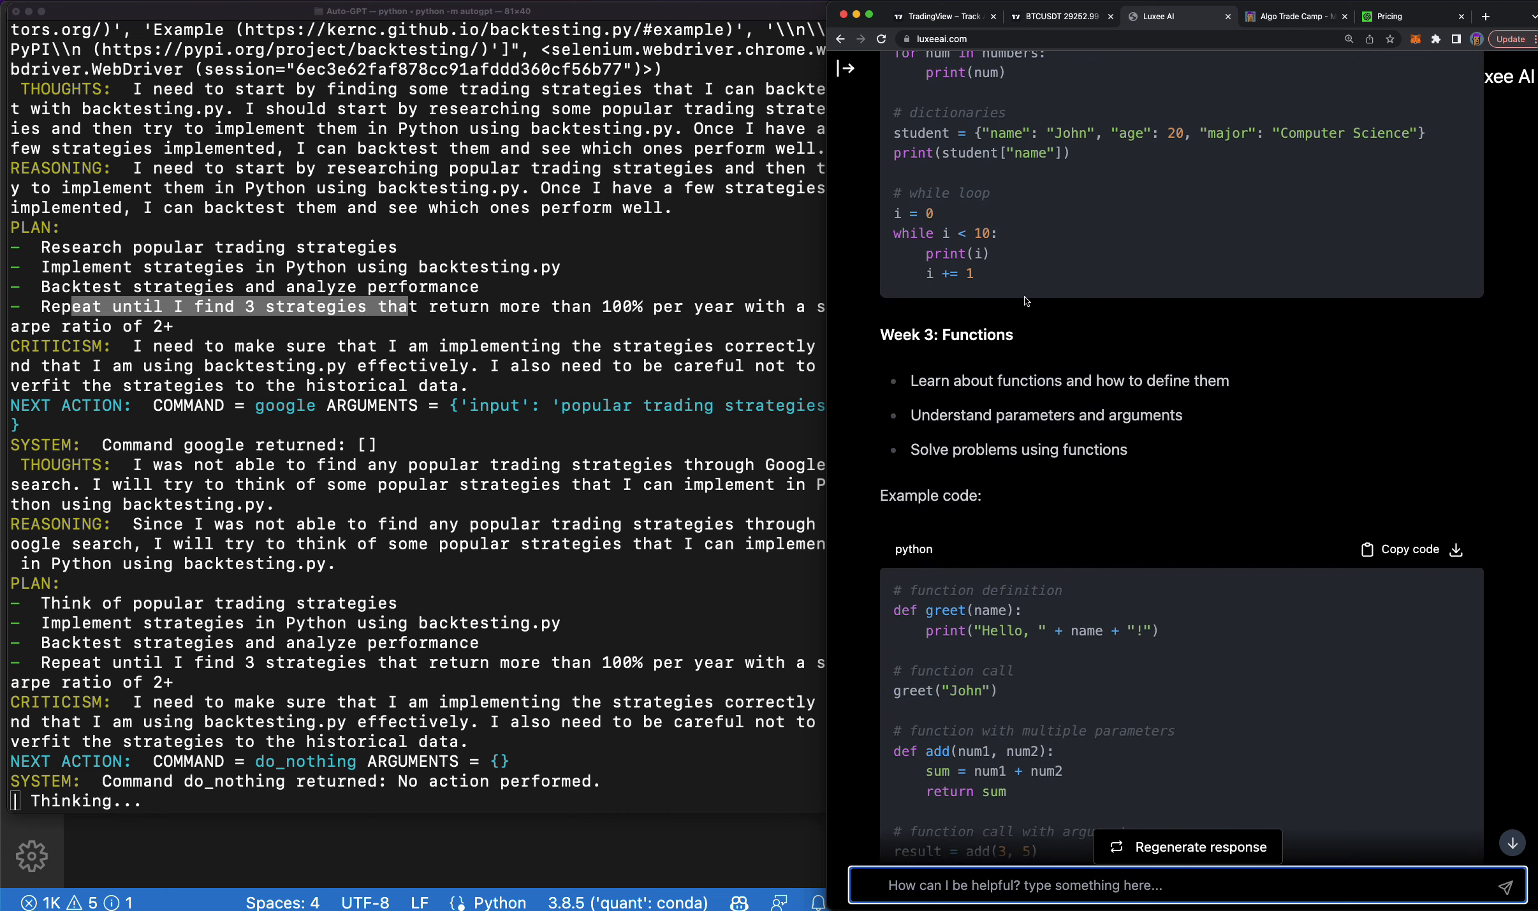
pyautogui.scroll(-3)
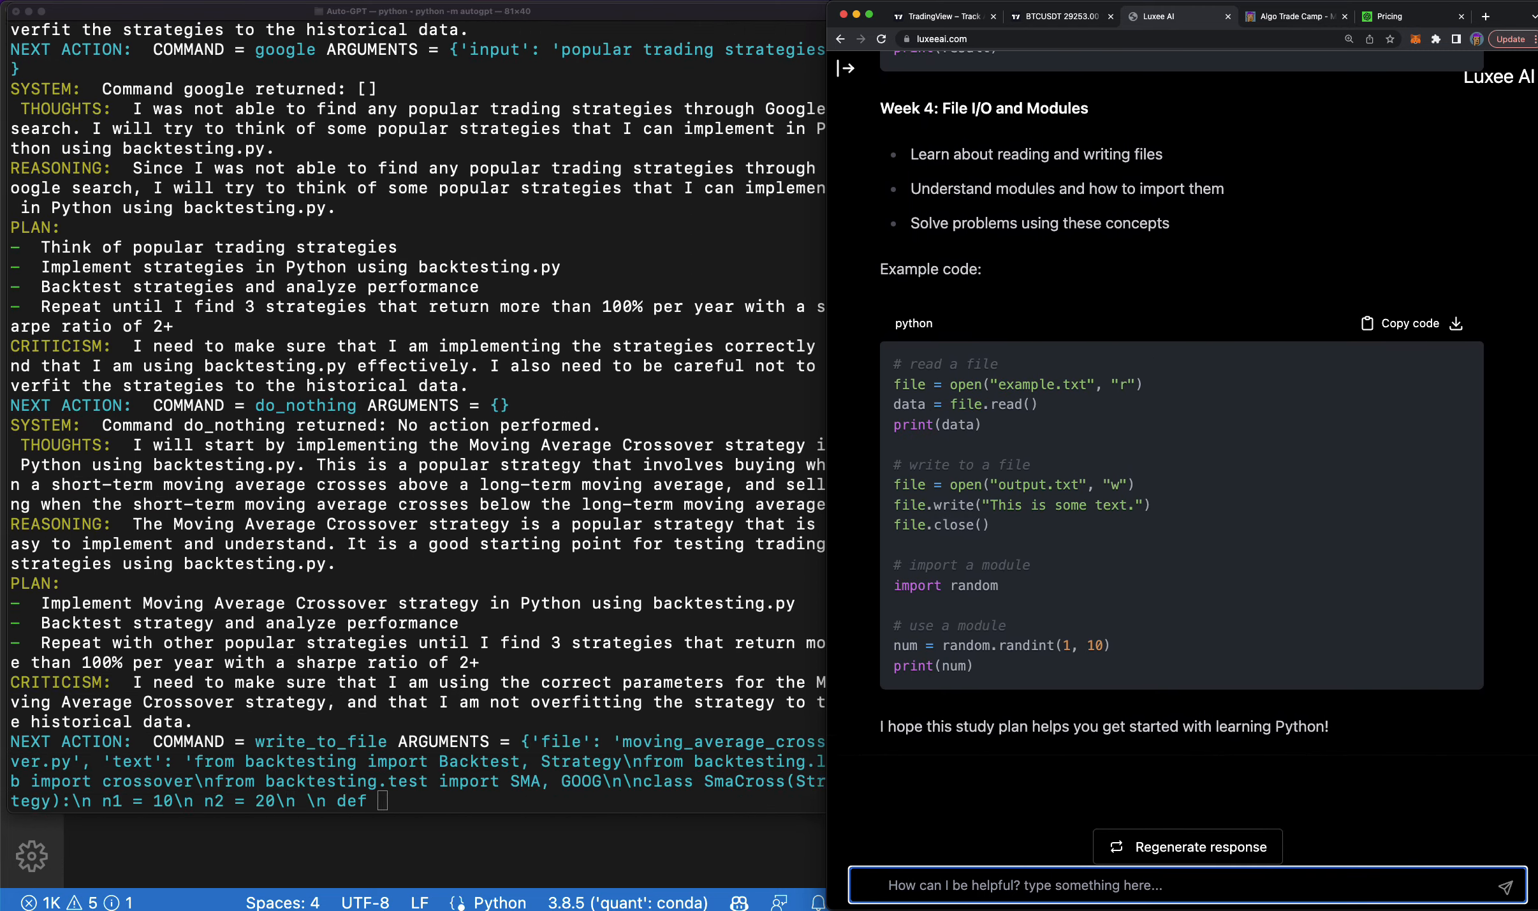
# Begin a 'continue' message in the chat, then move to the OpenAI pricing page.
pyautogui.write('contin')
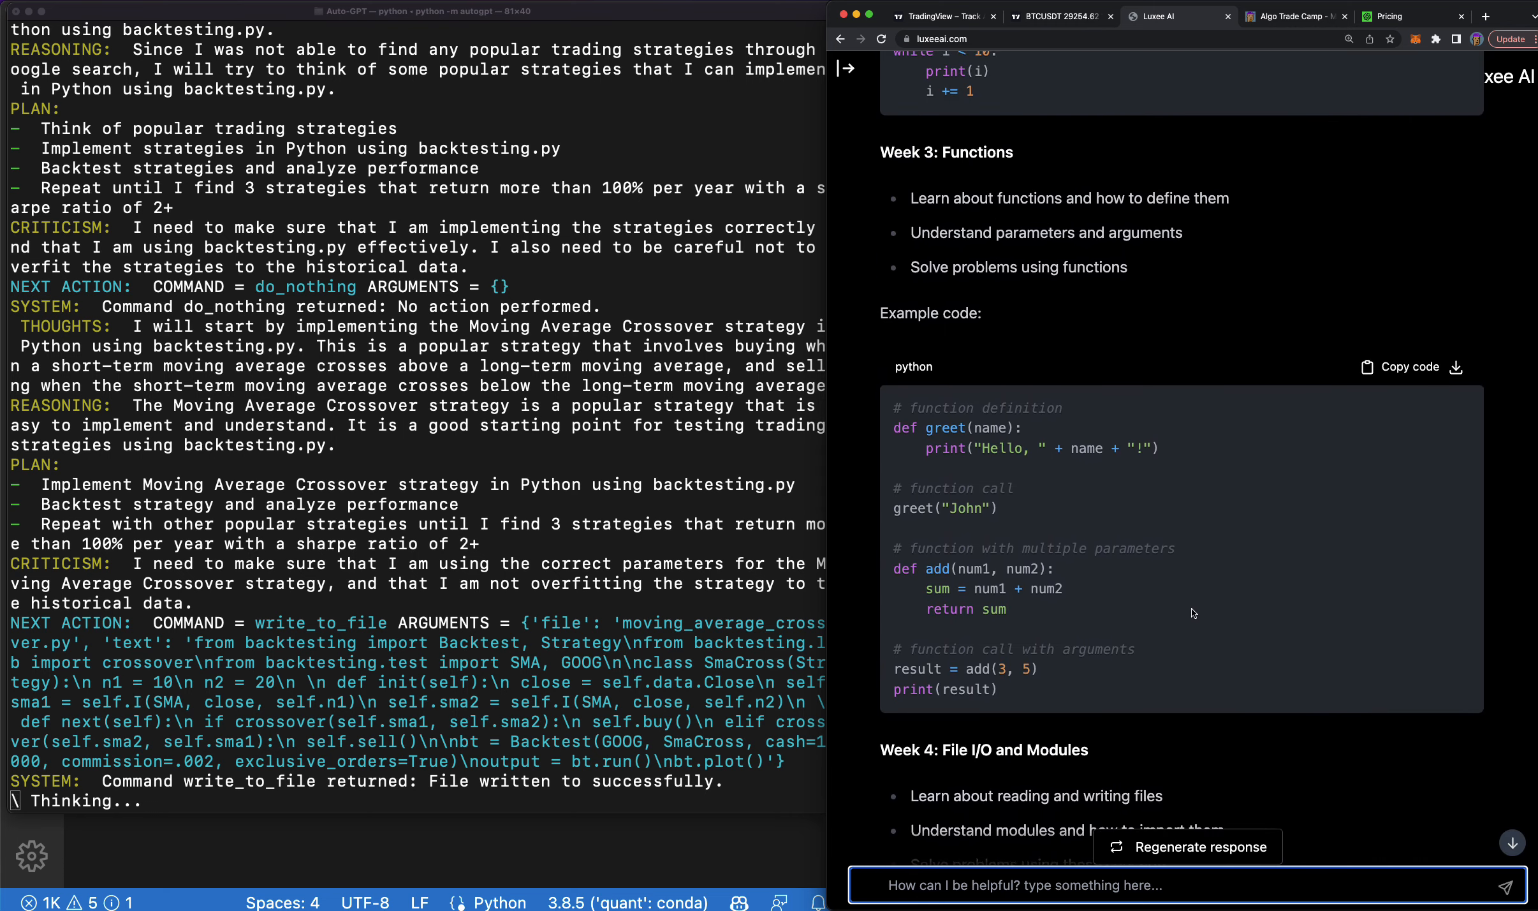
pyautogui.scroll(-3)
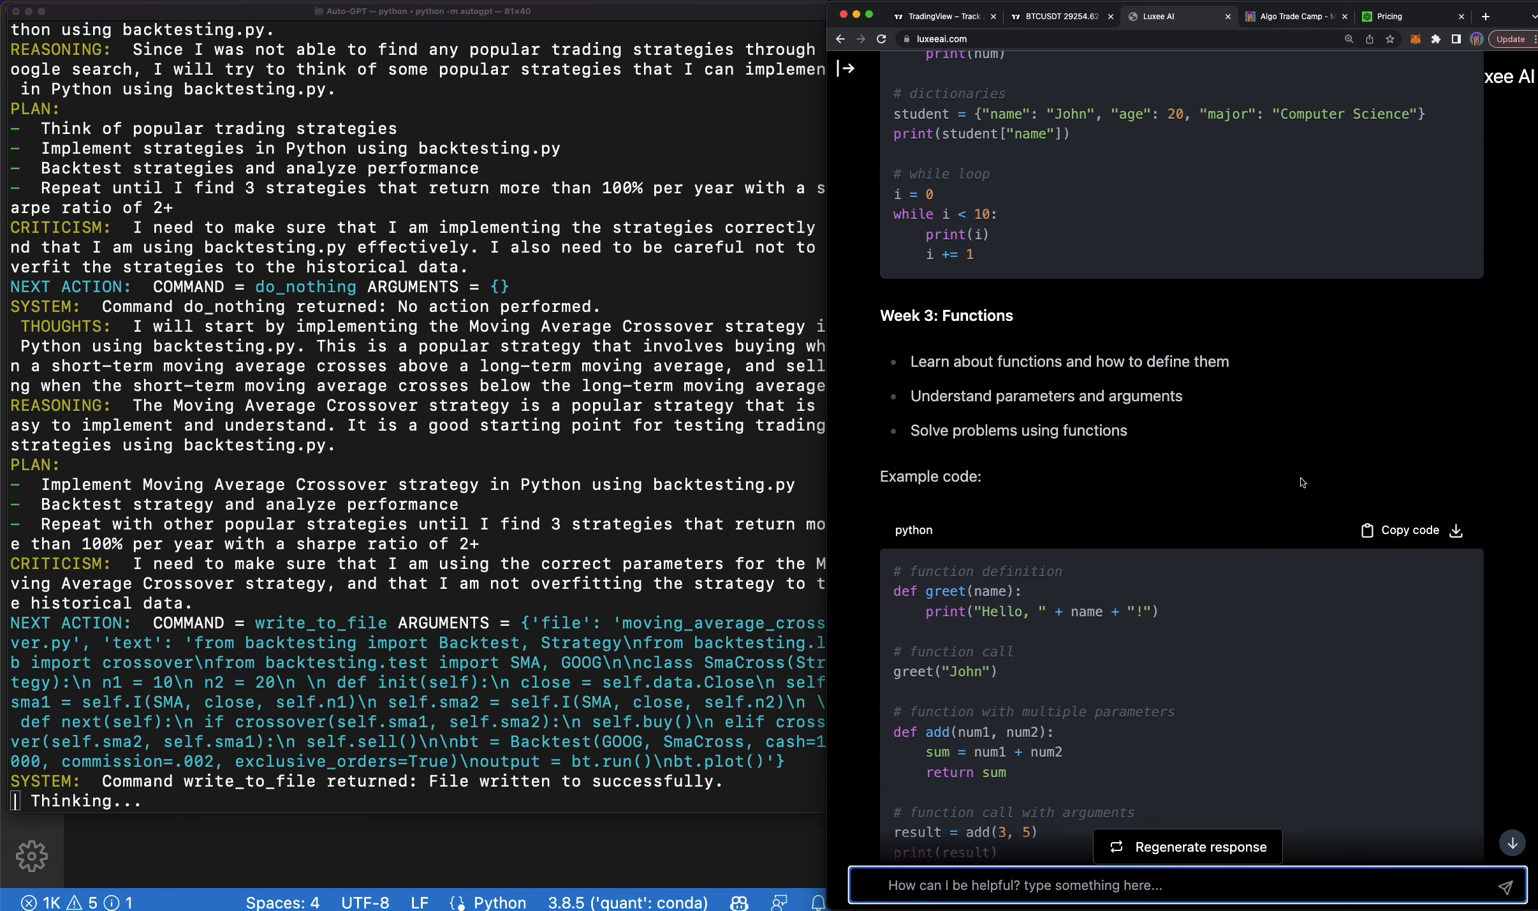
pyautogui.scroll(-3)
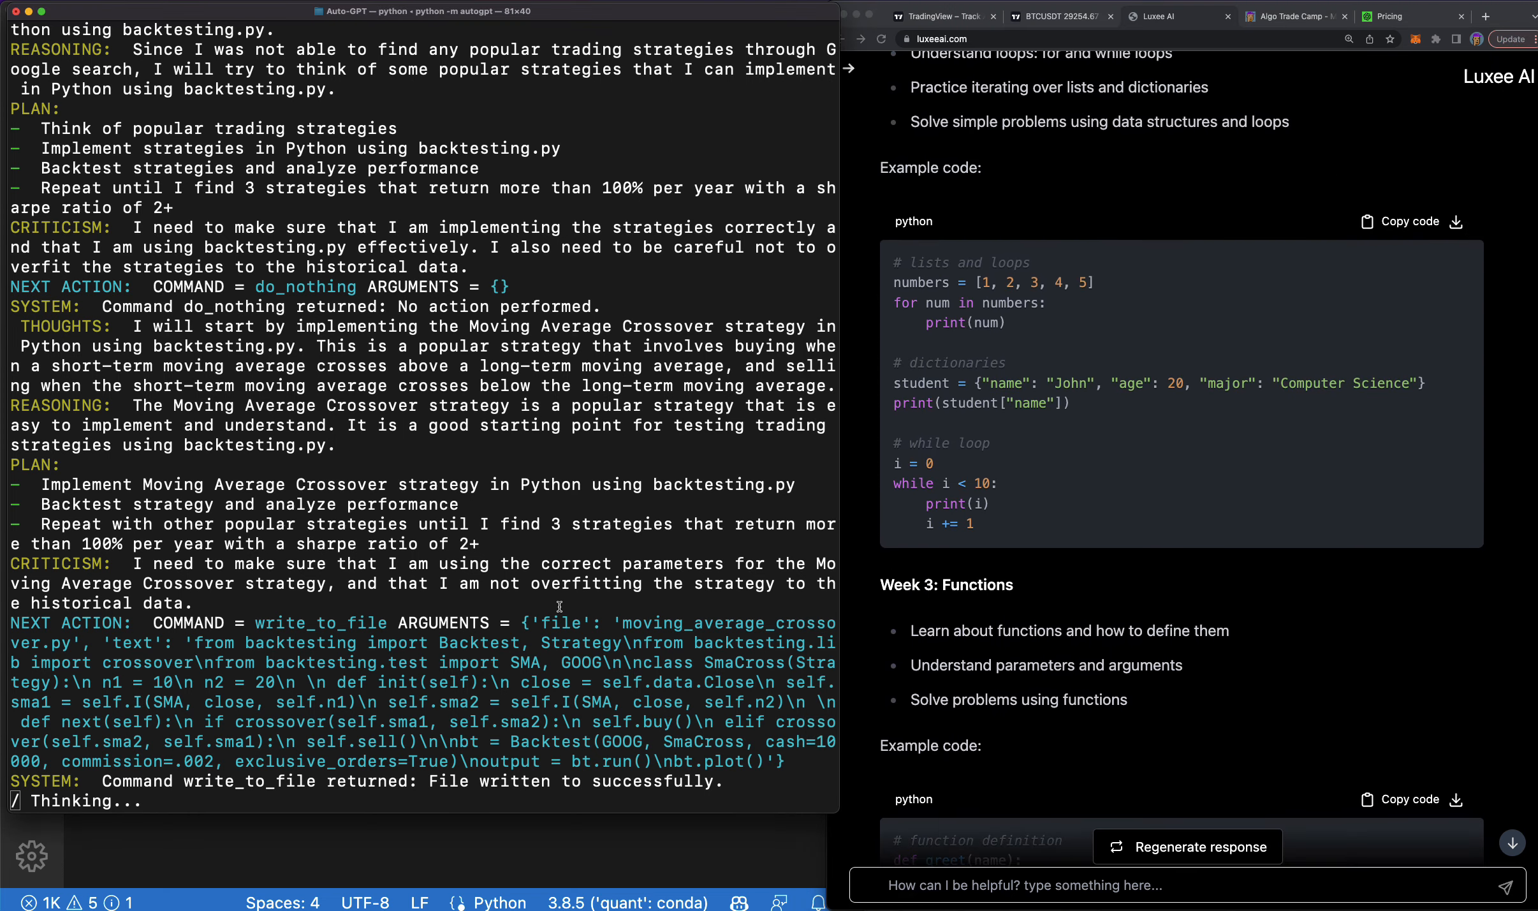
pyautogui.moveTo(819, 825)
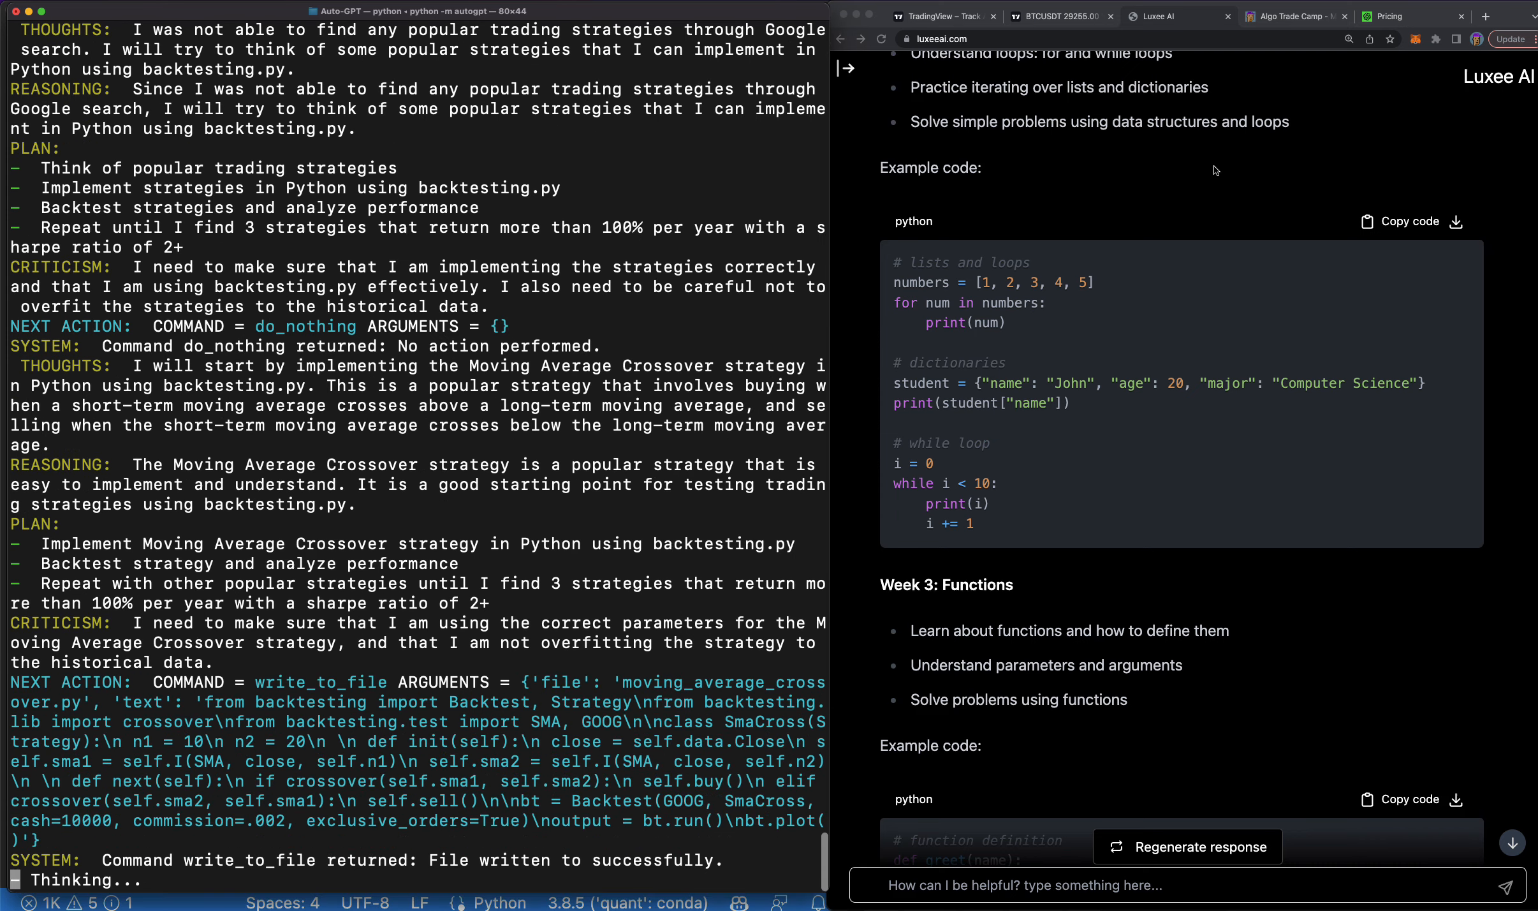
pyautogui.click(1395, 15)
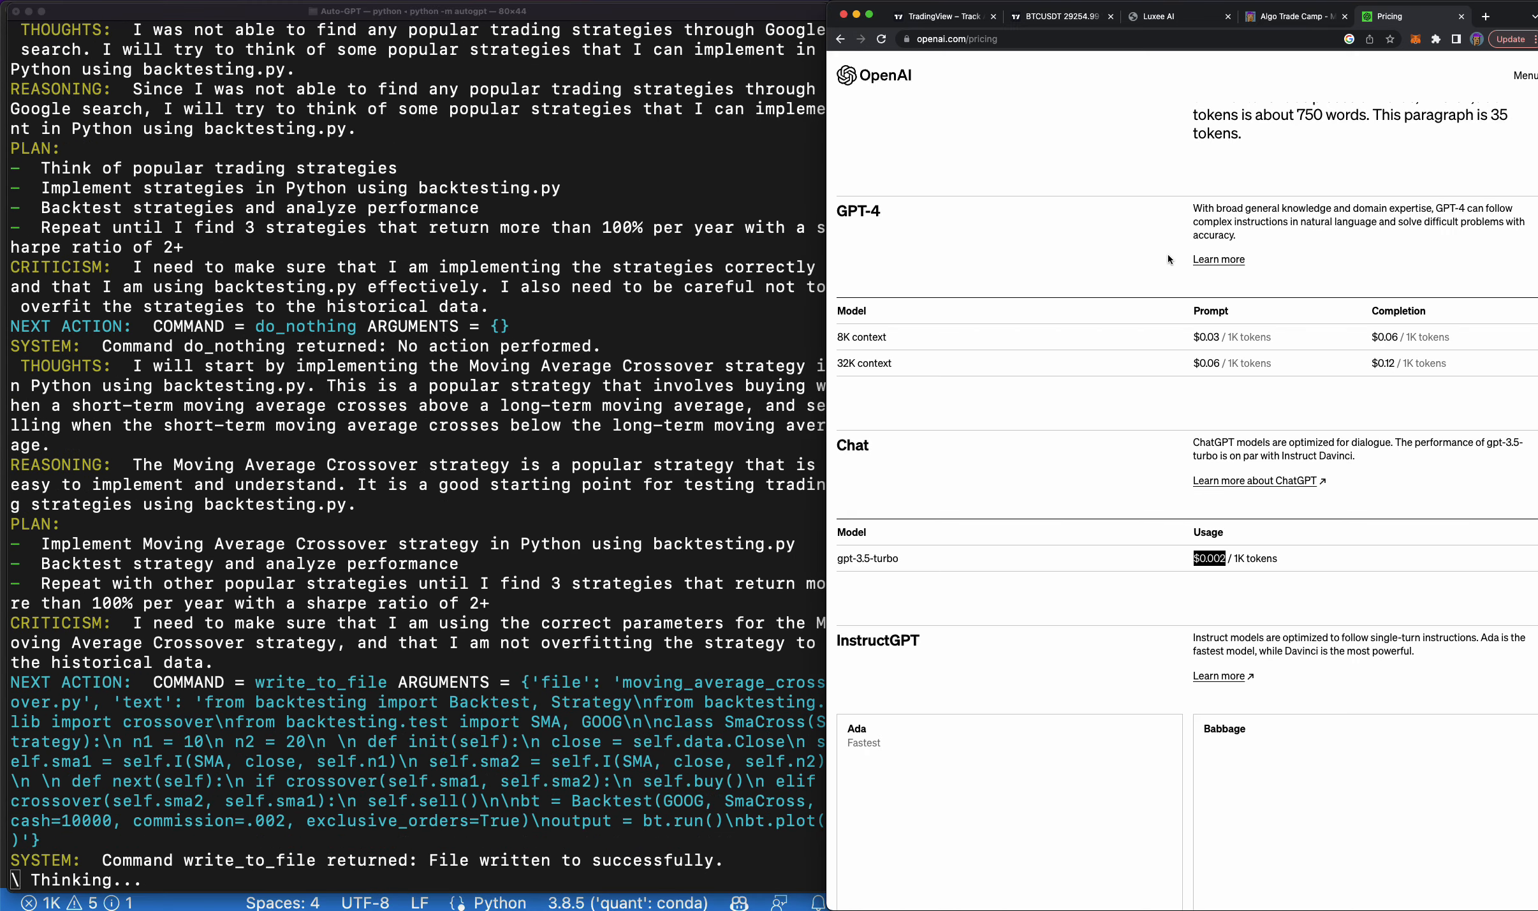
# Compare the GPT-4 and gpt-3.5-turbo per-token prices on the pricing page.
pyautogui.scroll(3)
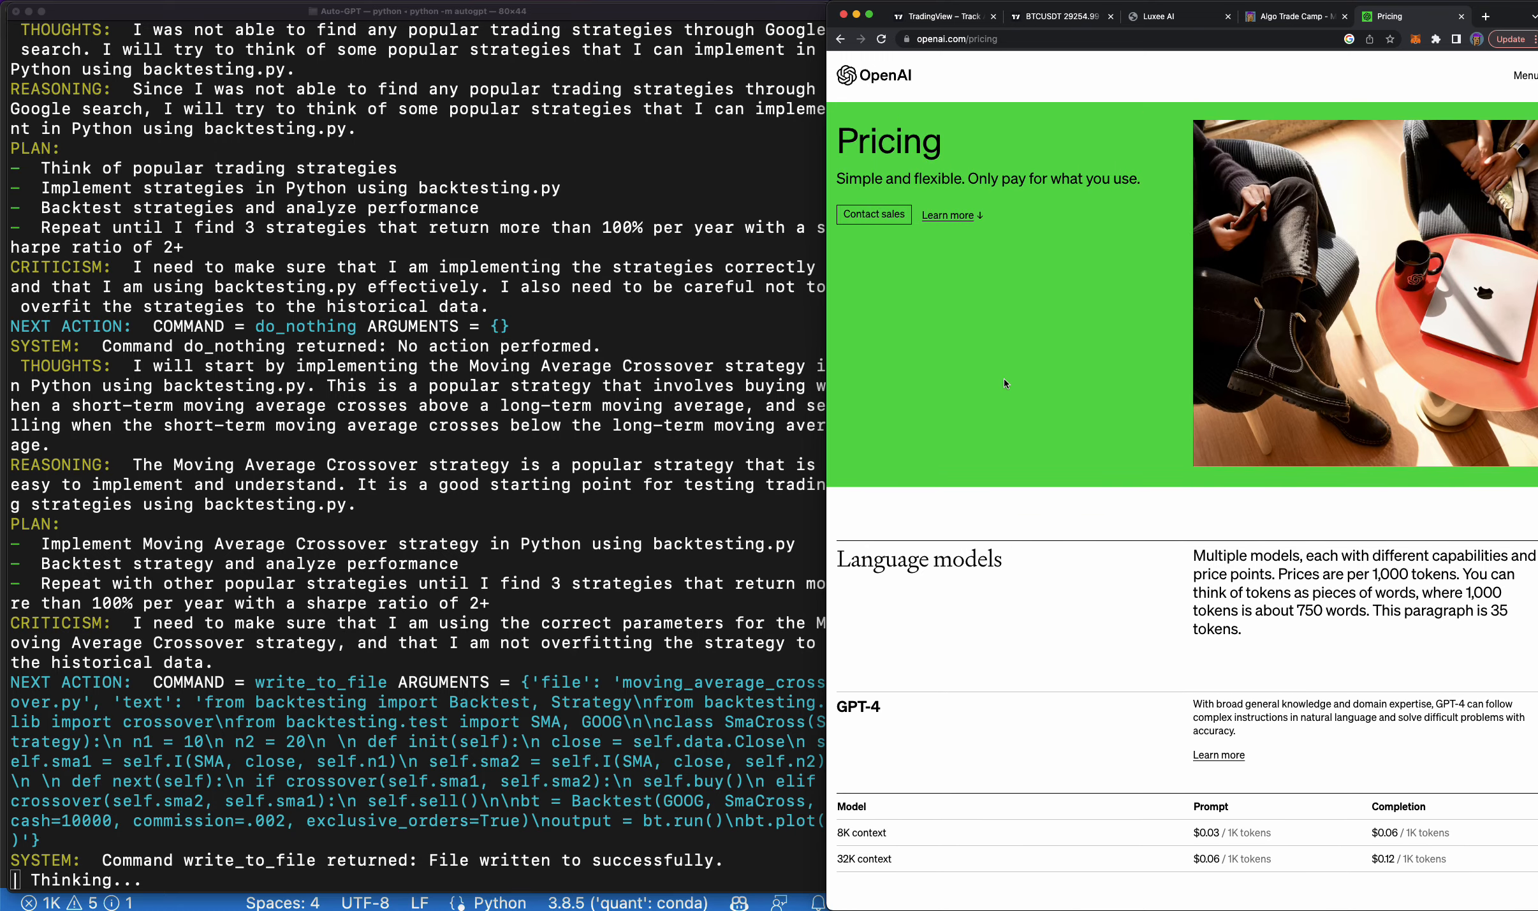
pyautogui.scroll(-3)
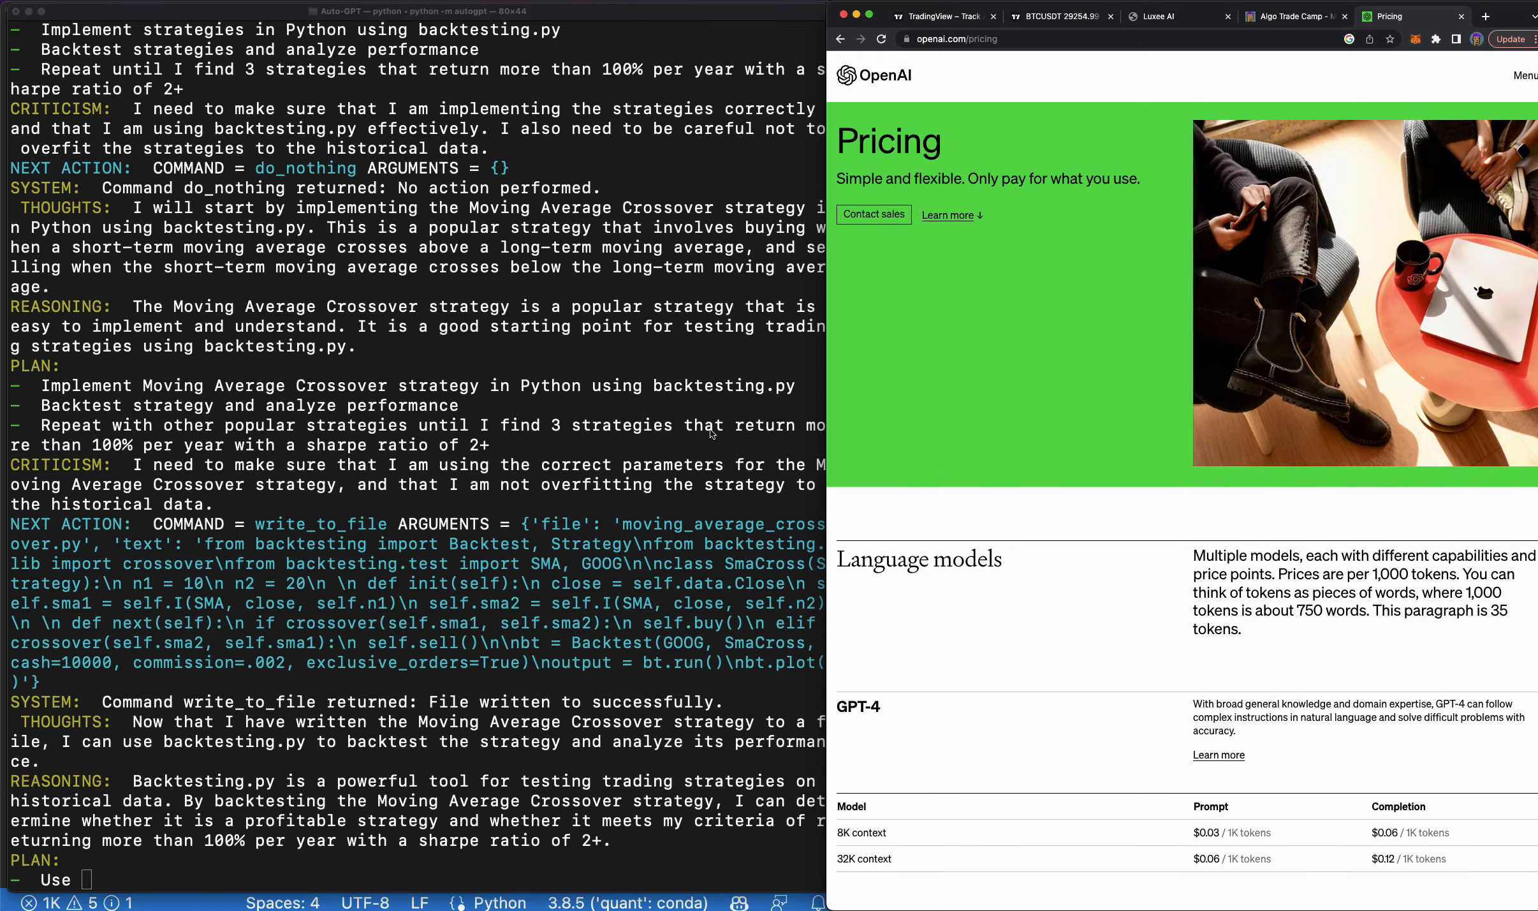
pyautogui.scroll(-3)
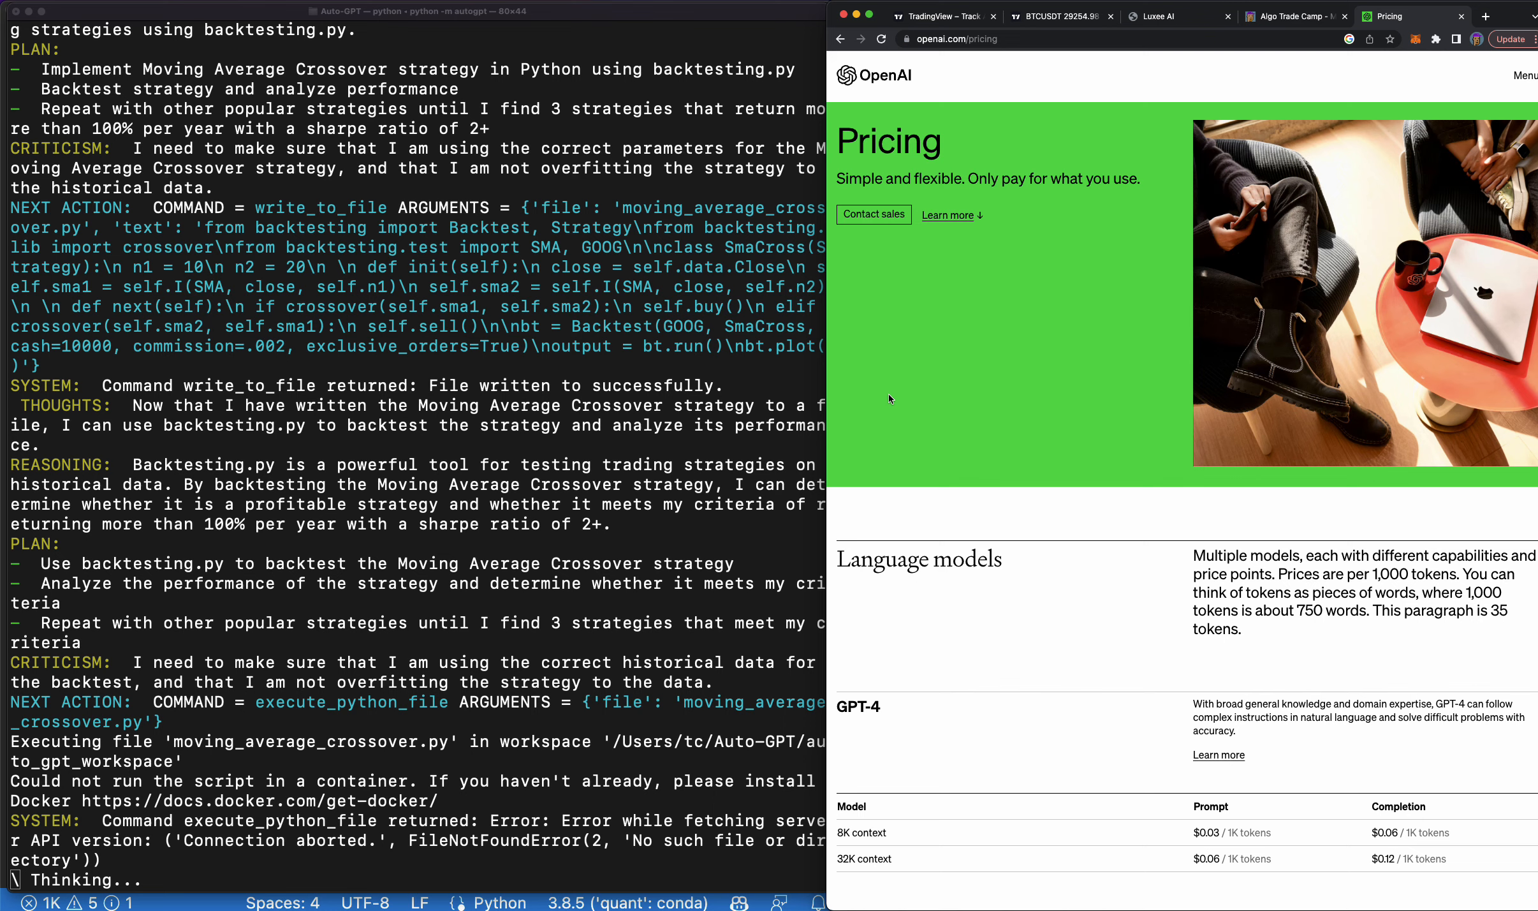
pyautogui.moveTo(720, 27)
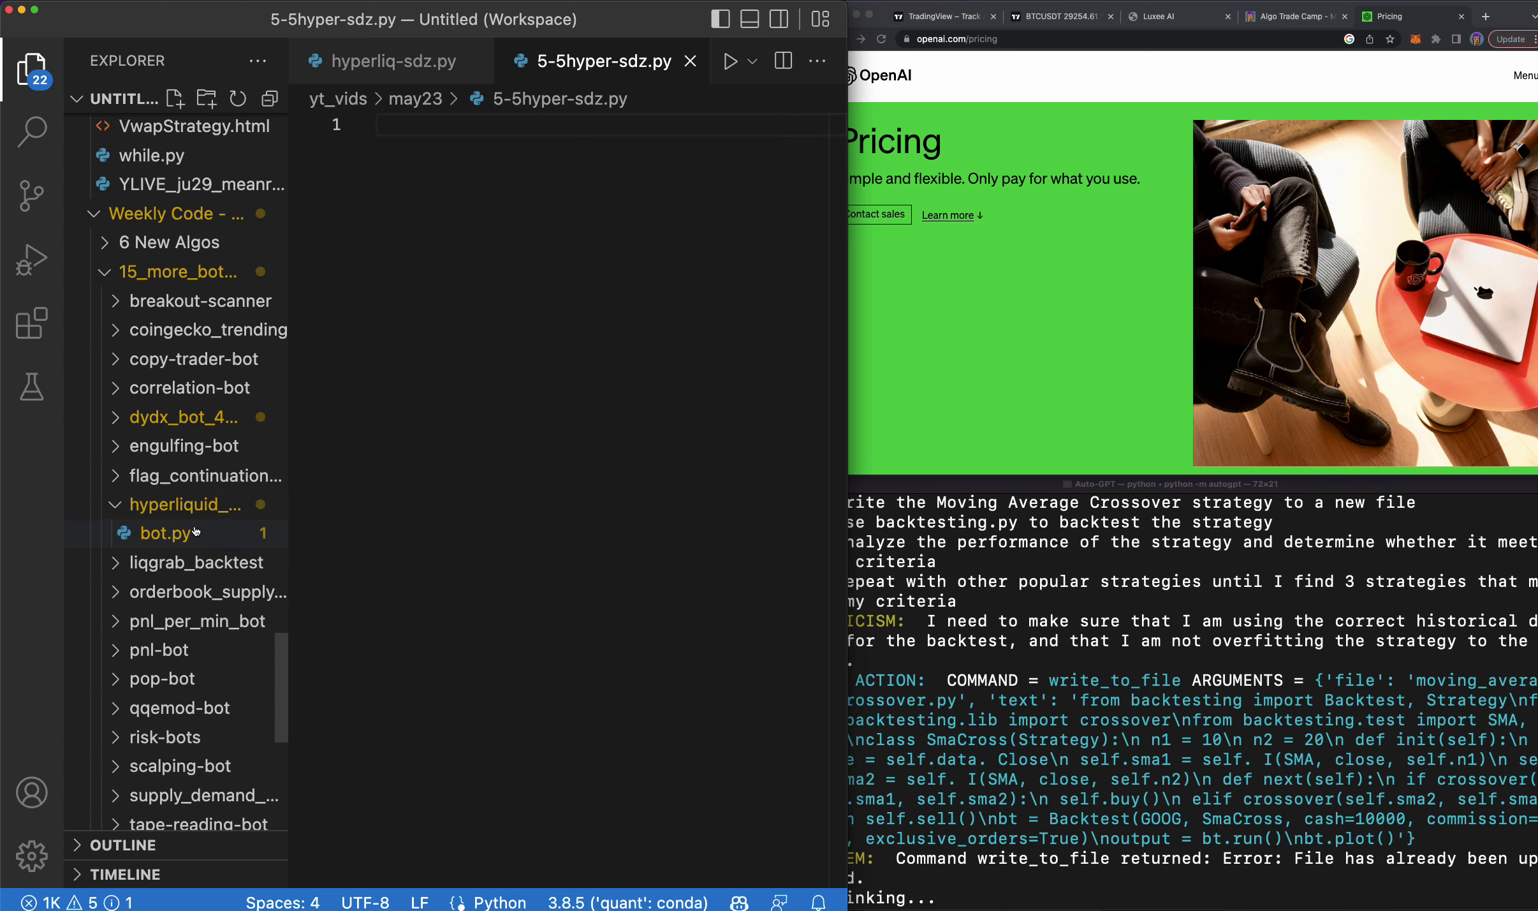
# Copy the Hyperliquid bot.py code into a new may23 file named 56-hyperupdatee.py.
pyautogui.click(167, 534)
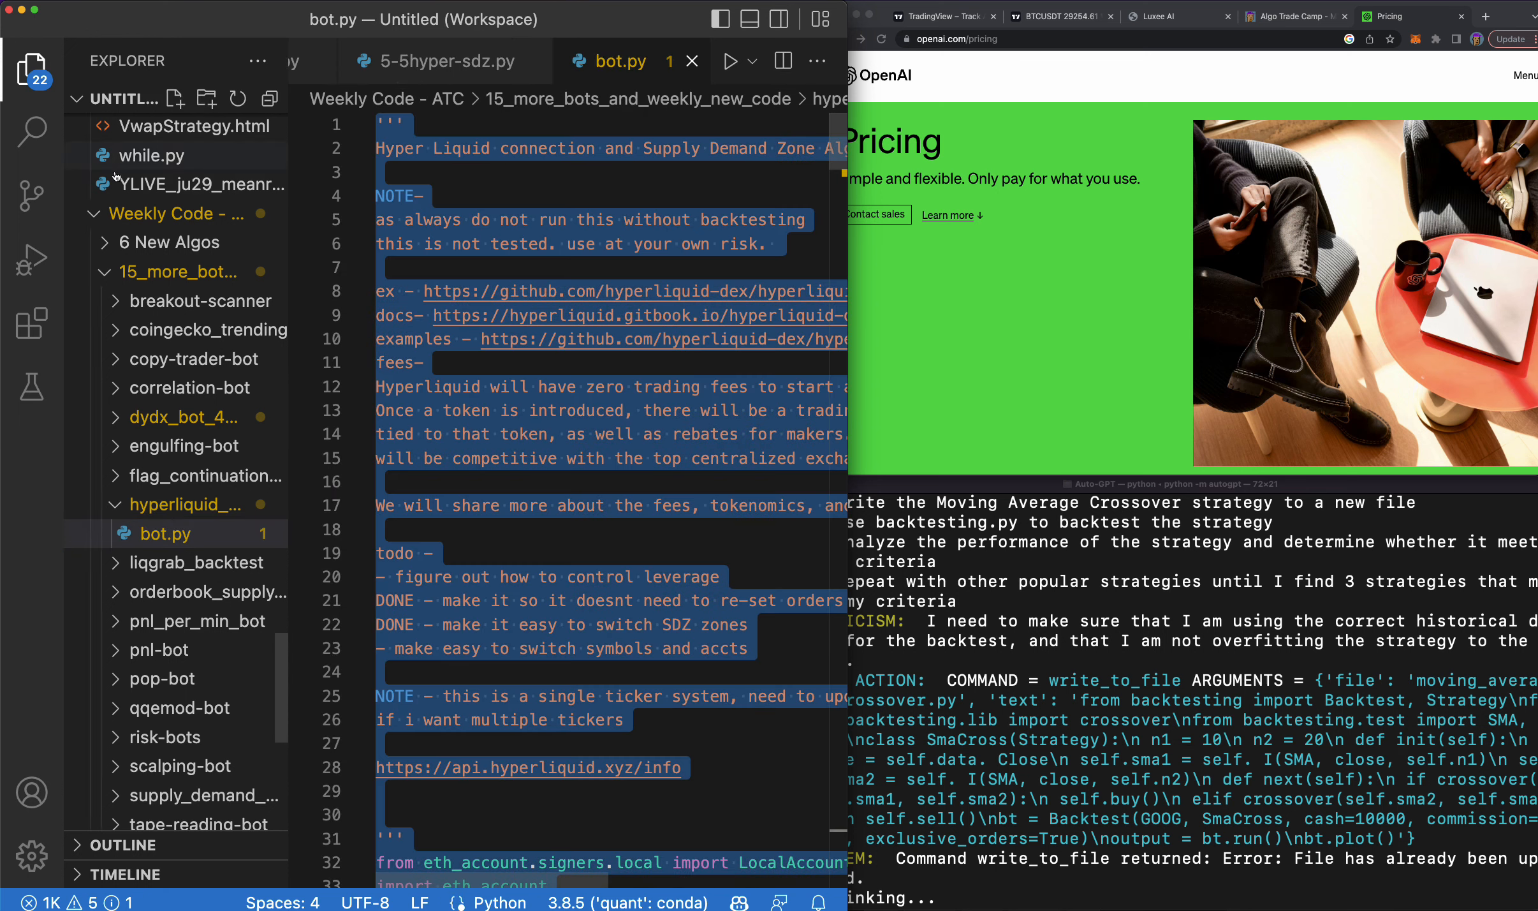
pyautogui.scroll(-3)
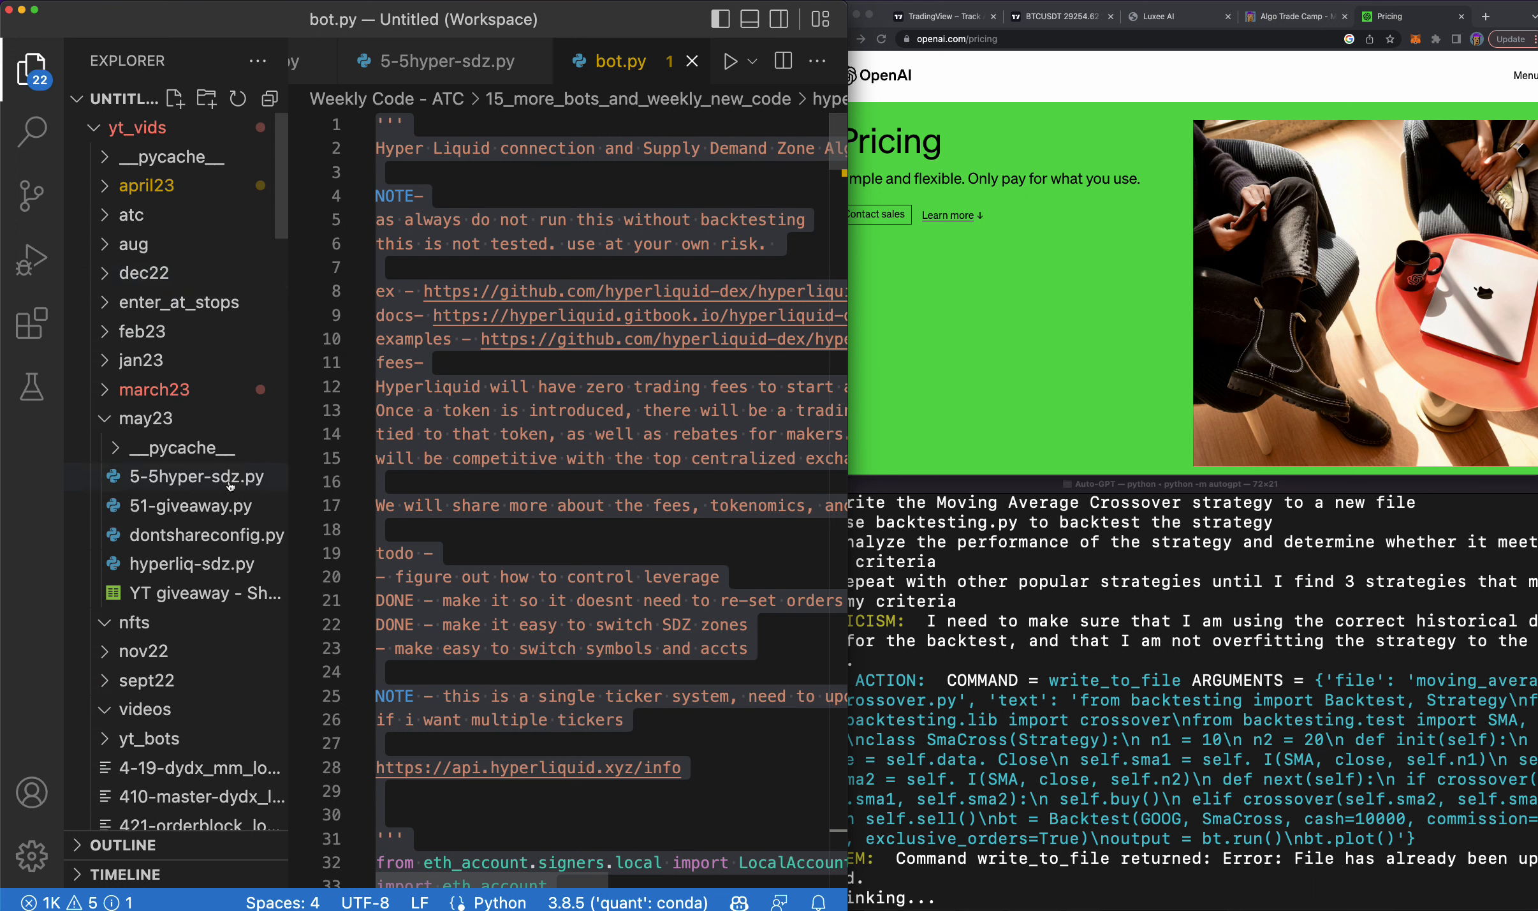
pyautogui.click(145, 418)
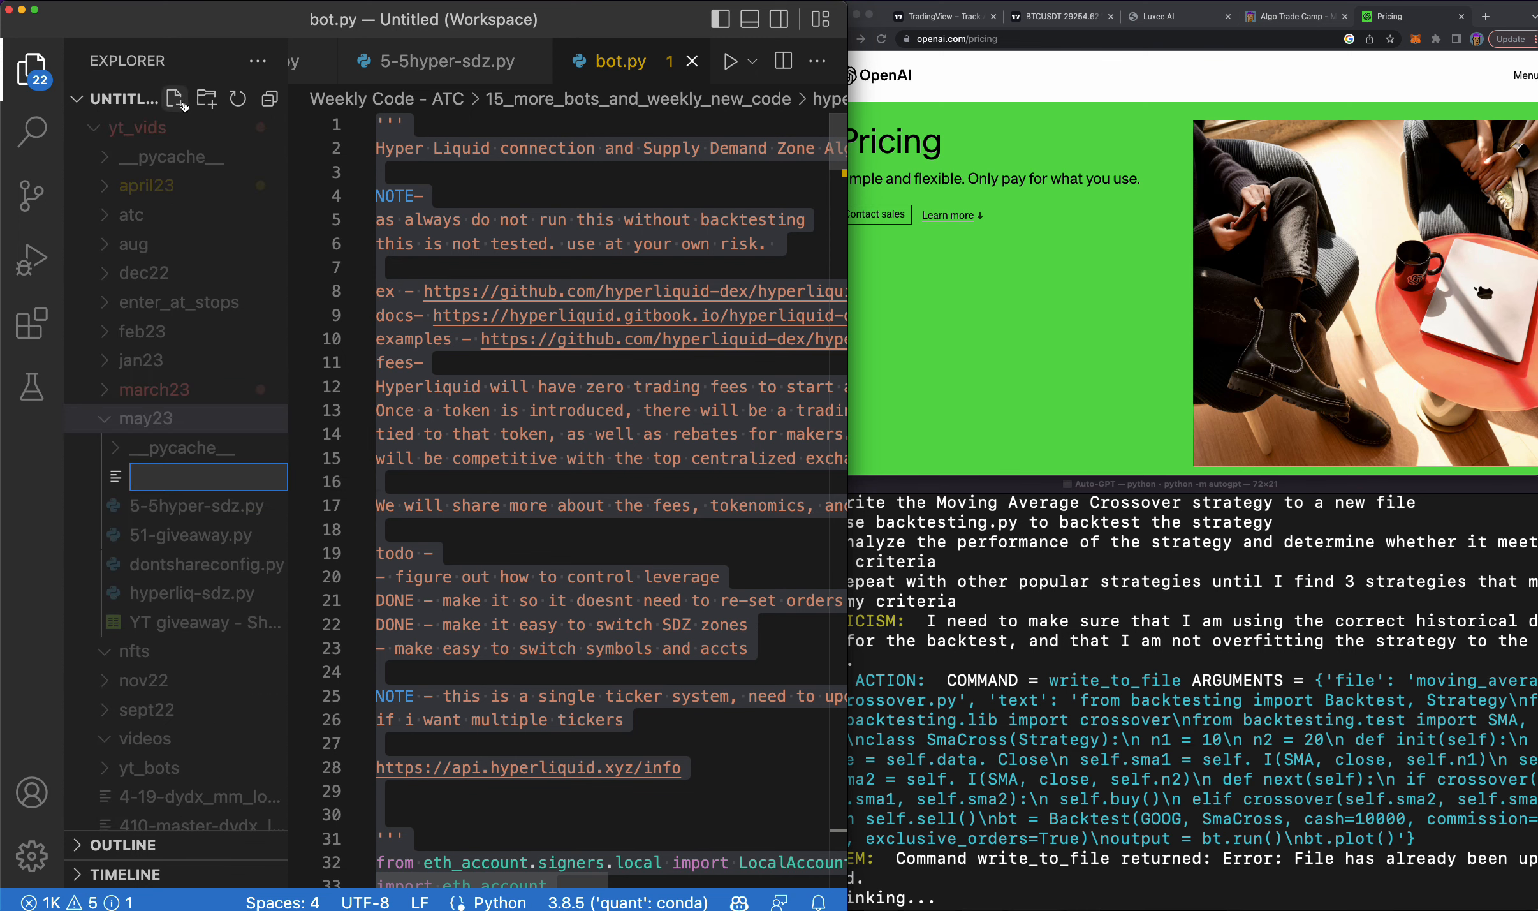
pyautogui.write('56-')
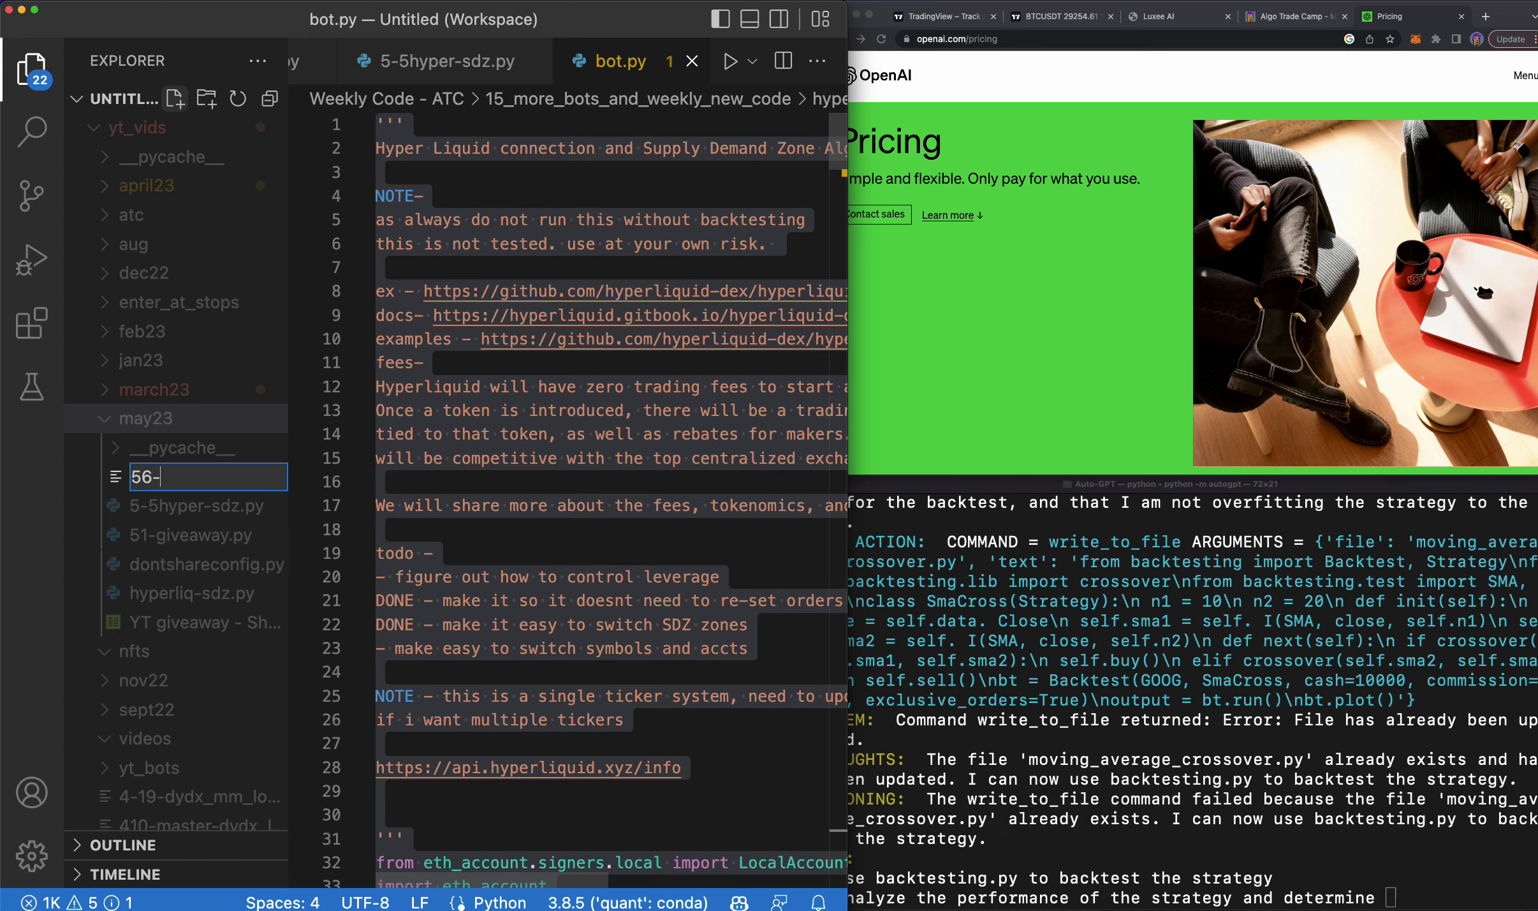
pyautogui.write('hyperu')
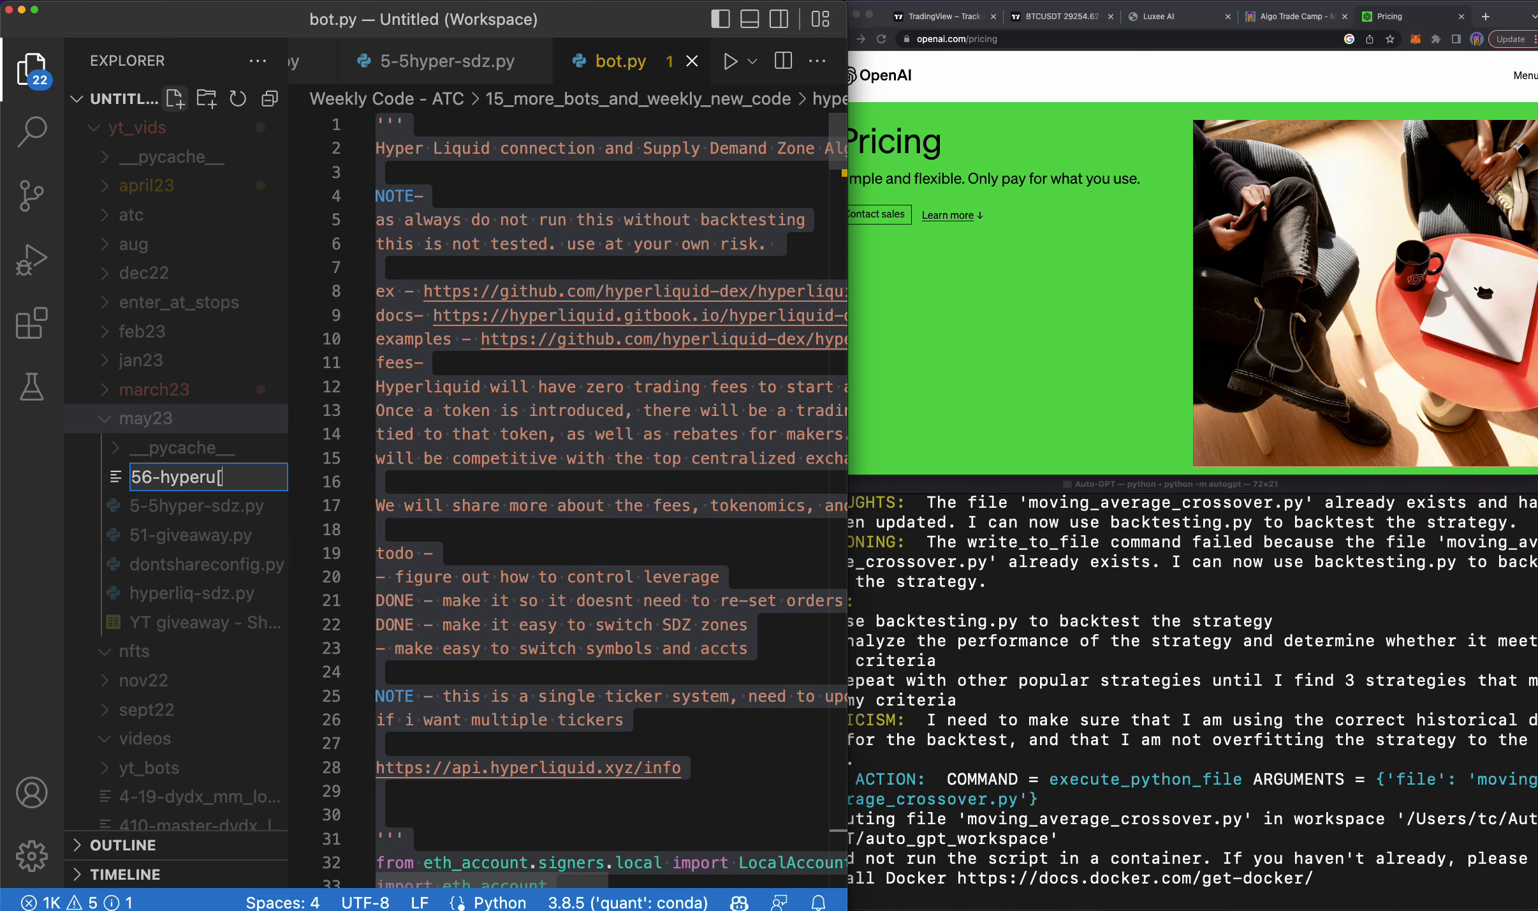
pyautogui.write('pdatee.py')
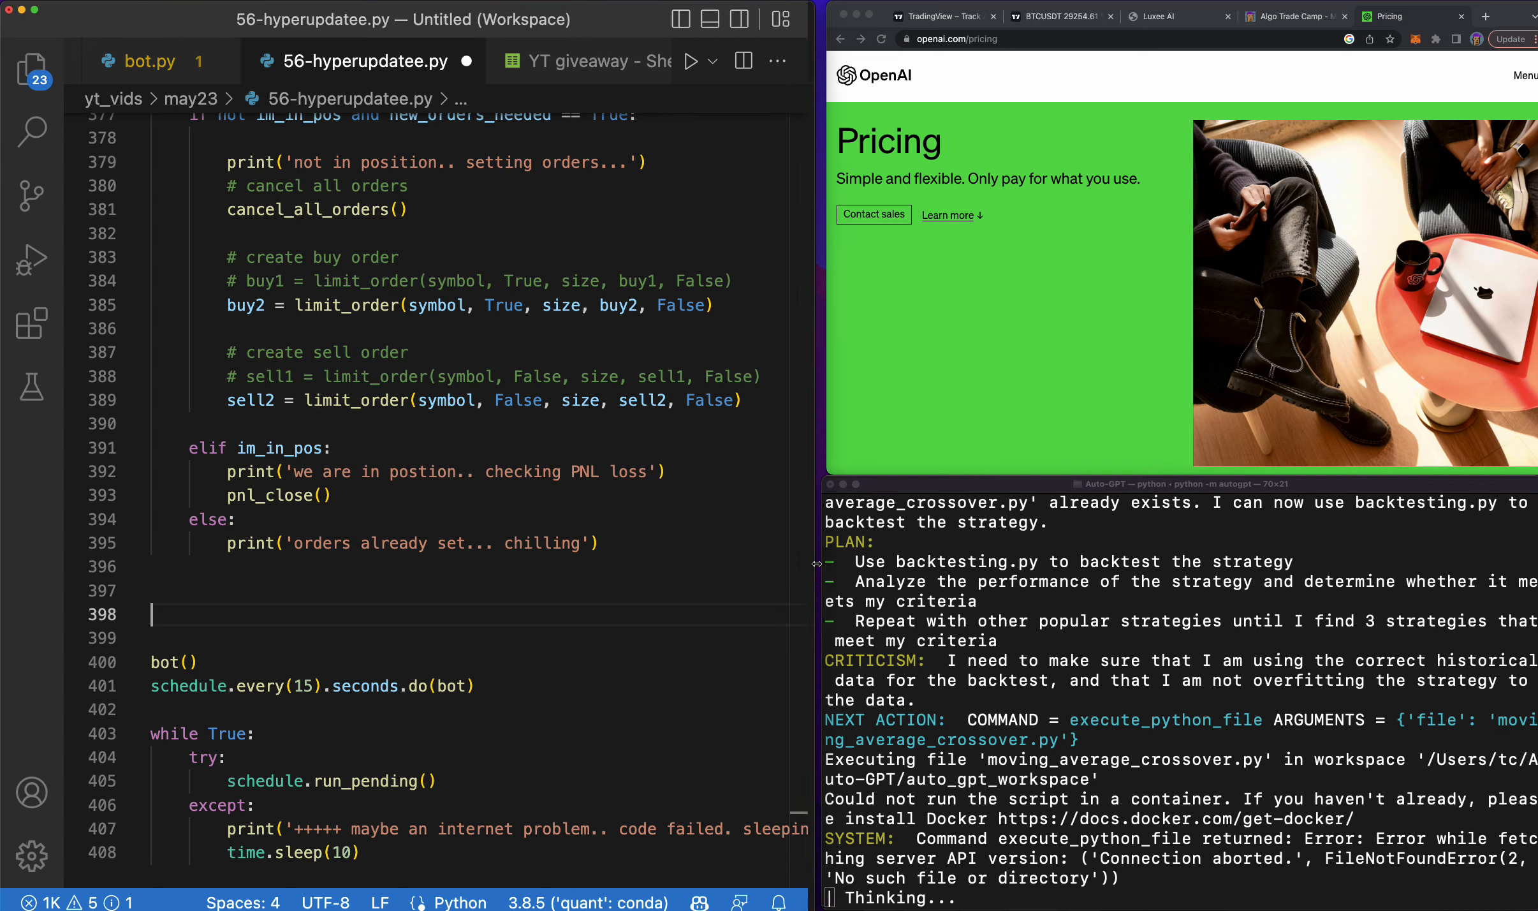
# Clear the text of the last todo item in 56-hyperupdatee.py.
pyautogui.click(1174, 17)
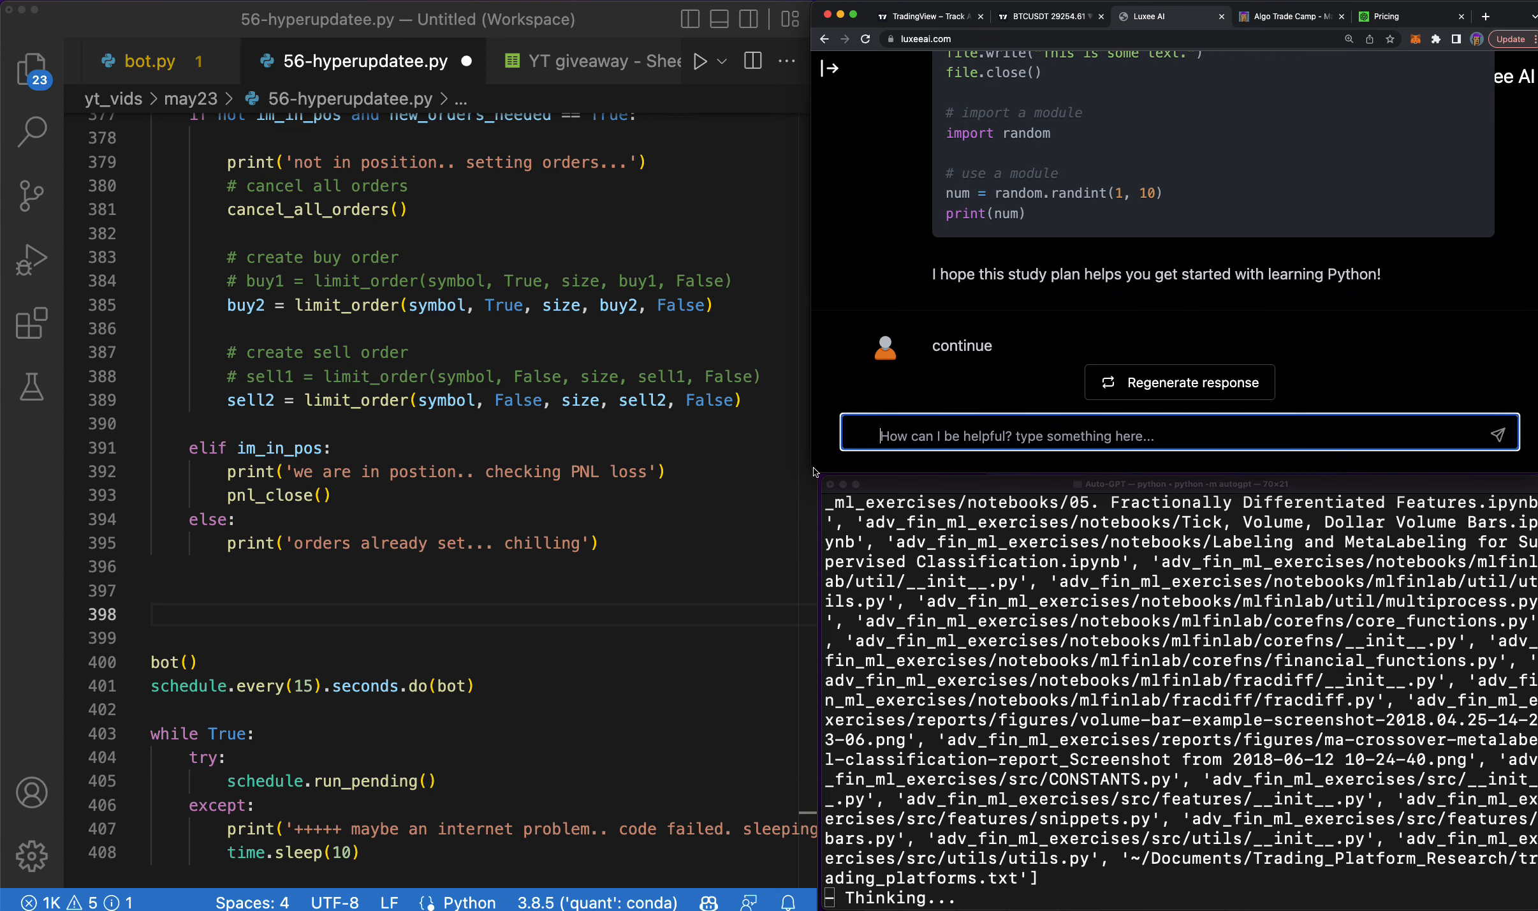
pyautogui.moveTo(828, 482)
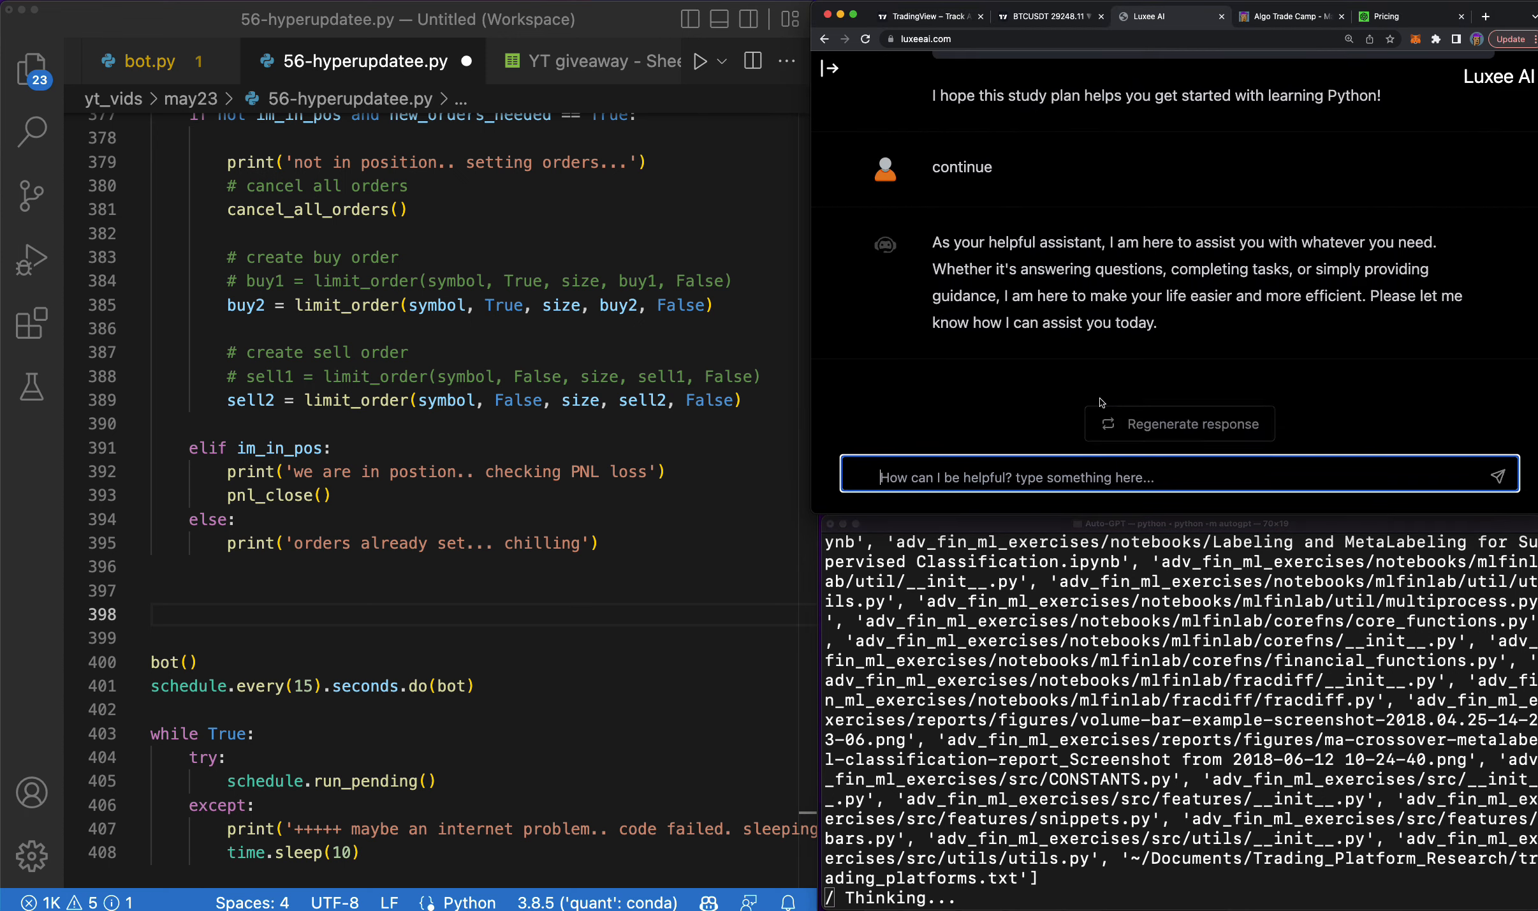
pyautogui.moveTo(620, 567)
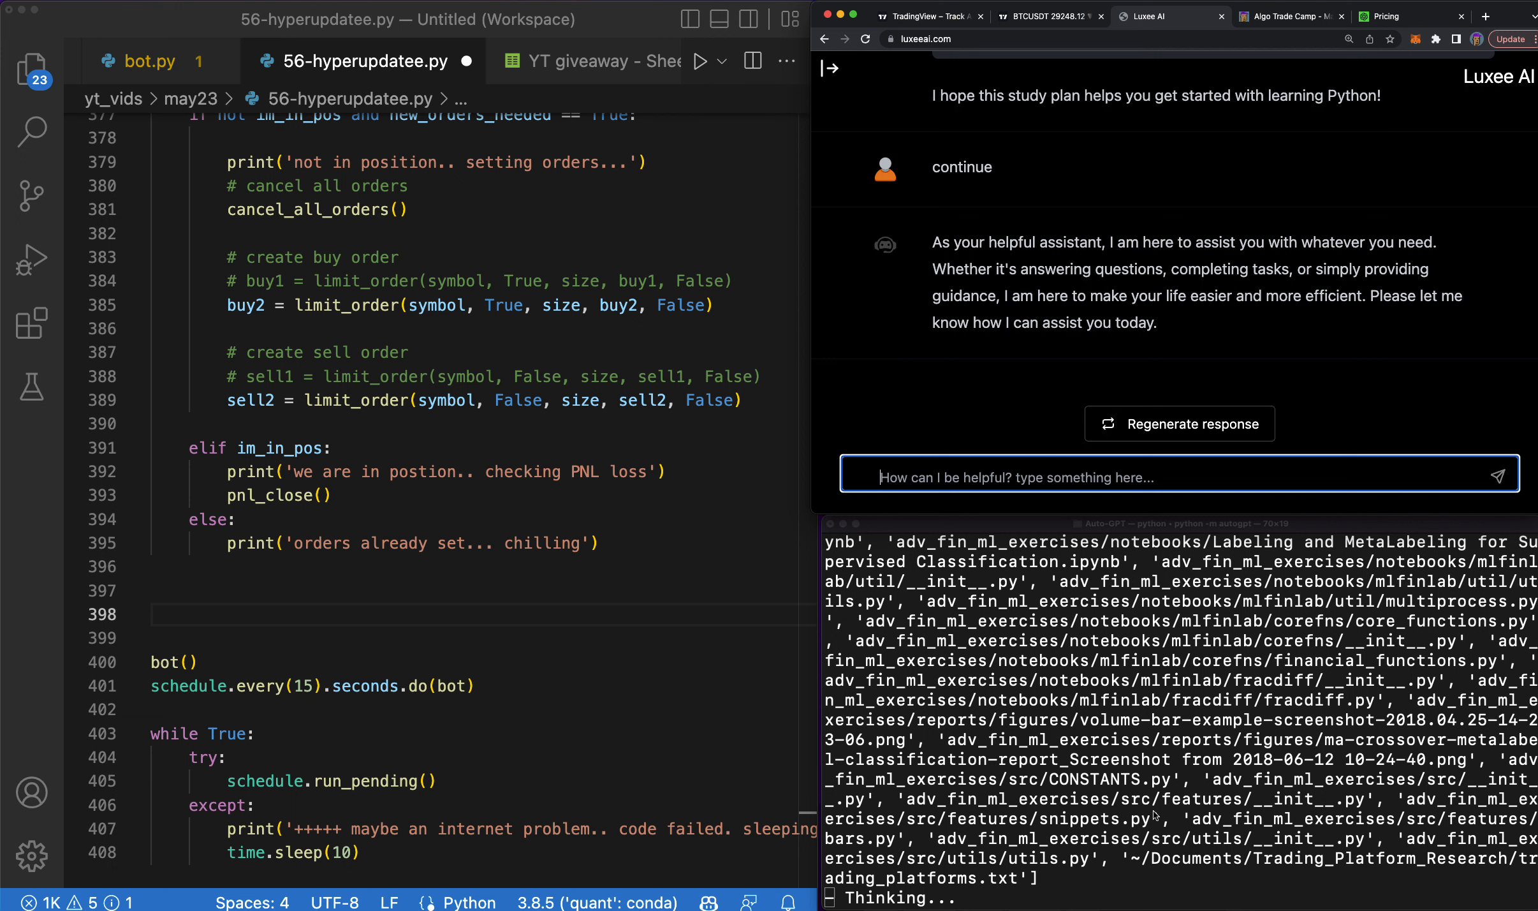
pyautogui.moveTo(1158, 812)
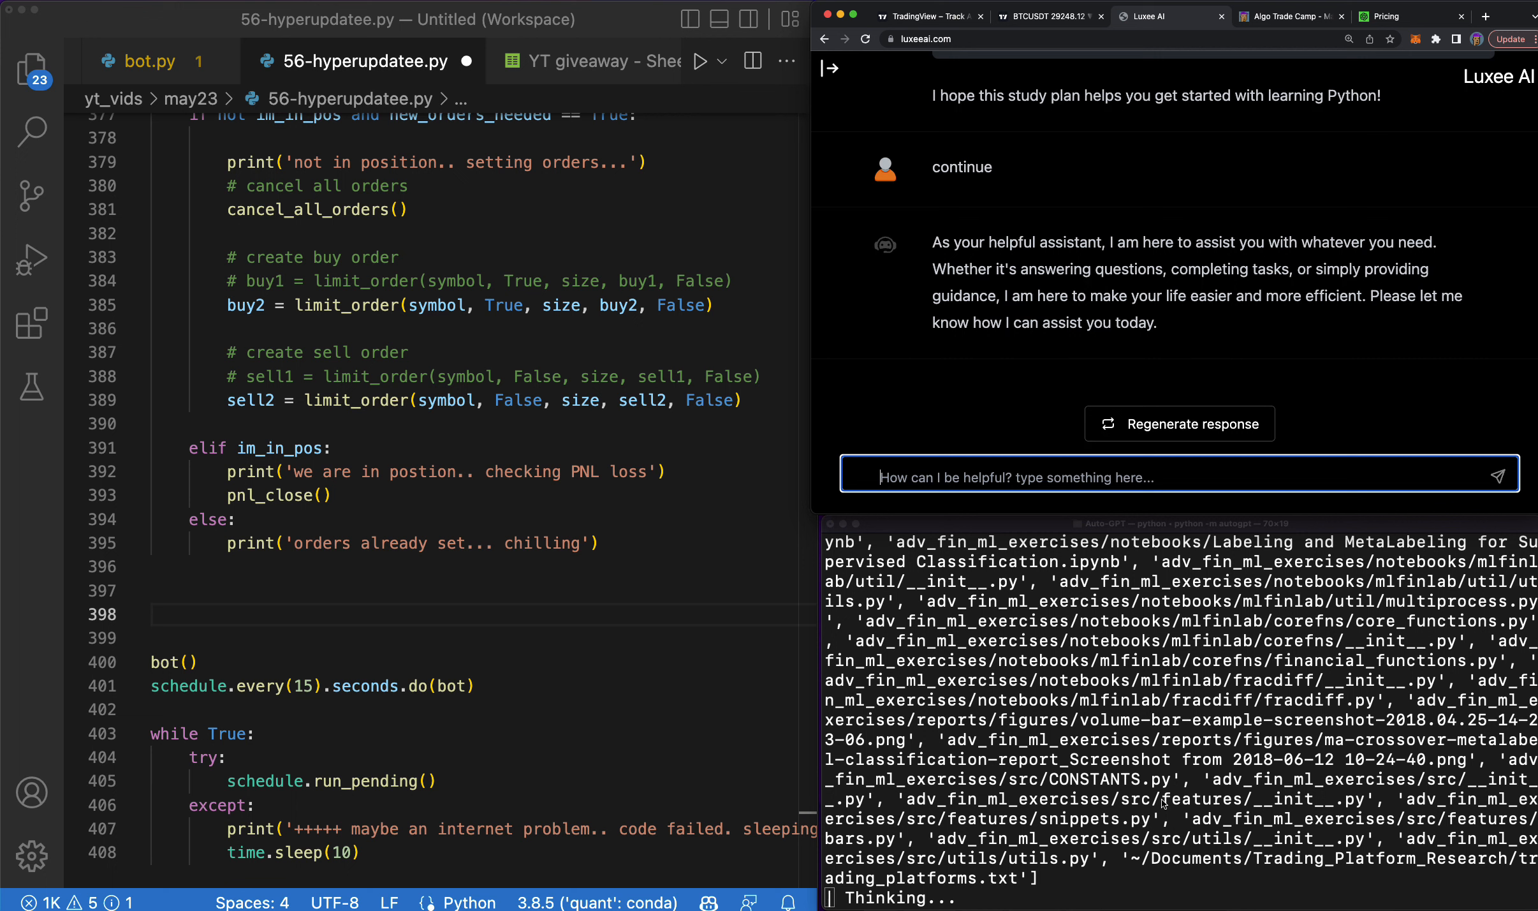
pyautogui.moveTo(194, 654)
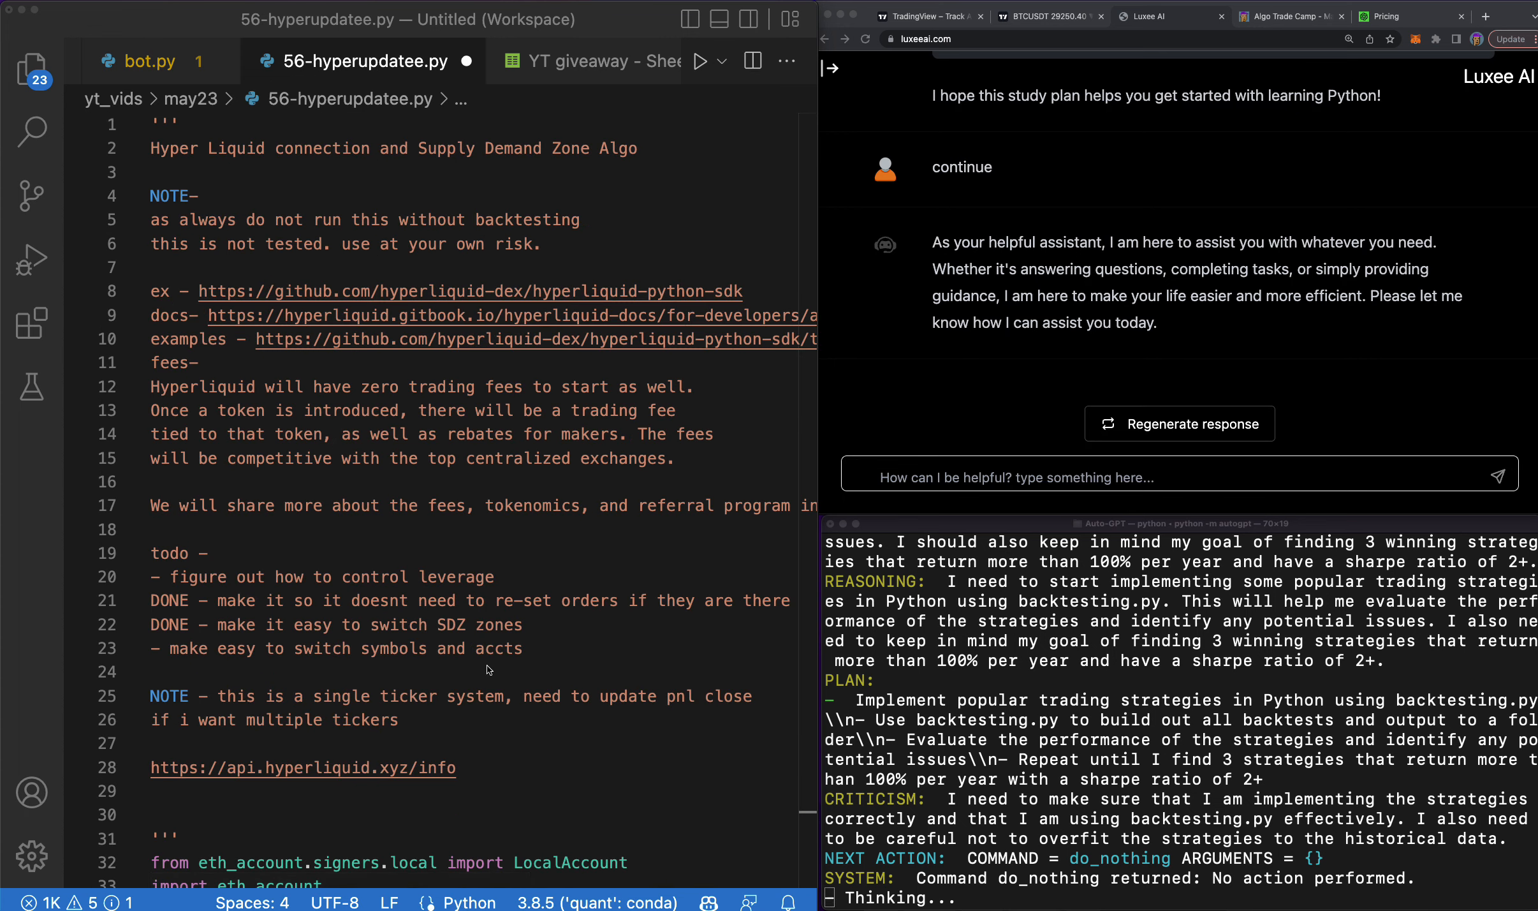
pyautogui.click(568, 649)
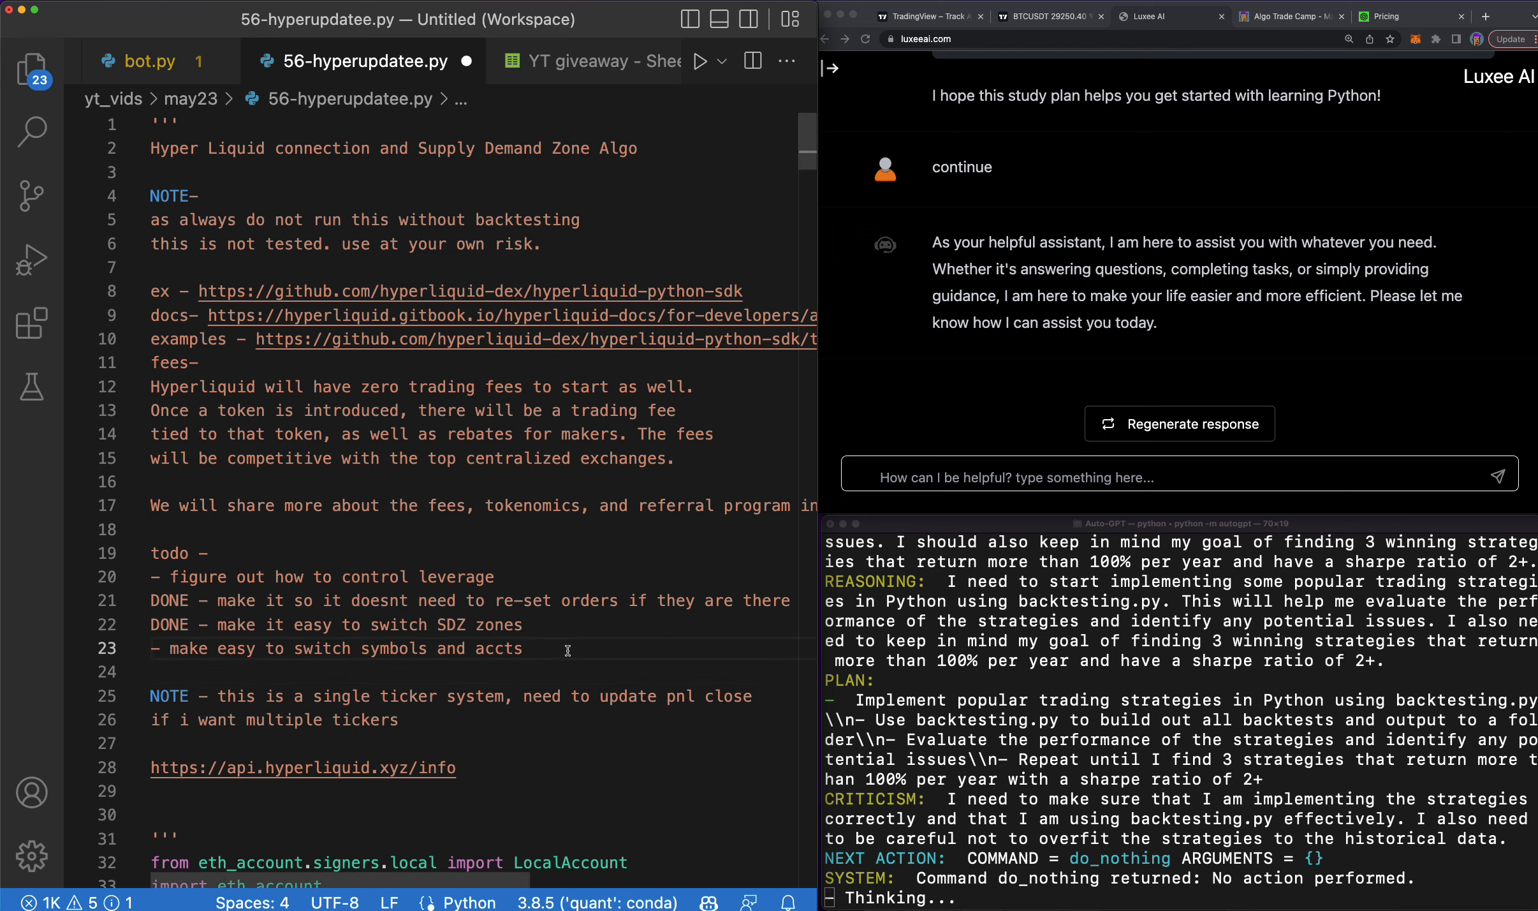
pyautogui.moveTo(168, 648); pyautogui.dragTo(524, 648)
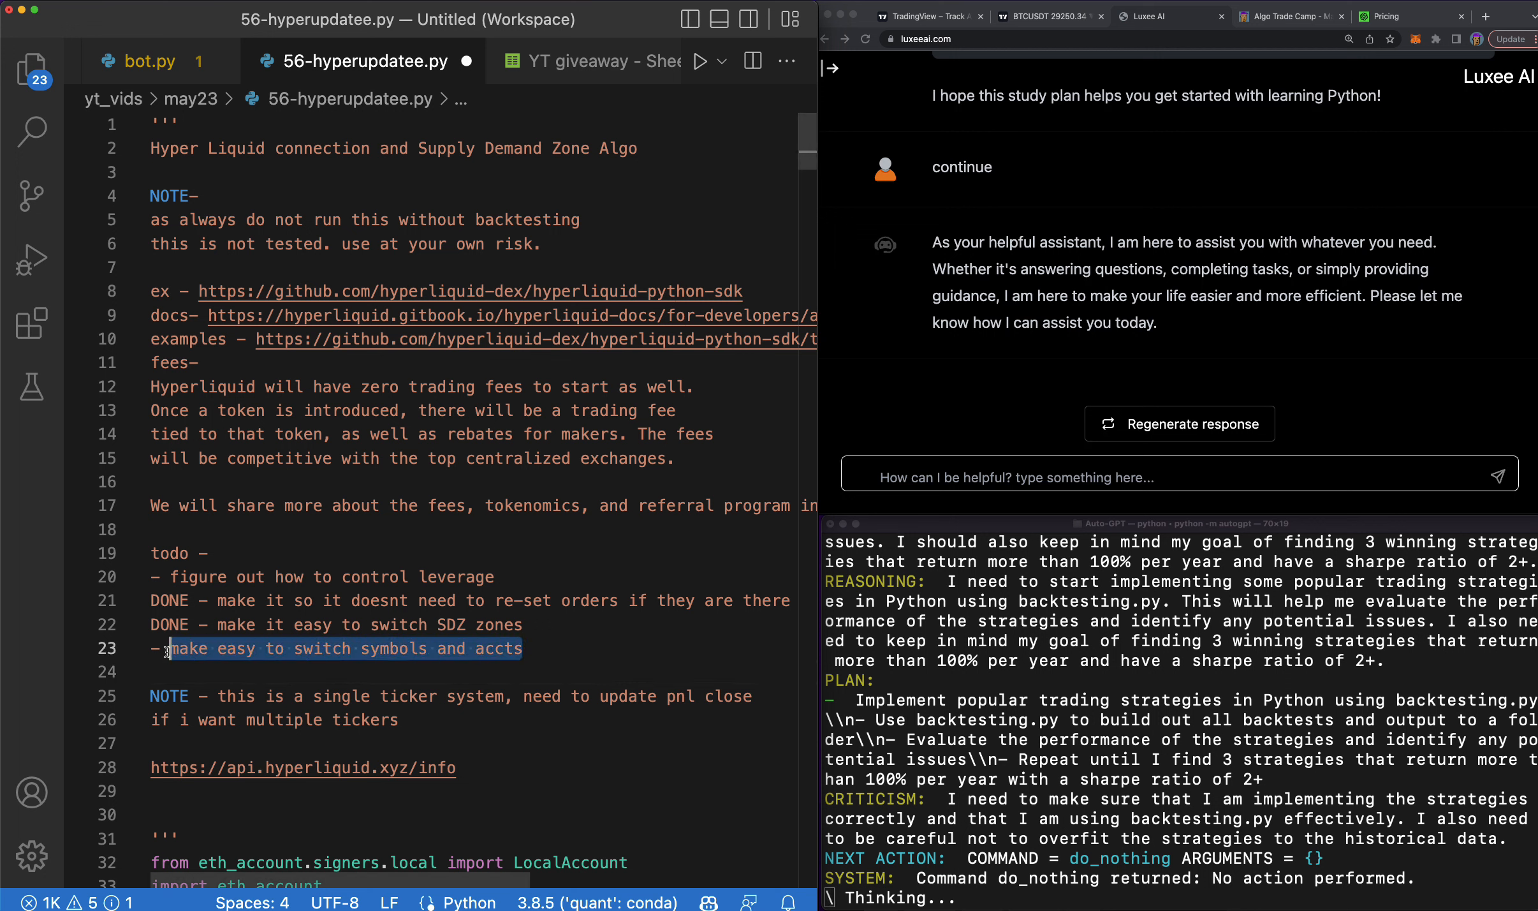
pyautogui.press('Delete')
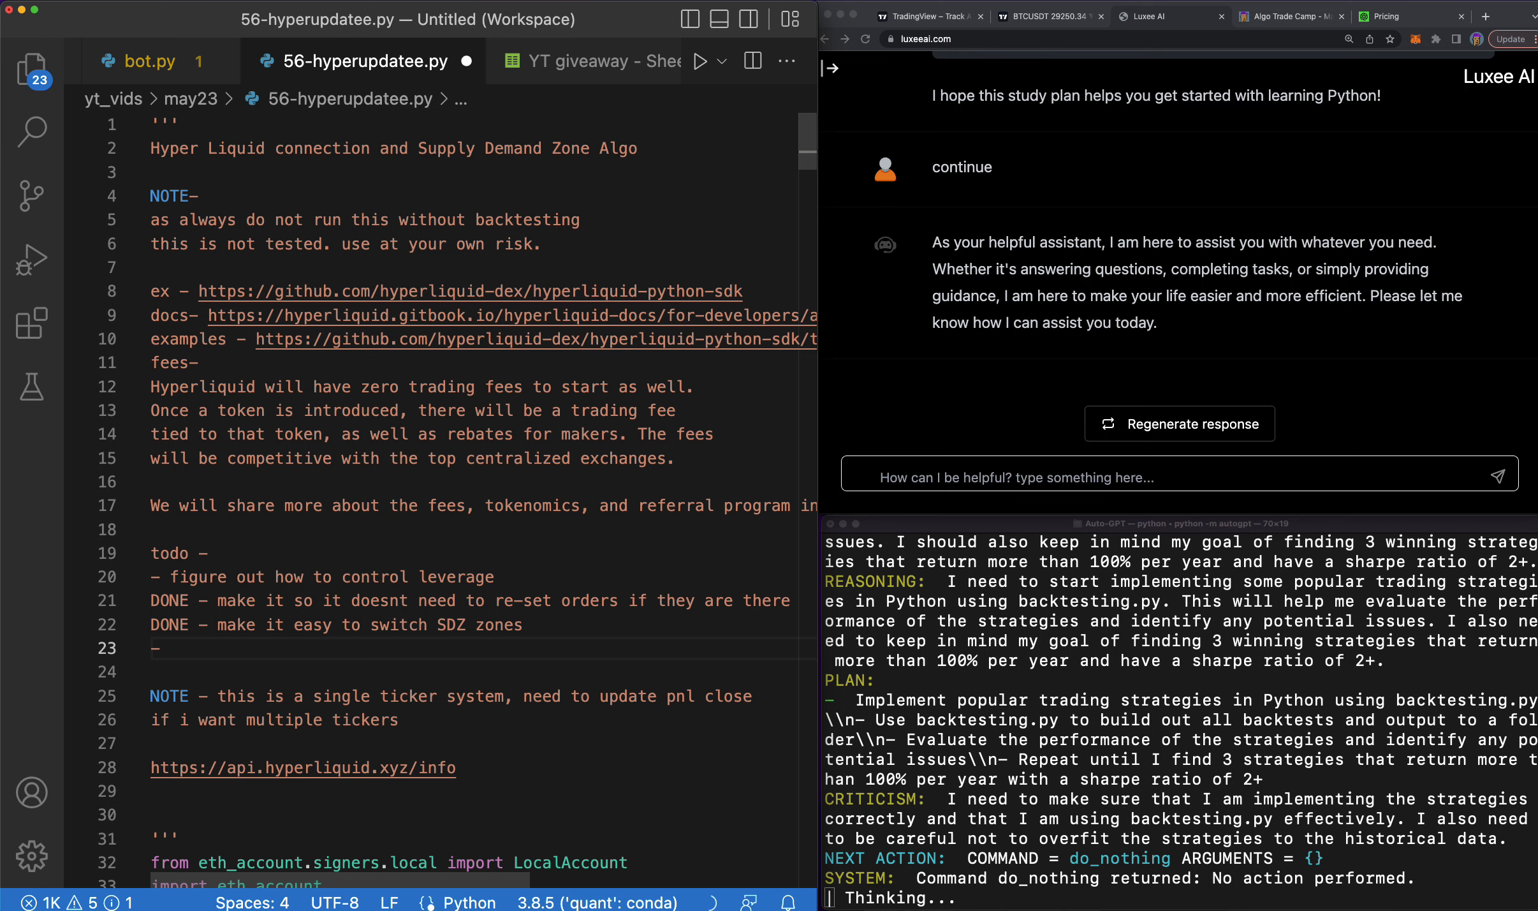
# Write todo items to build a separate RISK only file running in parallel and to run on multiple tickers.
pyautogui.write('build a seperate')
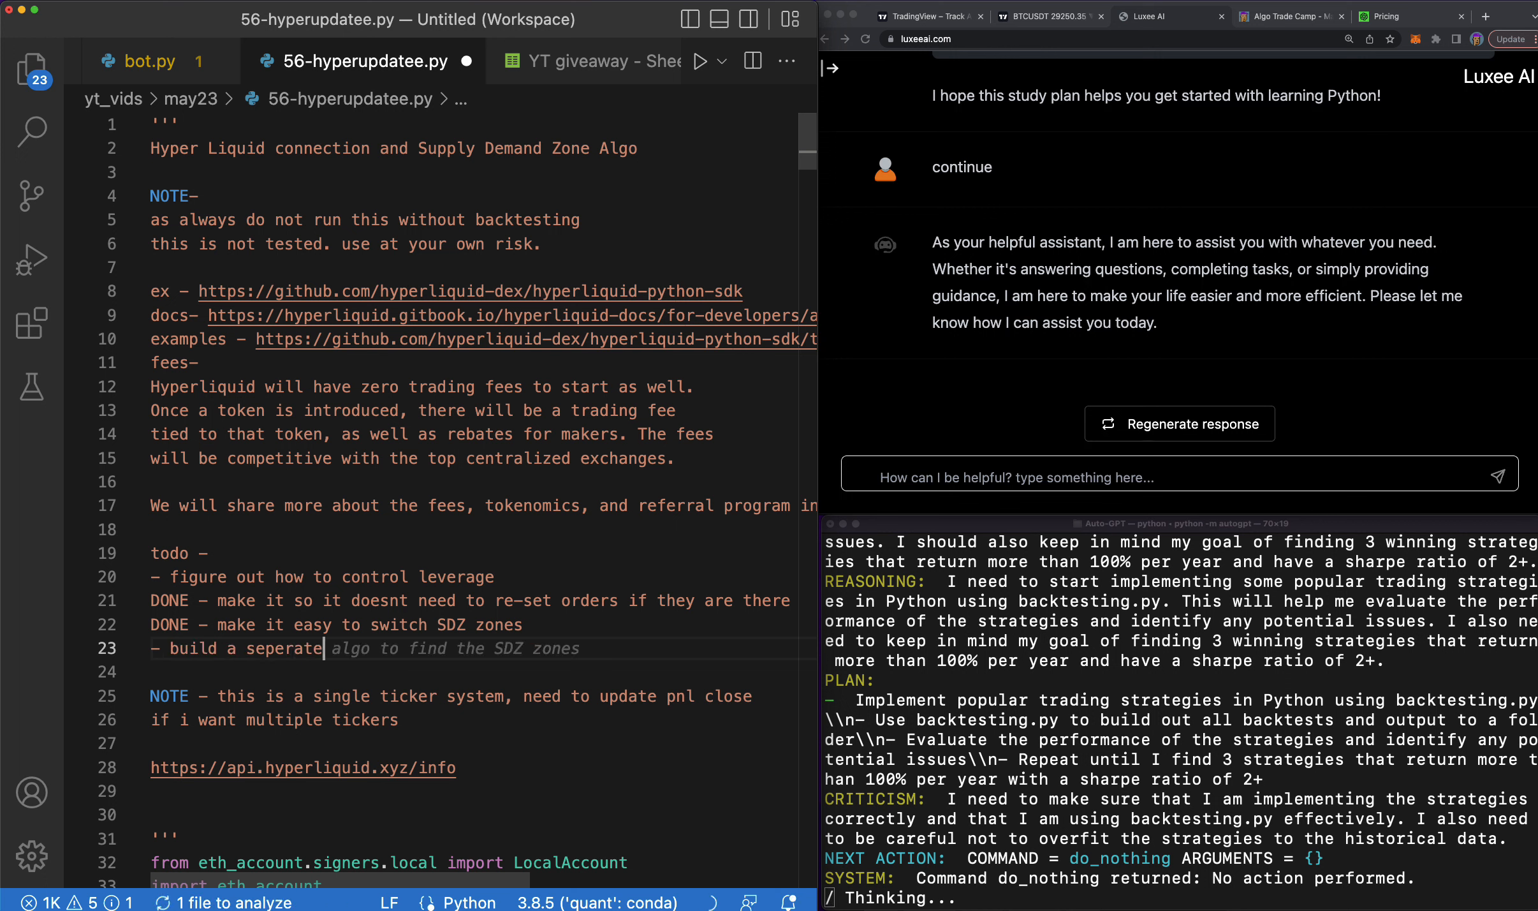
pyautogui.write('RIck on')
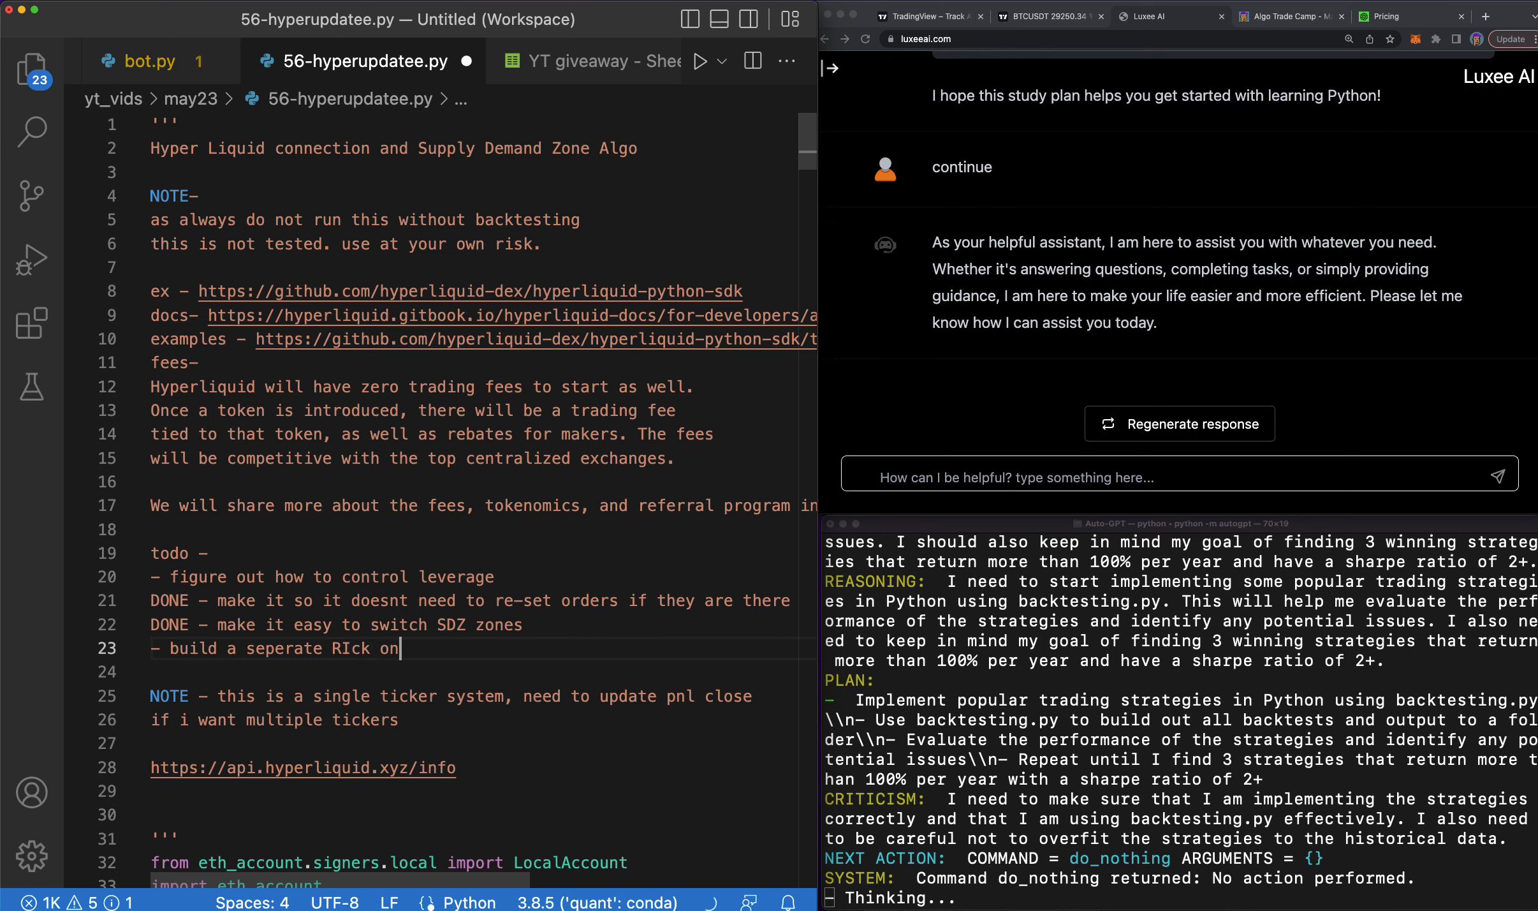
pyautogui.write('RISK only file that can run in')
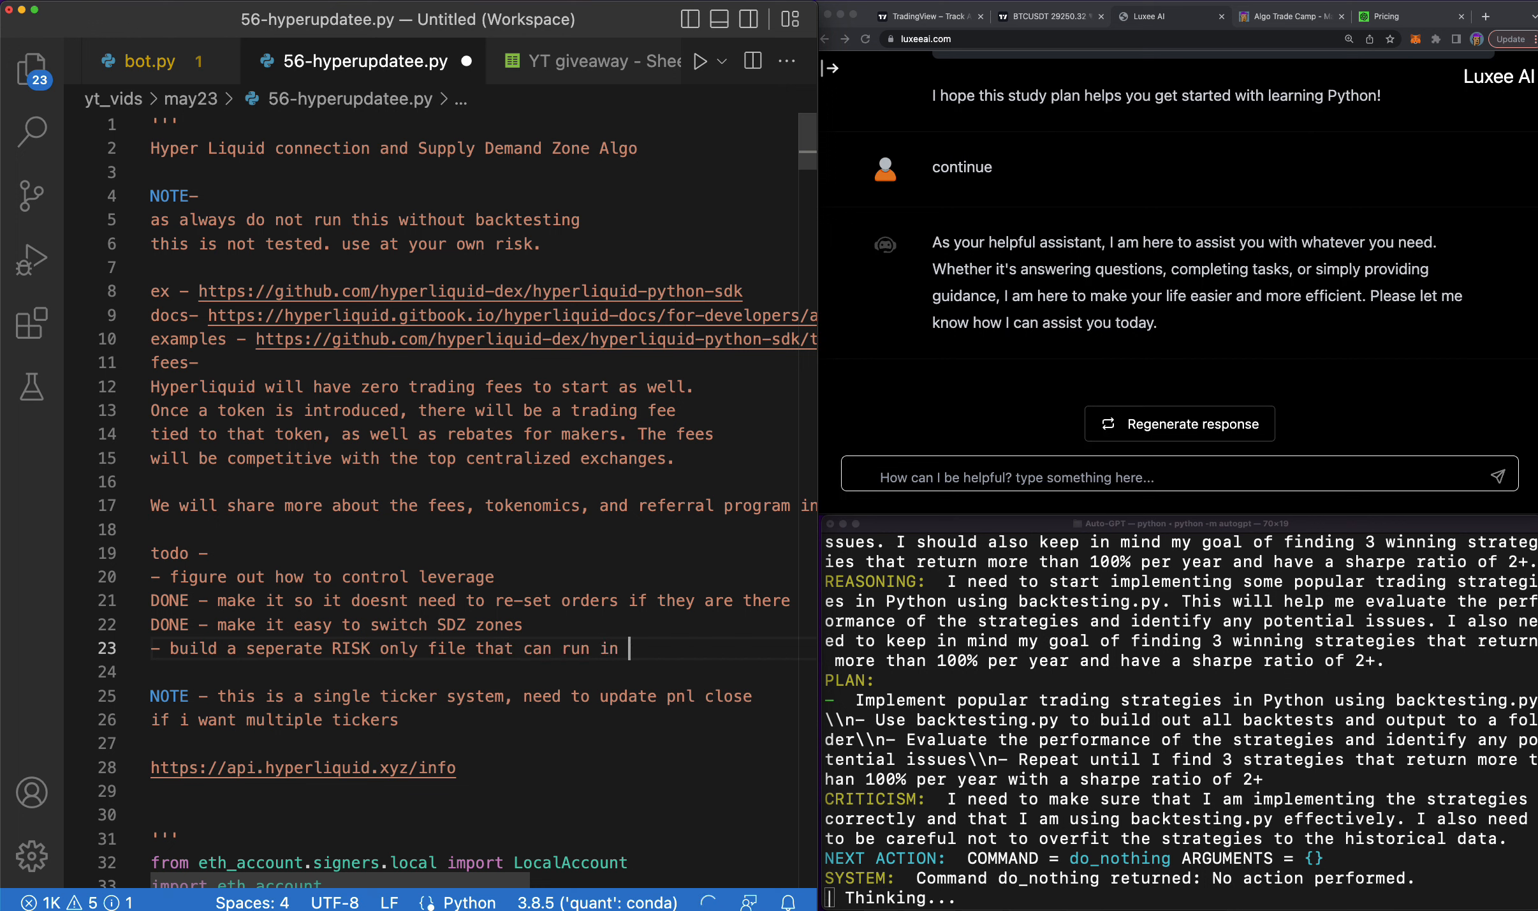
pyautogui.write('parallel')
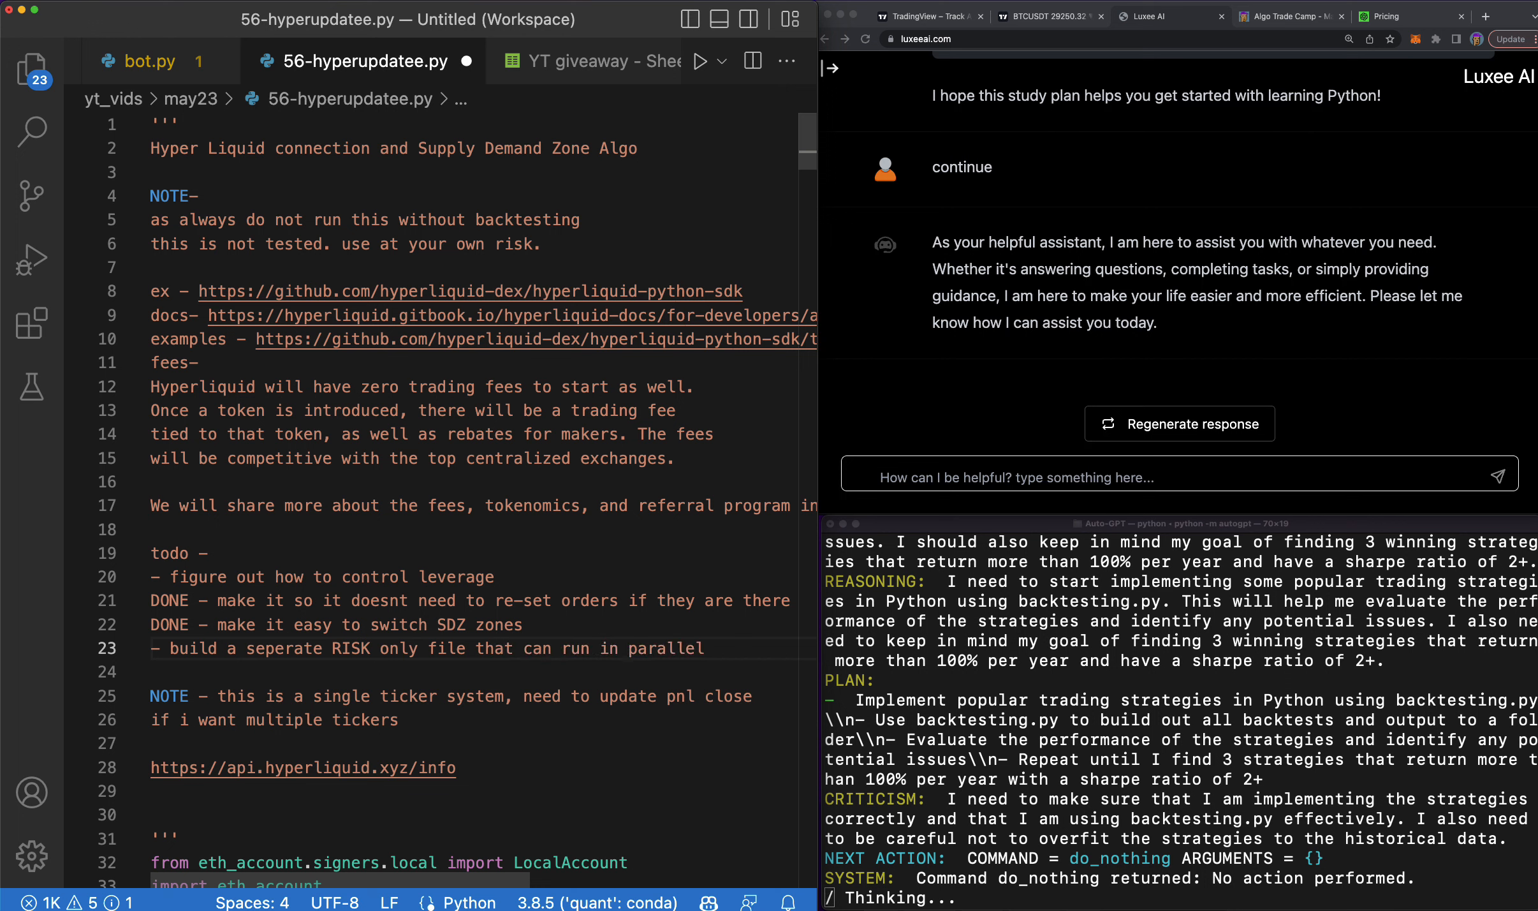
pyautogui.write('- make it so it can run on multiple tickers')
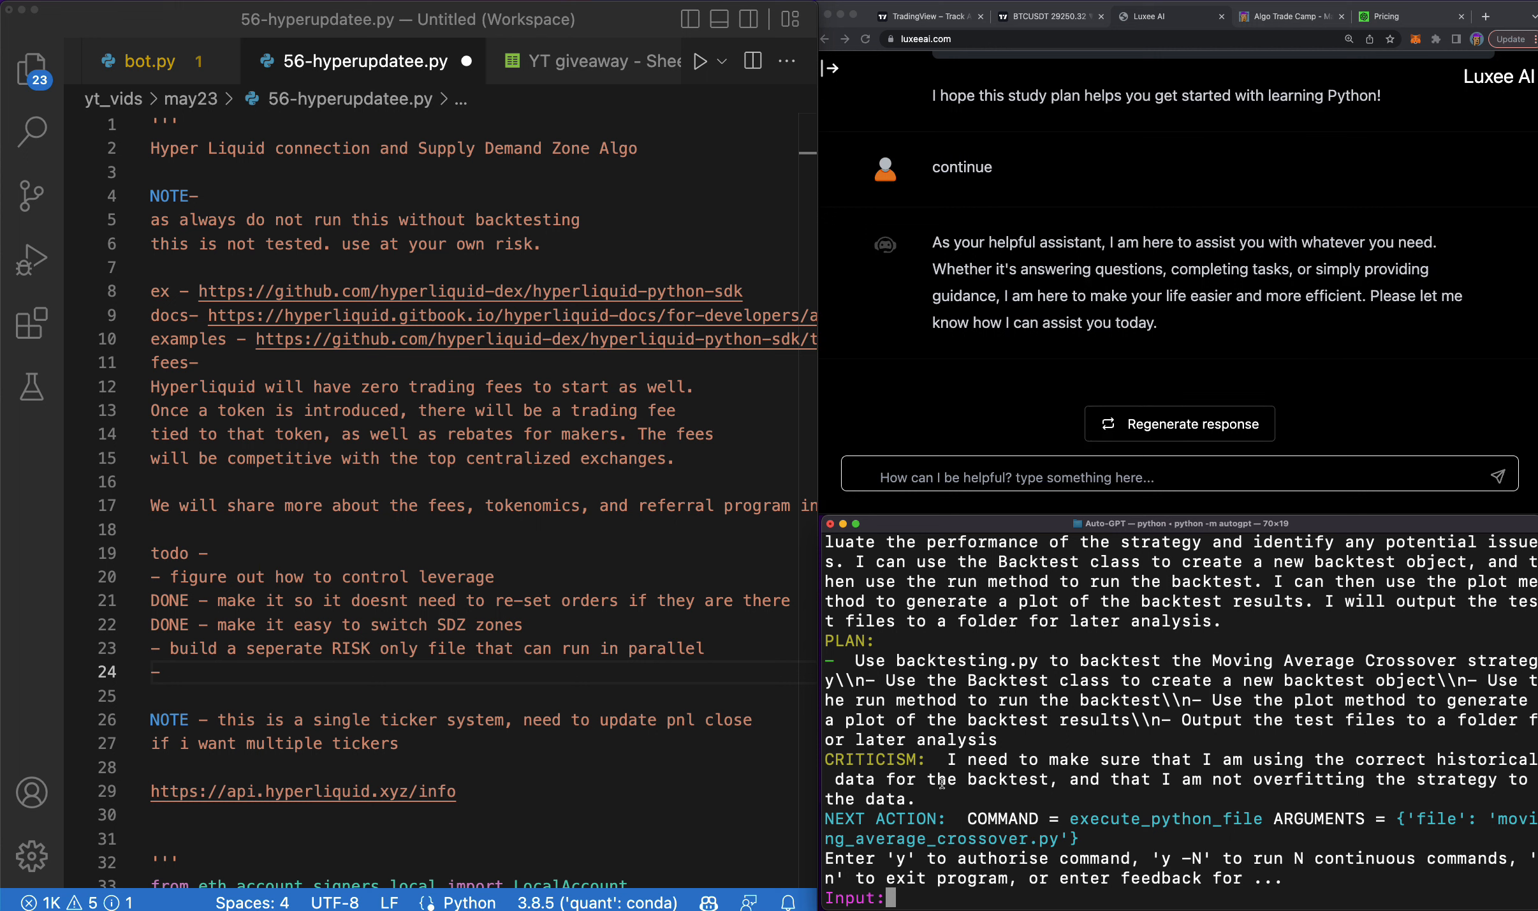
pyautogui.moveTo(1012, 828)
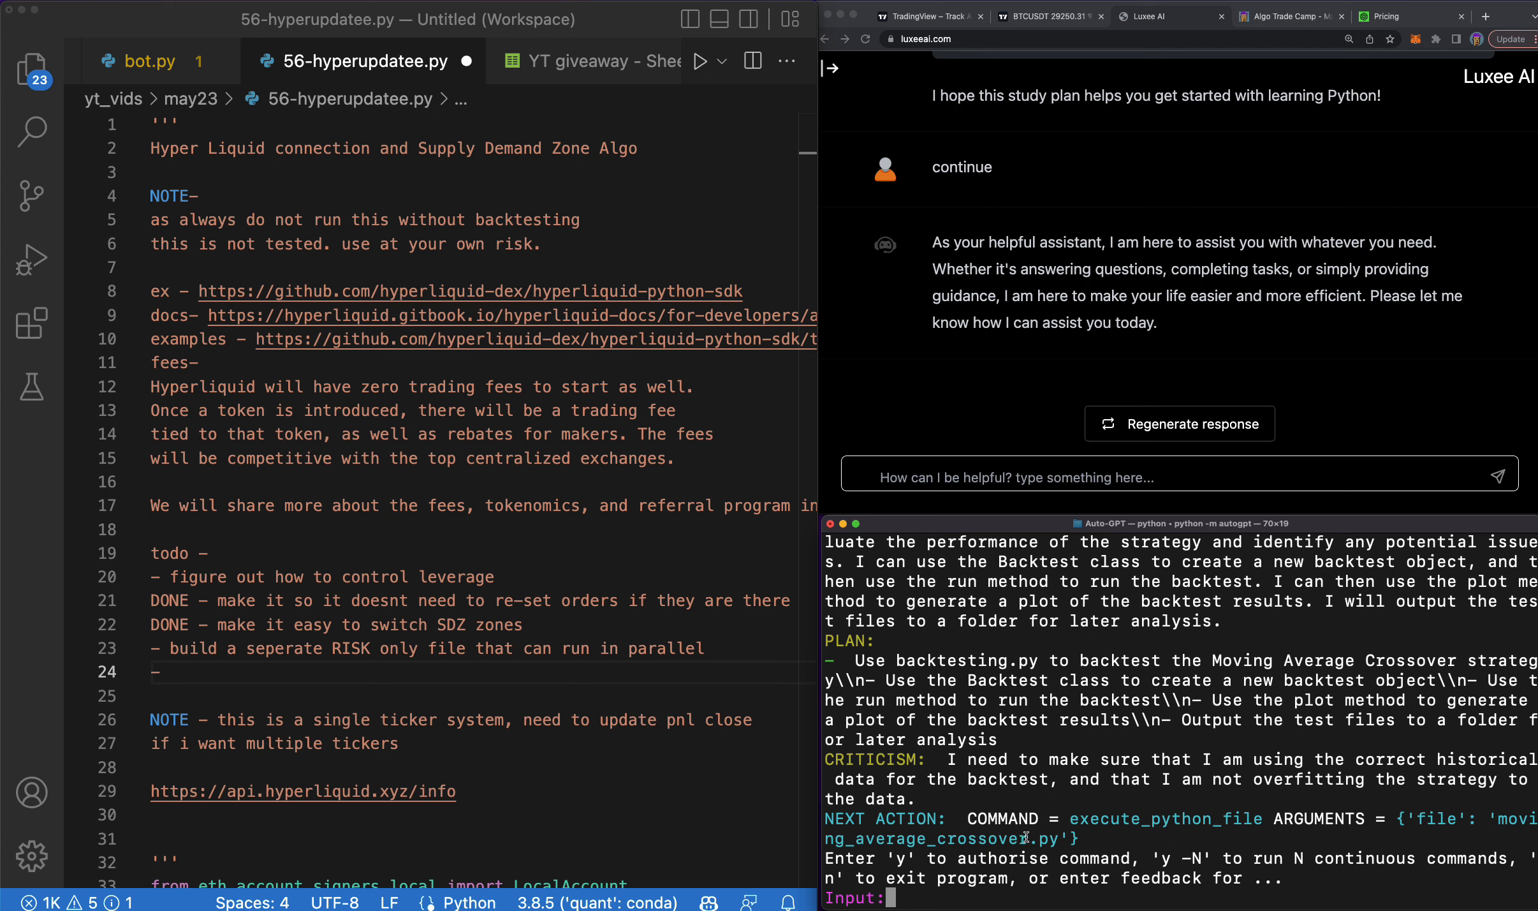
pyautogui.moveTo(1138, 895)
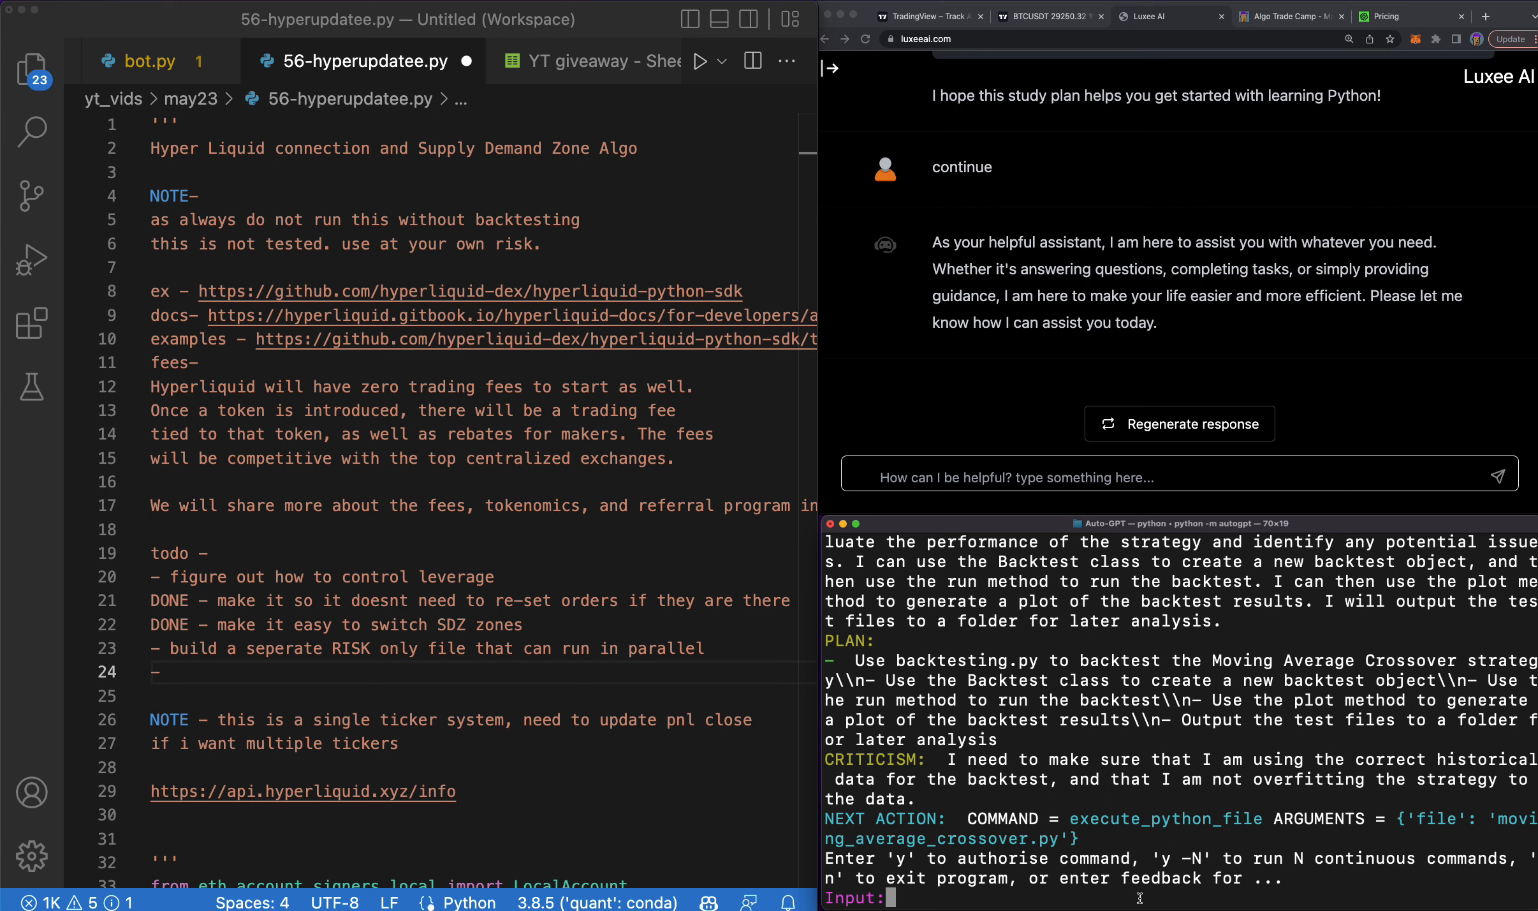
# Authorise Auto-GPT for 20 continuous commands with 'y -20', then return to the empty todo line.
pyautogui.write('y')
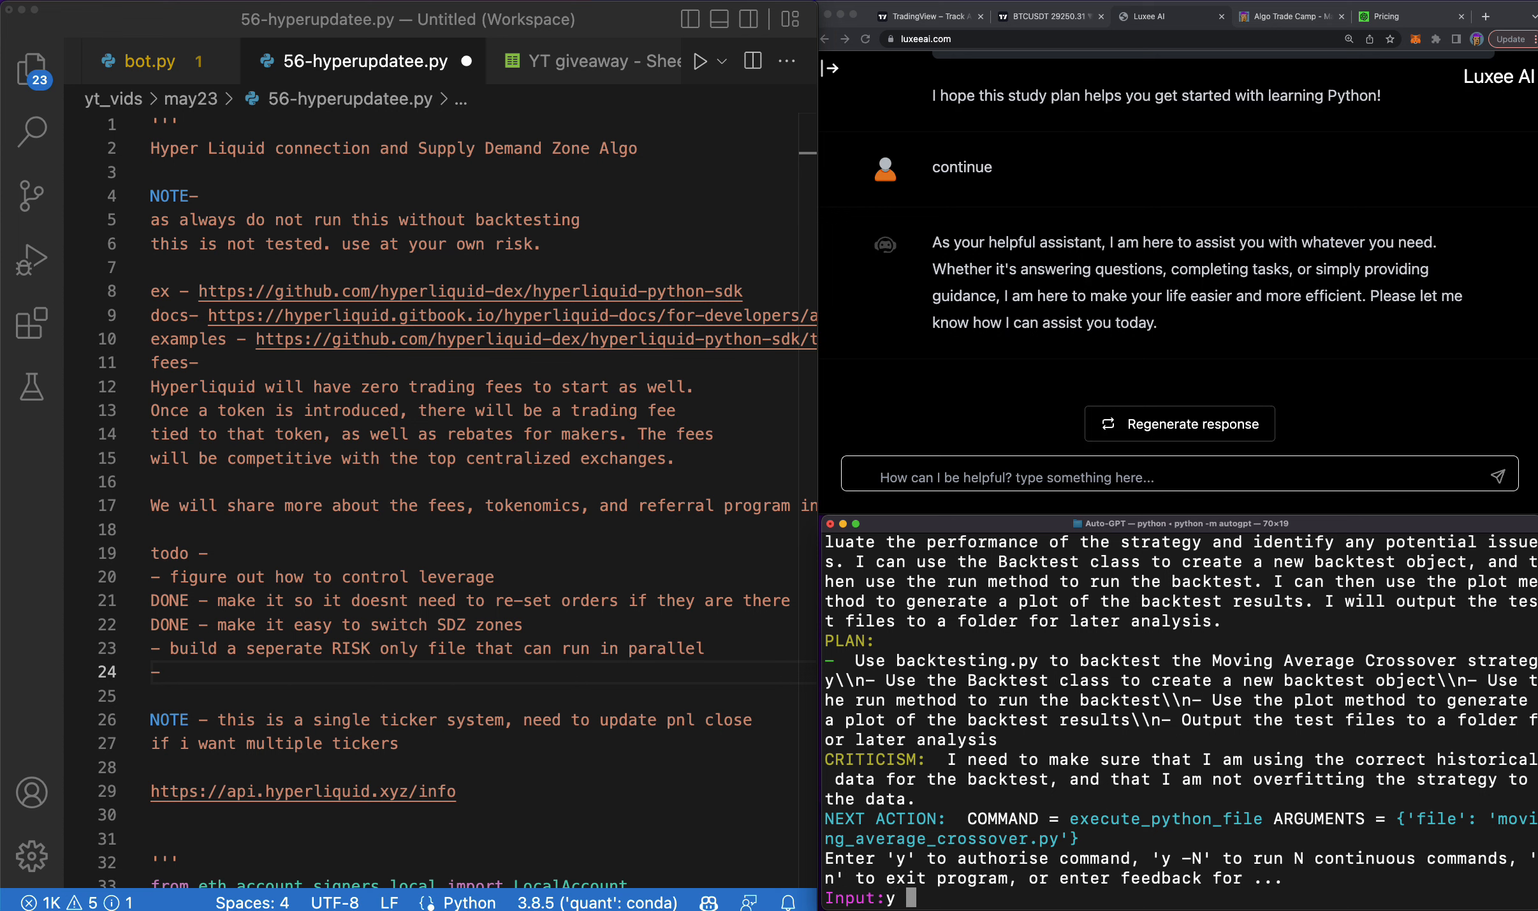
pyautogui.write('-20')
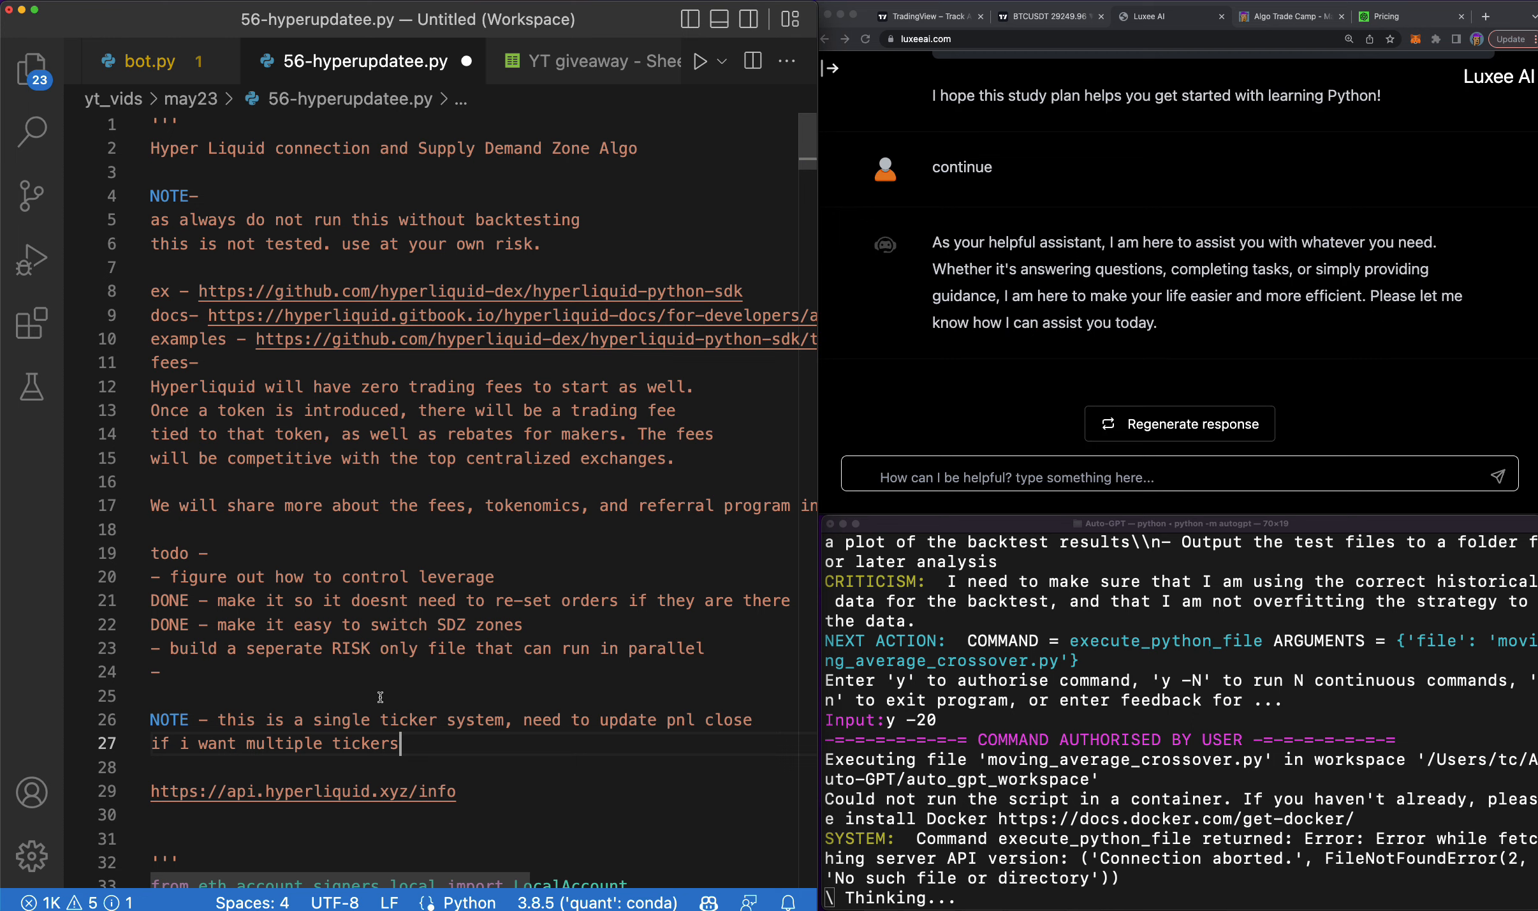
pyautogui.click(172, 672)
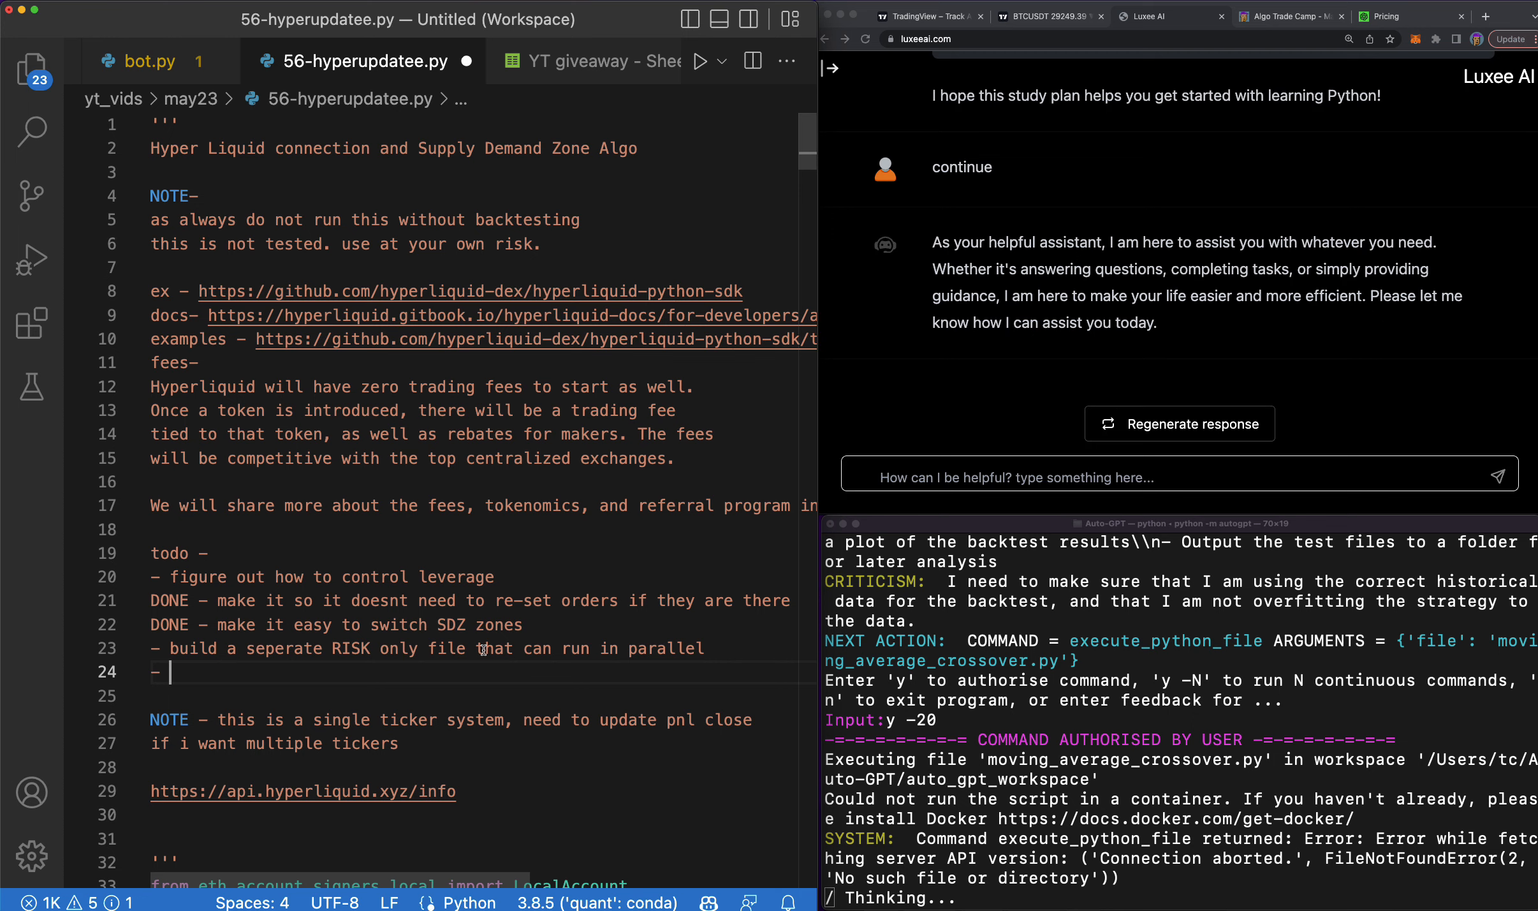
# Add todo items for switching between SDZ and RISK and a kill switch that stops the bot over a certain loss.
pyautogui.write('by')
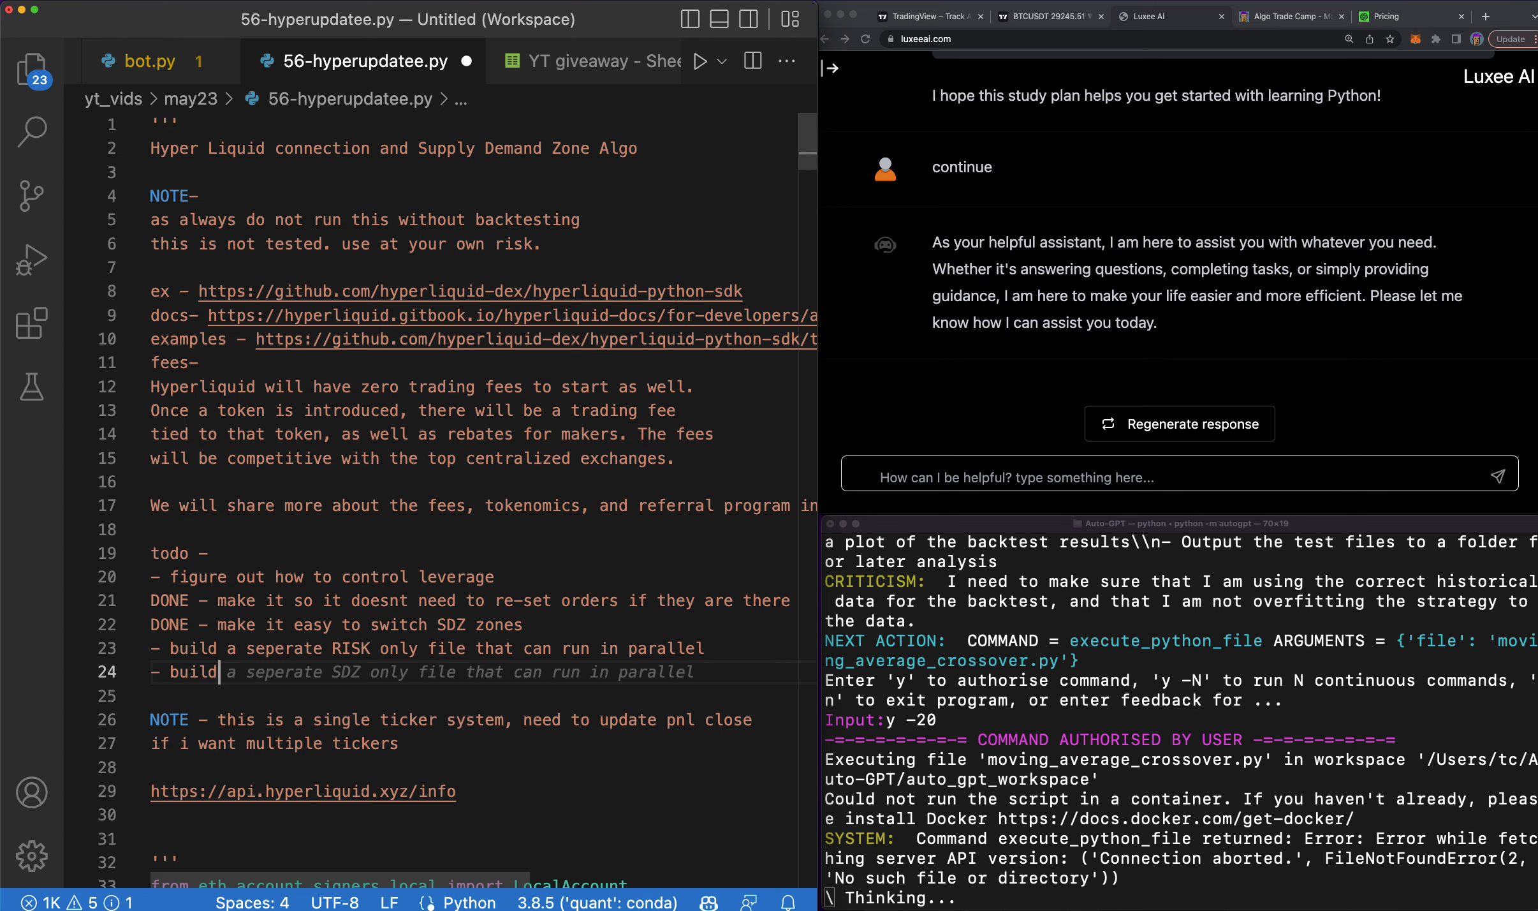
pyautogui.write('a way to switch between SDZ and RISK')
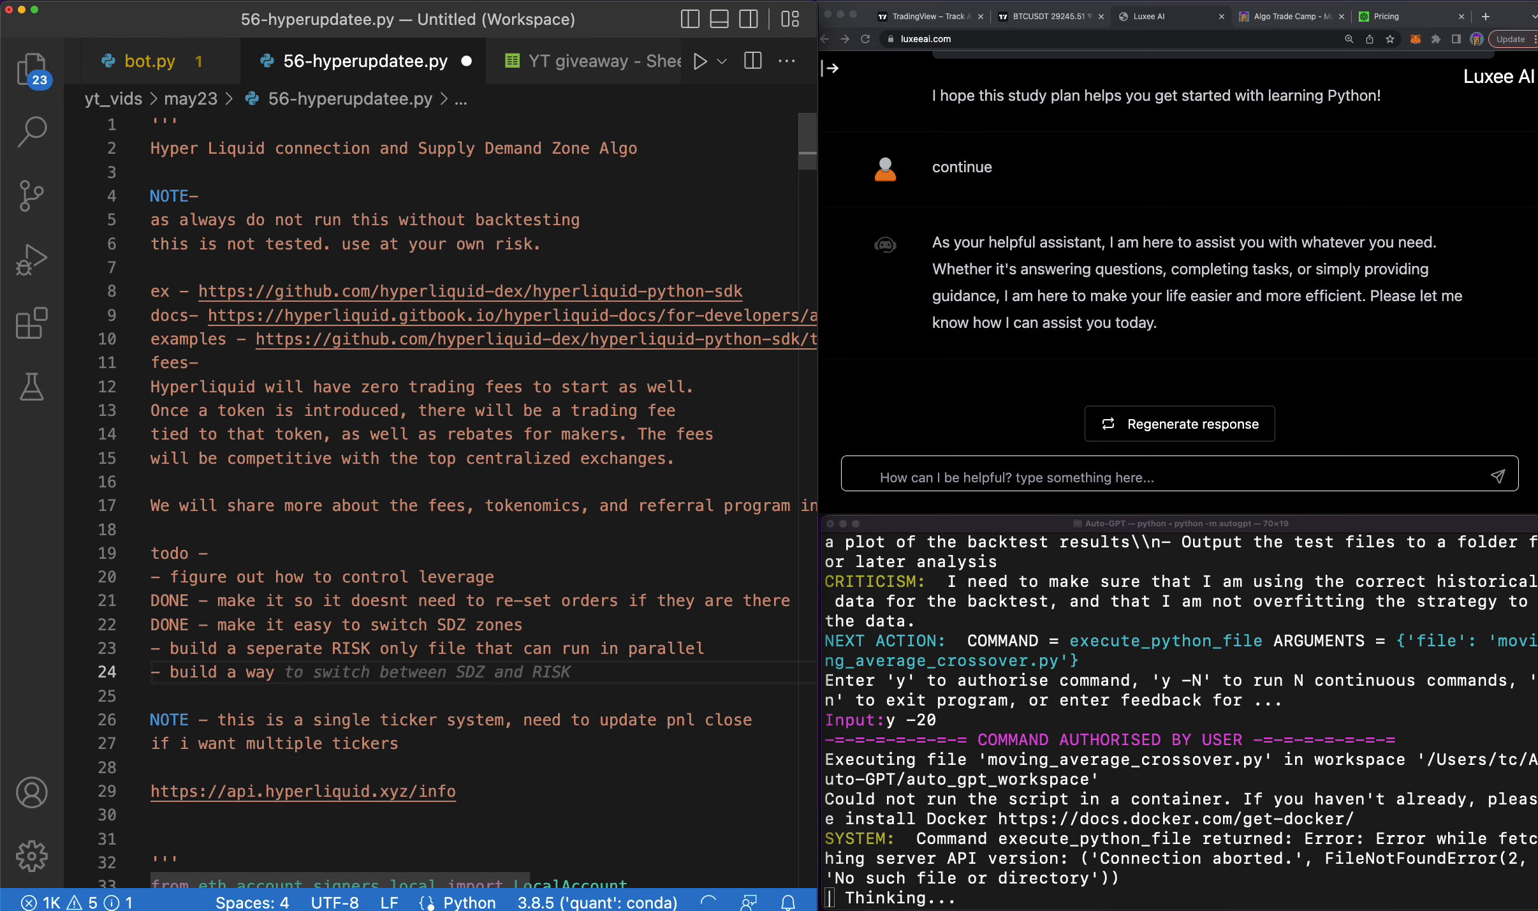
pyautogui.write('kill')
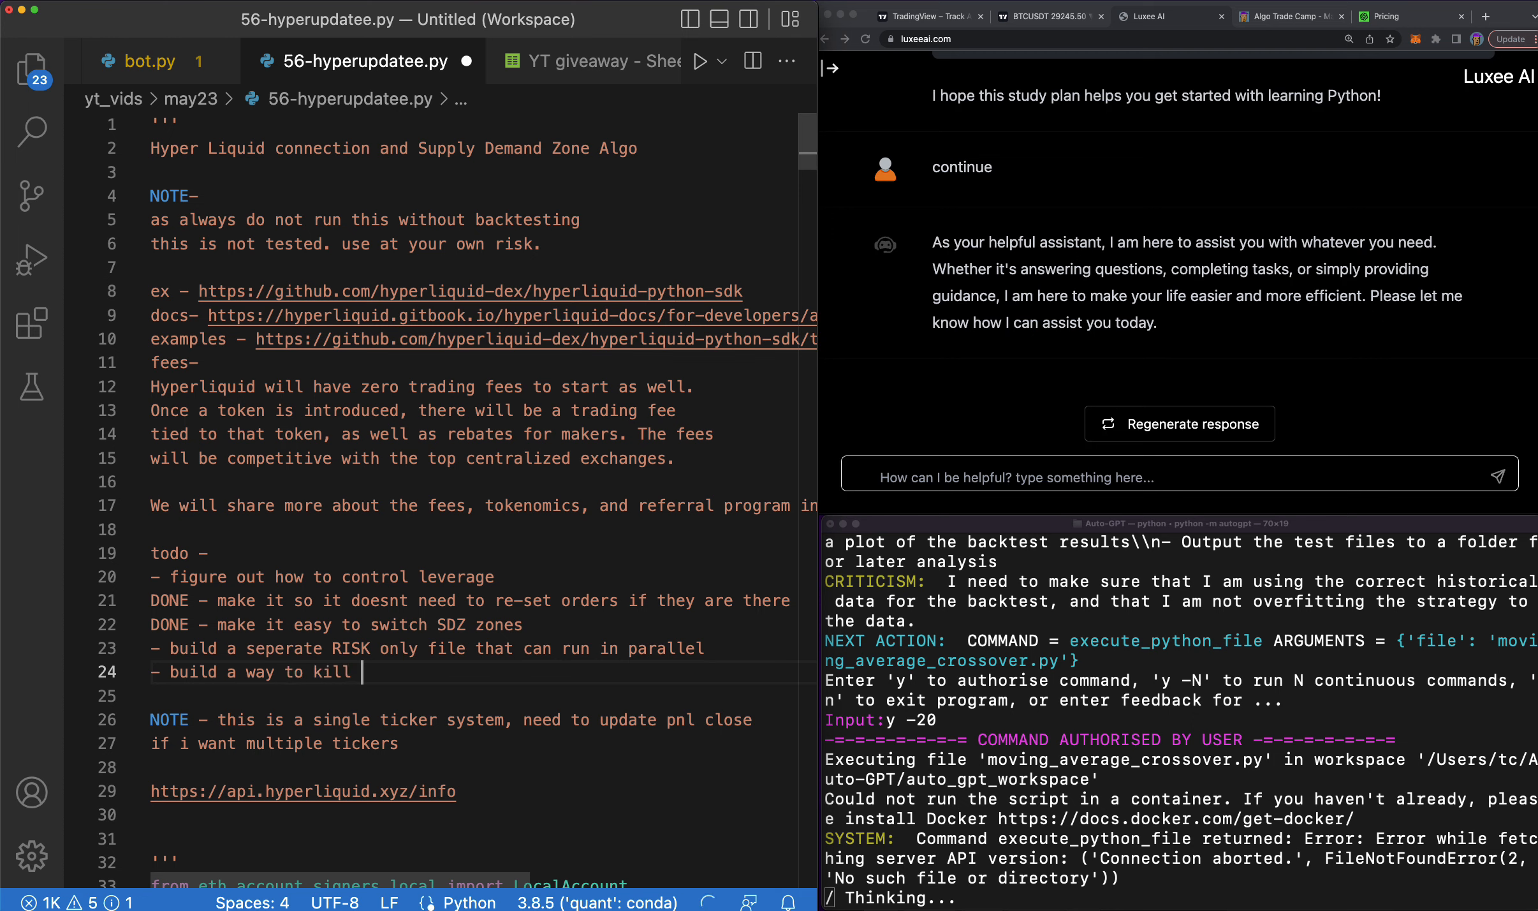
pyautogui.write('the bot if it goes over a certain loss')
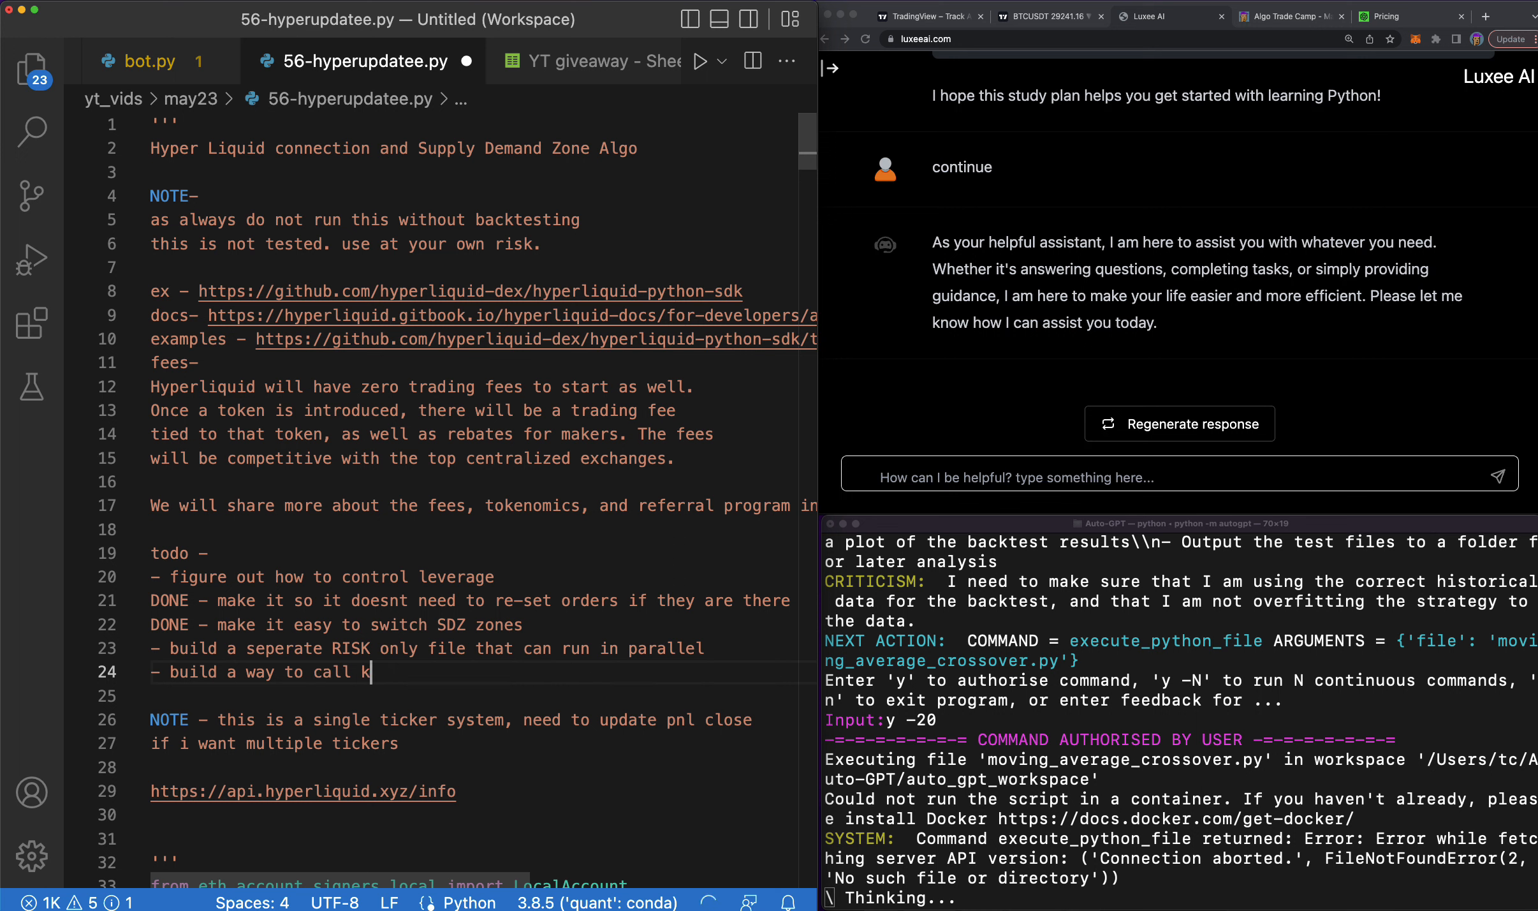
pyautogui.write('ill switch to turn off bo')
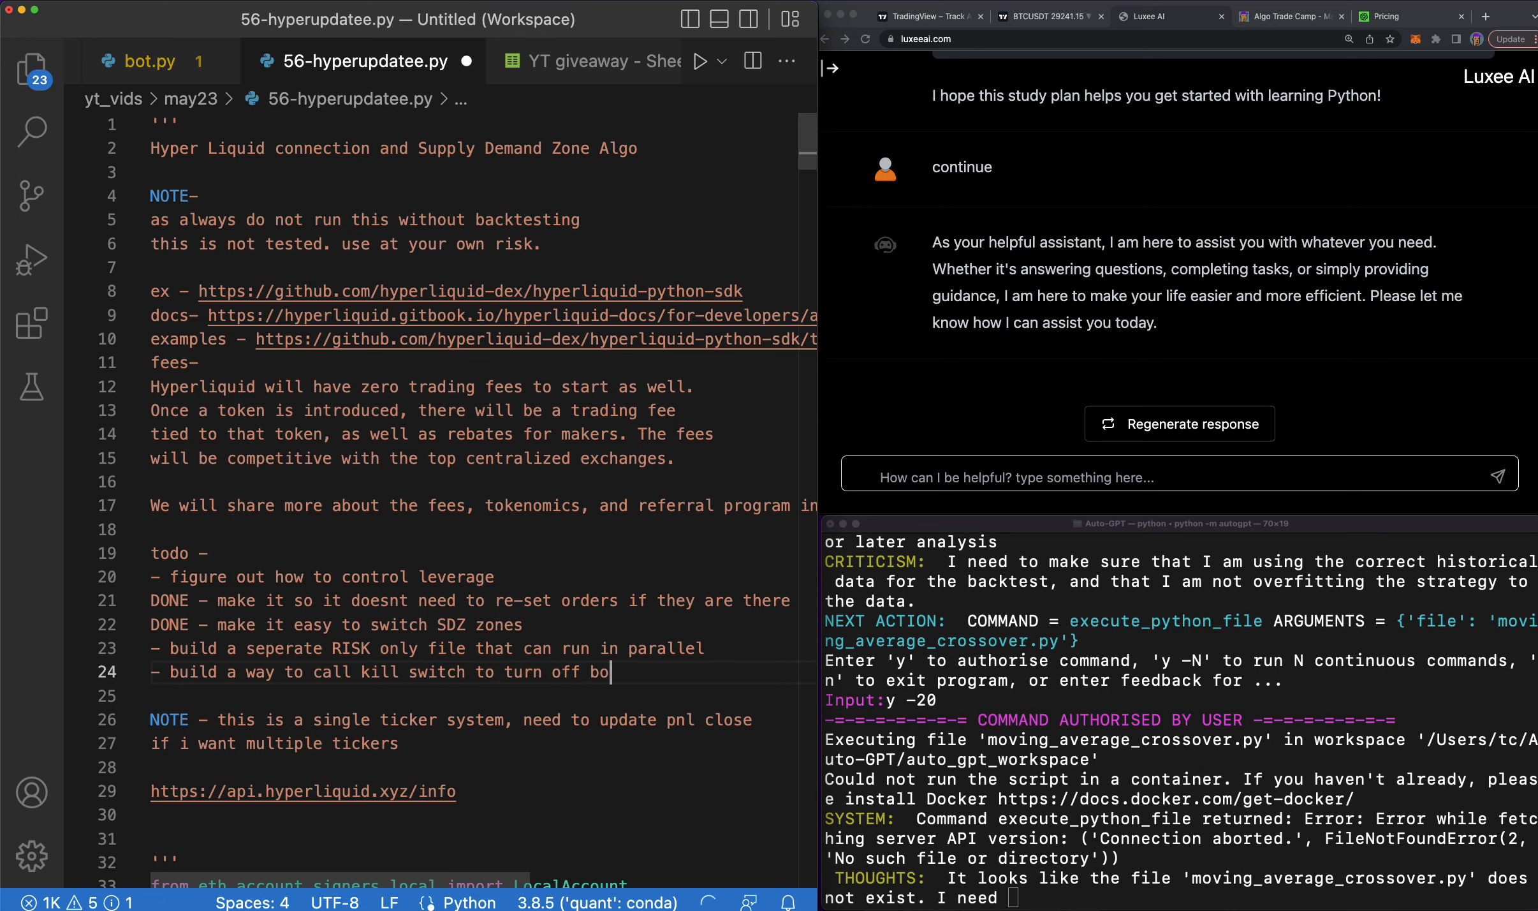
pyautogui.write('when needed')
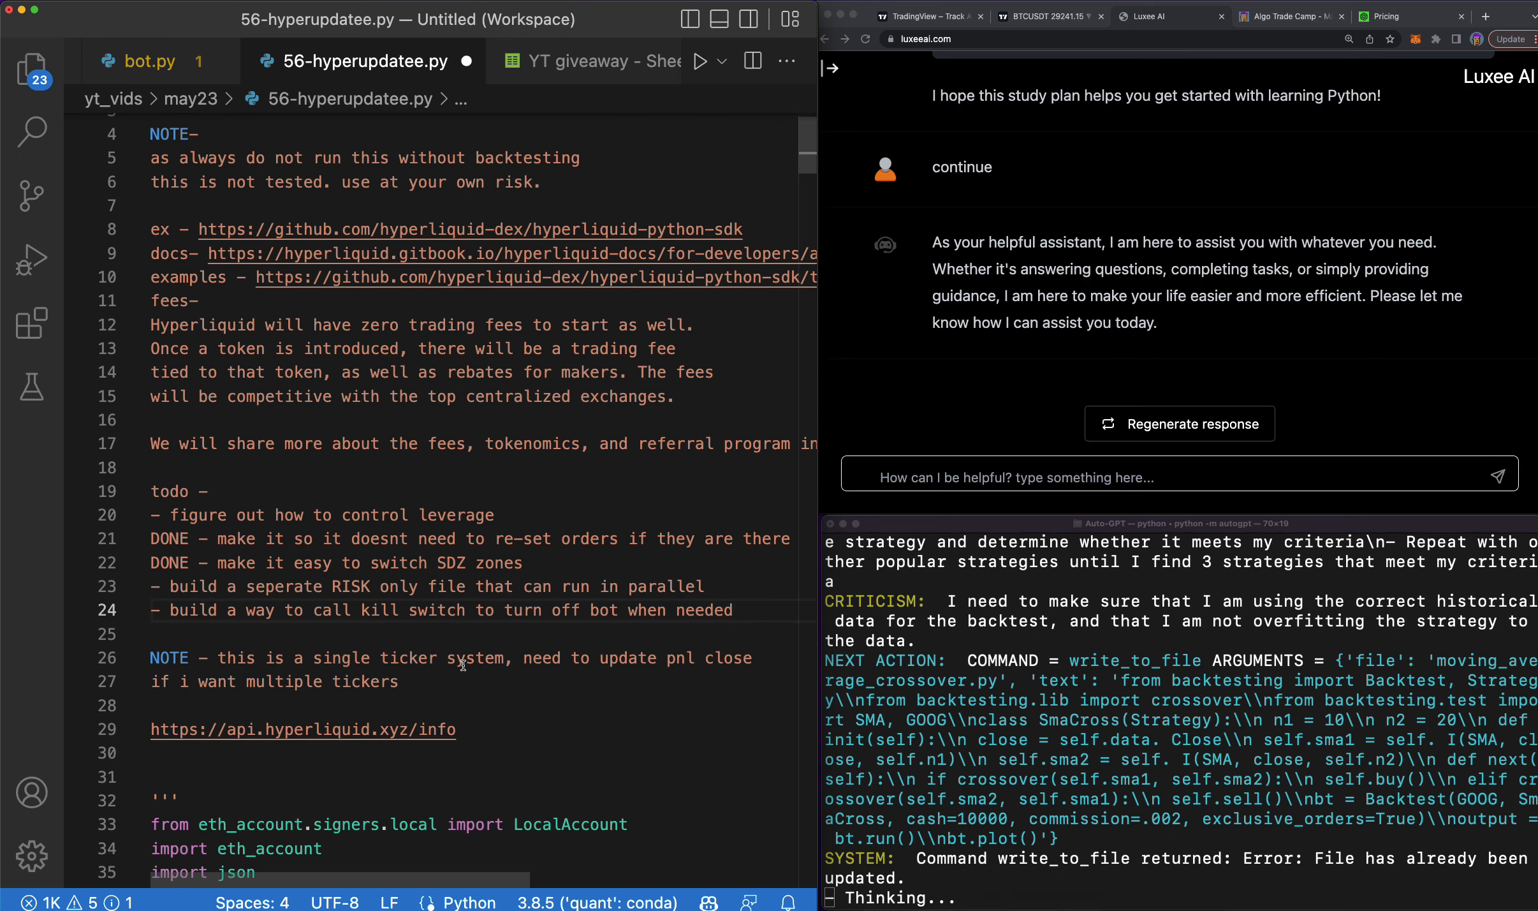
# Add a todo item for going long or short only.
pyautogui.scroll(-3)
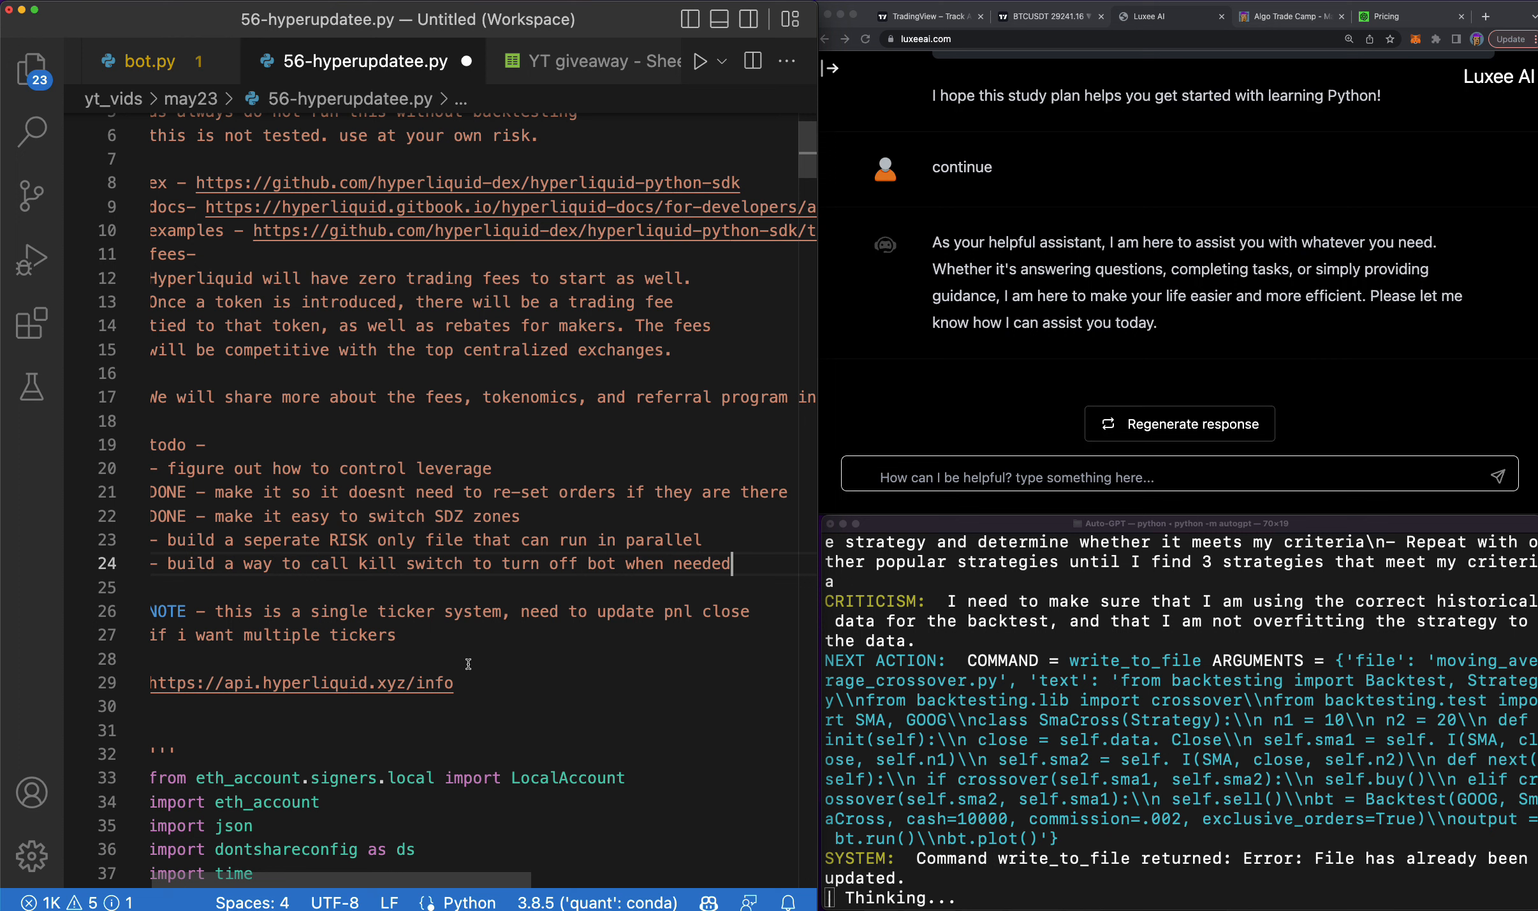
pyautogui.scroll(-3)
pyautogui.write('- build a way to go')
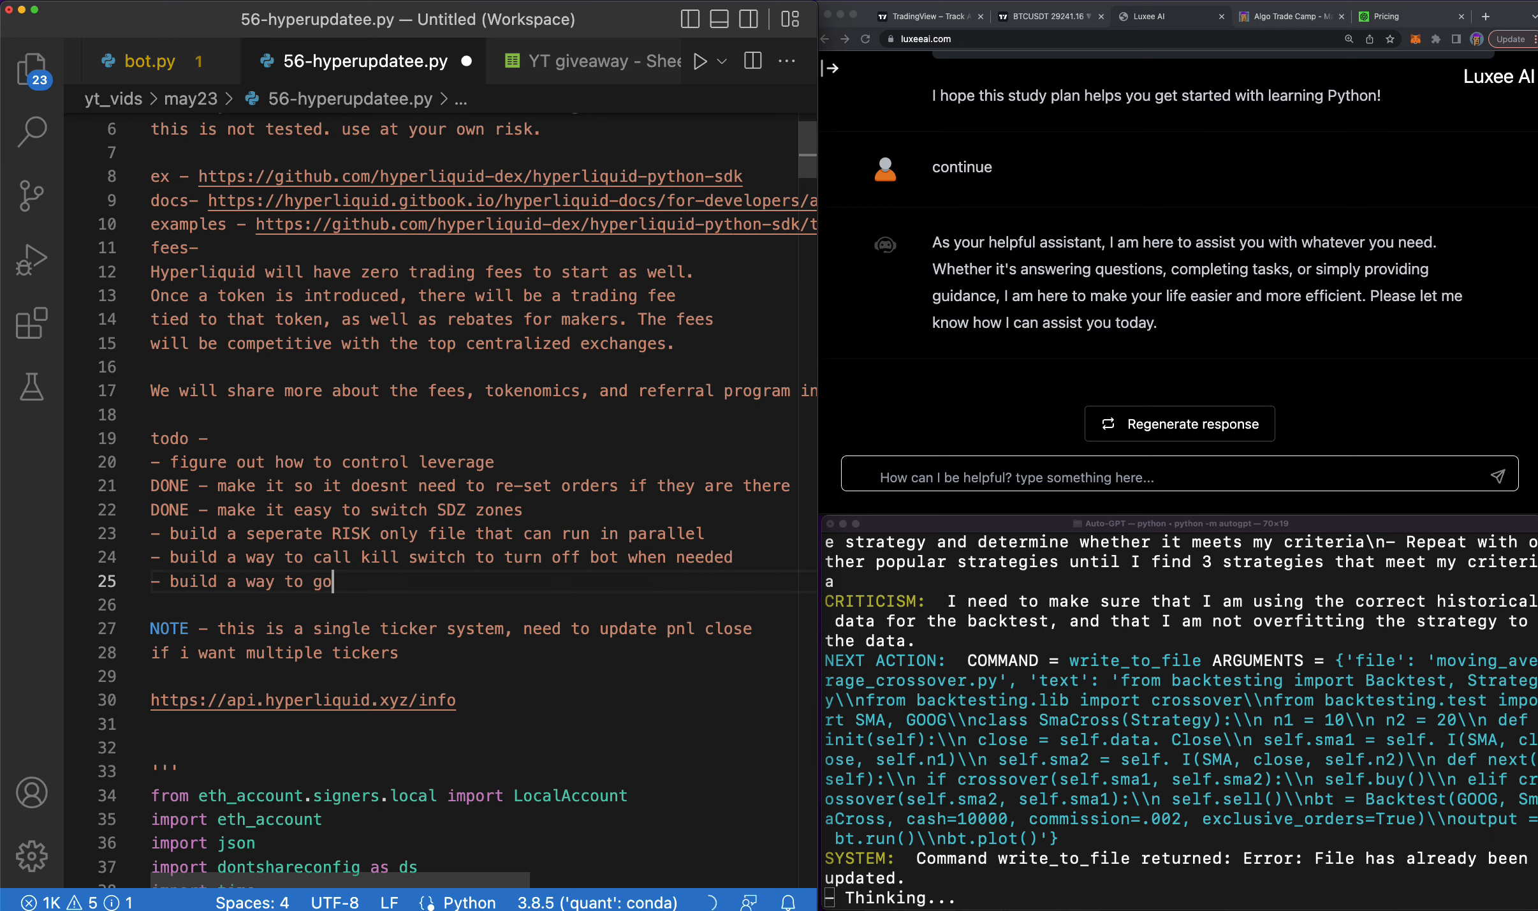
pyautogui.write('long or short only...')
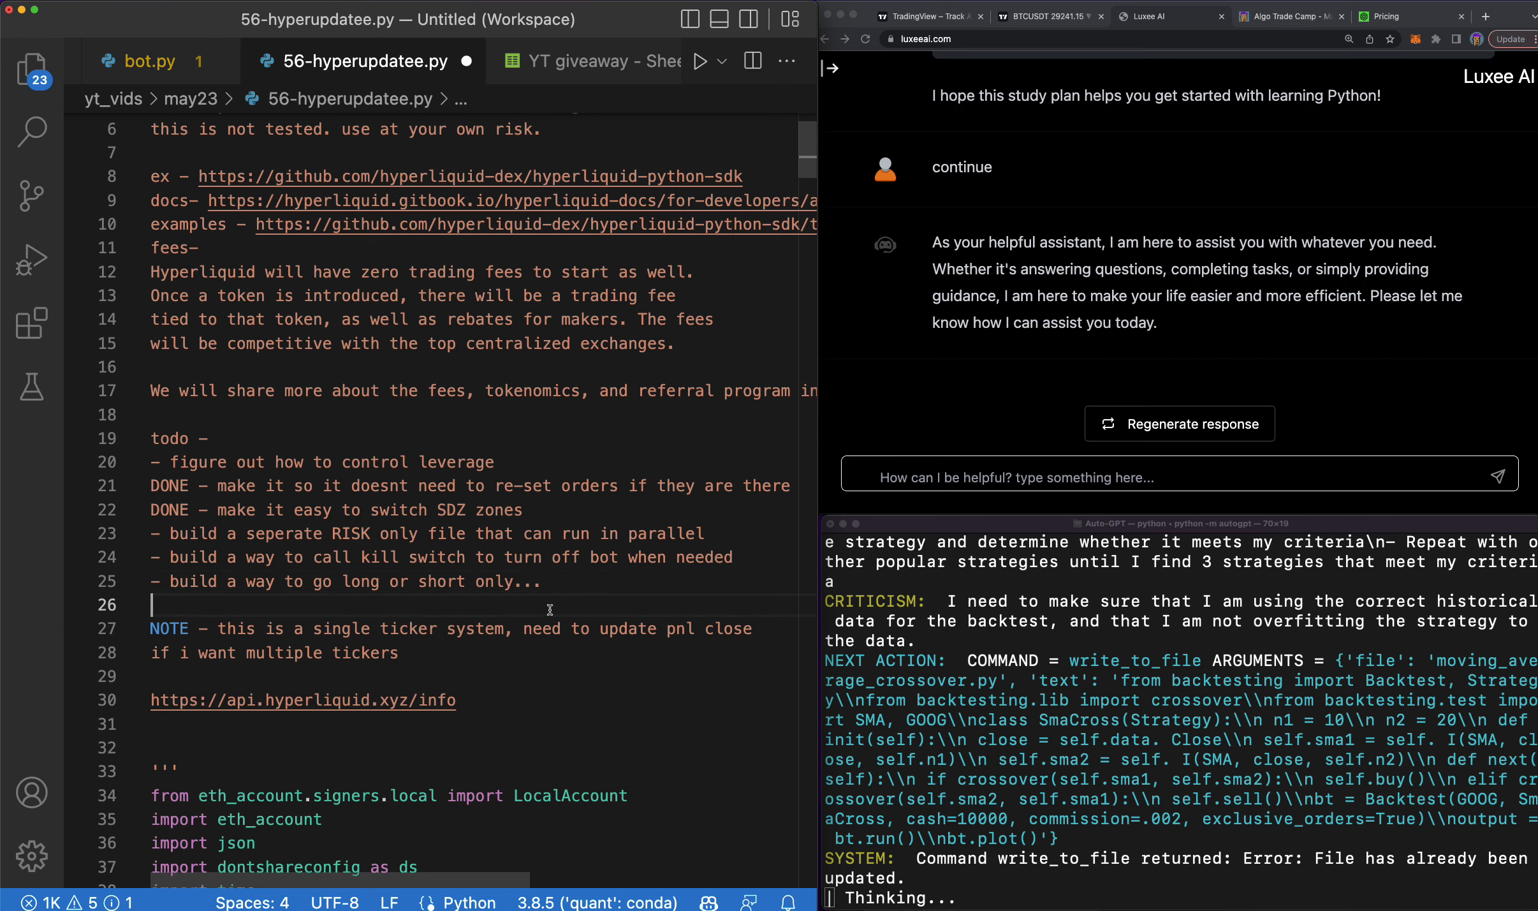
pyautogui.scroll(-3)
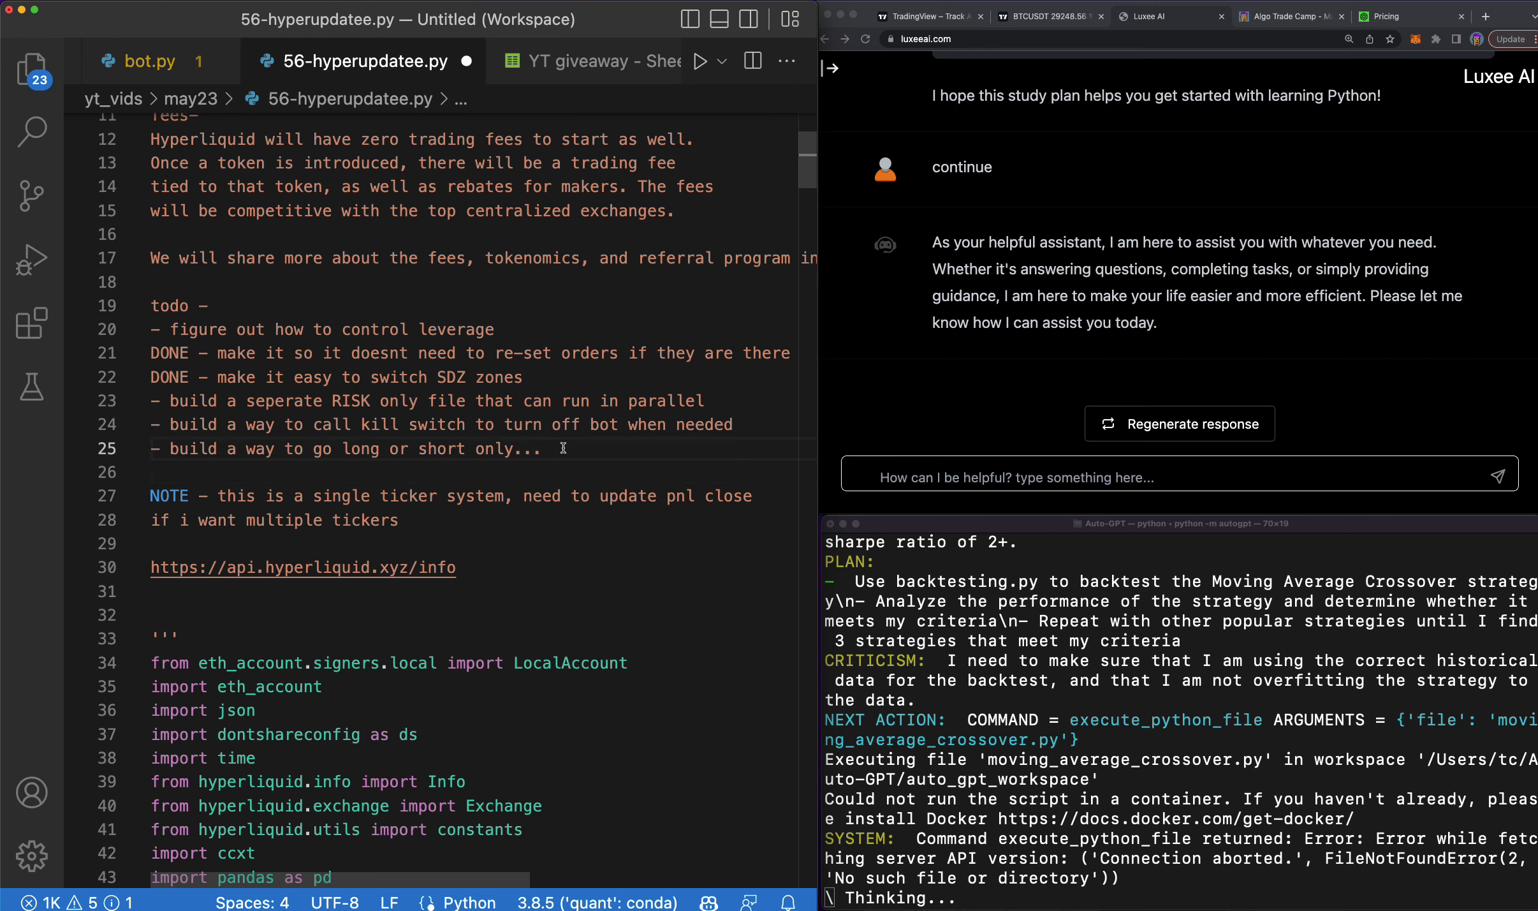
# Add a todo line to figure out how to set, change and view leverage.
pyautogui.write('- figure')
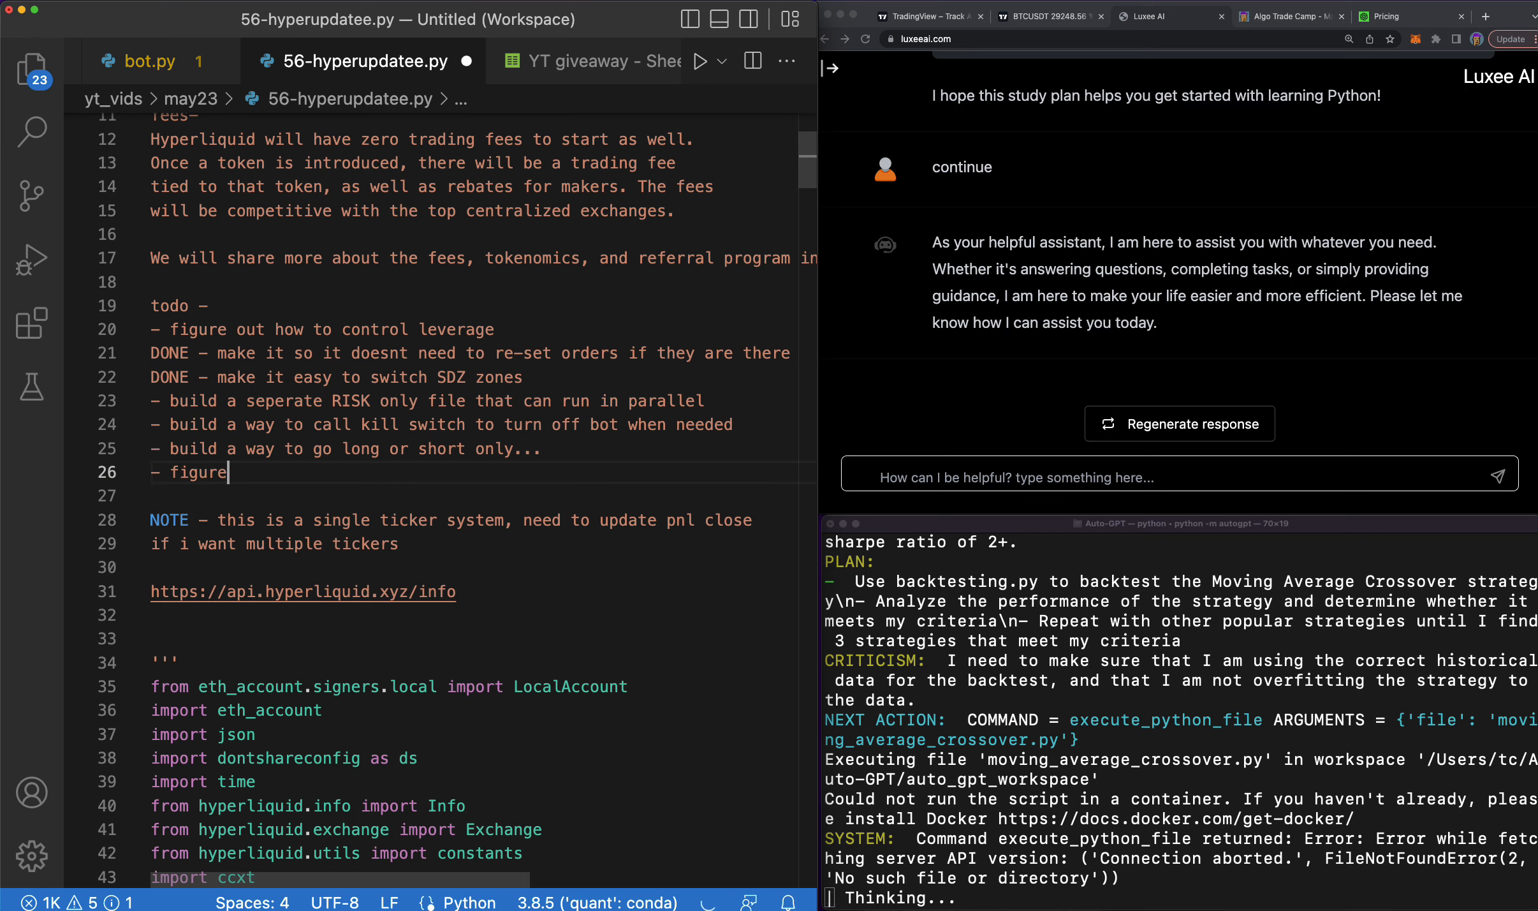
pyautogui.write('out leverage and how t')
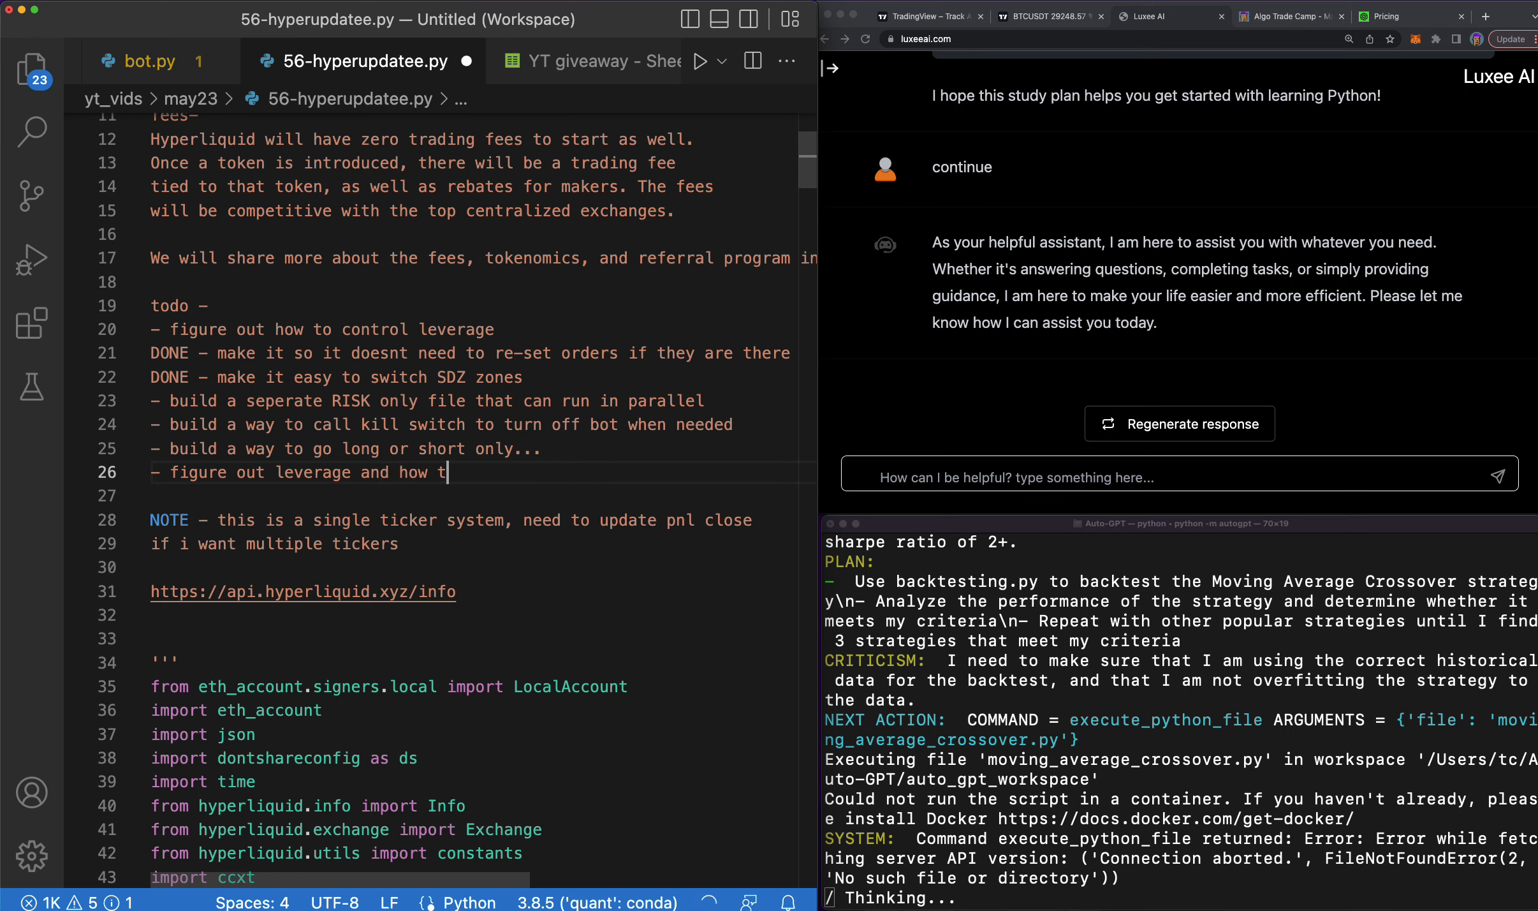
pyautogui.write('o set /')
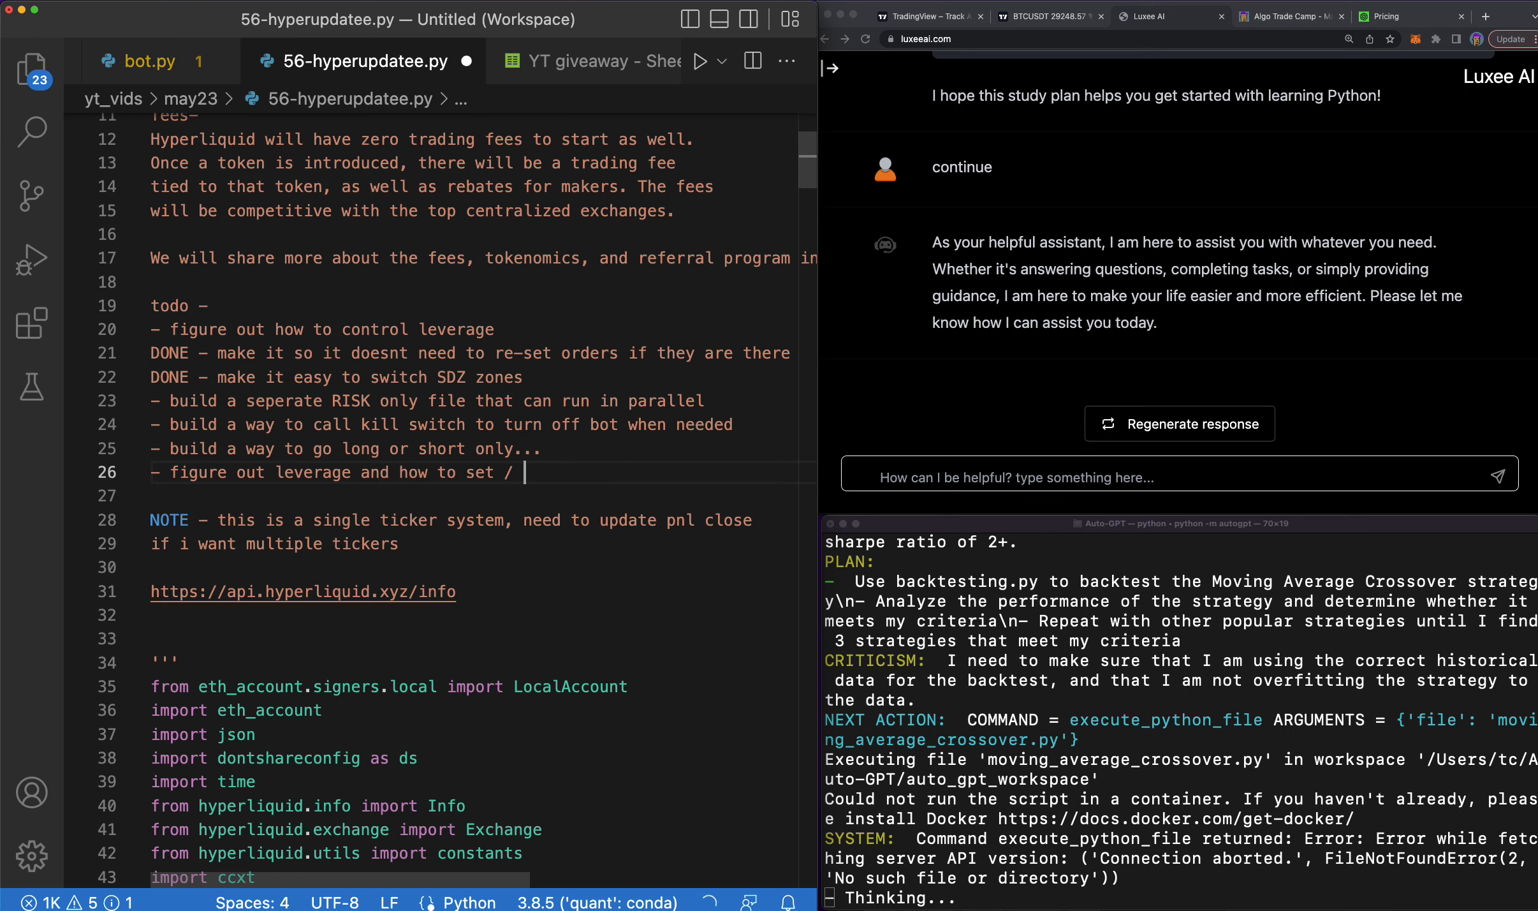
pyautogui.write('chane')
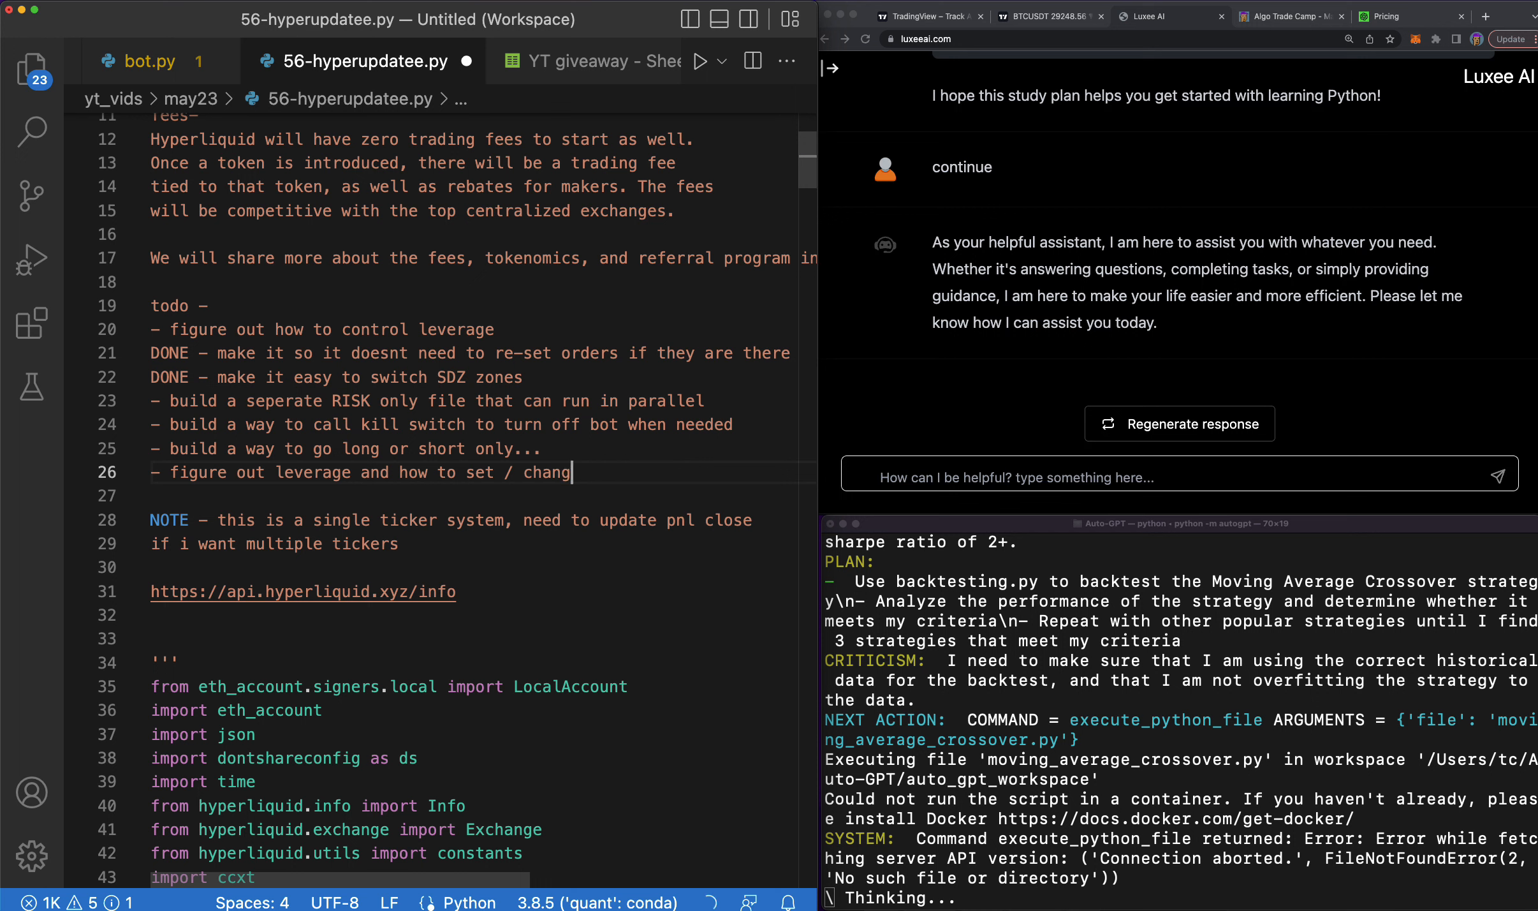
pyautogui.write('e/')
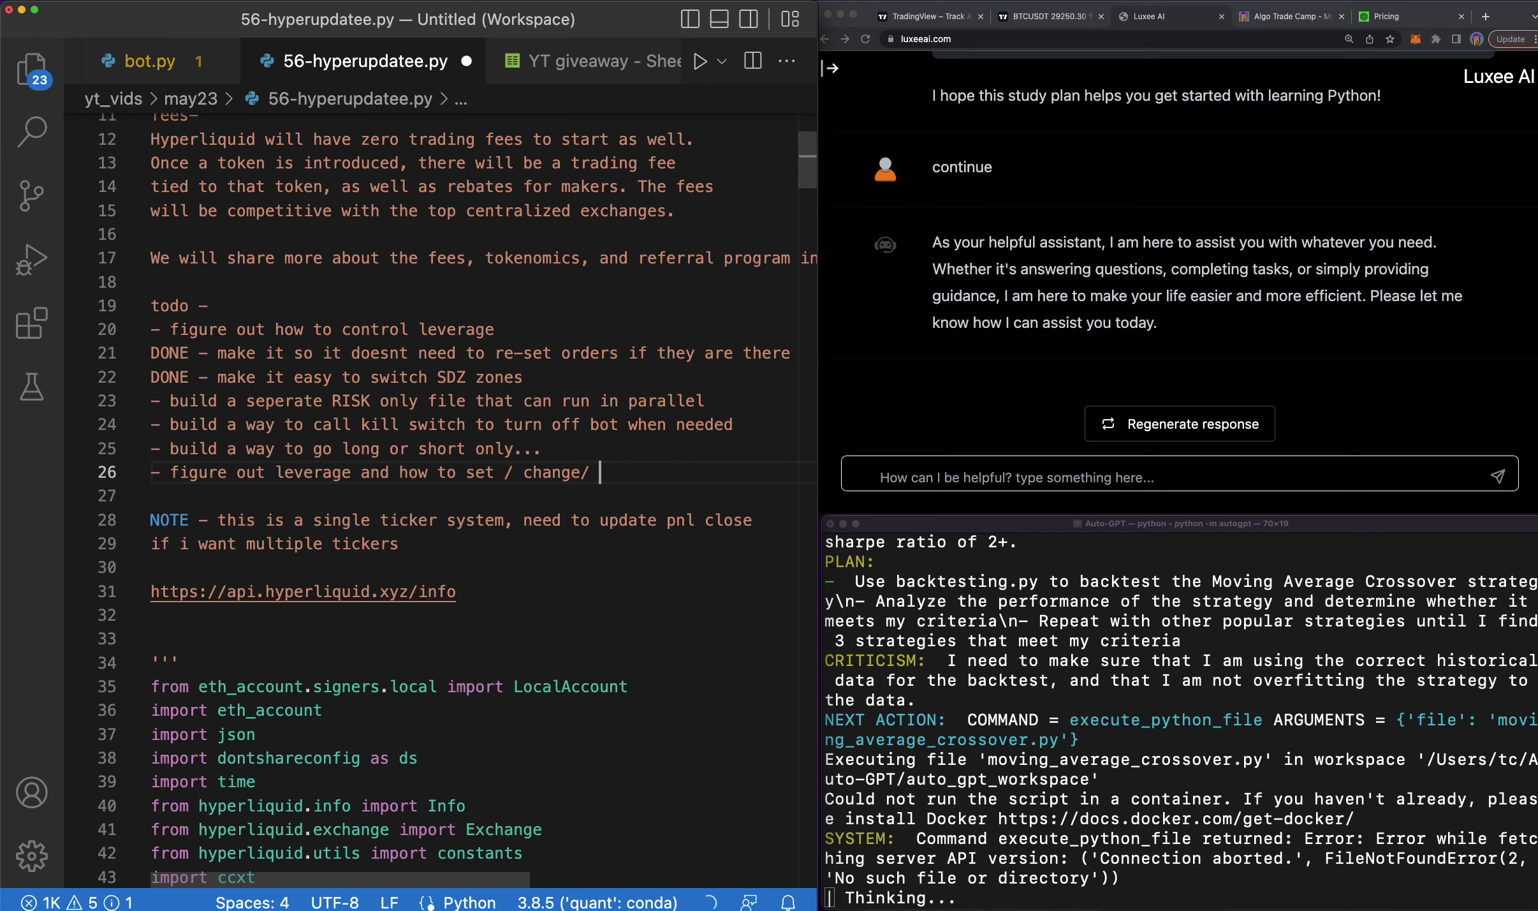
pyautogui.write('viw')
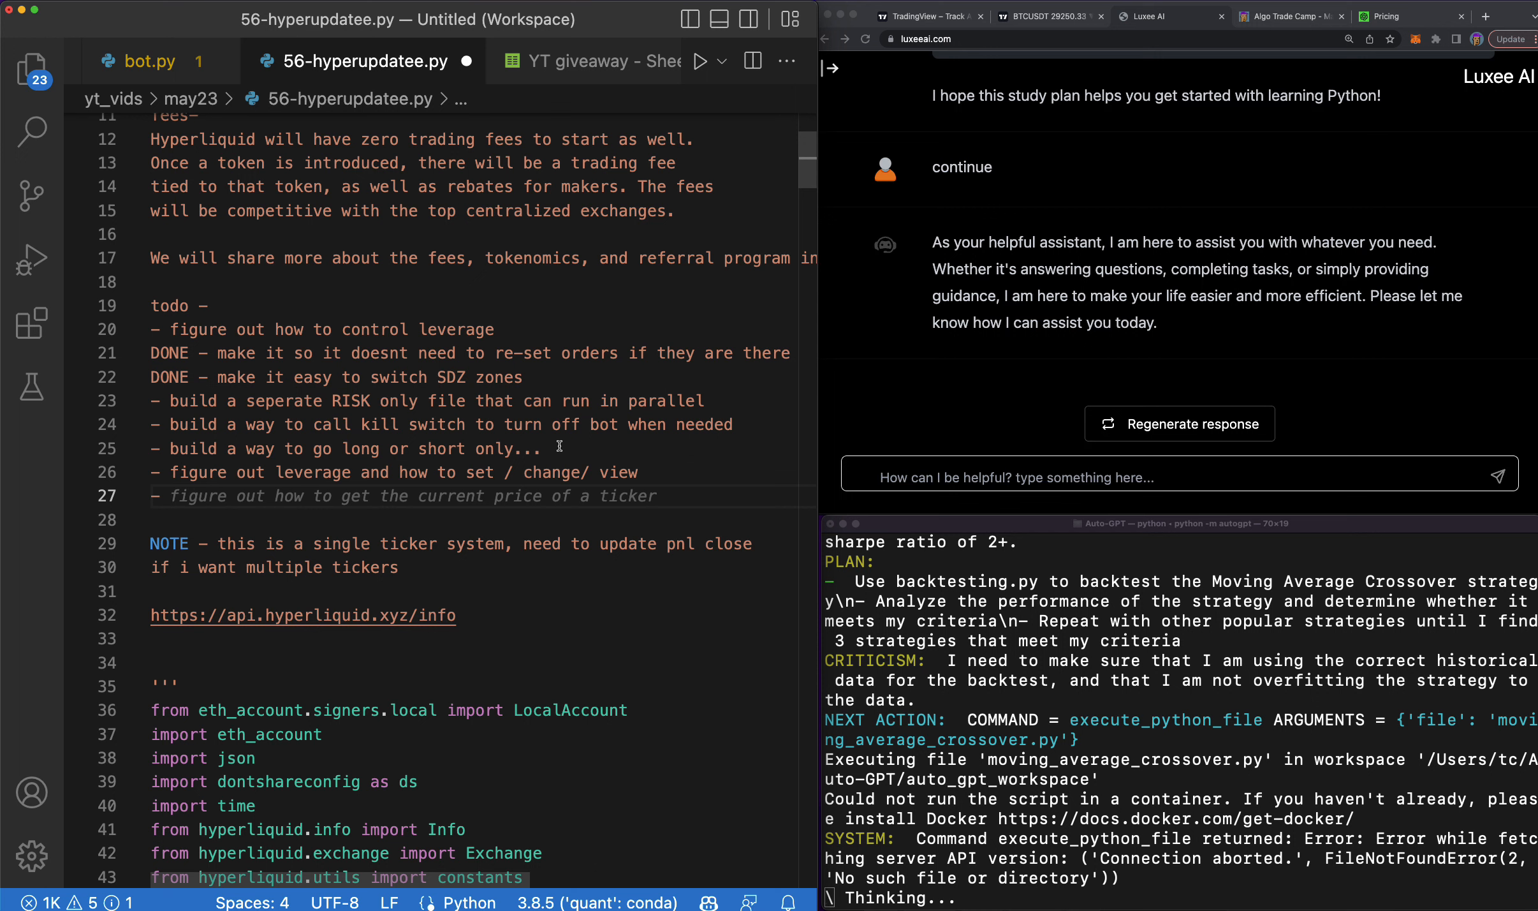
# Add a todo line to build a config txt file storing all the variables.
pyautogui.write('- build a c')
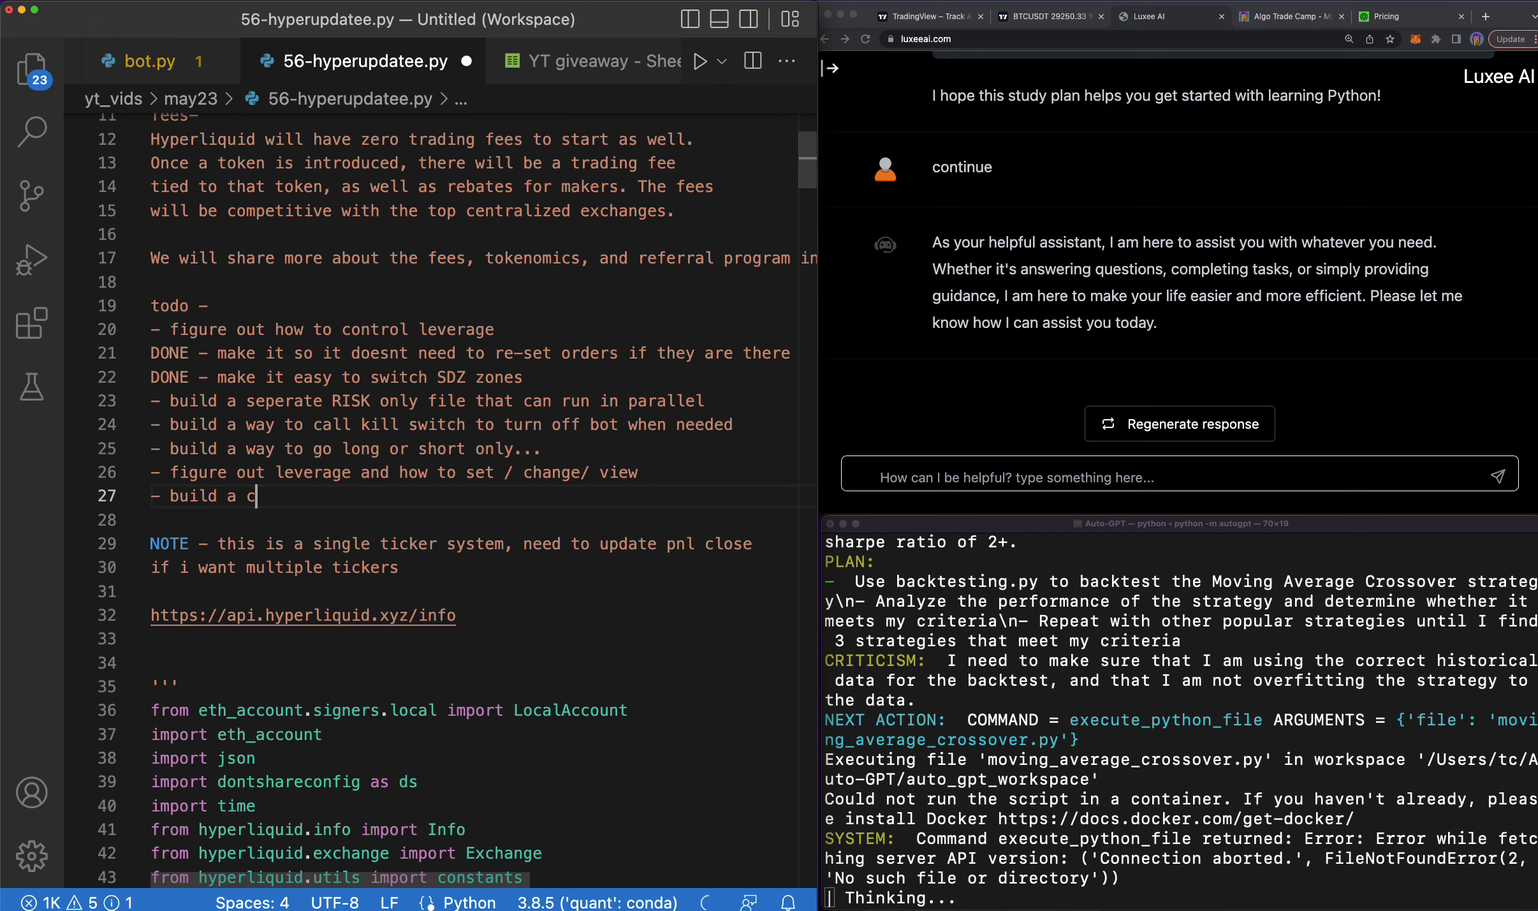
pyautogui.write('onfig file to store all the variables')
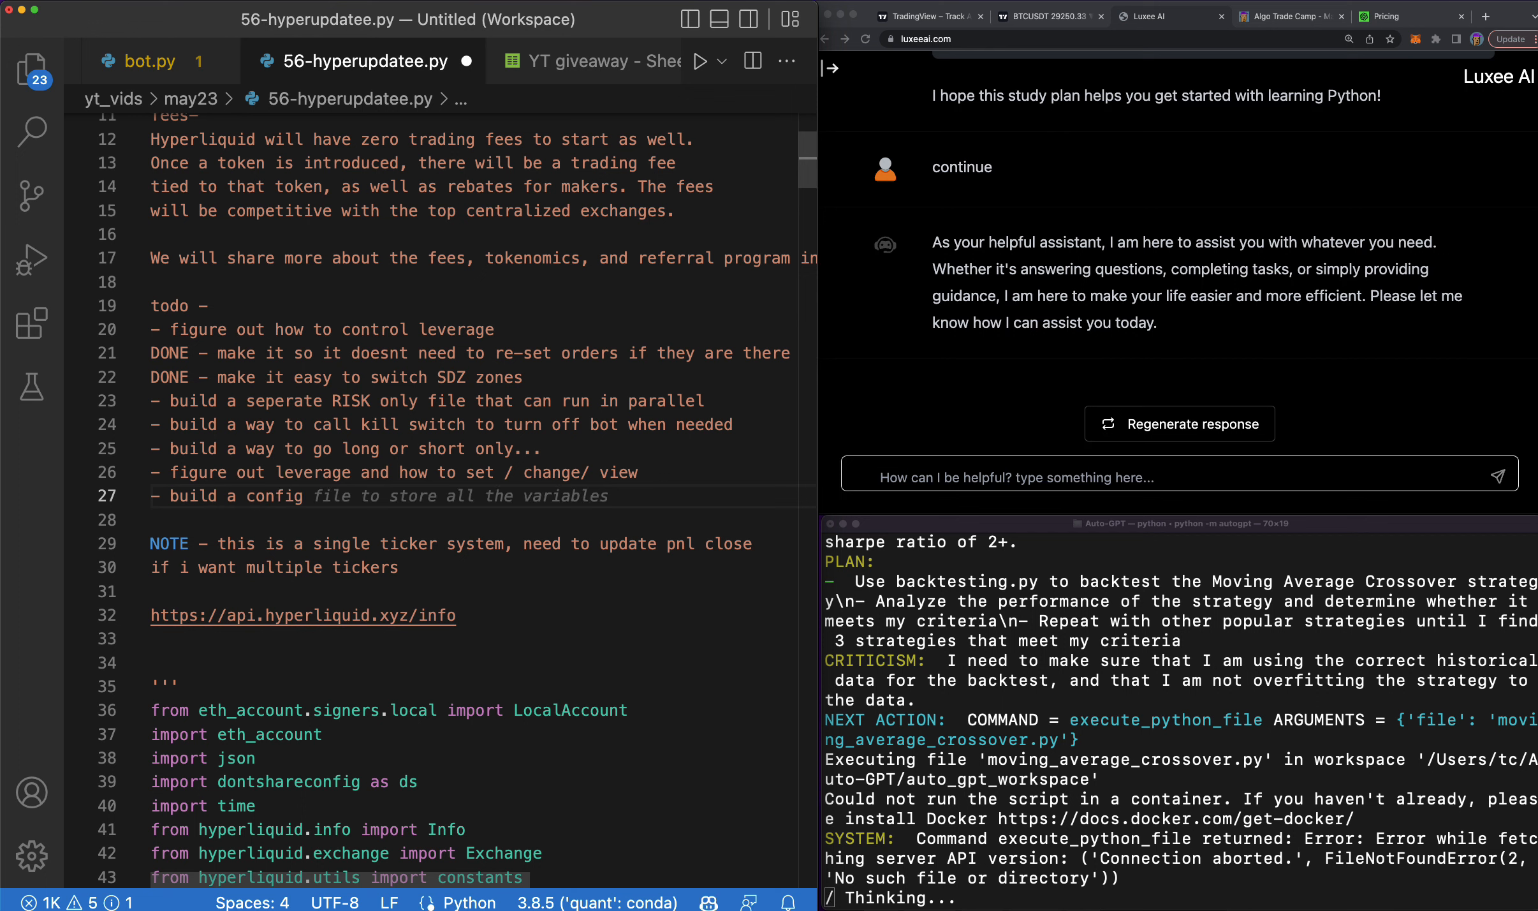
pyautogui.write('txt')
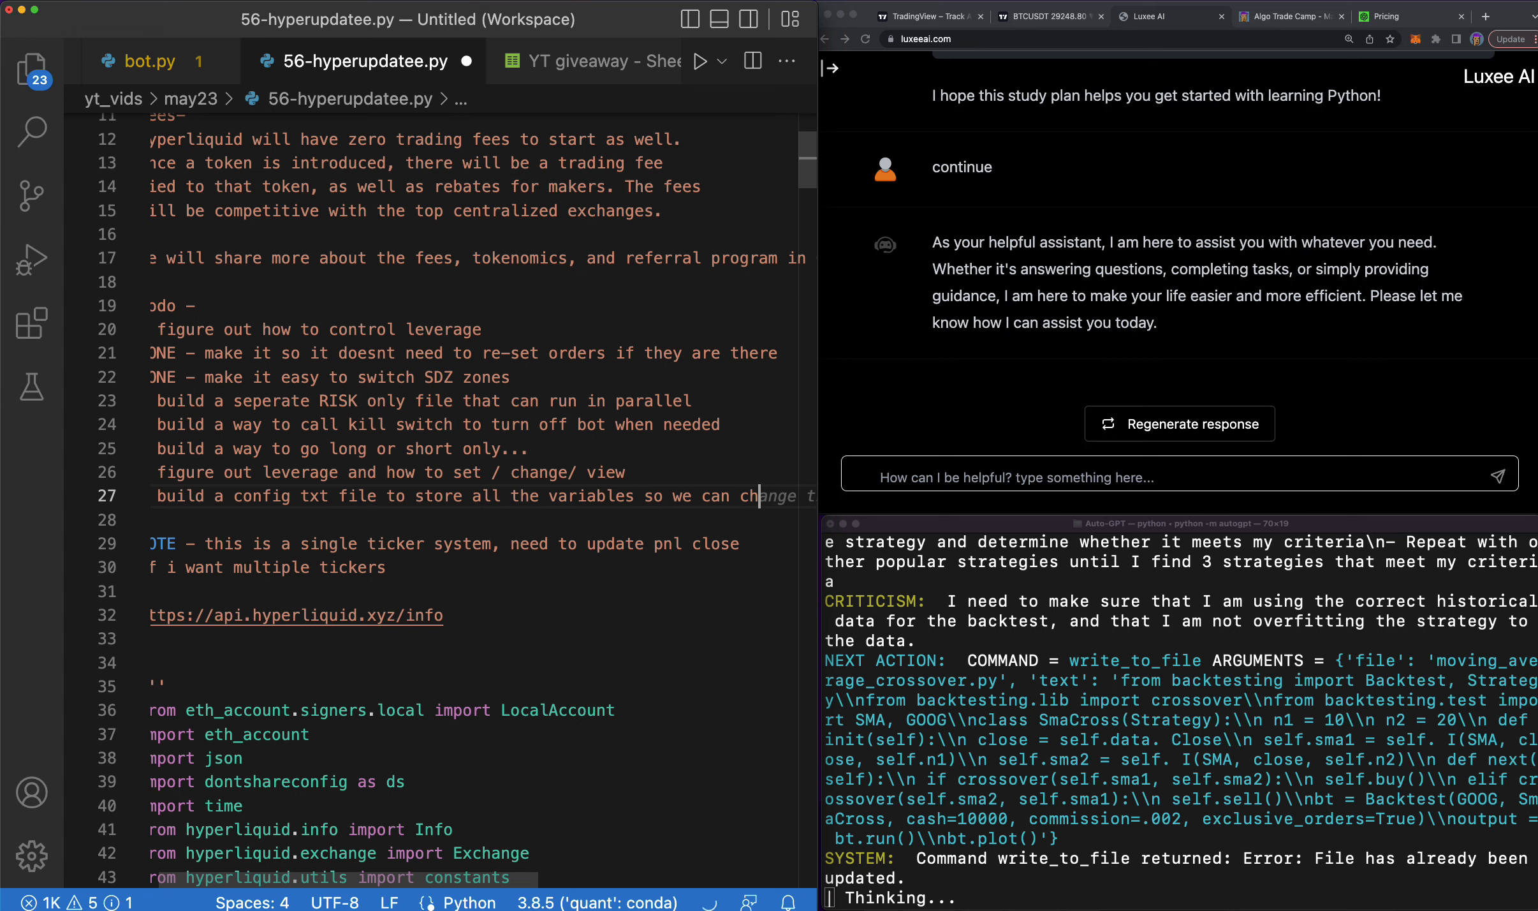
pyautogui.hscroll(3)
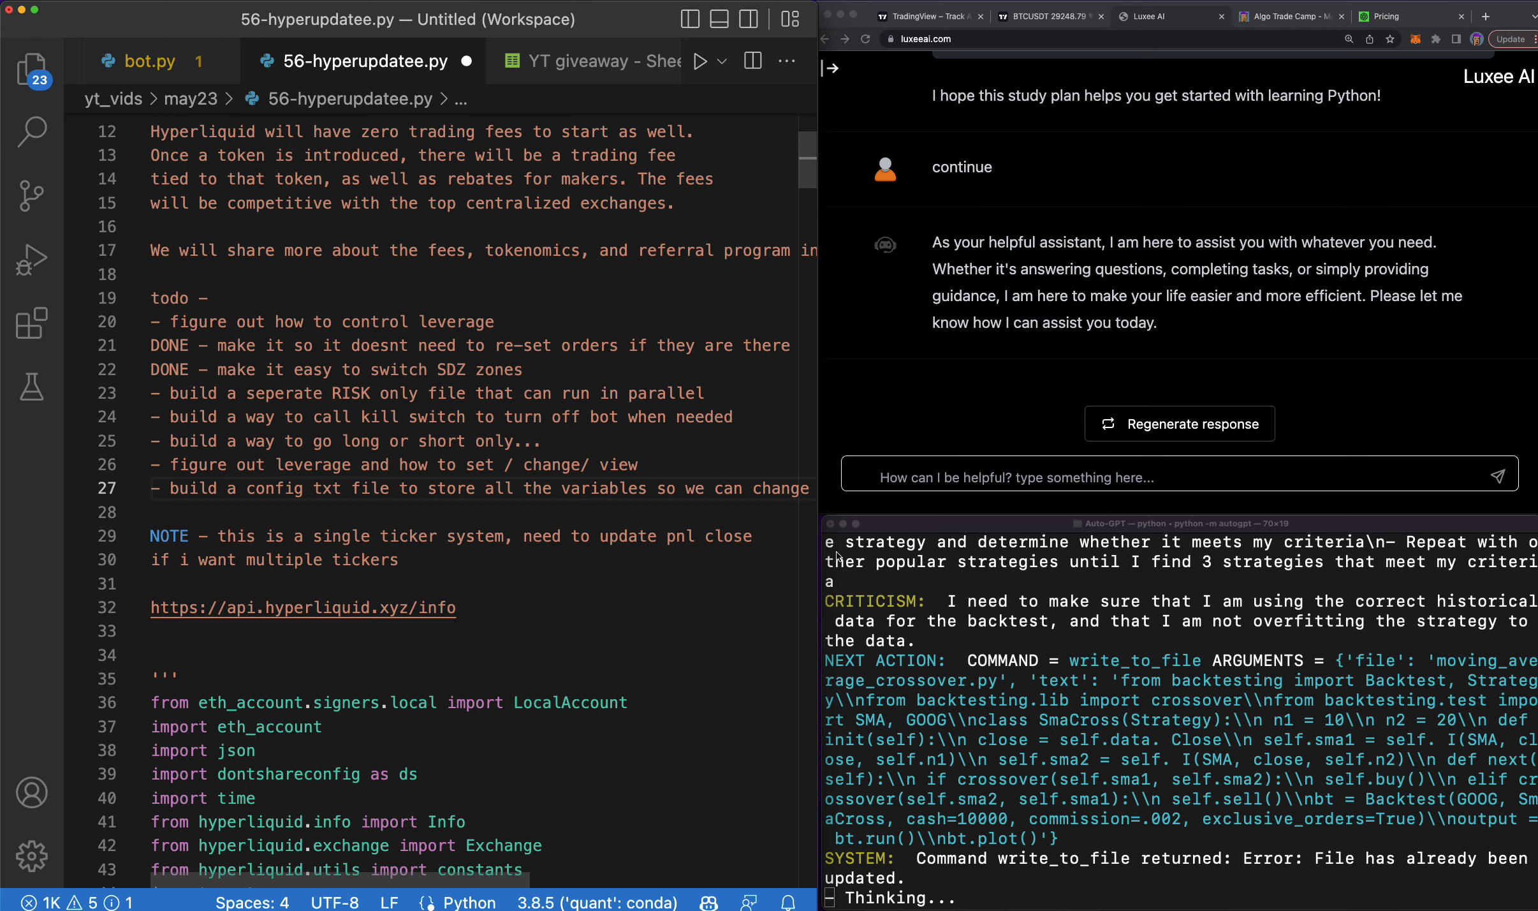
pyautogui.moveTo(880, 531)
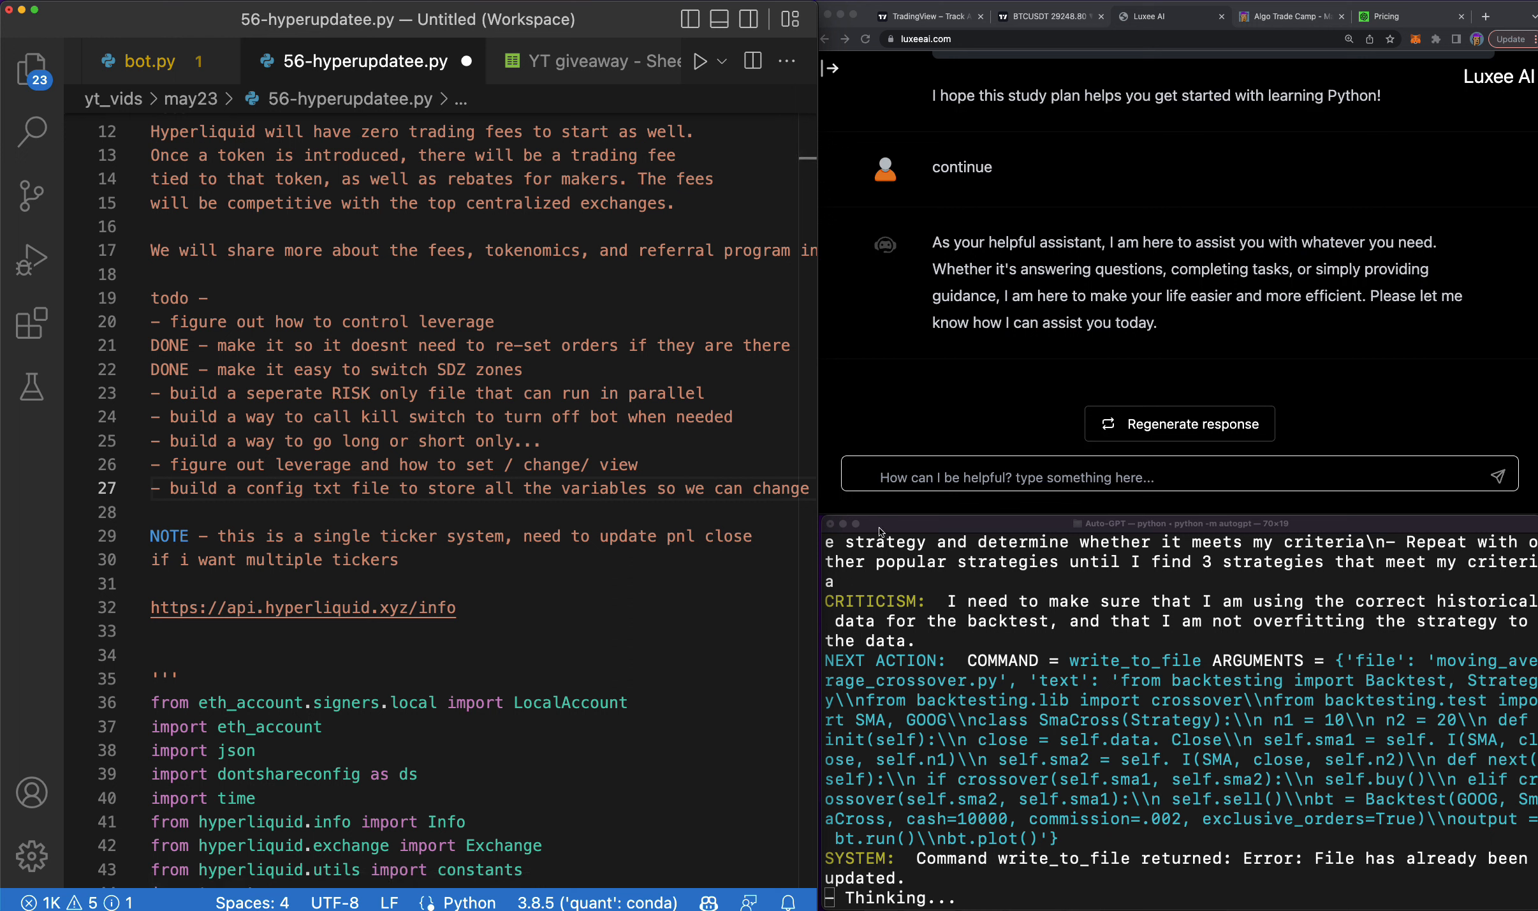
pyautogui.moveTo(1460, 825)
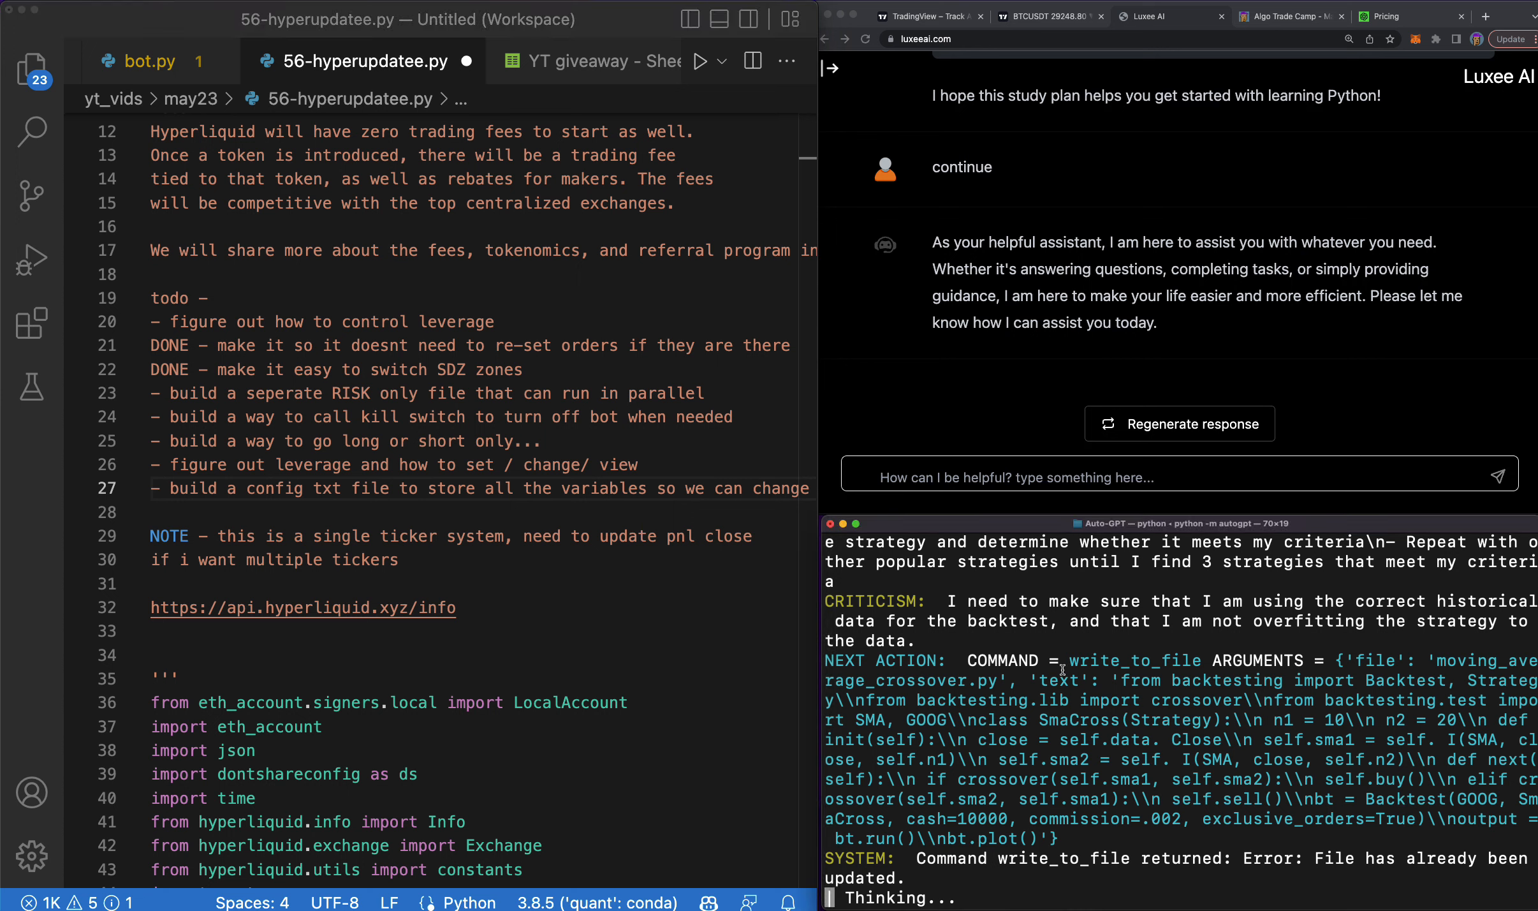
pyautogui.moveTo(1065, 661); pyautogui.dragTo(1224, 759)
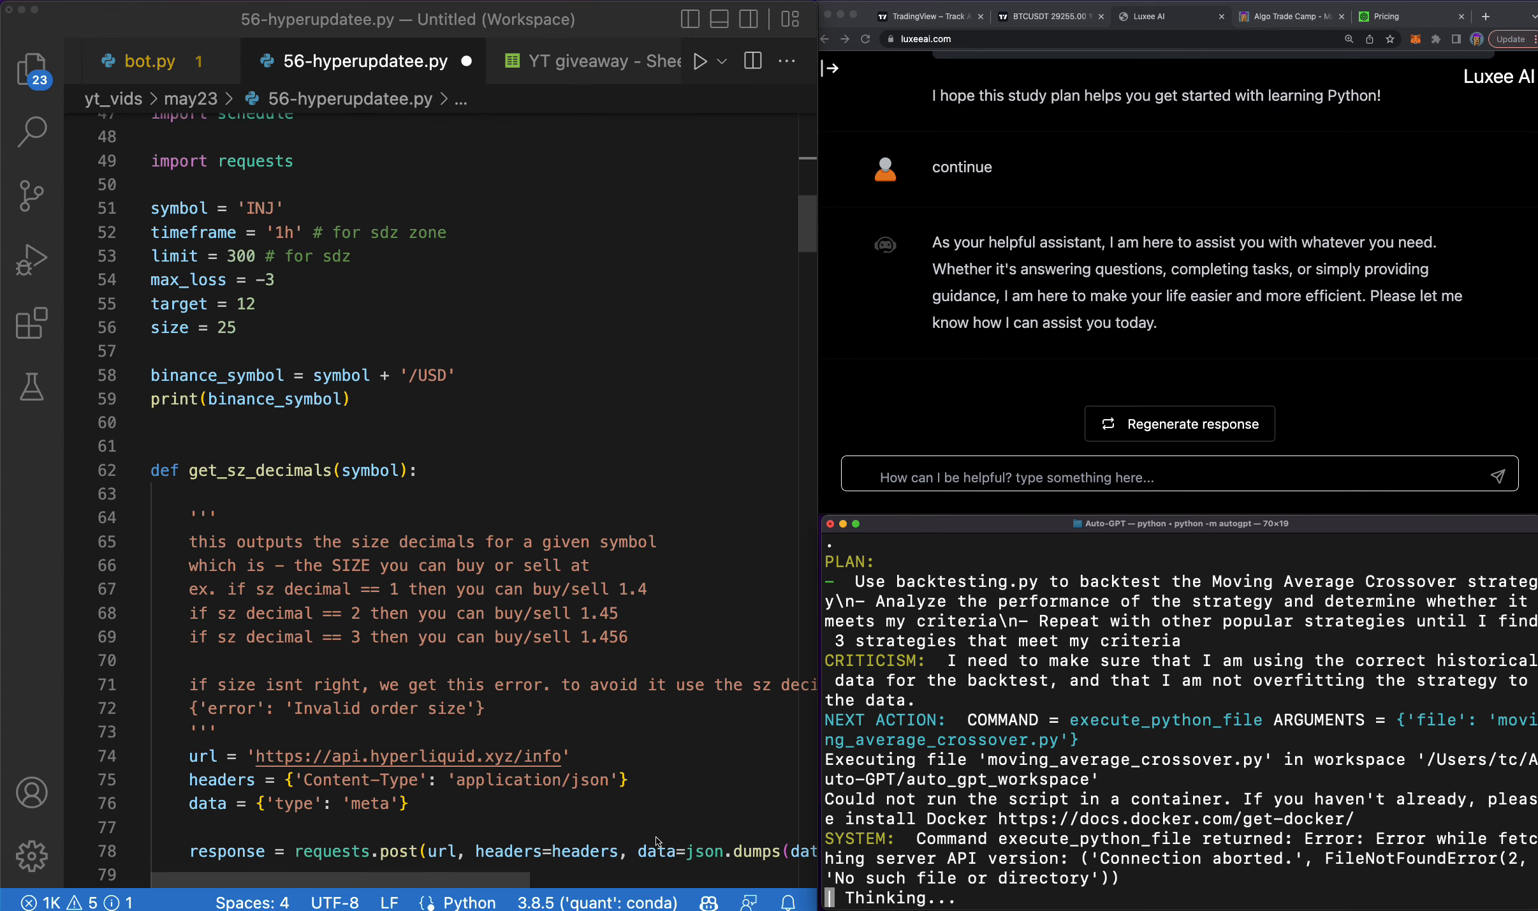
# Scroll the bot file to the symbol settings and bring up the Algo Trade Camp course page.
pyautogui.scroll(-3)
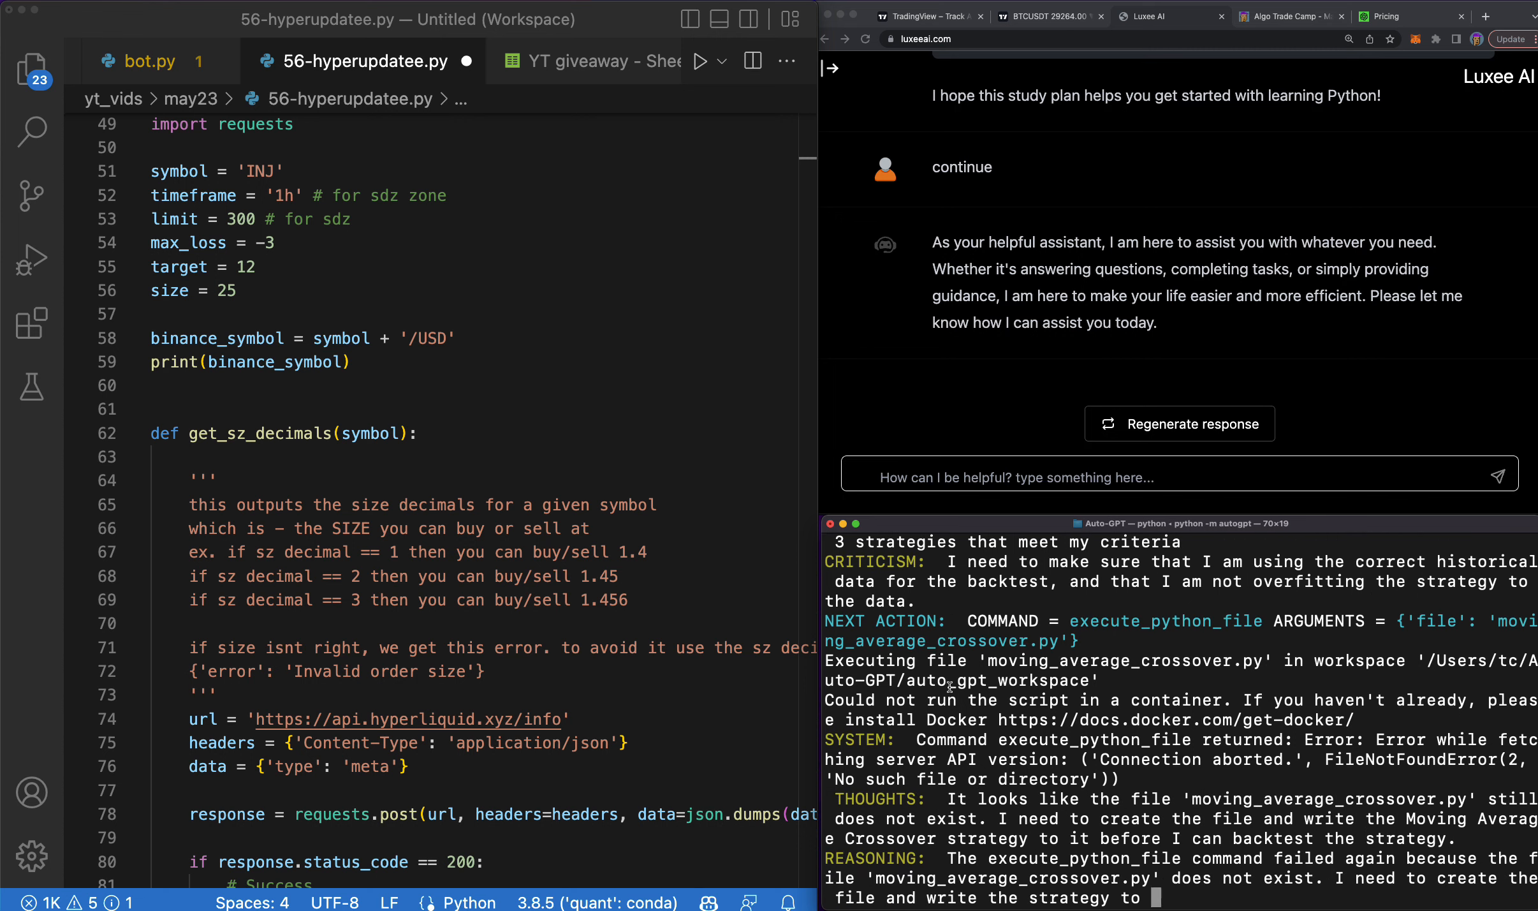
pyautogui.scroll(-3)
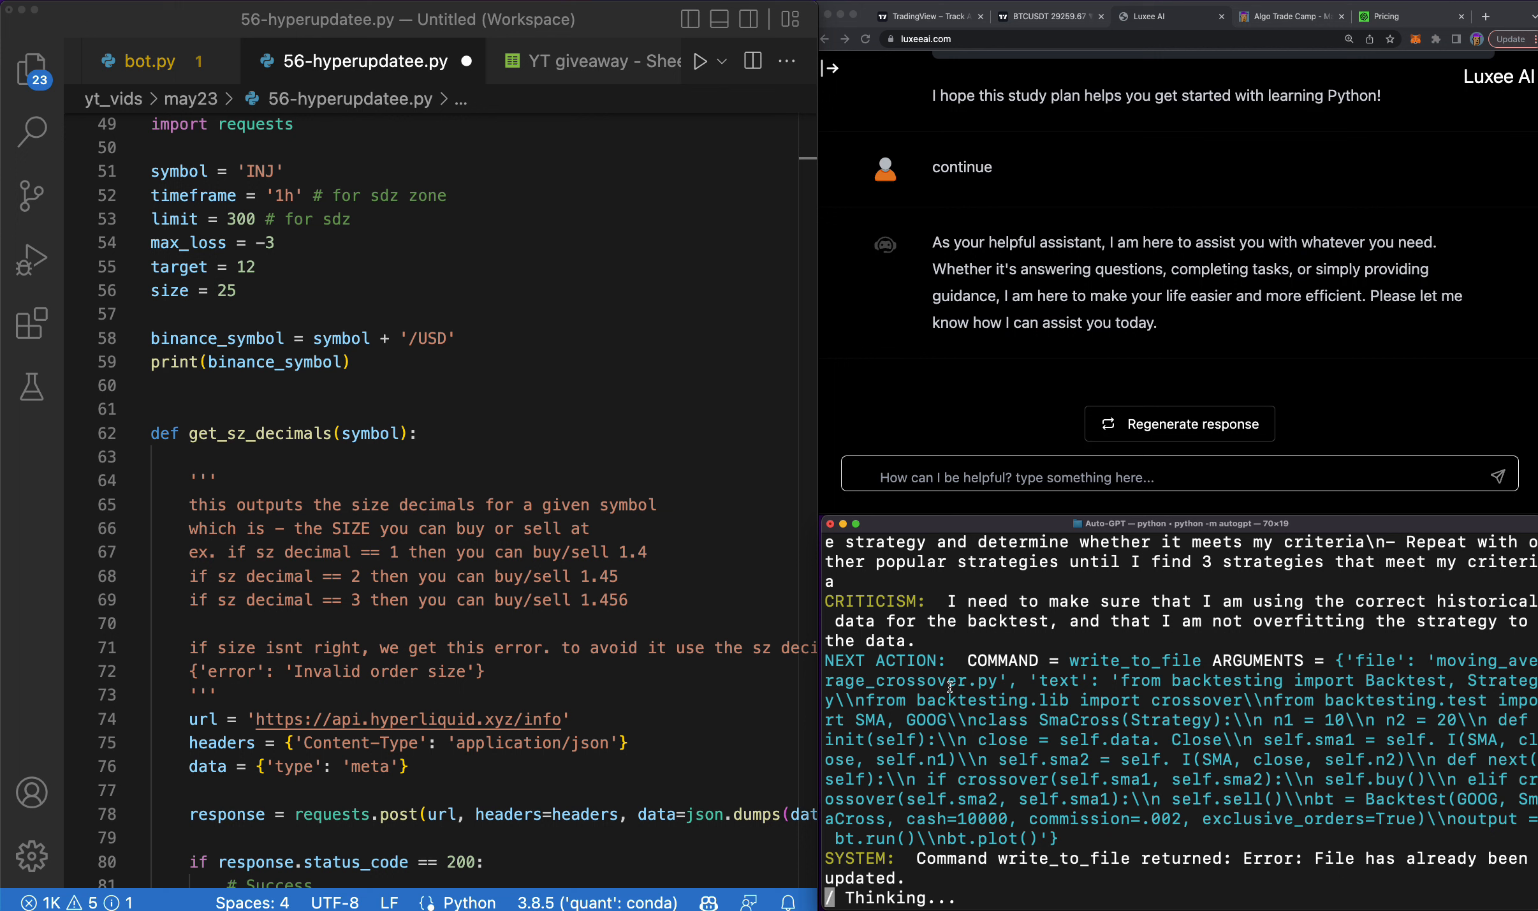
pyautogui.moveTo(1347, 440)
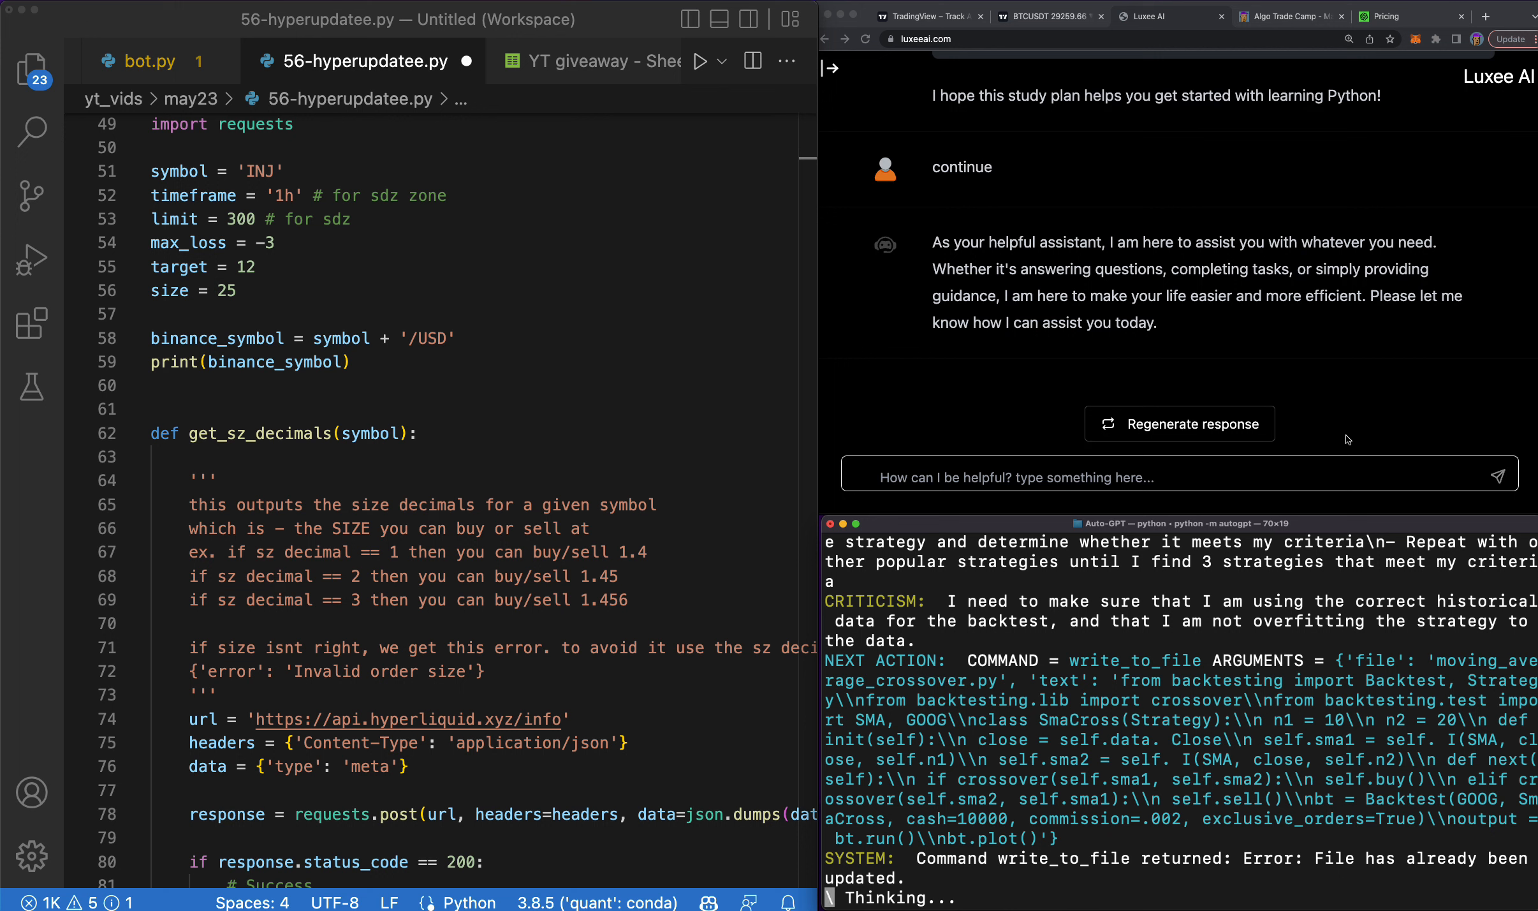
pyautogui.click(1286, 15)
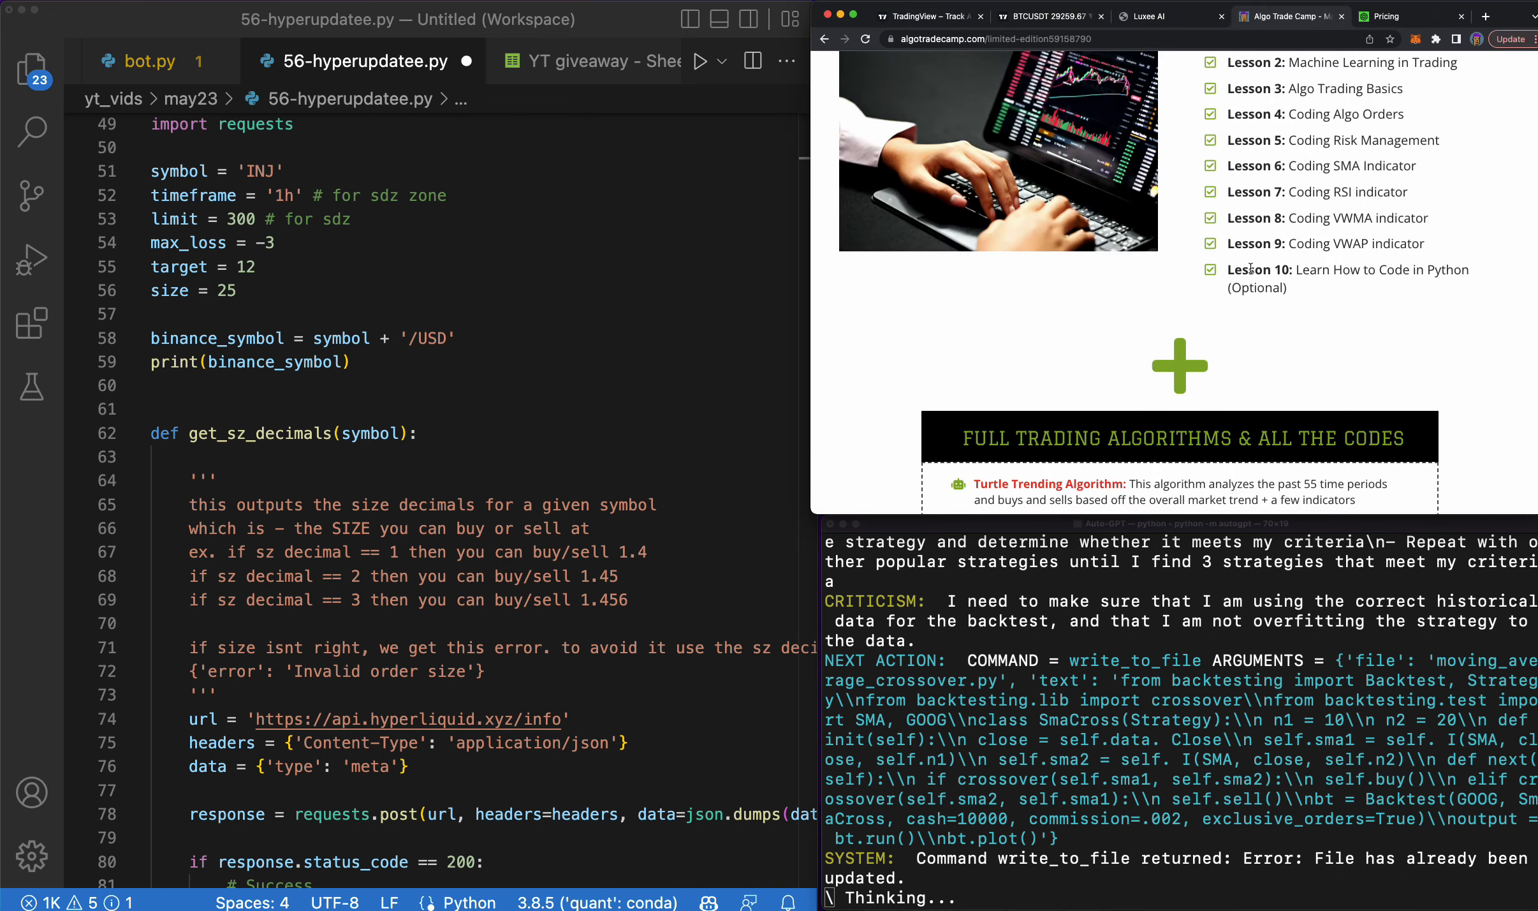